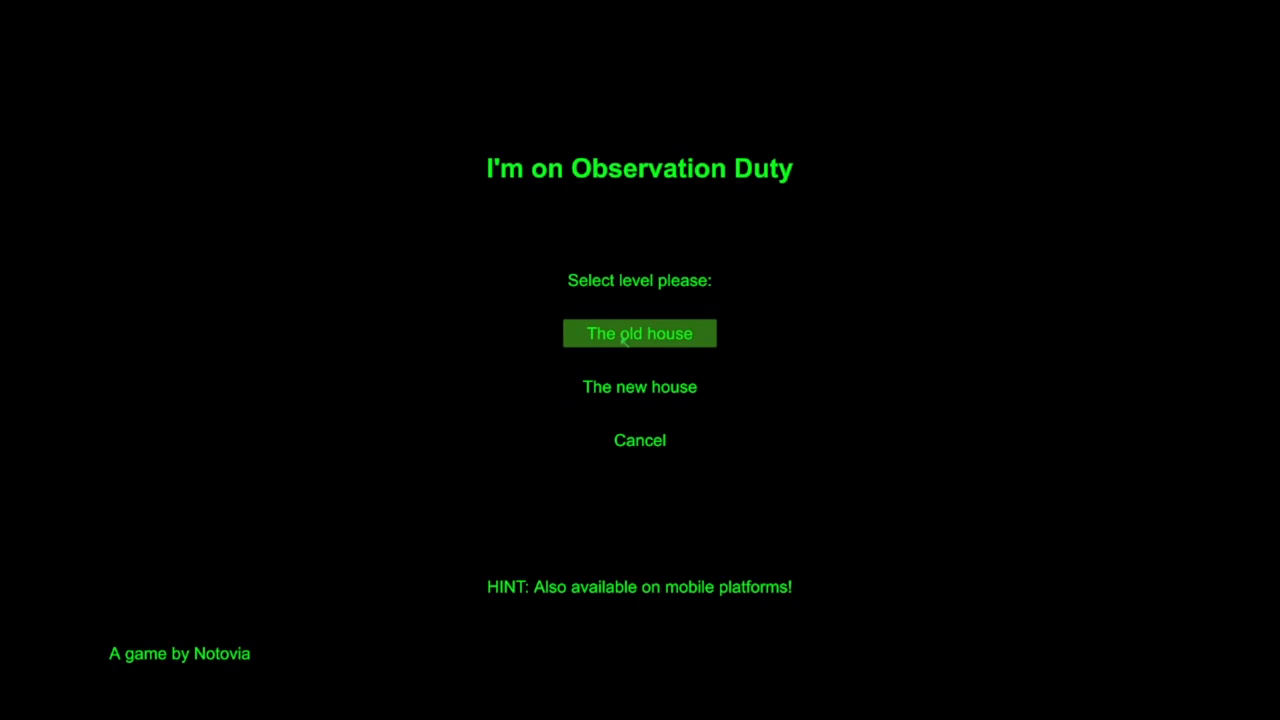
Start 'The old house' level from the level selection menu
{"action": "left_click", "coordinate": [639, 333]}
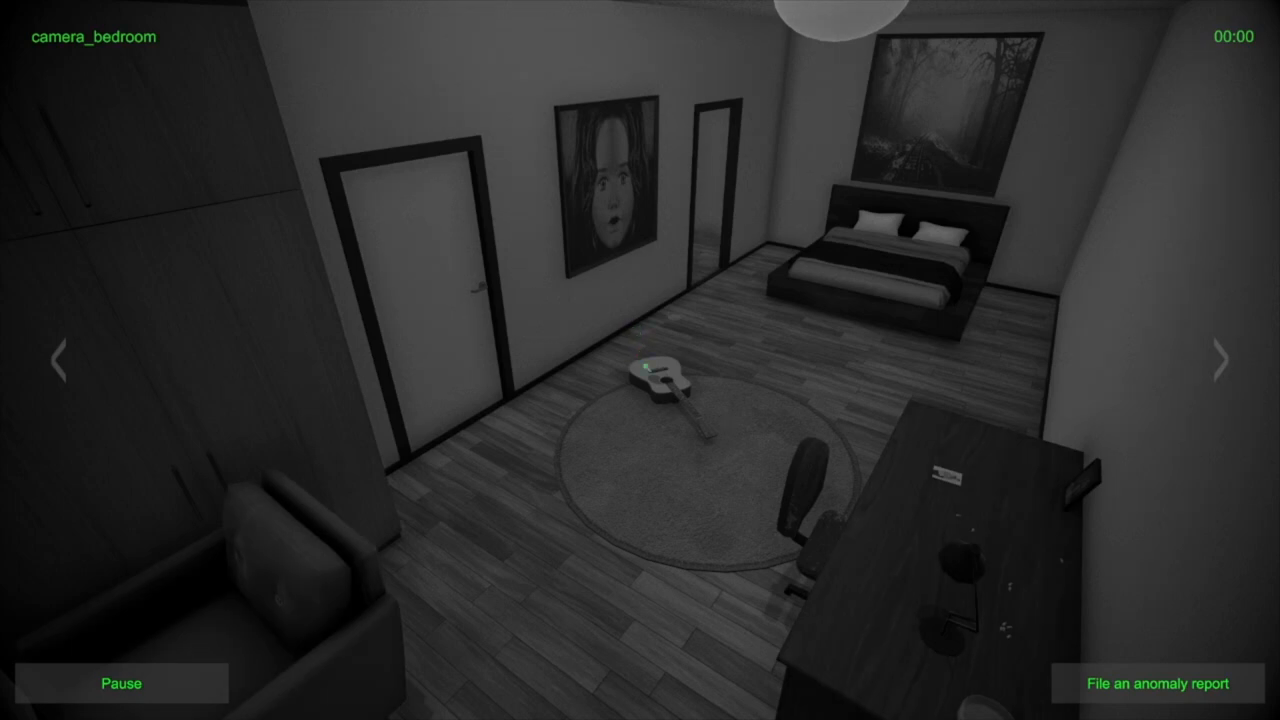
Cycle through bedroom, living room, kitchen, toilet and balcony feeds, then on to kitchen
{"action": "left_click", "coordinate": [1219, 362]}
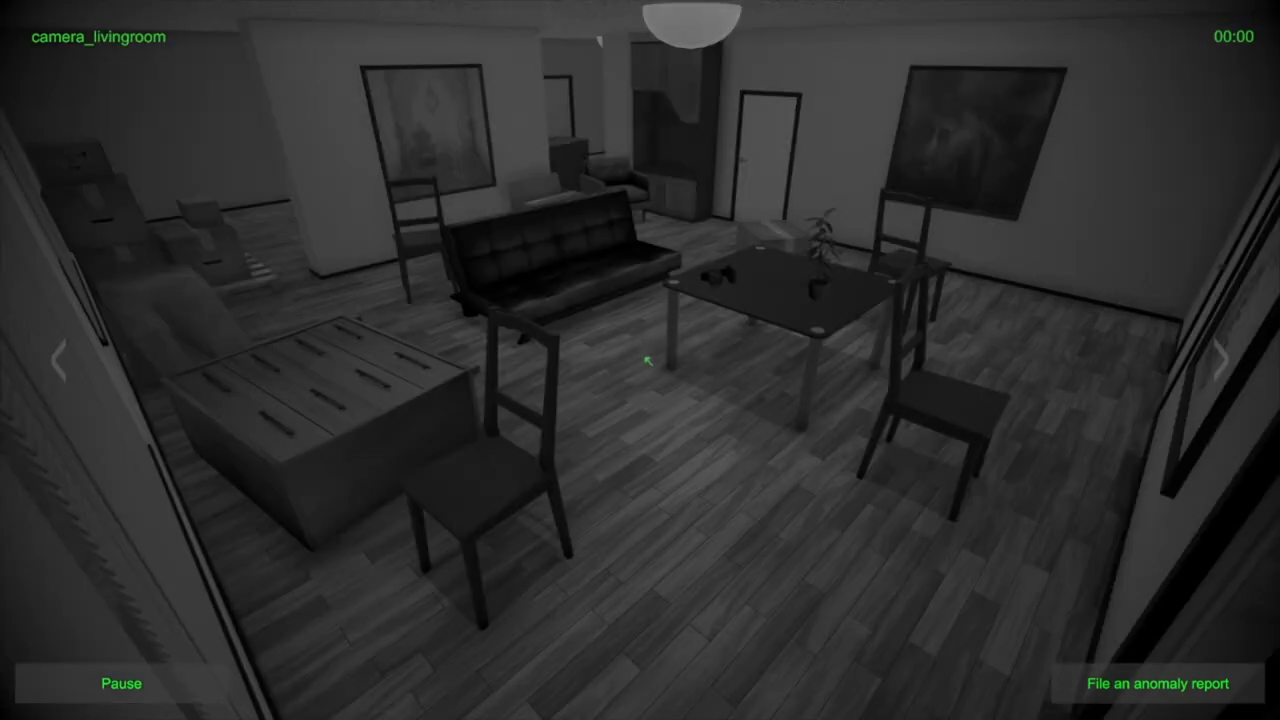
{"action": "left_click", "coordinate": [1221, 365]}
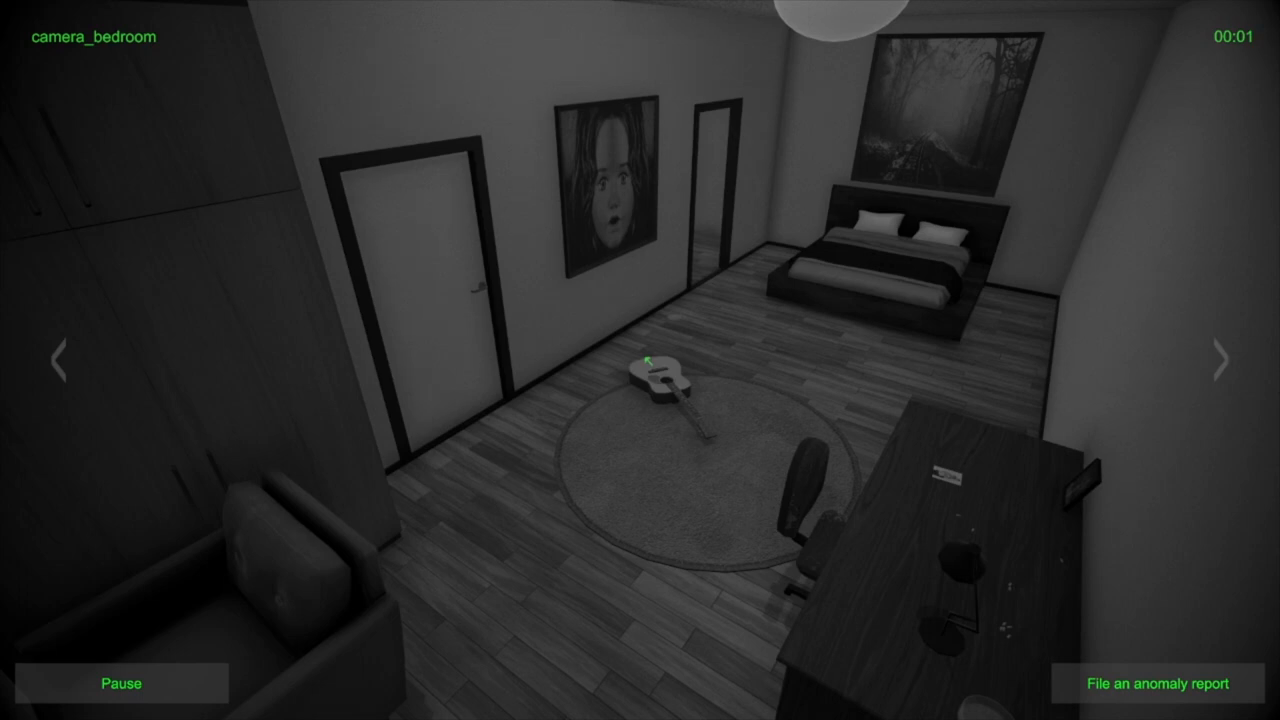
{"action": "left_click", "coordinate": [1221, 362]}
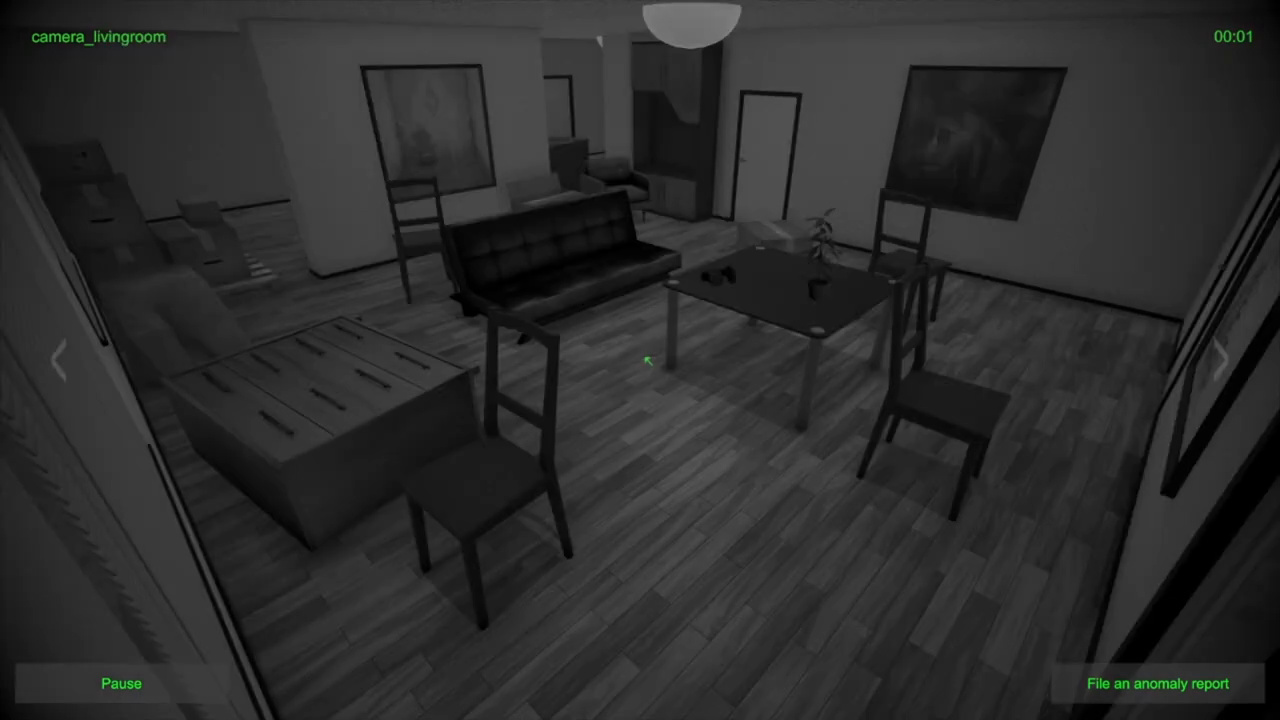
{"action": "left_click", "coordinate": [1224, 360]}
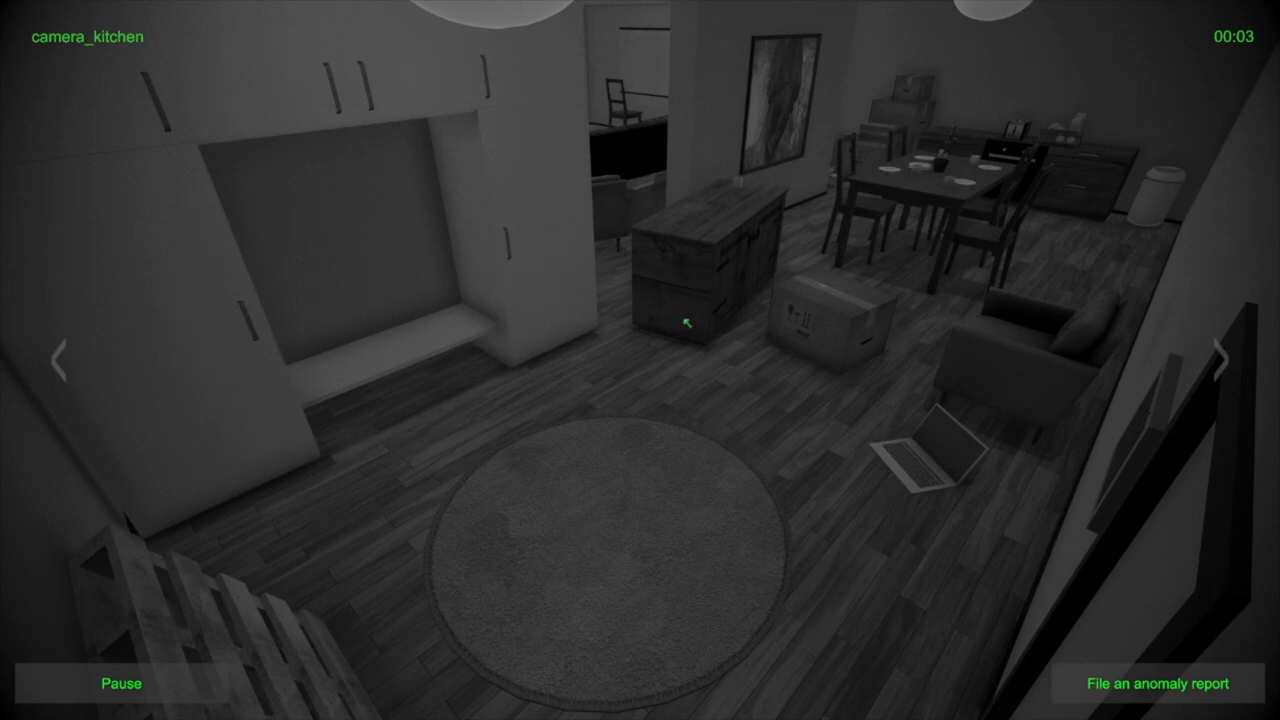
{"action": "left_click", "coordinate": [1221, 362]}
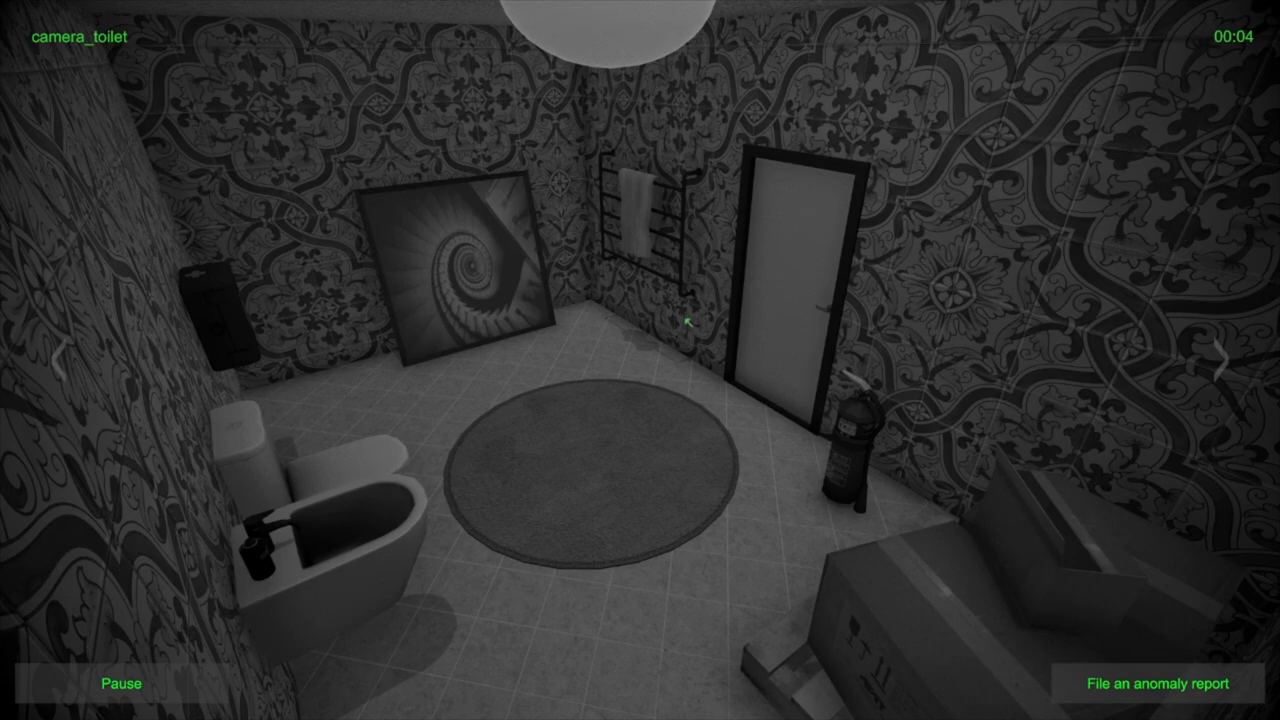
{"action": "left_click", "coordinate": [1221, 356]}
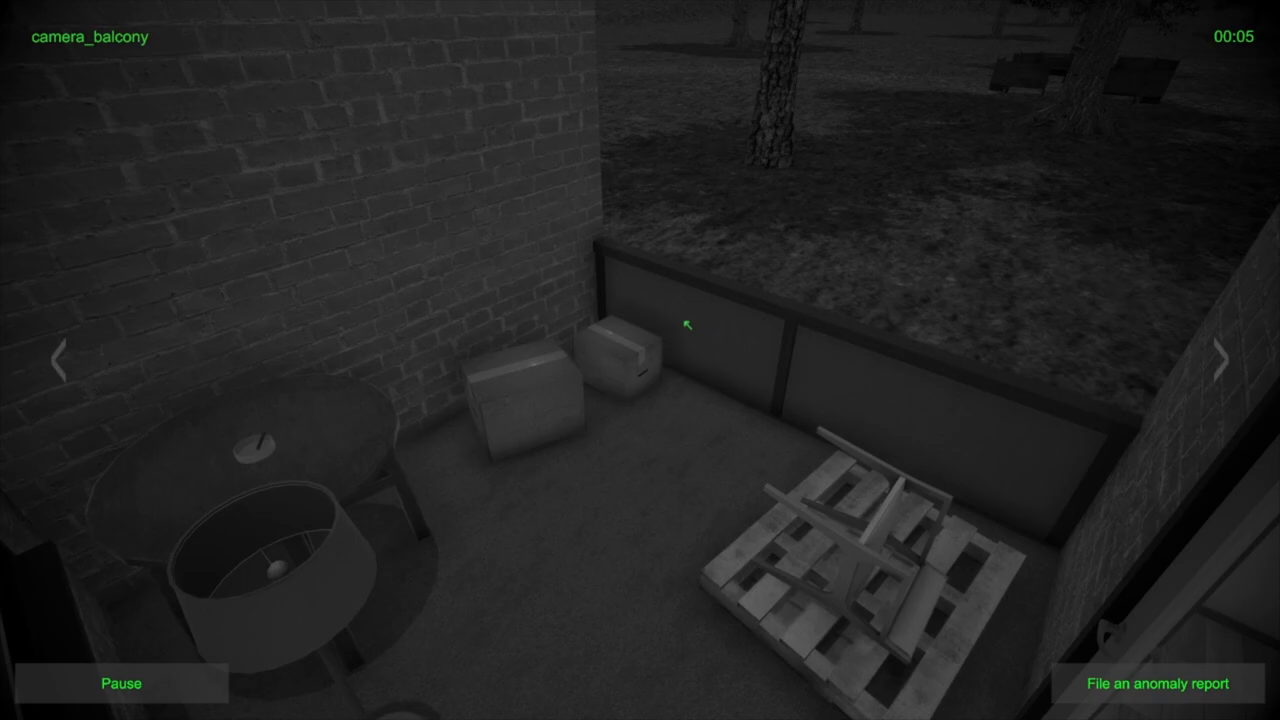
{"action": "left_click", "coordinate": [1225, 363]}
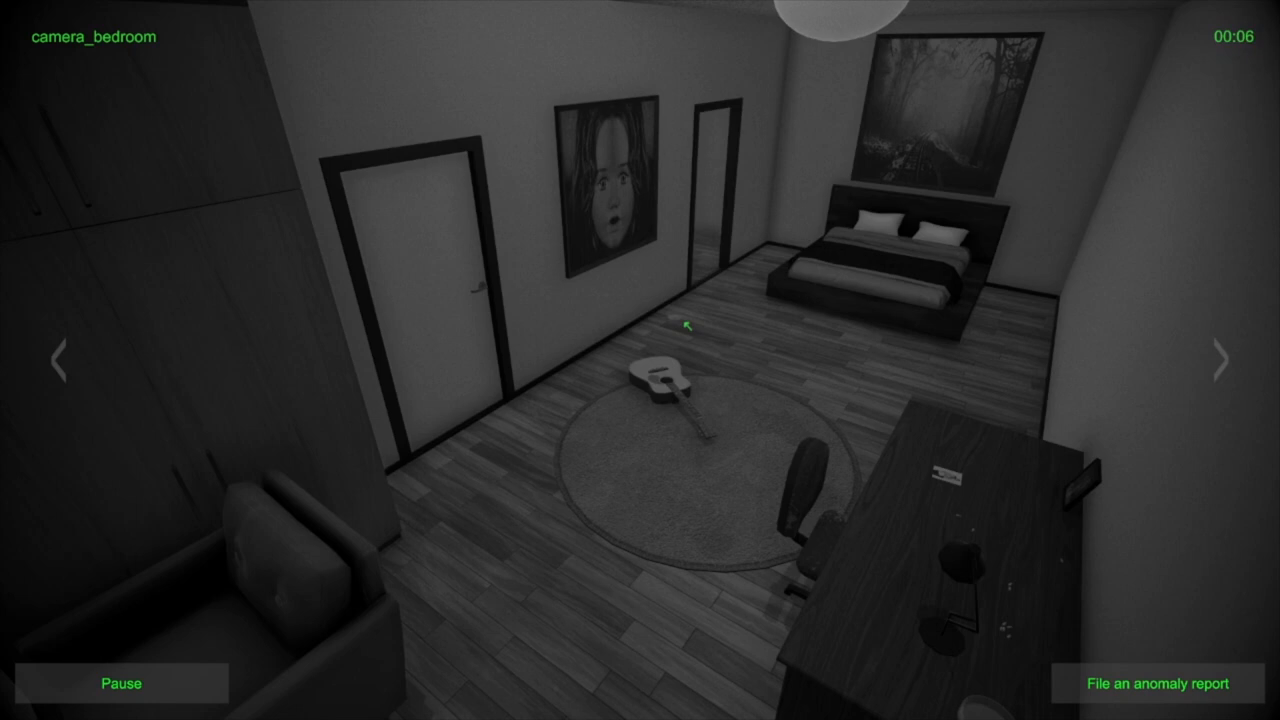
{"action": "left_click", "coordinate": [1220, 362]}
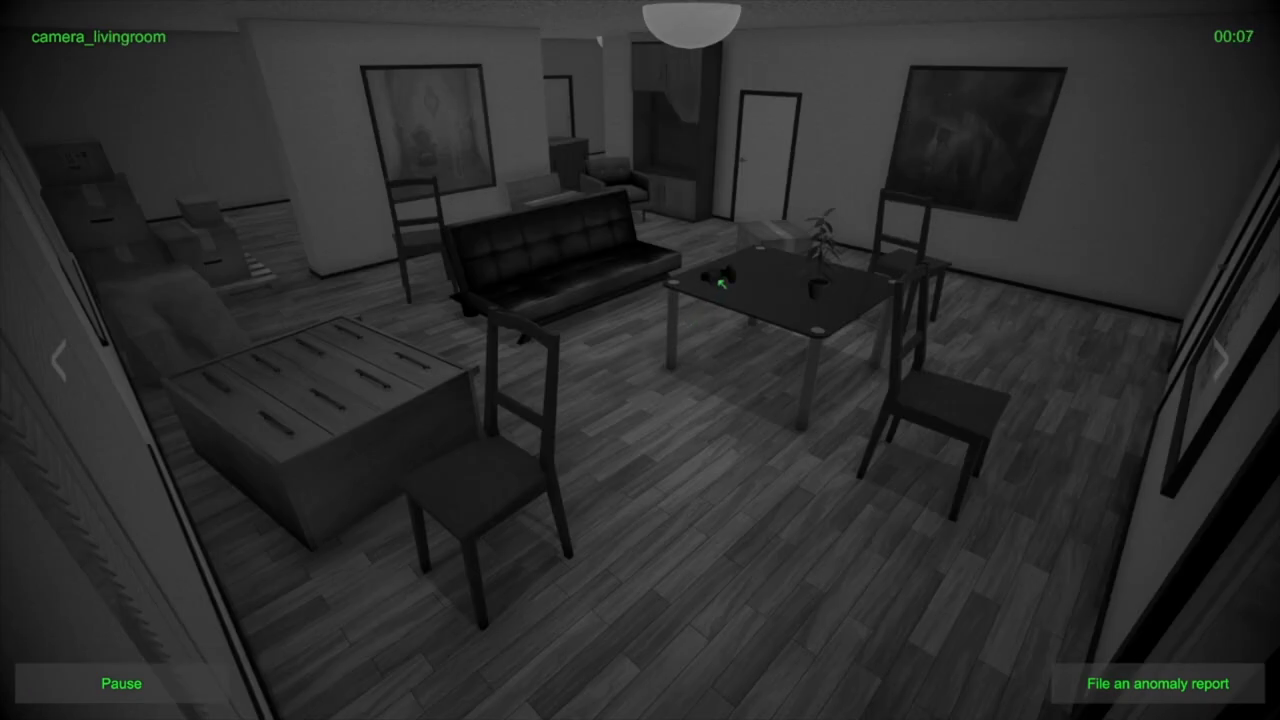
{"action": "left_click", "coordinate": [1220, 354]}
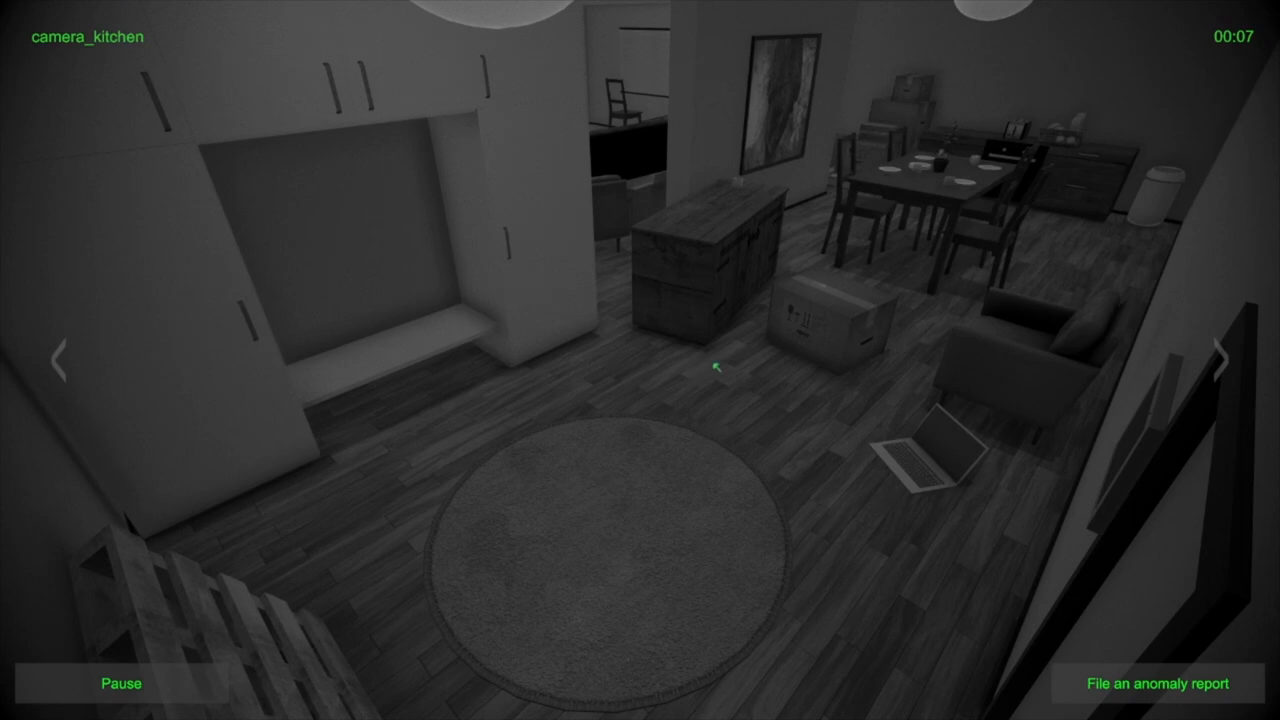
{"action": "mouse_move", "coordinate": [1082, 126]}
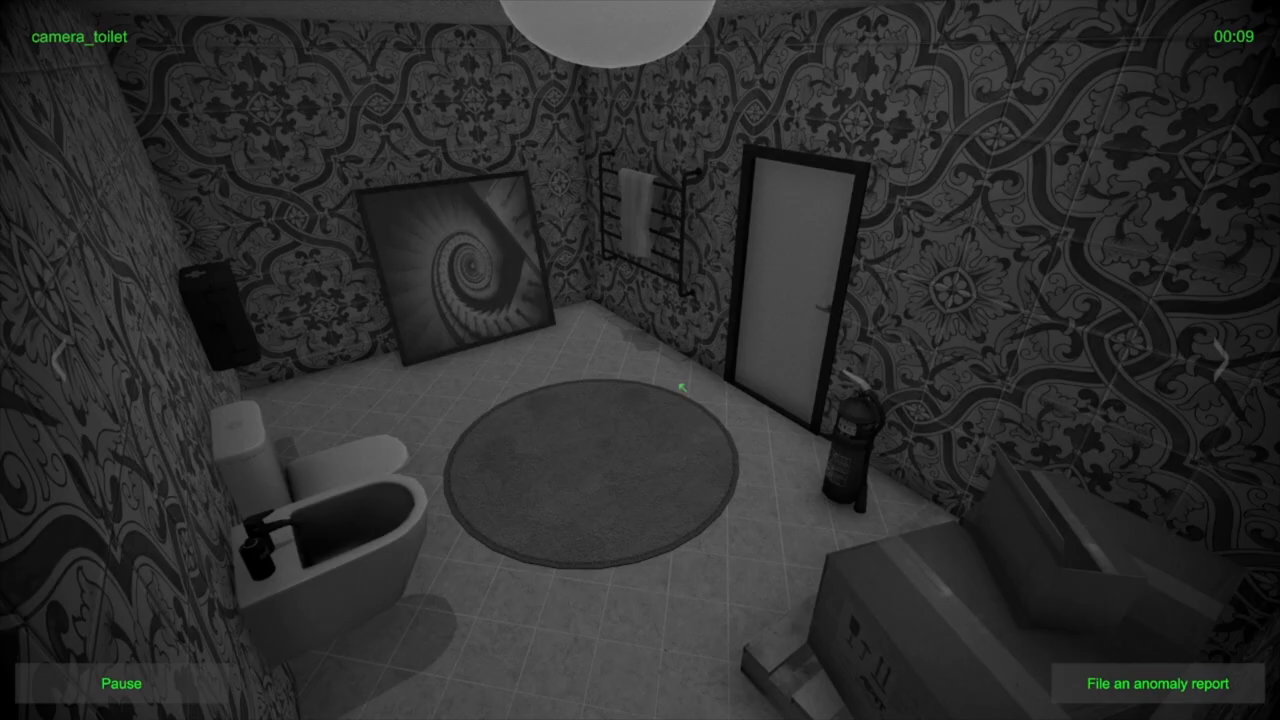
Loop balcony, bedroom, living room and onward feeds twice, ending on the kitchen camera
{"action": "left_click", "coordinate": [1225, 359]}
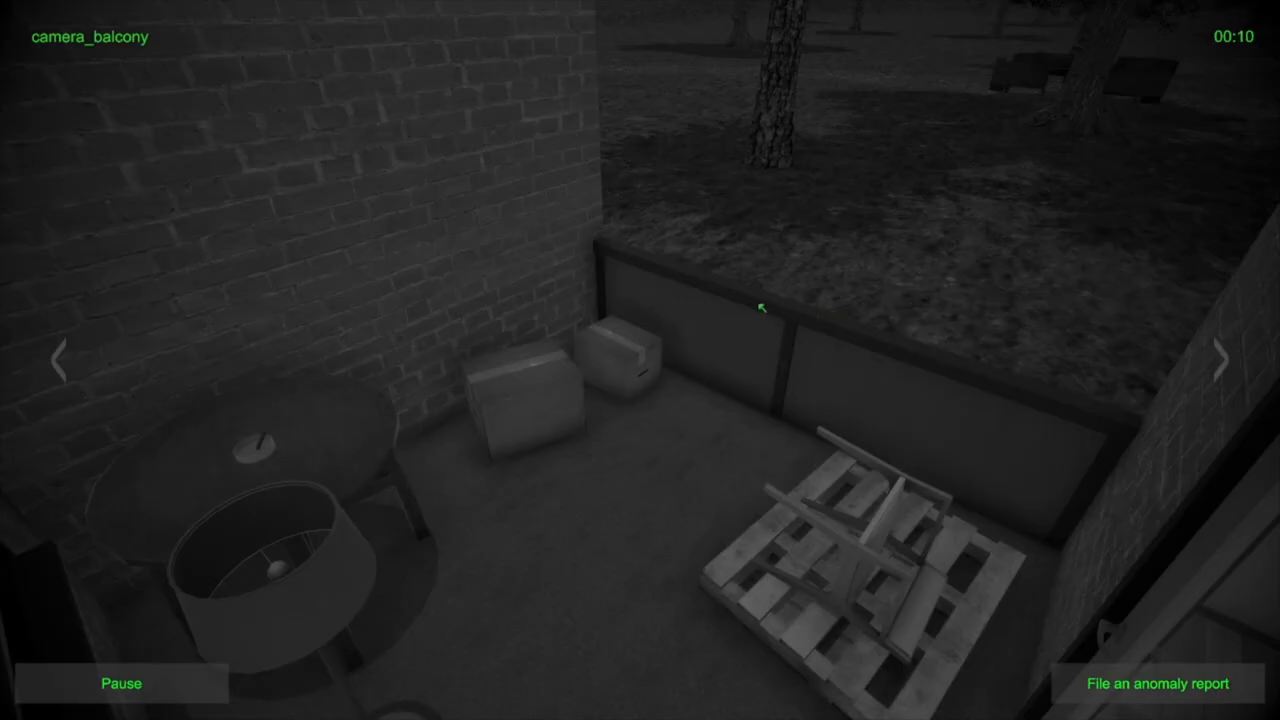
{"action": "left_click", "coordinate": [1221, 362]}
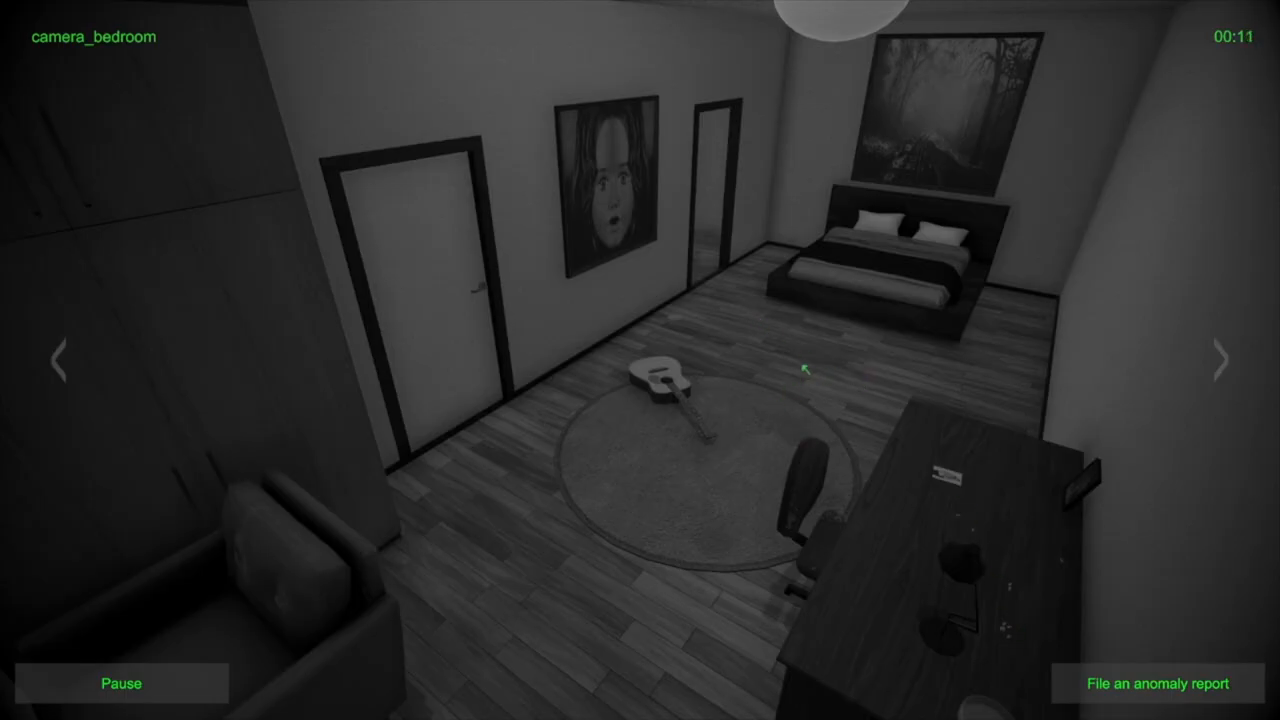
{"action": "left_click", "coordinate": [1221, 363]}
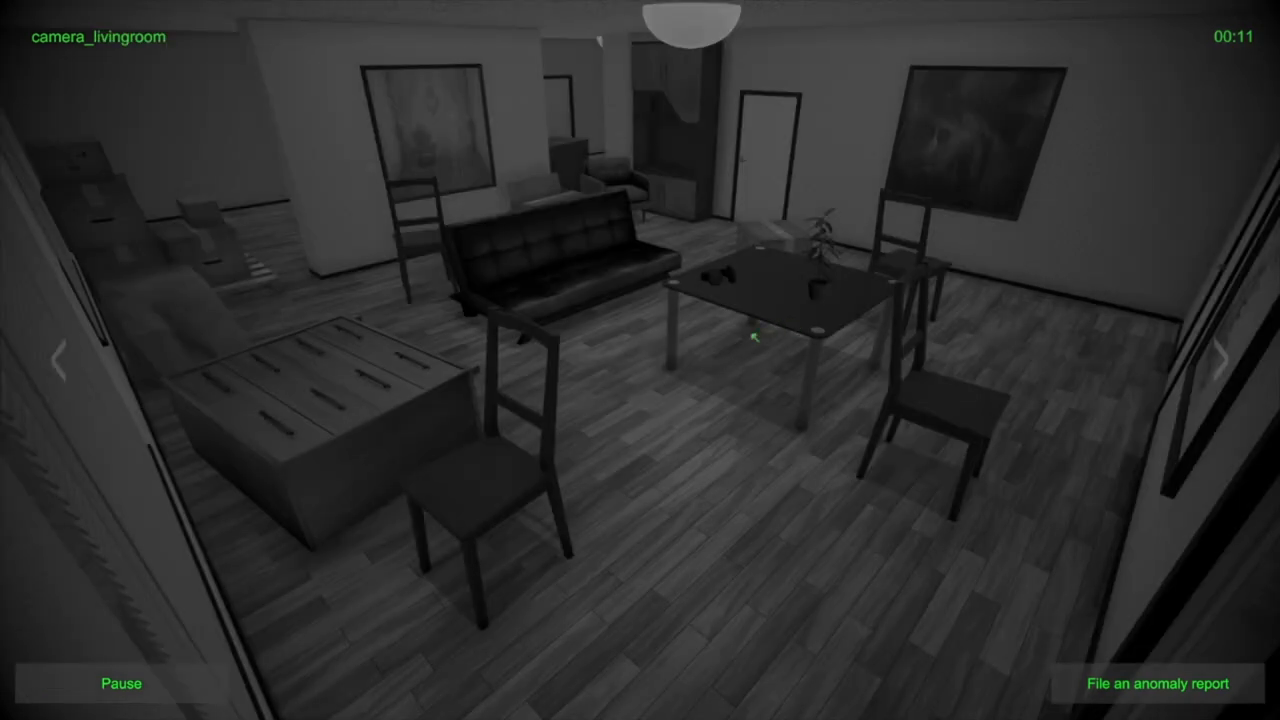
{"action": "mouse_move", "coordinate": [414, 122]}
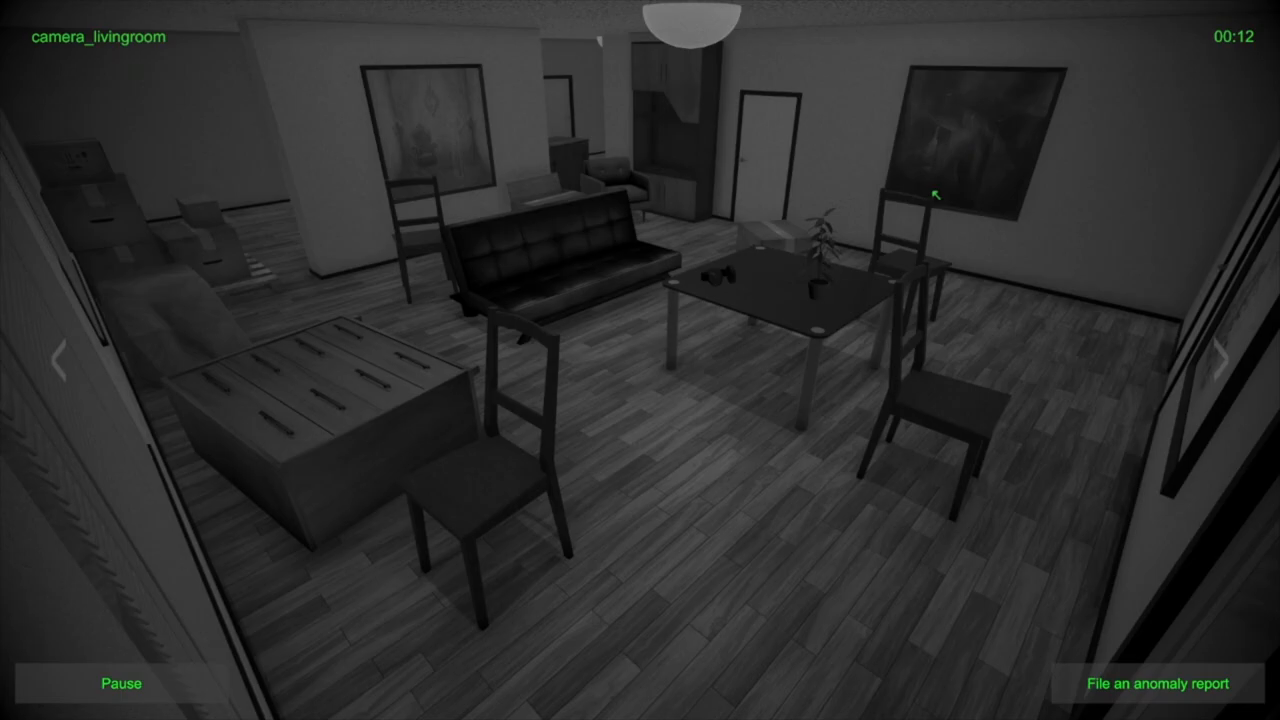
{"action": "left_click", "coordinate": [1219, 352]}
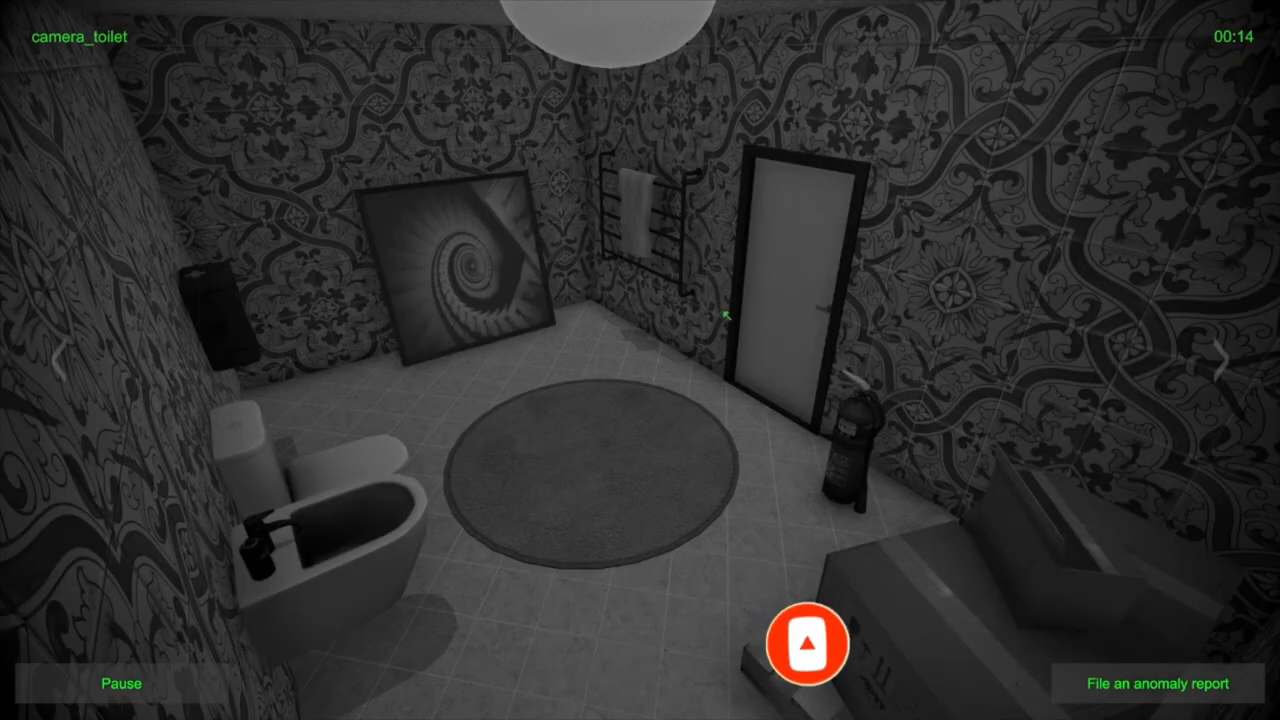
{"action": "left_click", "coordinate": [1225, 356]}
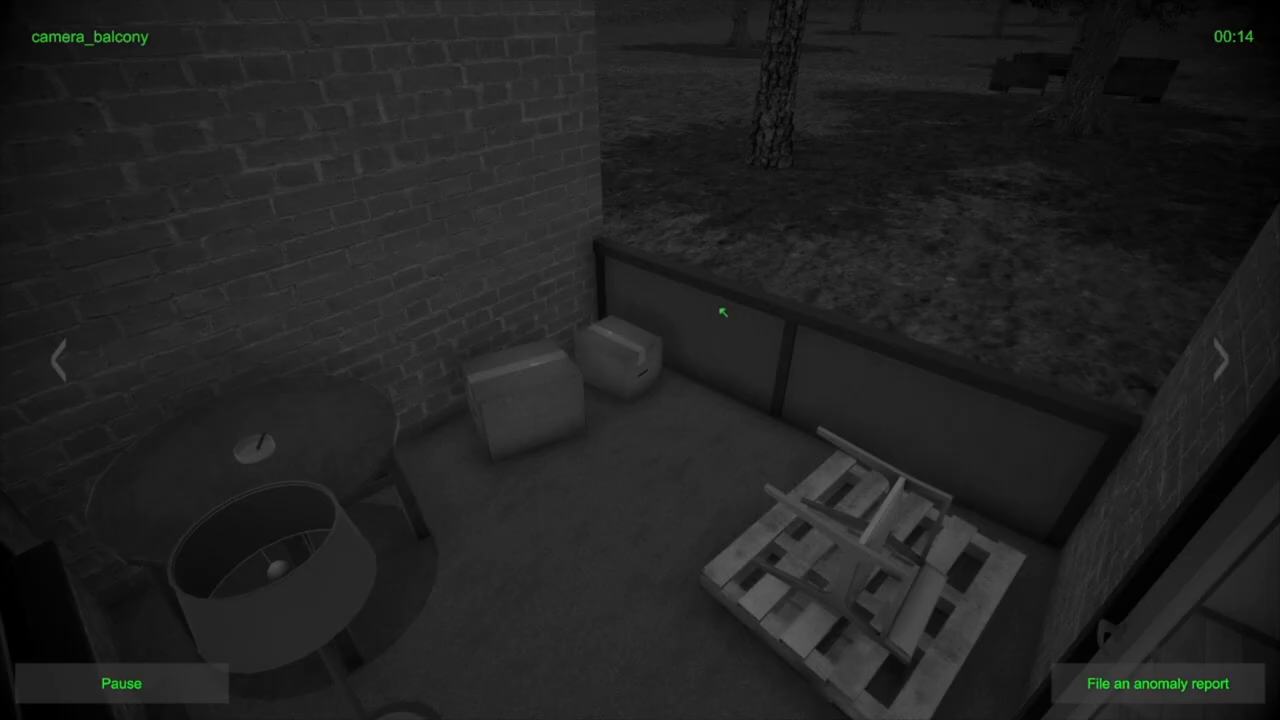
{"action": "left_click", "coordinate": [1223, 363]}
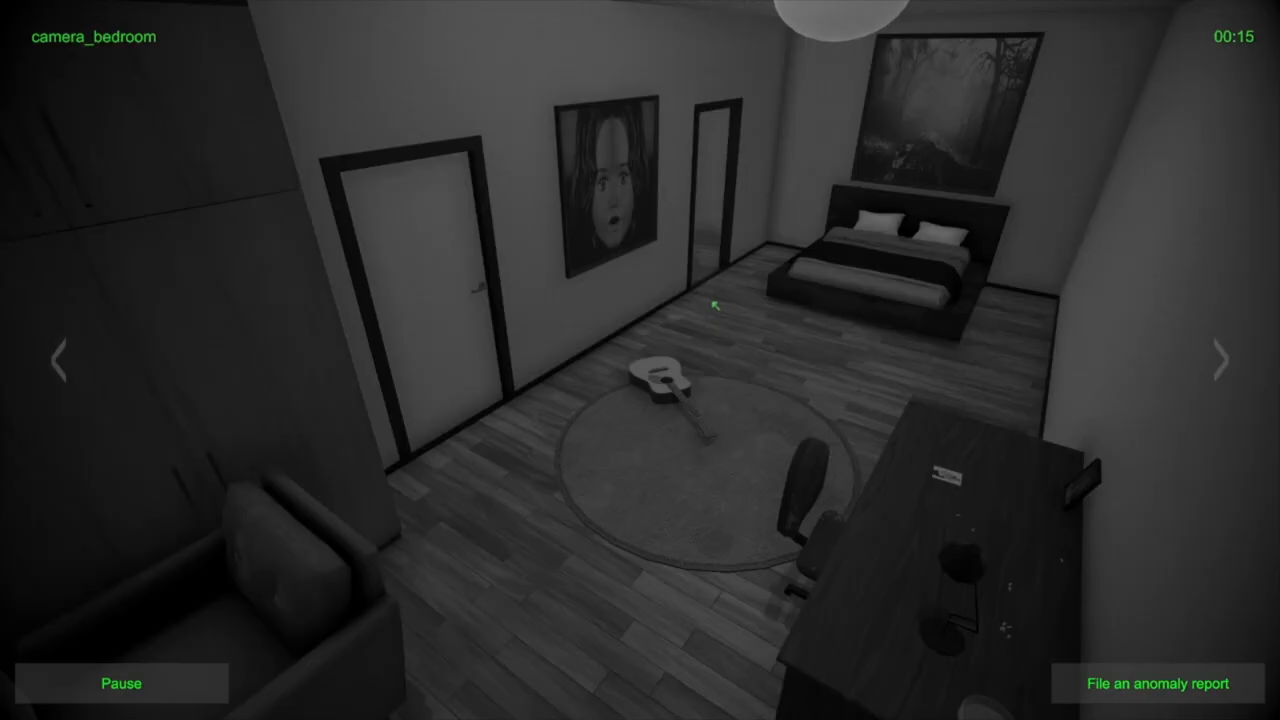
{"action": "mouse_move", "coordinate": [499, 316]}
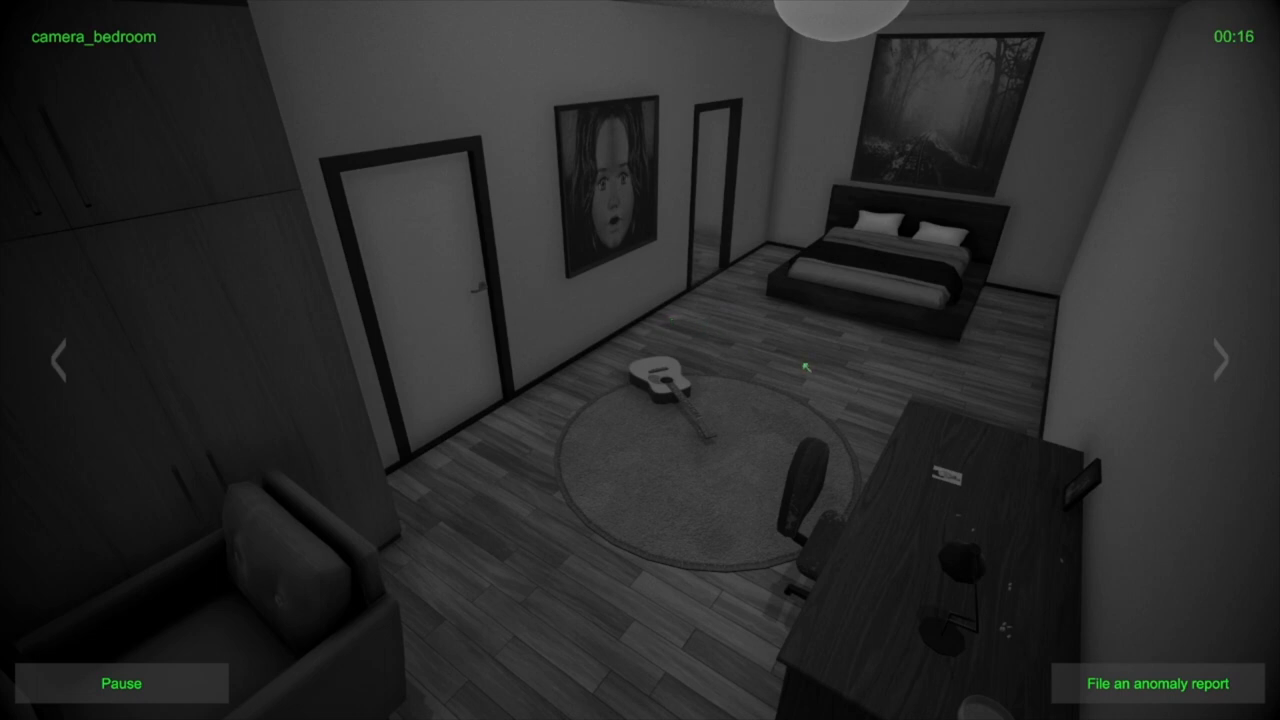
{"action": "mouse_move", "coordinate": [762, 341]}
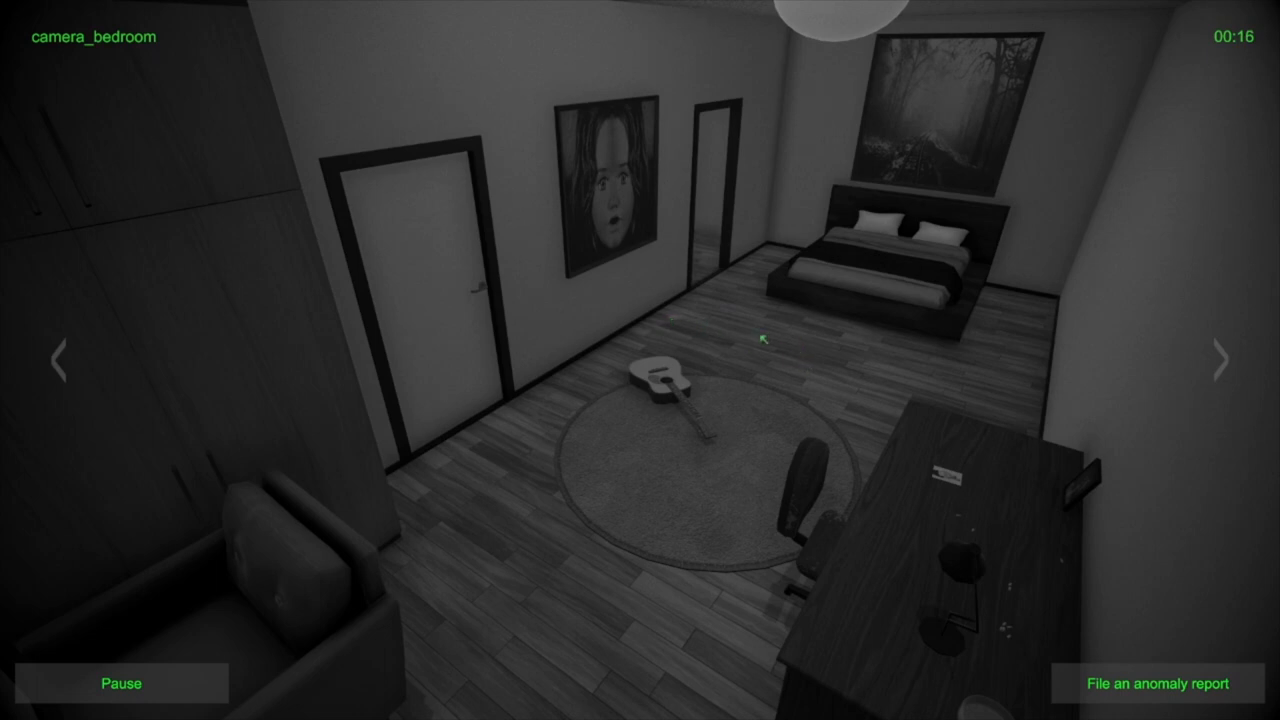
{"action": "left_click", "coordinate": [1220, 360]}
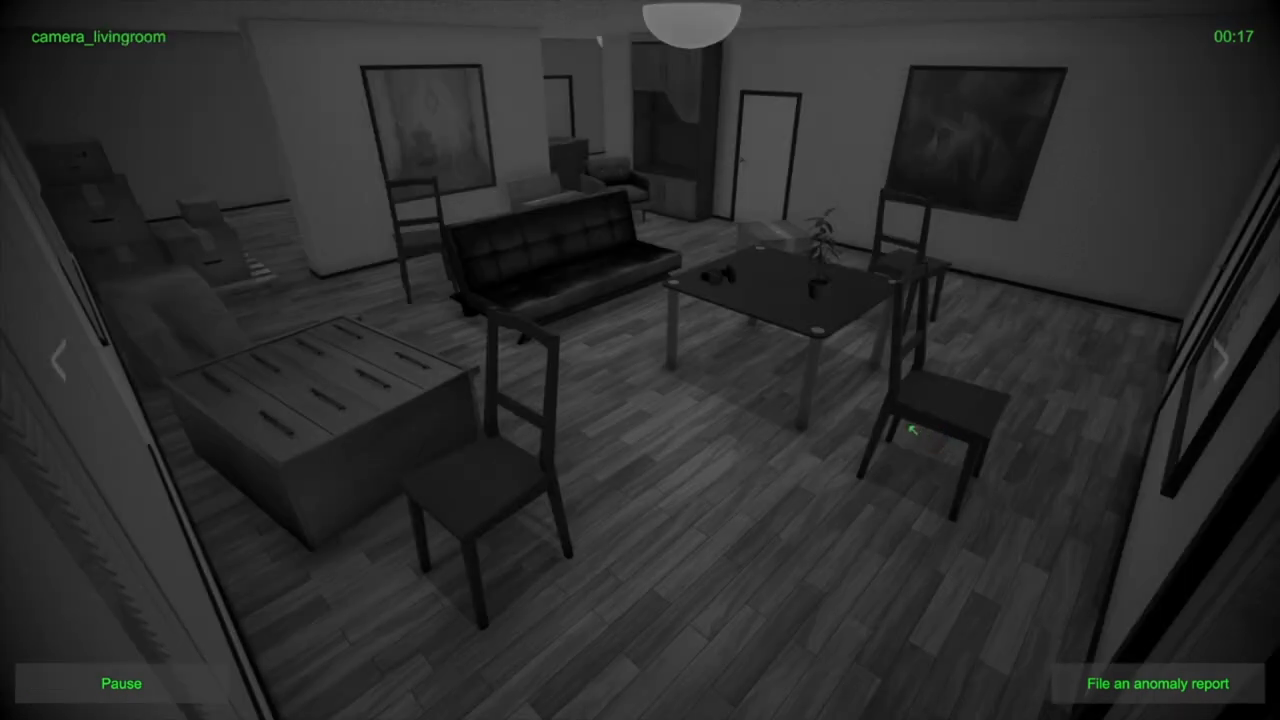
{"action": "mouse_move", "coordinate": [551, 285]}
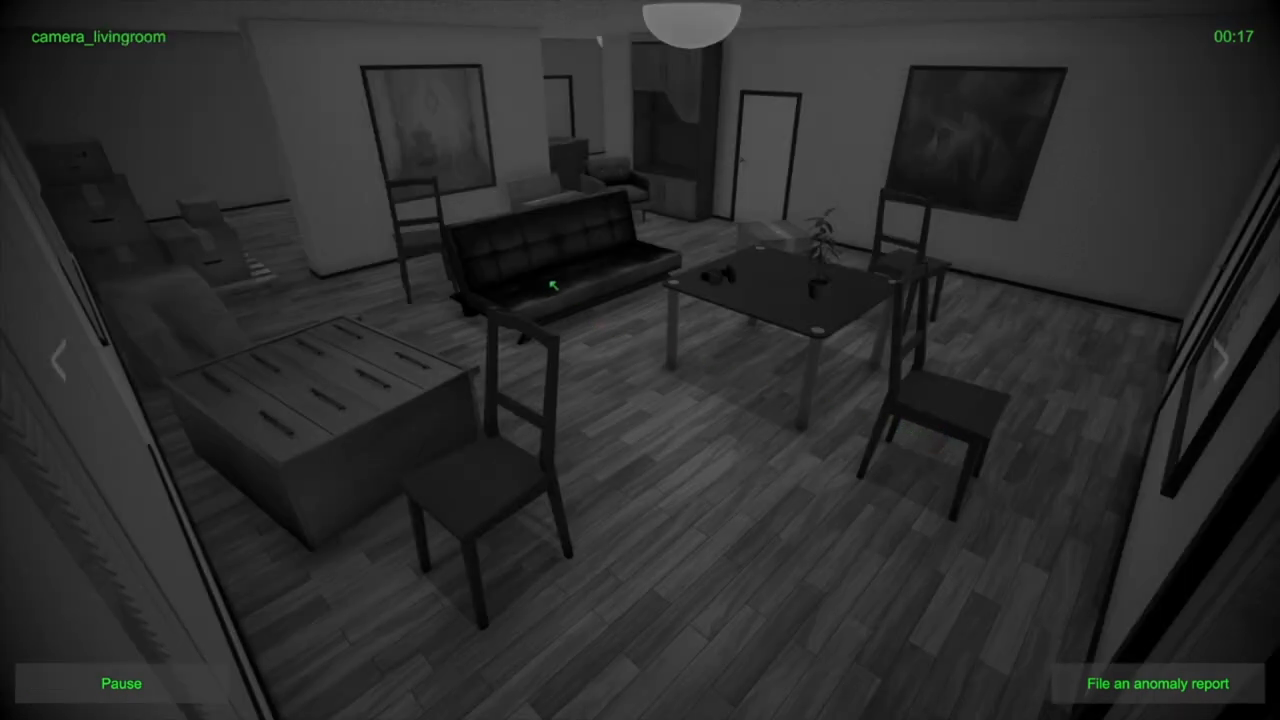
{"action": "left_click", "coordinate": [1222, 364]}
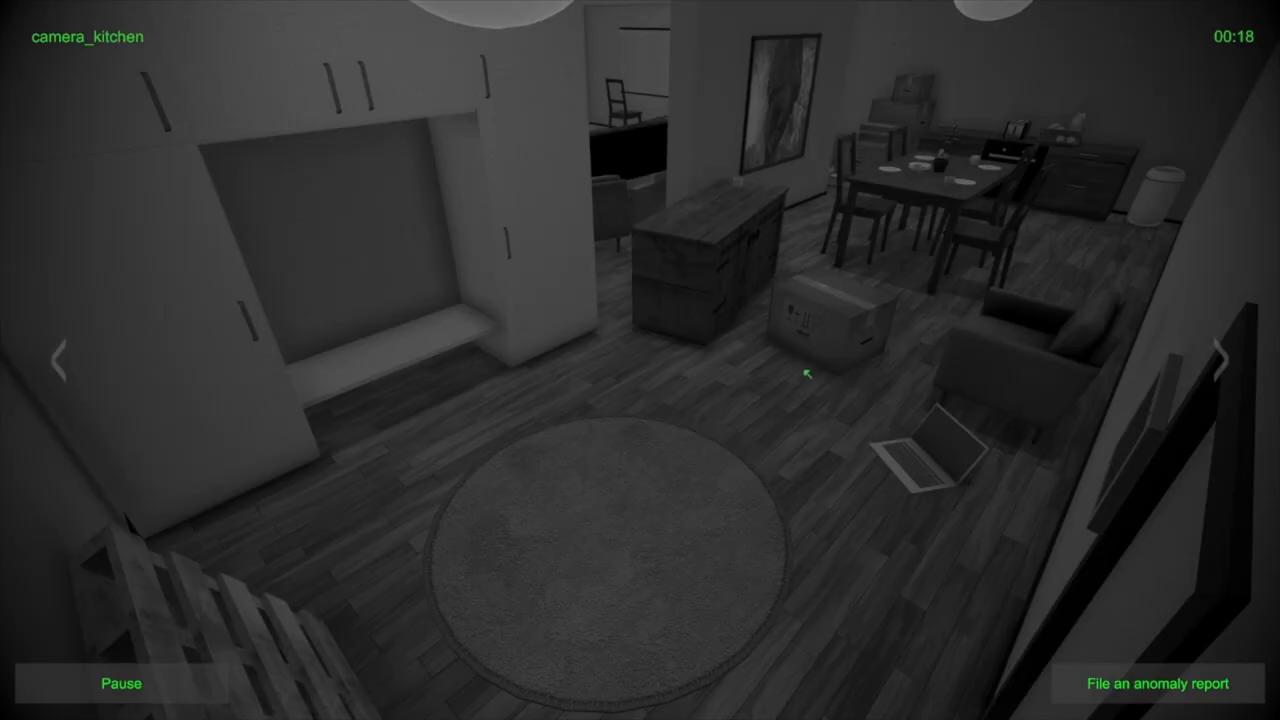
{"action": "mouse_move", "coordinate": [617, 108]}
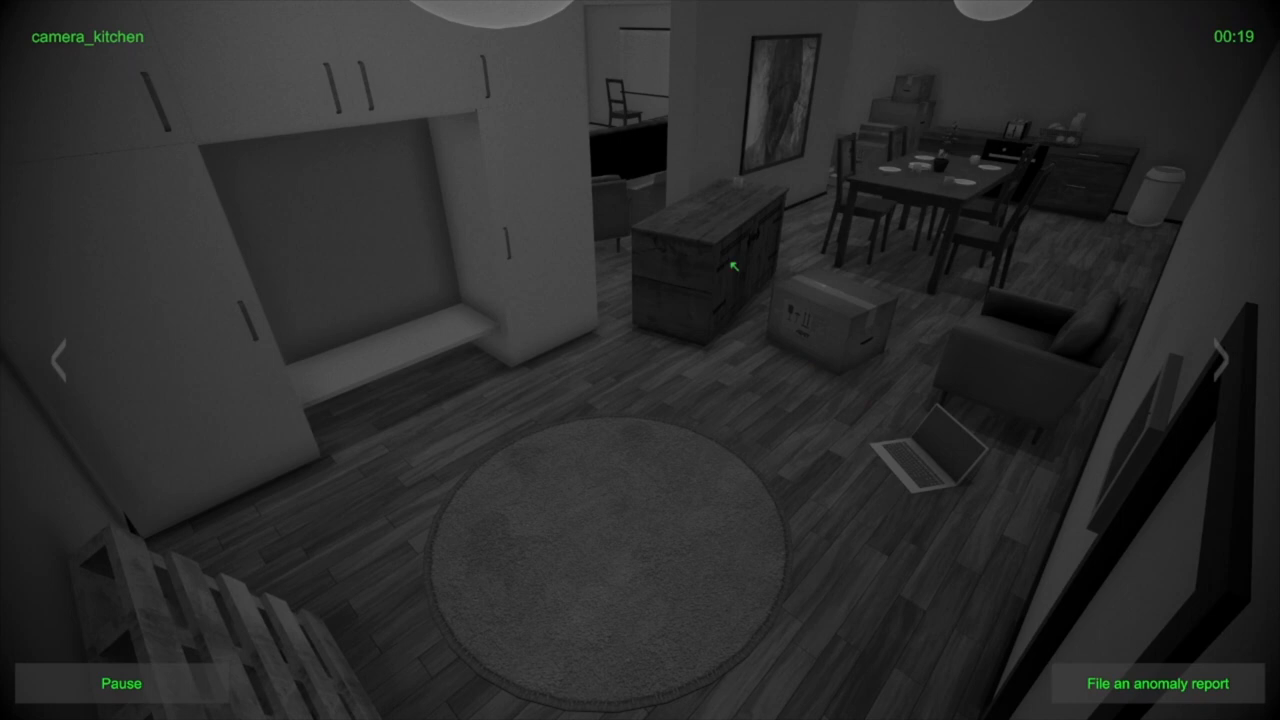
On the toilet feed, report the rug figure as a Shadow anomaly in the Toilet
{"action": "left_click", "coordinate": [1219, 360]}
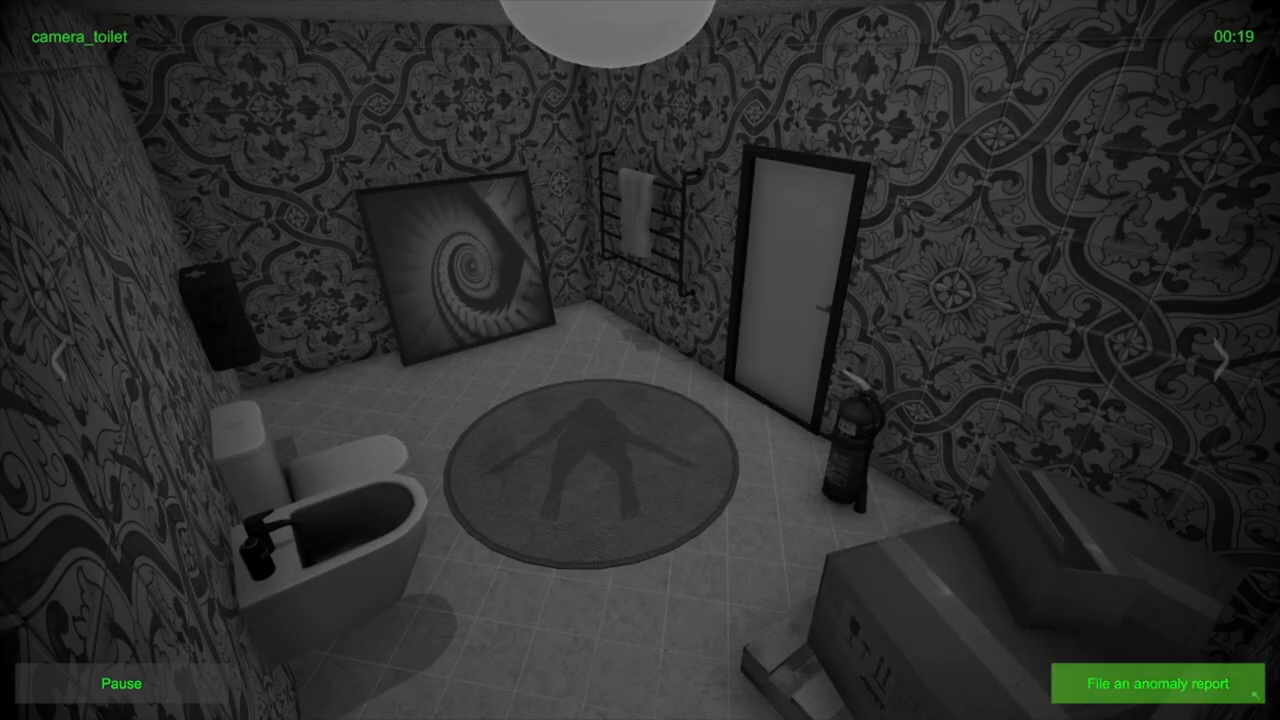
{"action": "left_click", "coordinate": [1156, 684]}
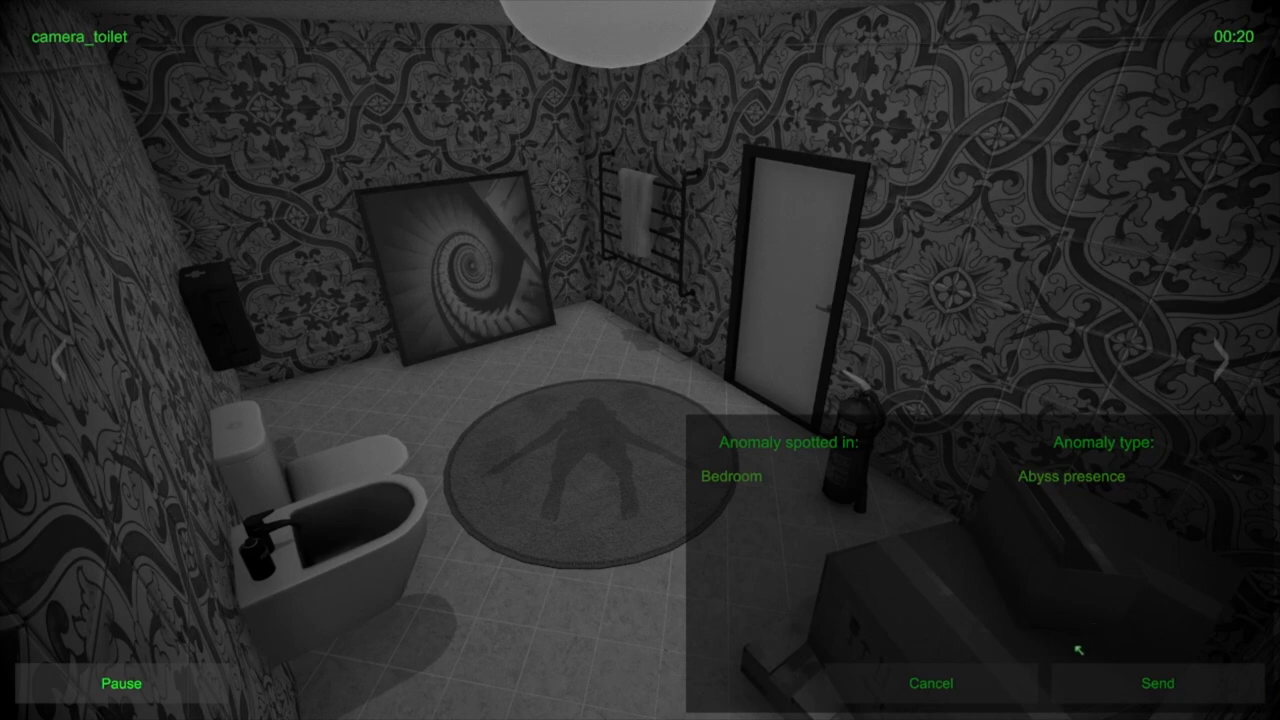
{"action": "left_click", "coordinate": [812, 477]}
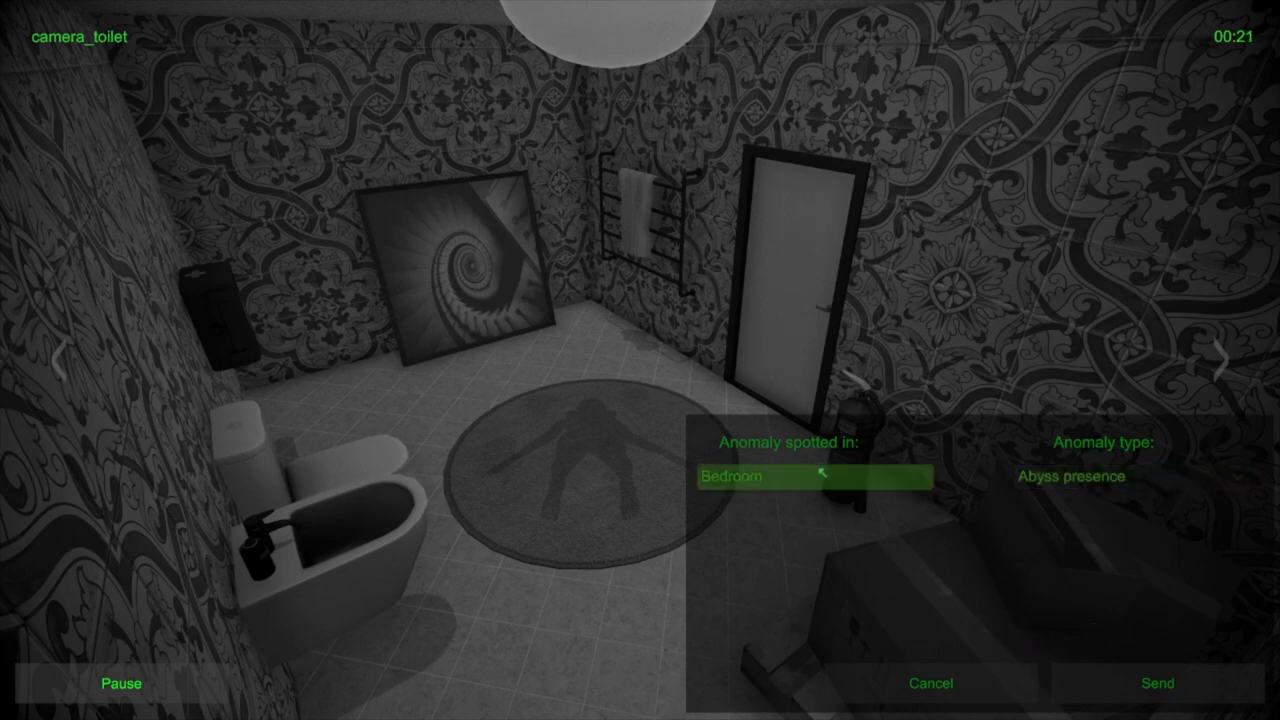
{"action": "left_click", "coordinate": [813, 477]}
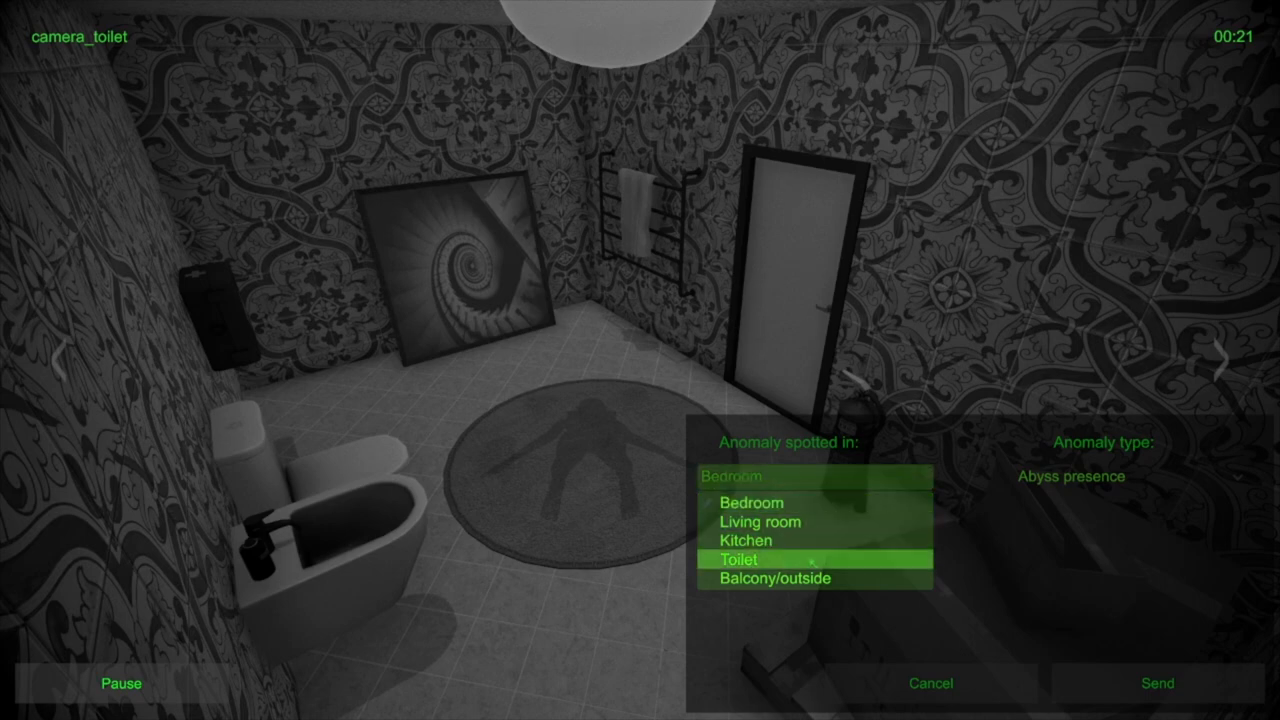
{"action": "left_click", "coordinate": [747, 559]}
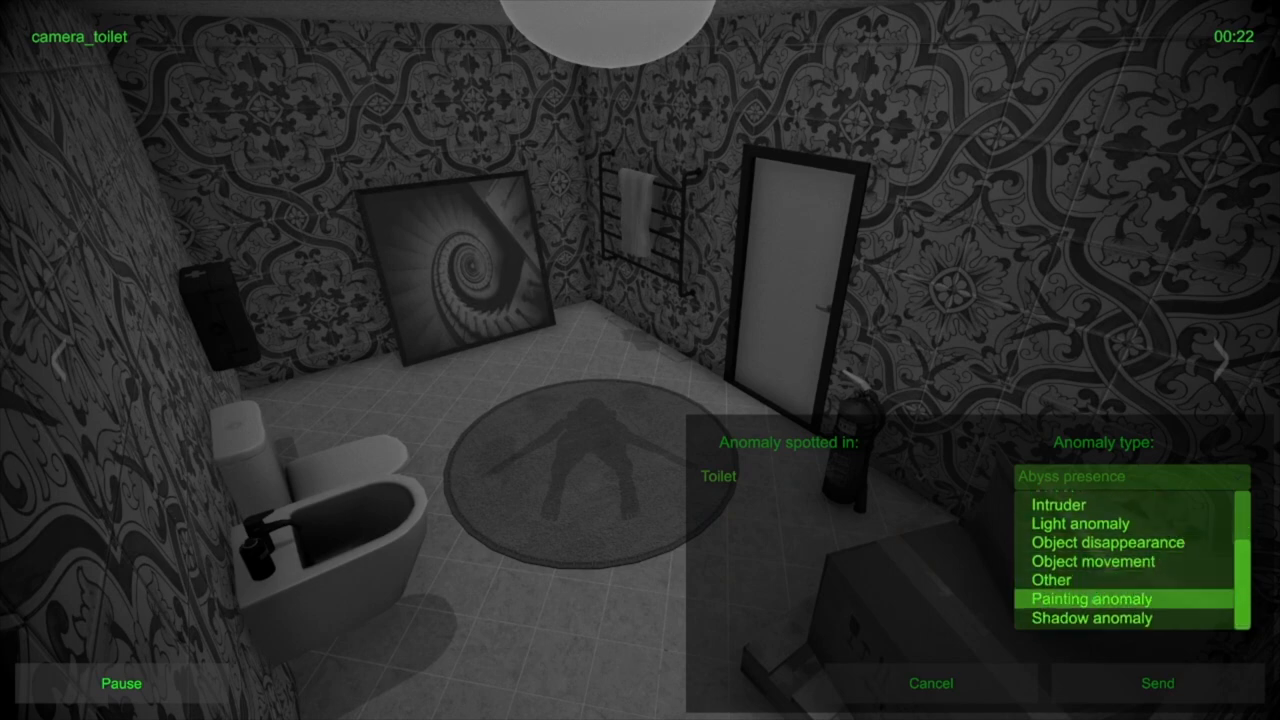
{"action": "left_click", "coordinate": [1105, 598]}
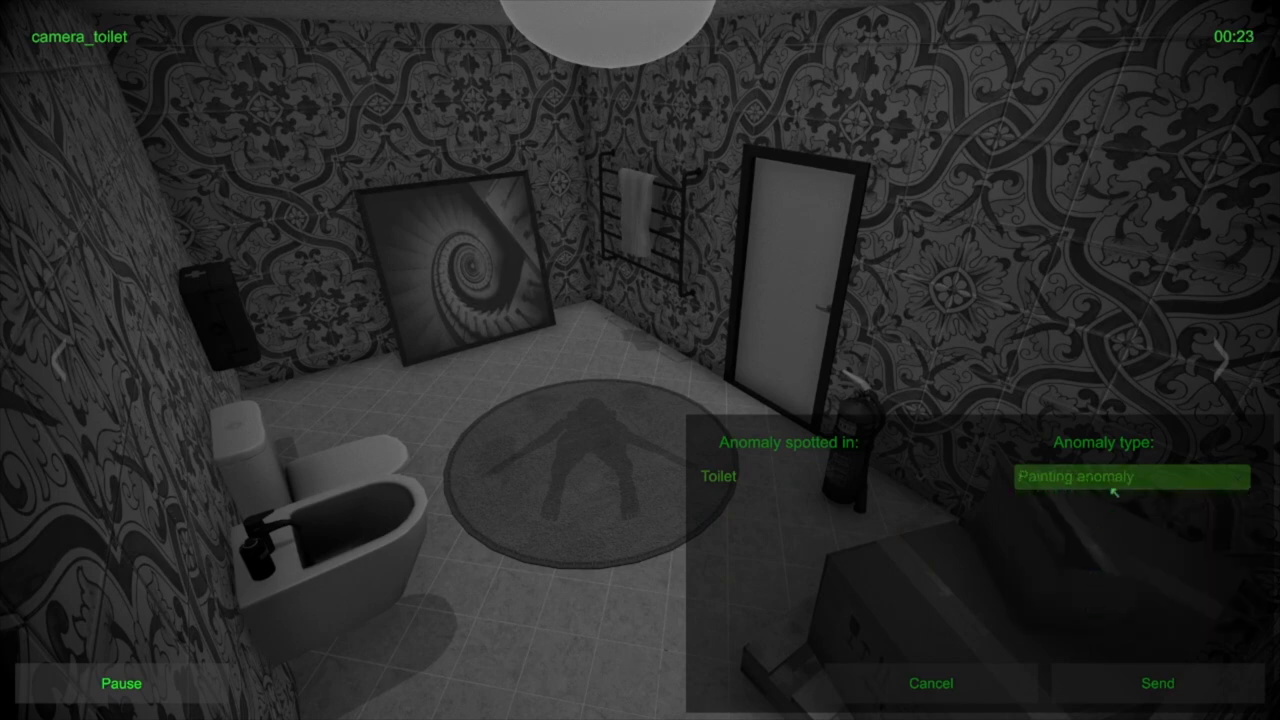
{"action": "left_click", "coordinate": [1130, 477]}
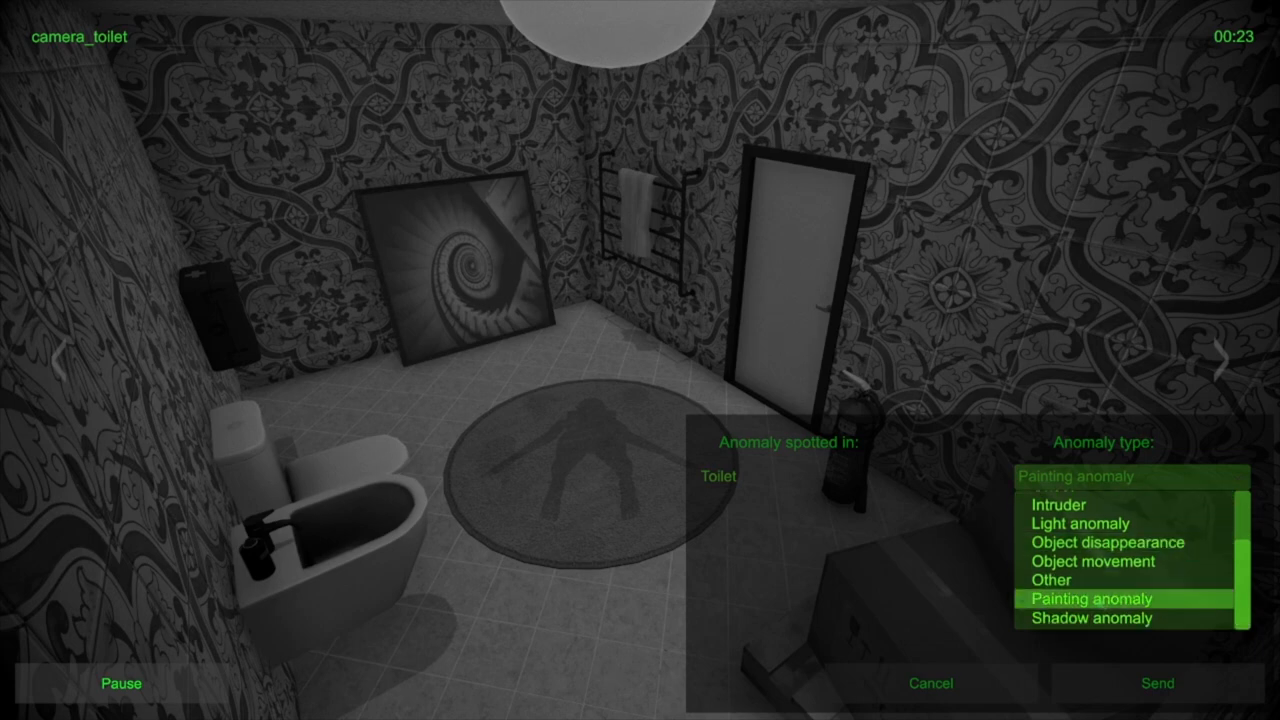
{"action": "left_click", "coordinate": [1093, 621]}
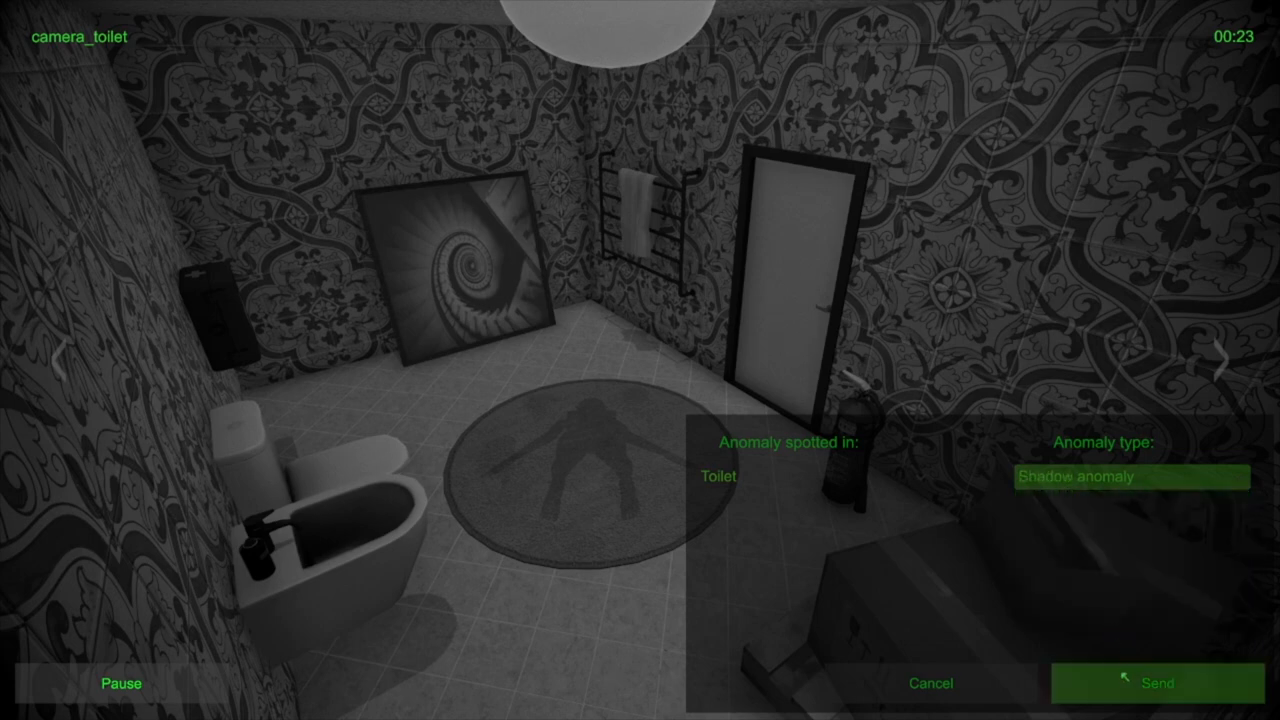
{"action": "left_click", "coordinate": [1154, 683]}
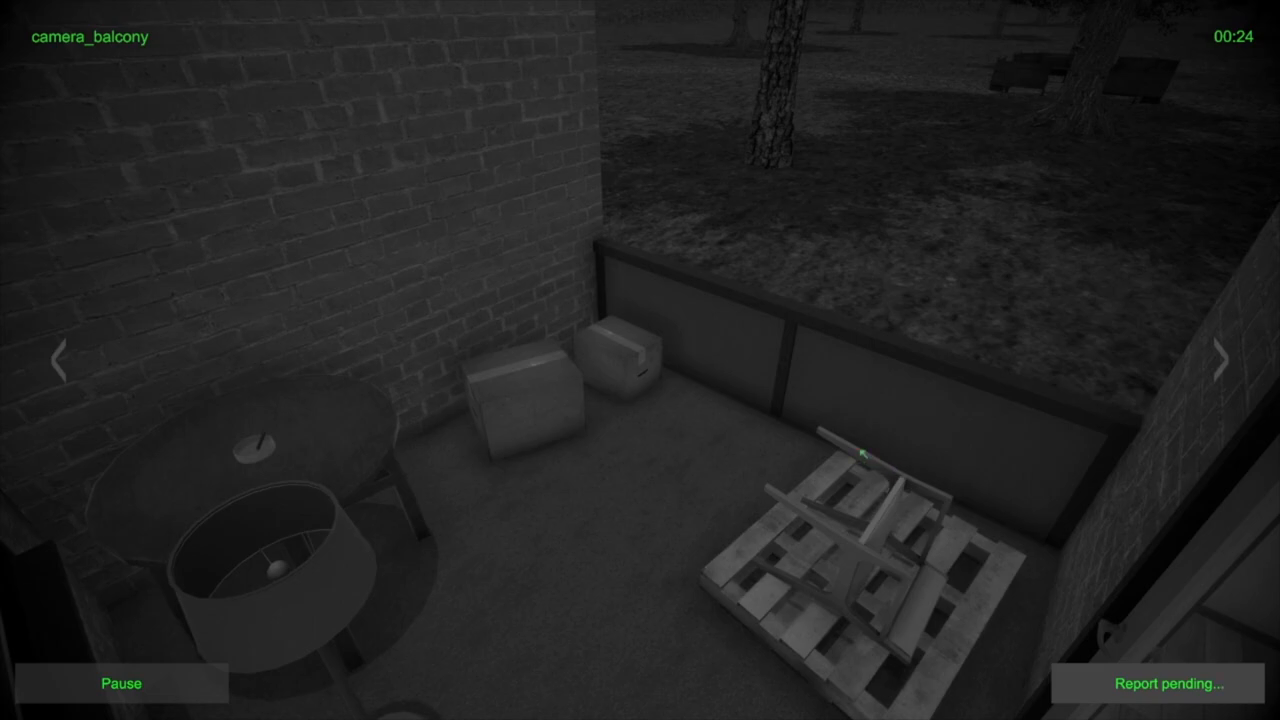
Loop repeatedly through all five room feeds until the toilet rug clears, stopping on bedroom
{"action": "left_click", "coordinate": [1221, 364]}
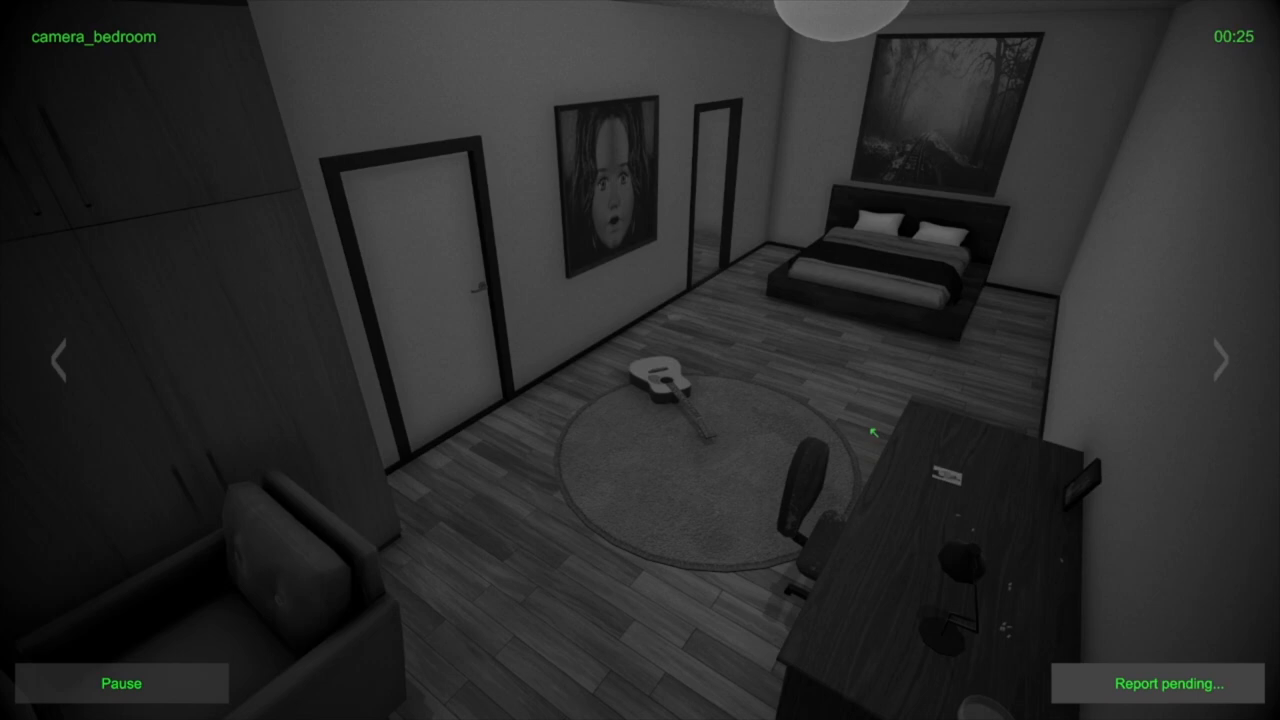
{"action": "left_click", "coordinate": [1222, 362]}
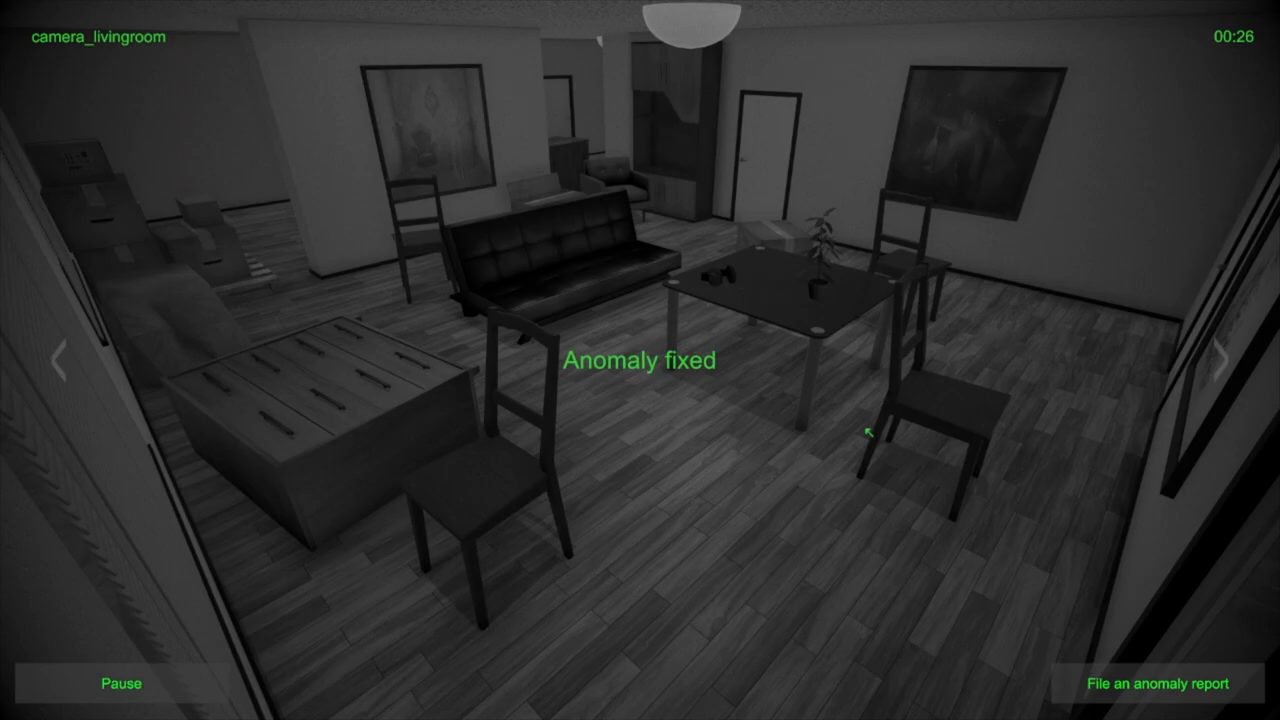
{"action": "left_click", "coordinate": [1216, 360]}
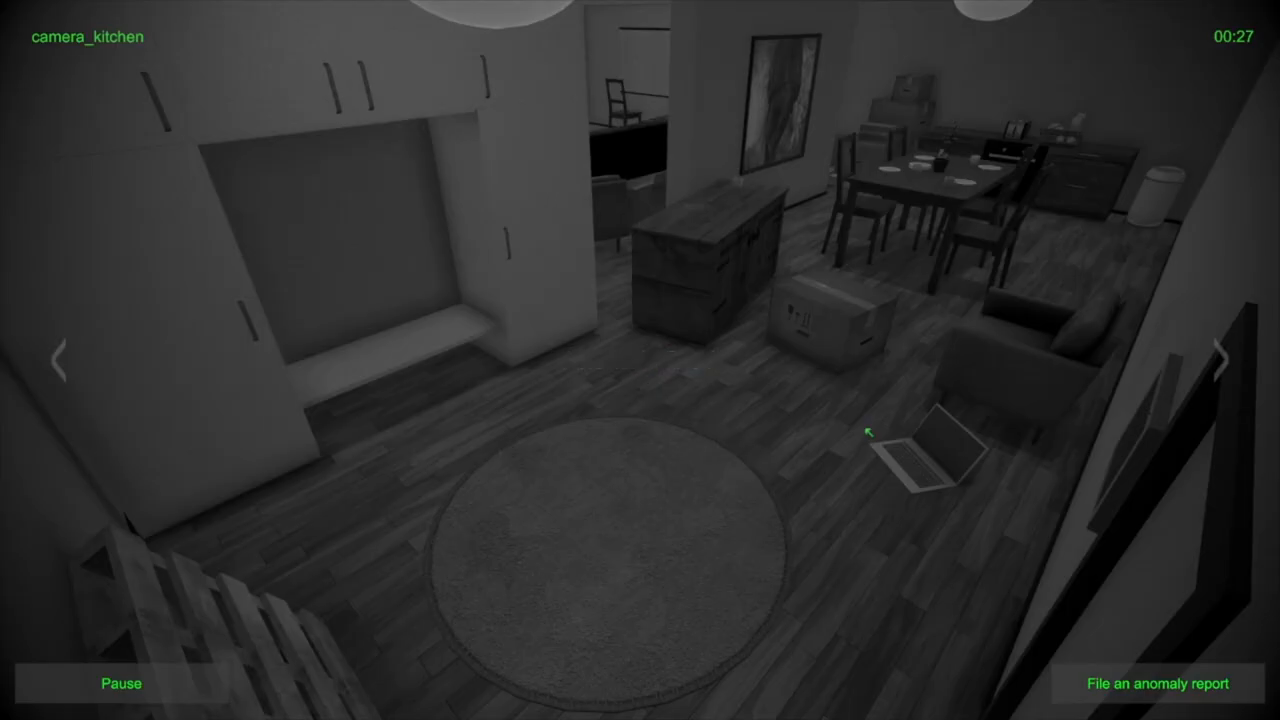
{"action": "left_click", "coordinate": [1224, 357]}
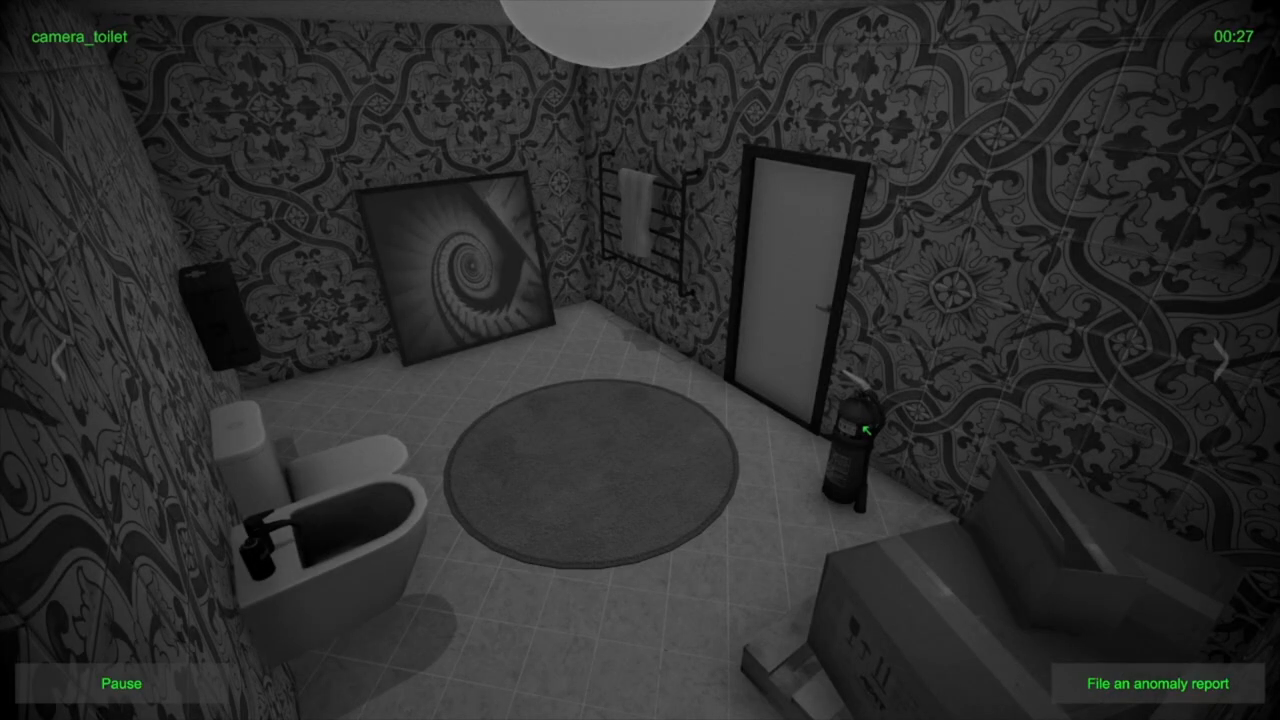
{"action": "left_click", "coordinate": [1221, 362]}
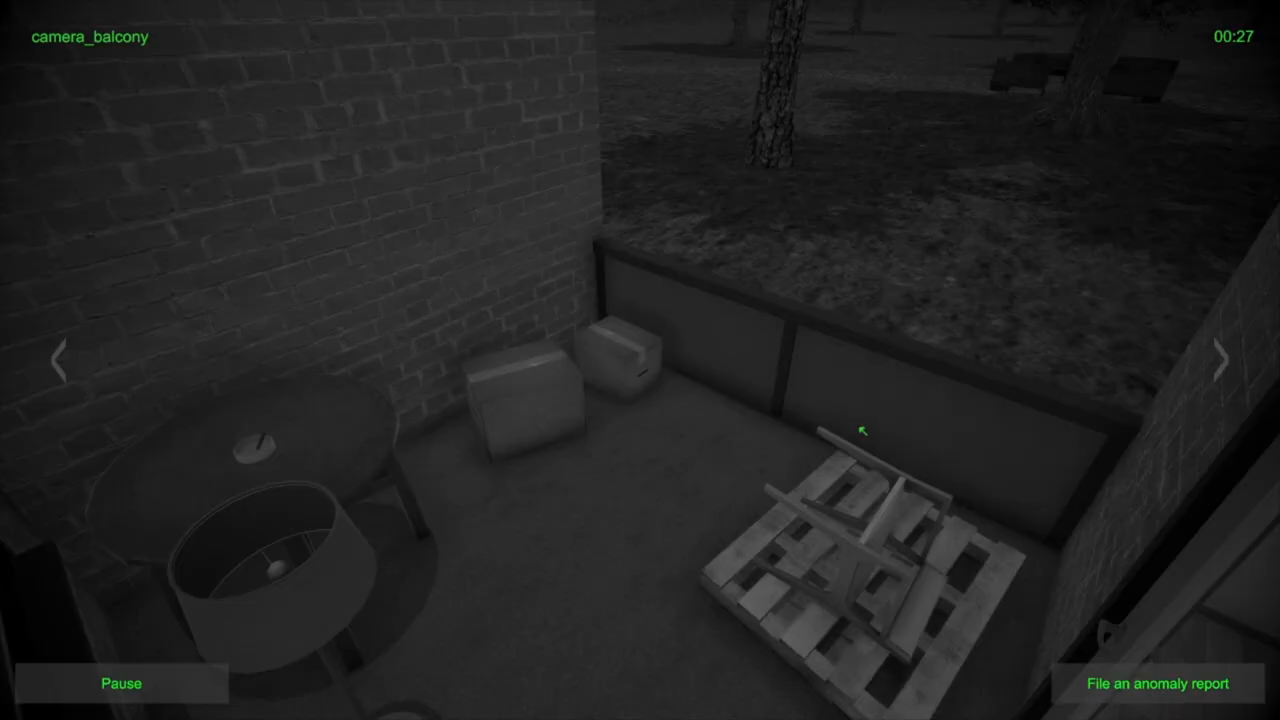
{"action": "left_click", "coordinate": [1222, 362]}
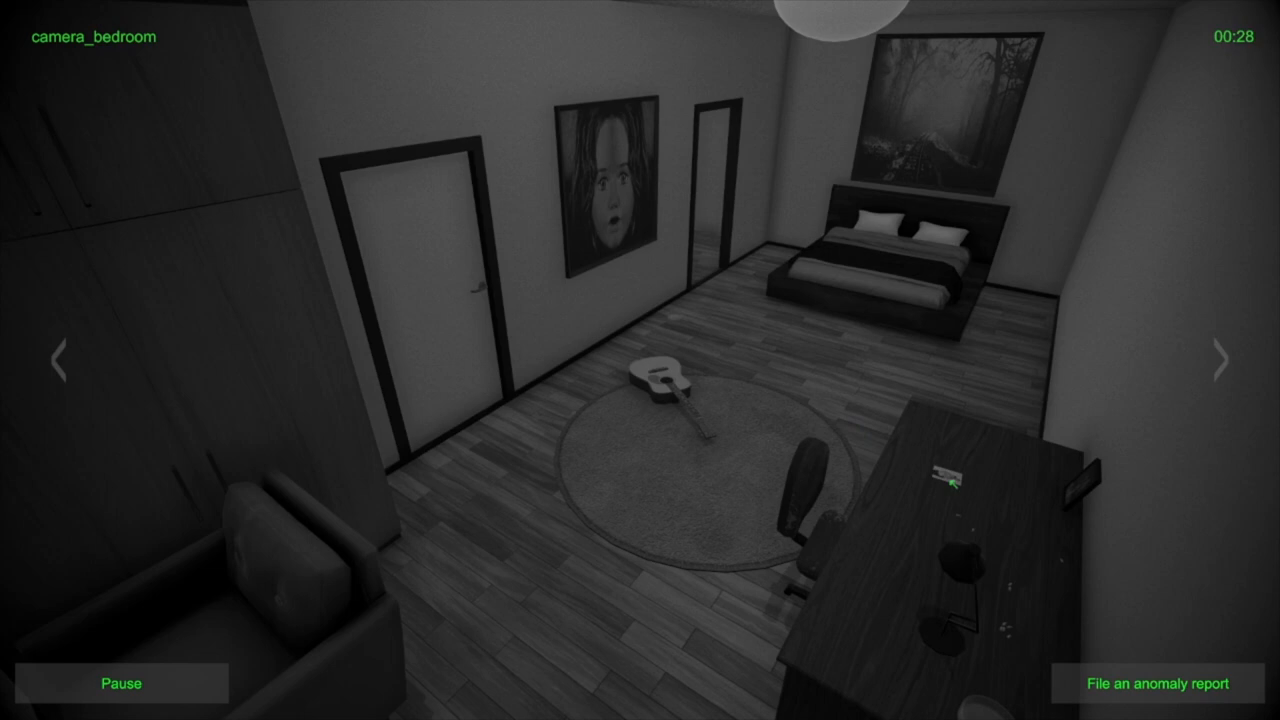
{"action": "left_click", "coordinate": [1221, 358]}
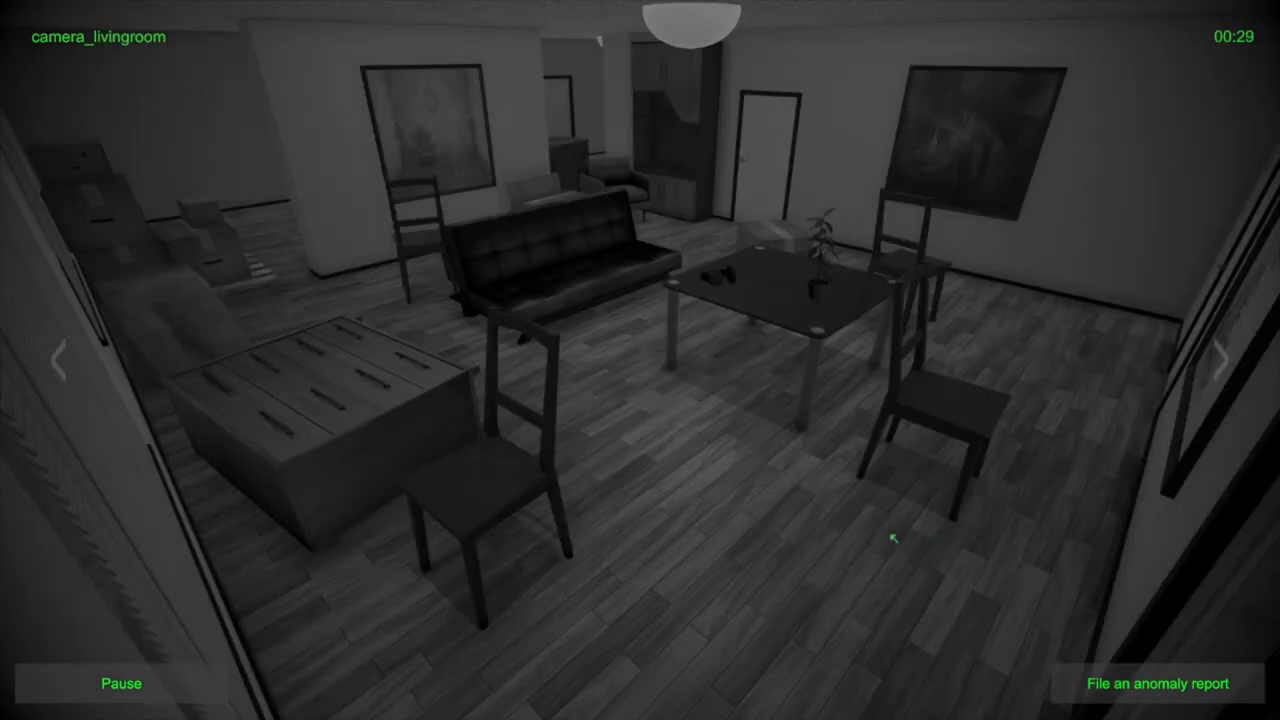
{"action": "mouse_move", "coordinate": [832, 387]}
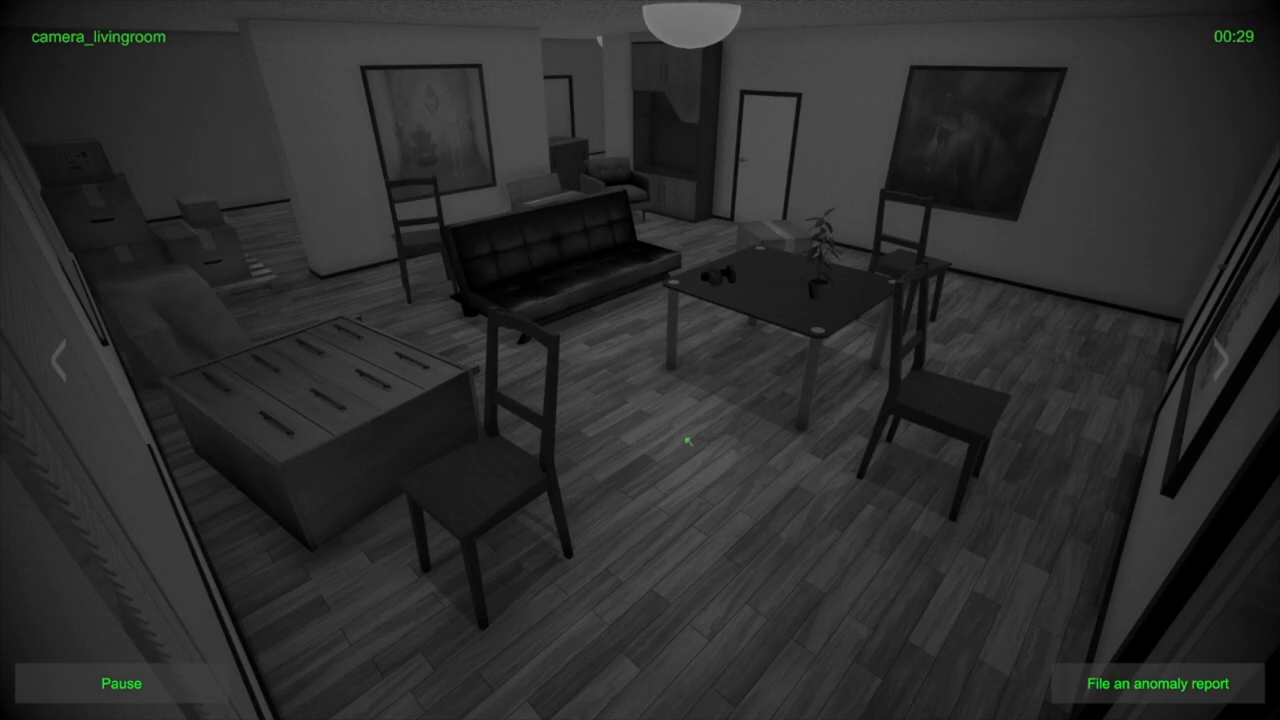
{"action": "left_click", "coordinate": [1217, 361]}
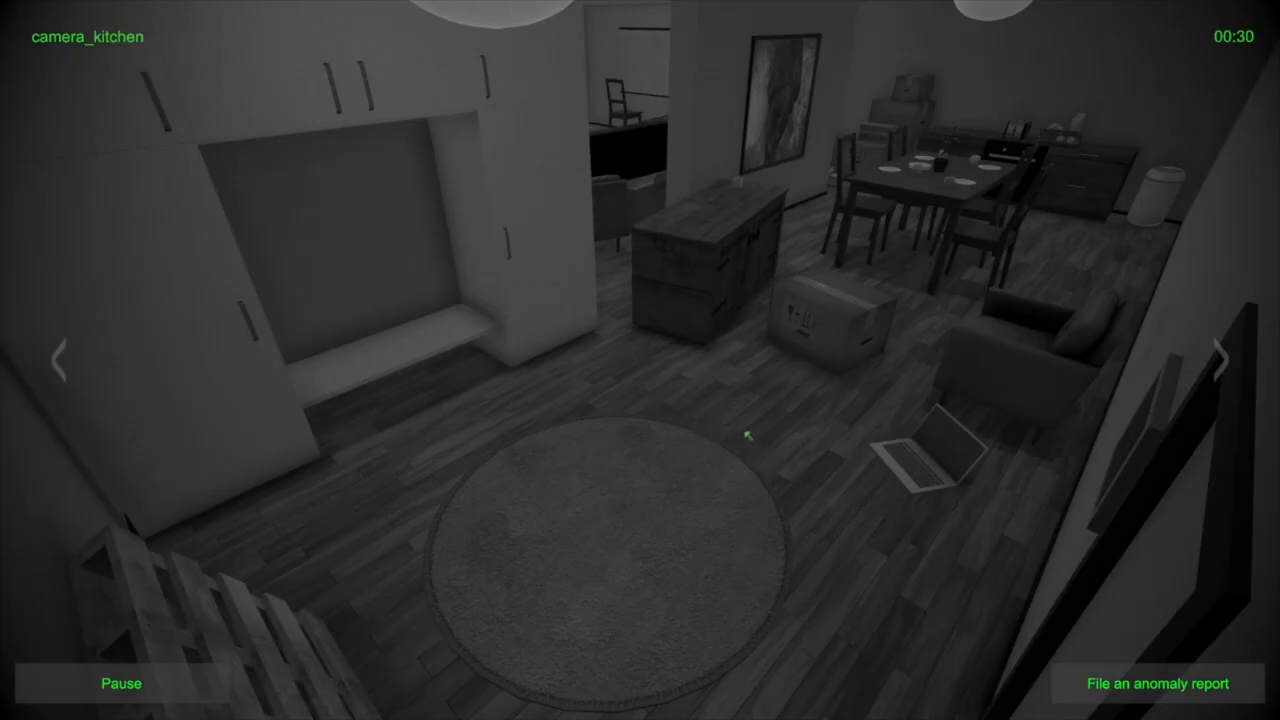
{"action": "left_click", "coordinate": [1214, 360]}
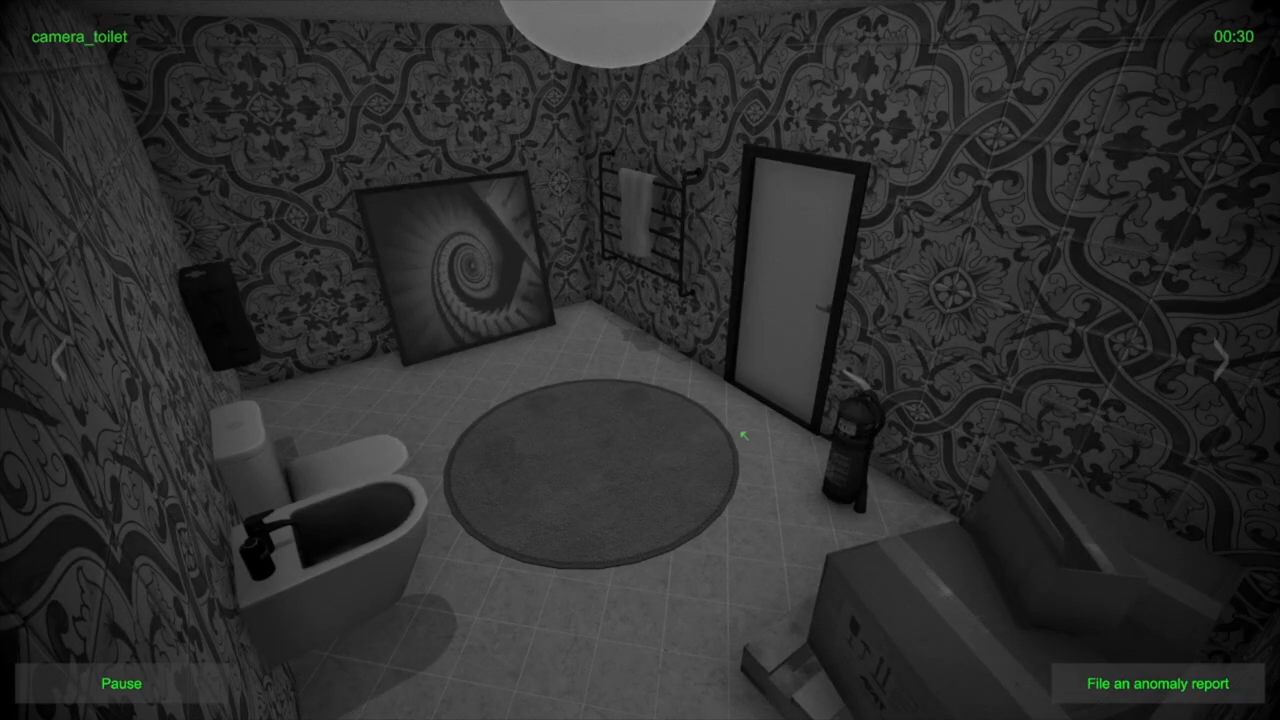
{"action": "left_click", "coordinate": [1221, 361]}
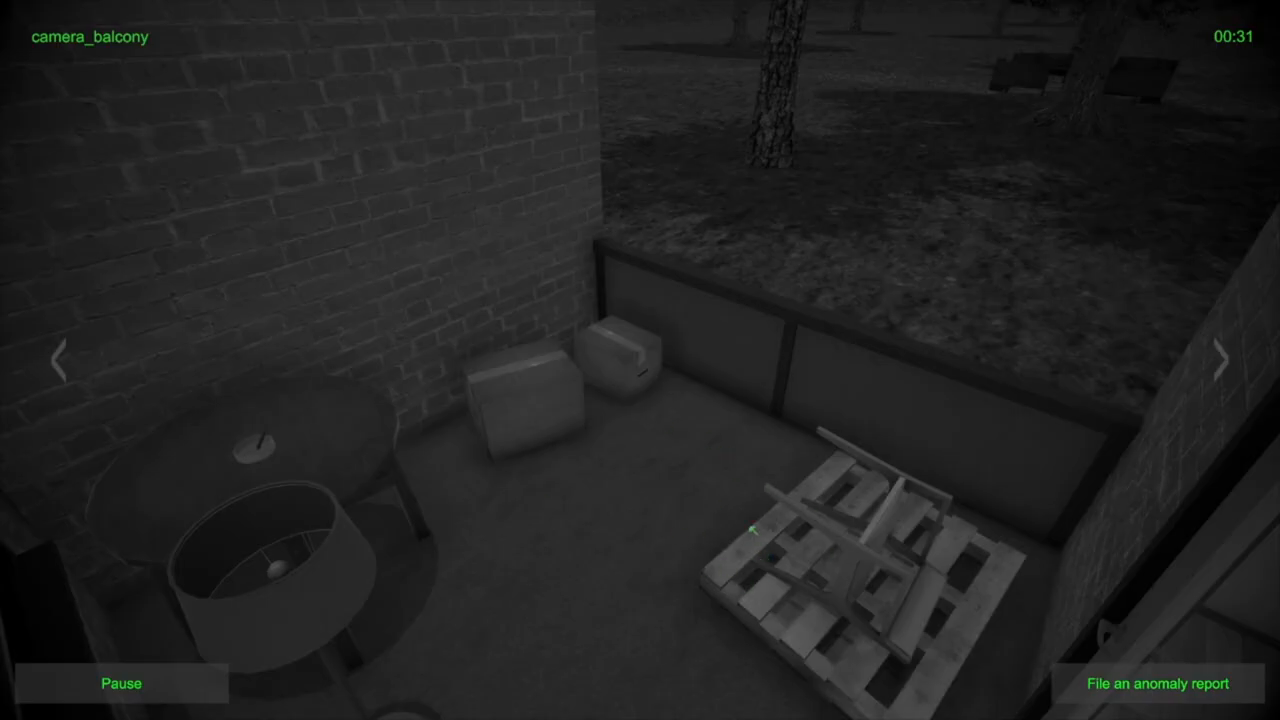
{"action": "left_click", "coordinate": [1221, 362]}
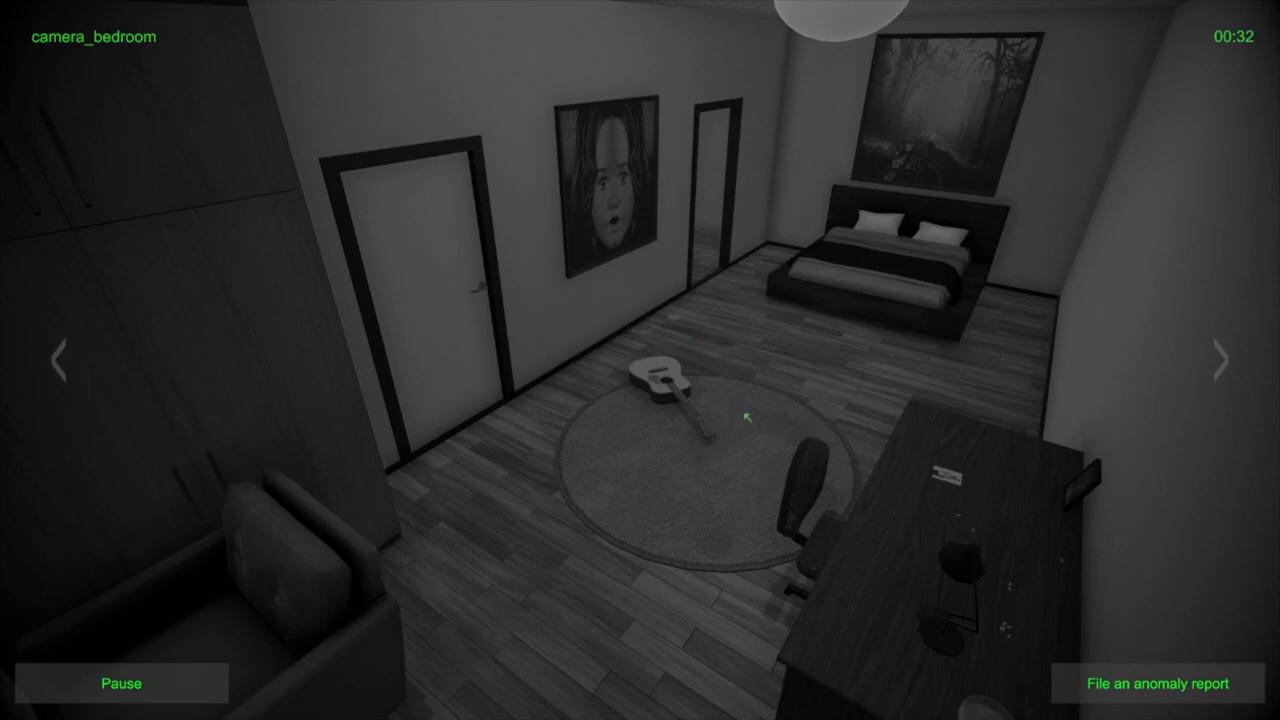
{"action": "left_click", "coordinate": [1221, 362]}
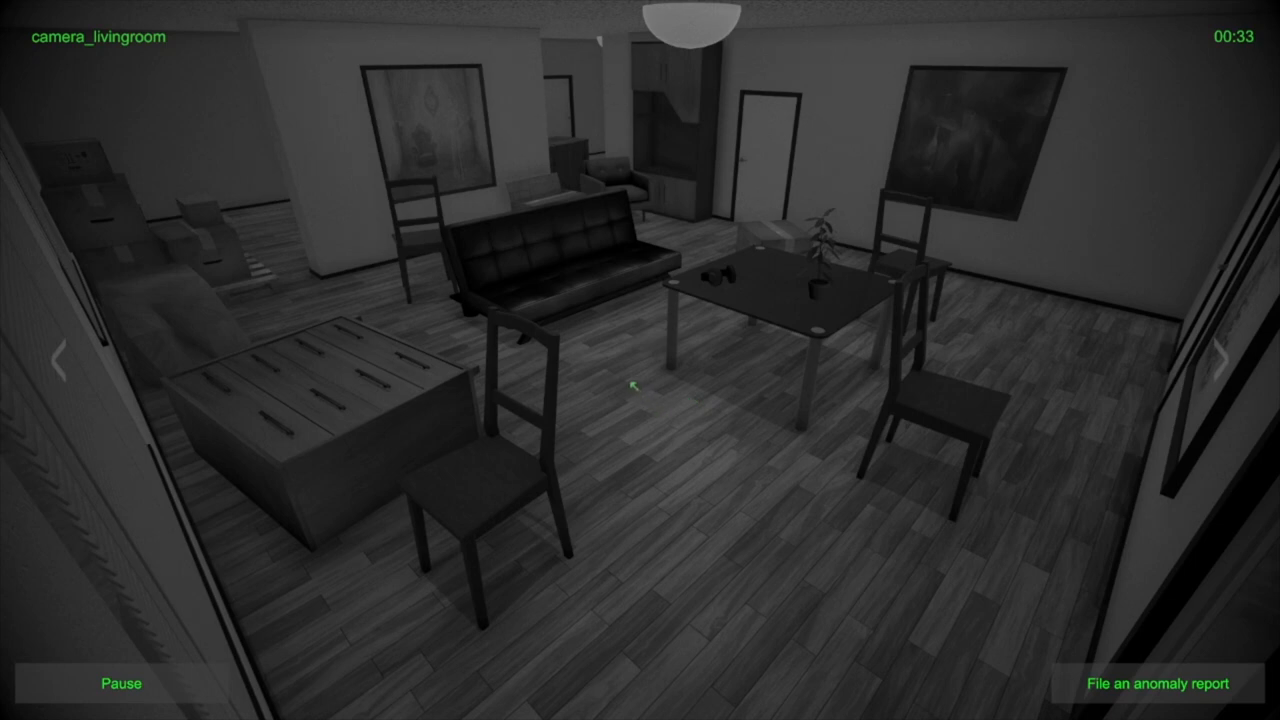
{"action": "left_click", "coordinate": [1223, 360]}
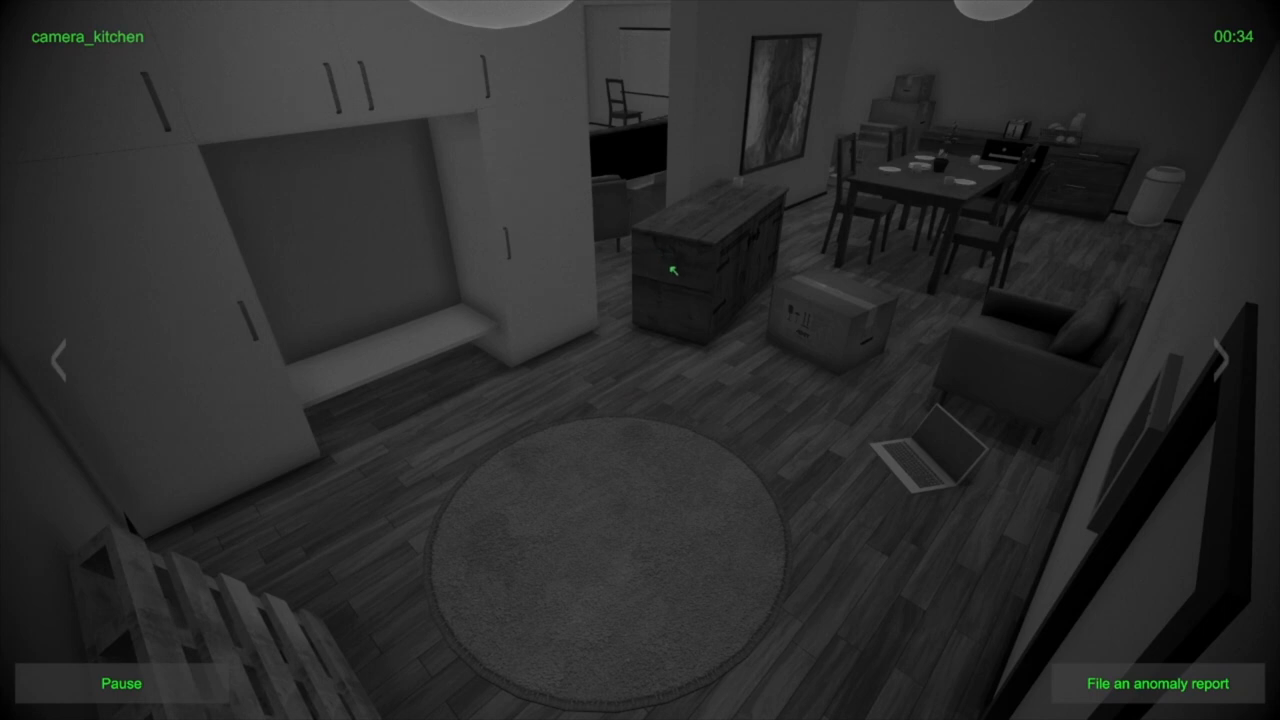
{"action": "left_click", "coordinate": [1224, 355]}
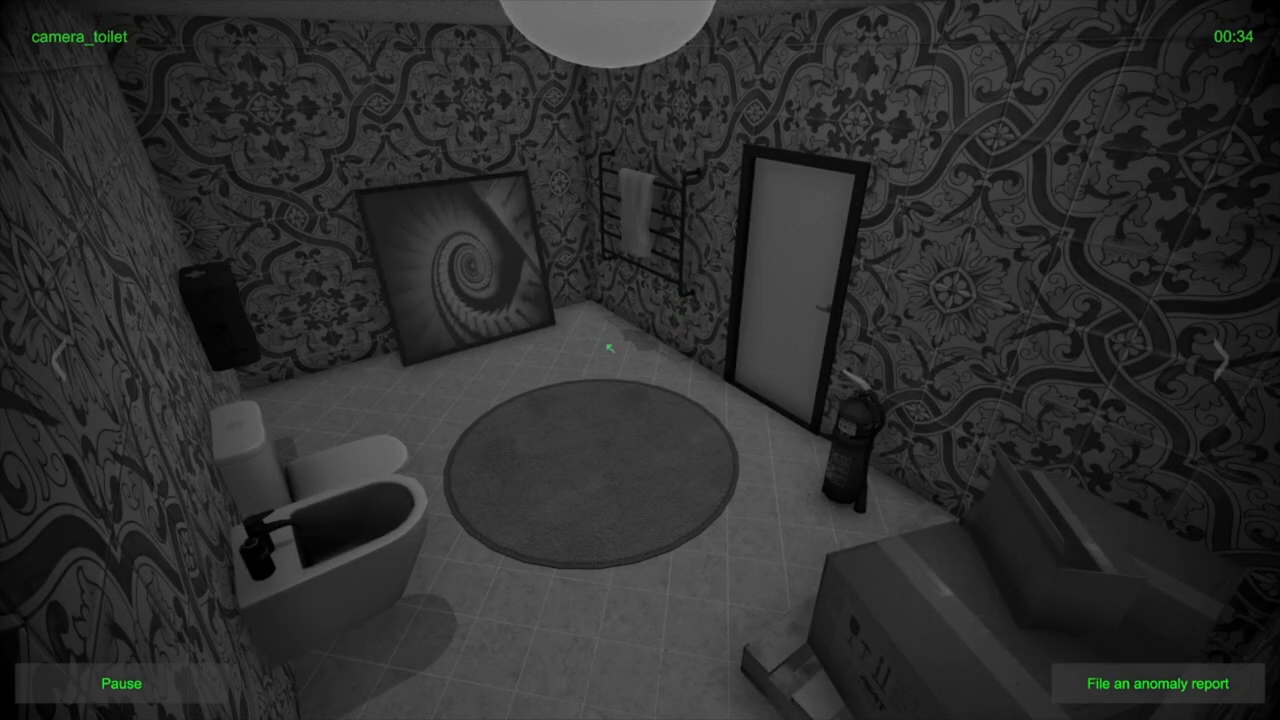
{"action": "left_click", "coordinate": [1226, 360]}
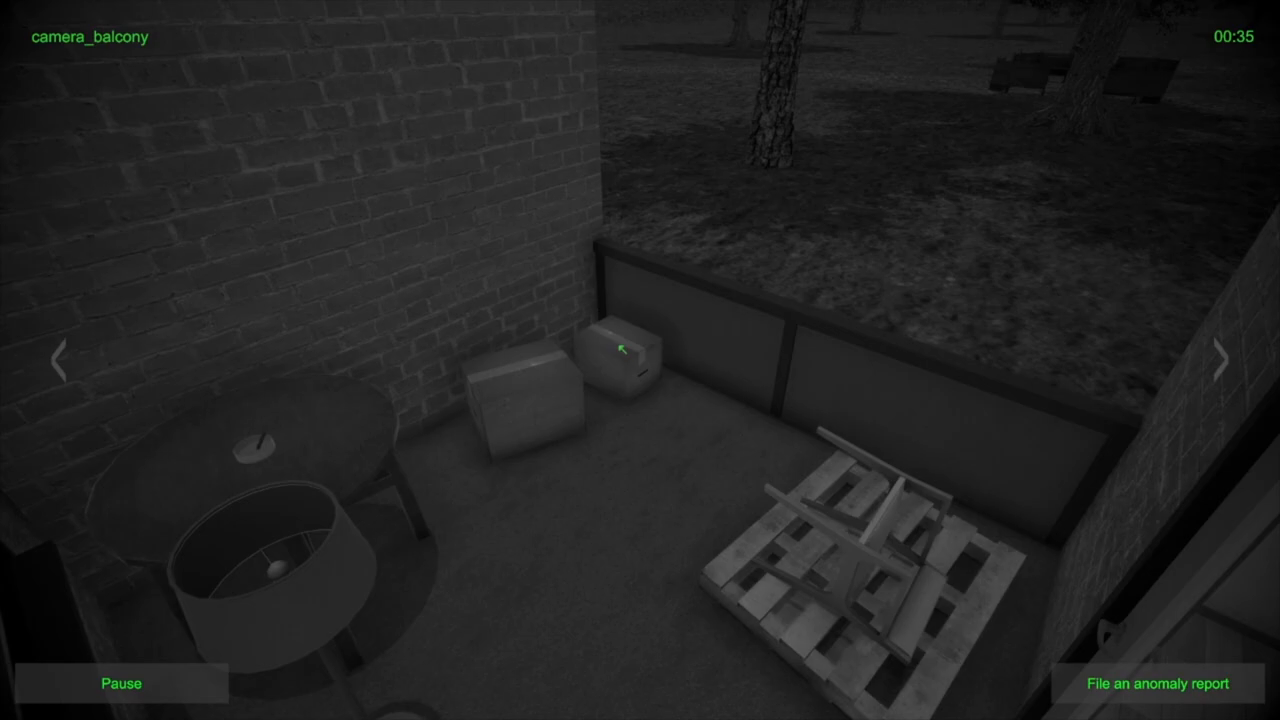
{"action": "left_click", "coordinate": [1221, 363]}
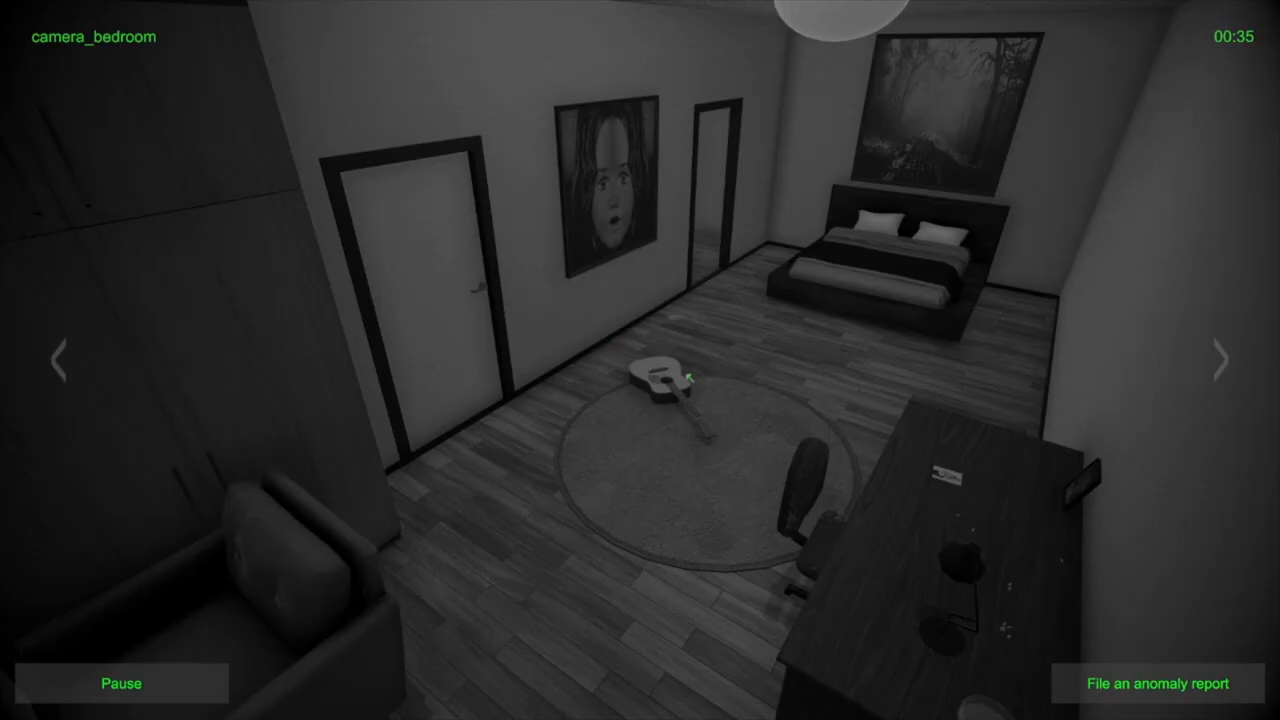
{"action": "left_click", "coordinate": [1221, 361]}
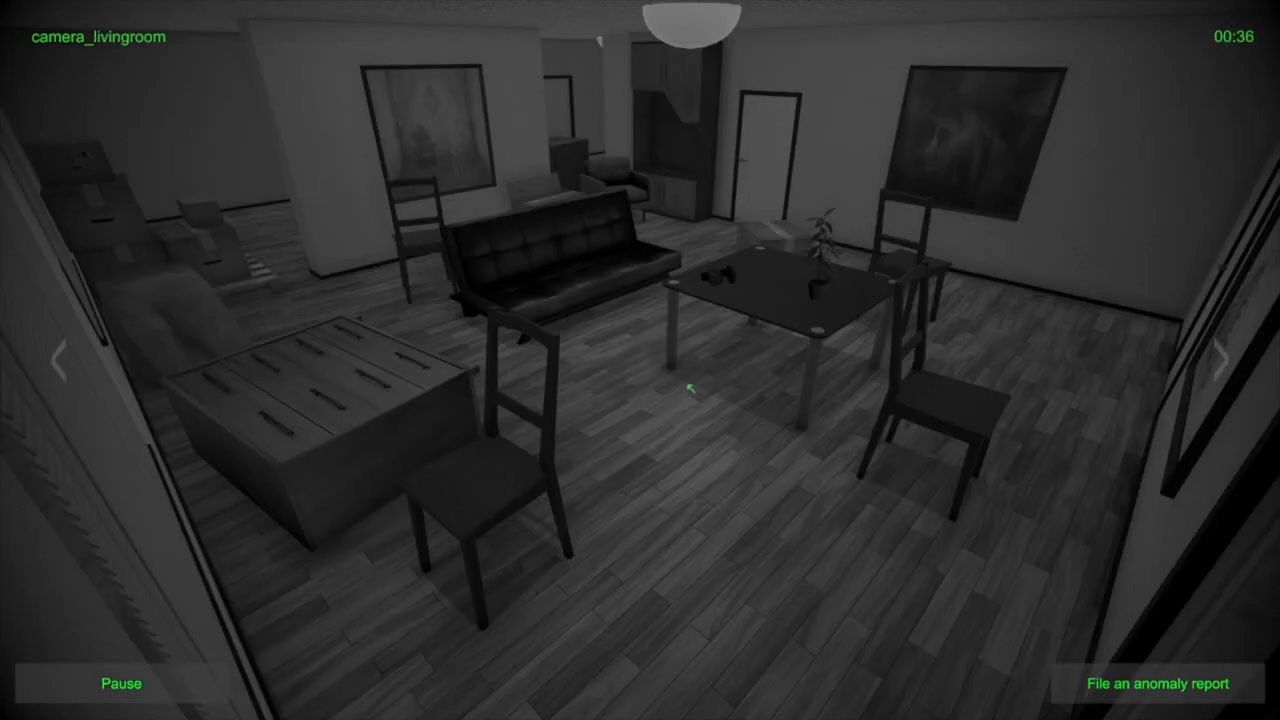
{"action": "mouse_move", "coordinate": [671, 377]}
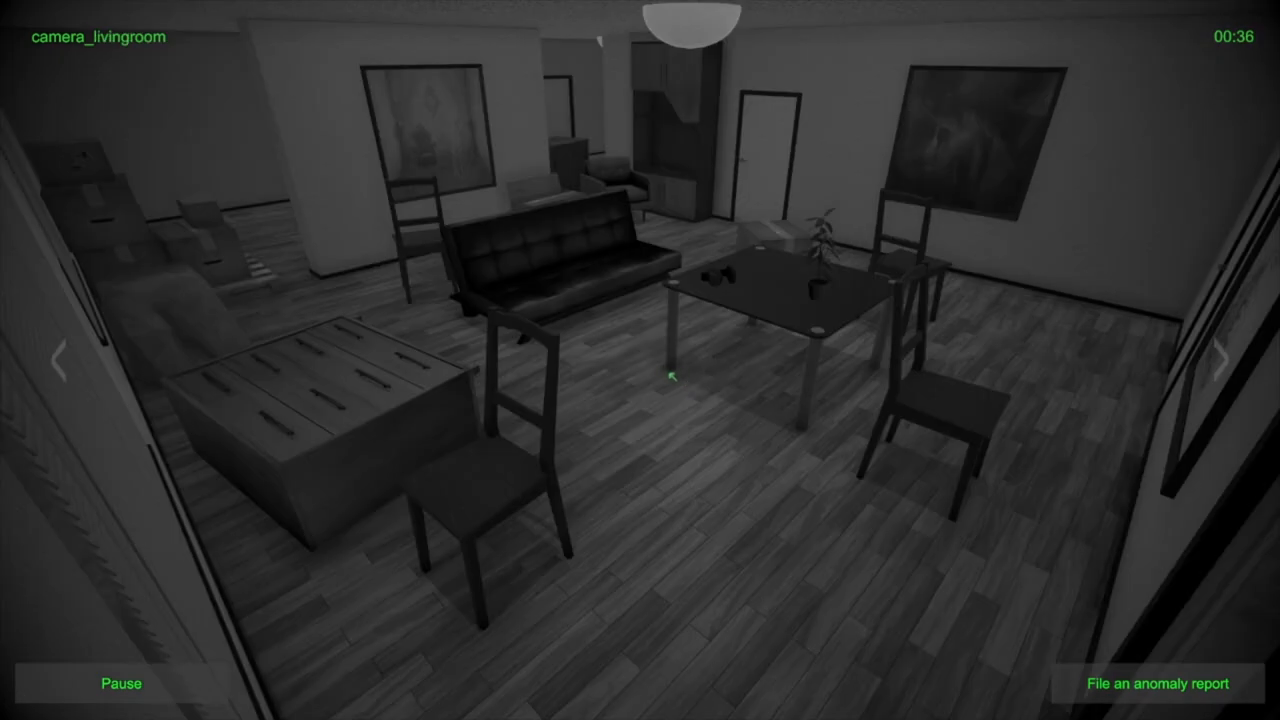
{"action": "left_click", "coordinate": [1224, 362]}
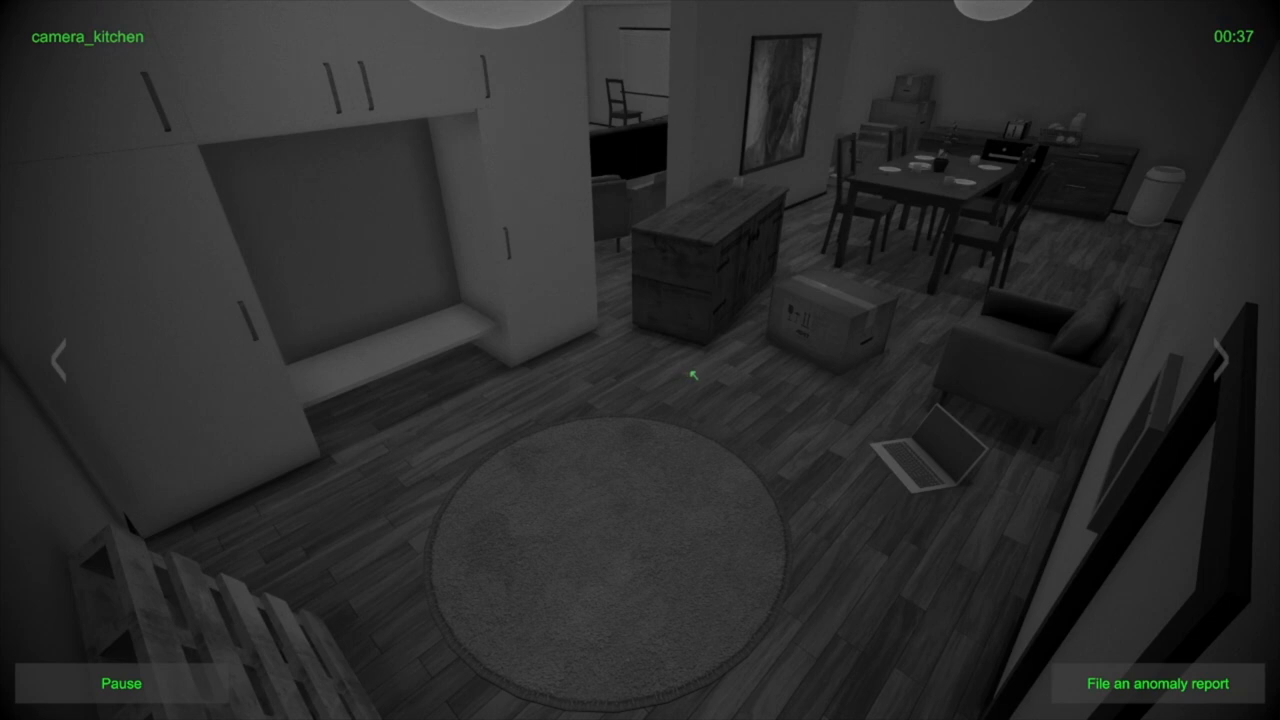
{"action": "left_click", "coordinate": [1222, 359]}
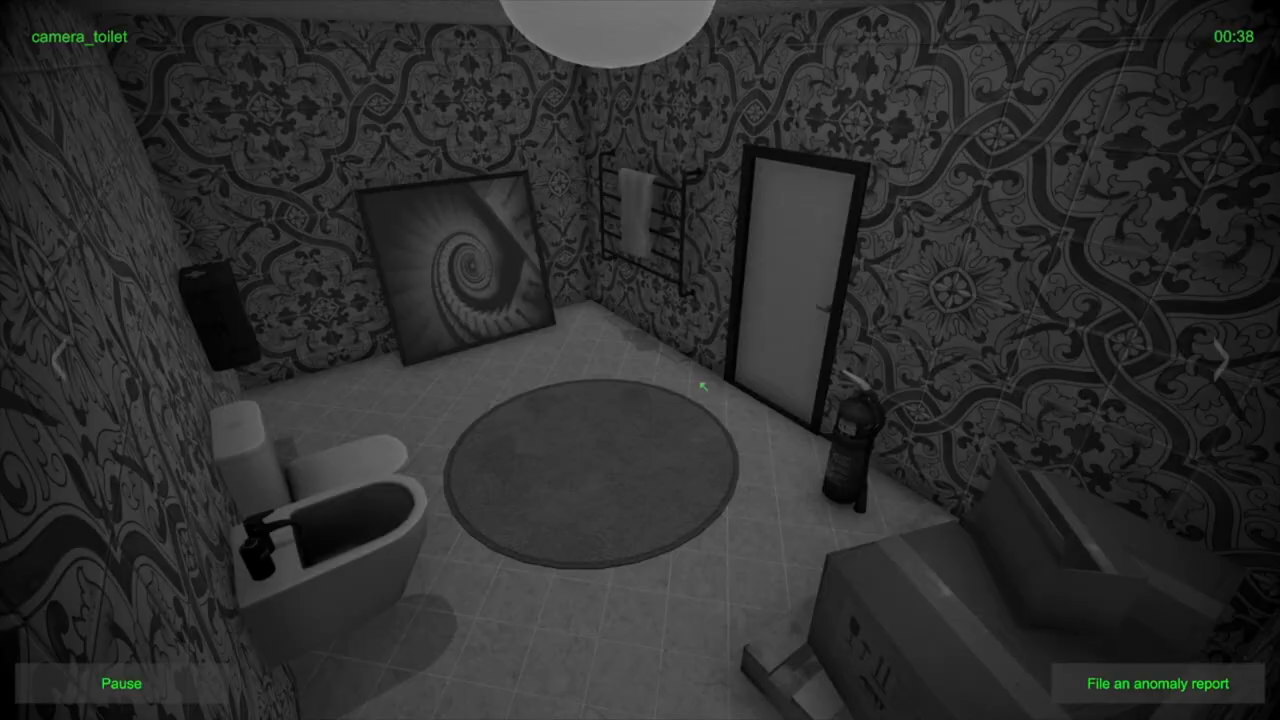
{"action": "left_click", "coordinate": [1224, 362]}
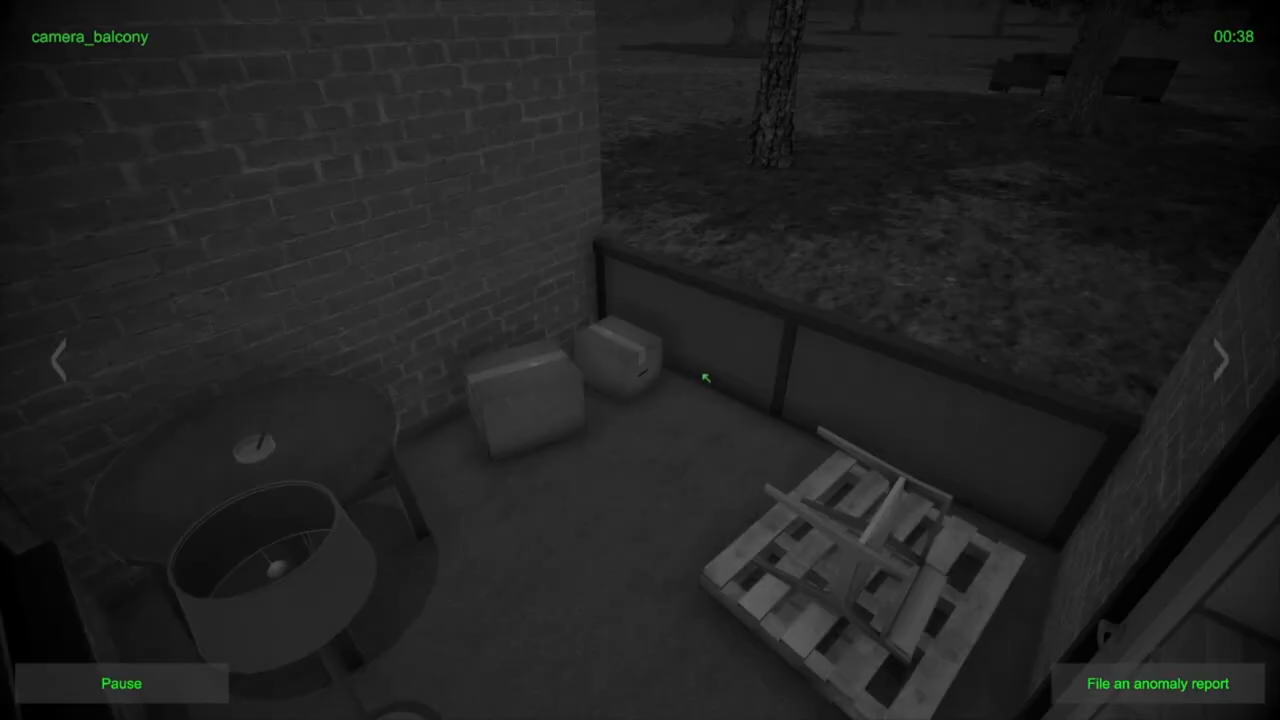
{"action": "left_click", "coordinate": [1222, 359]}
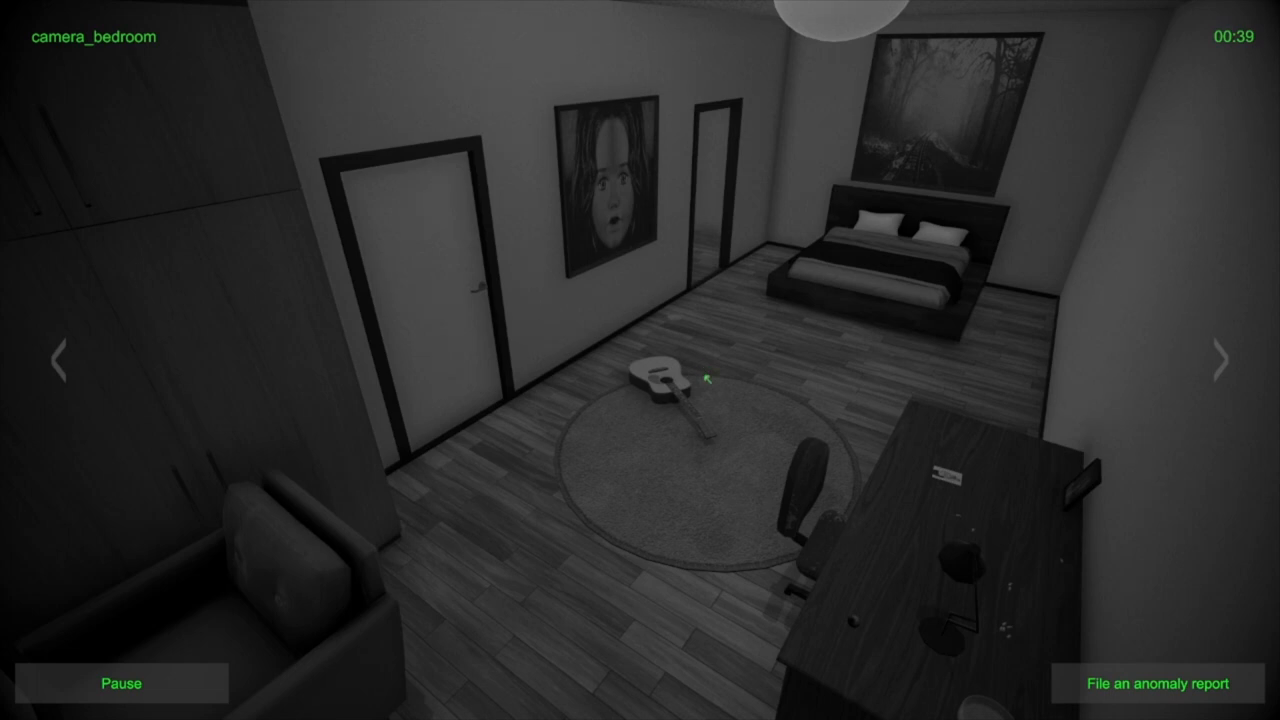
{"action": "mouse_move", "coordinate": [728, 377]}
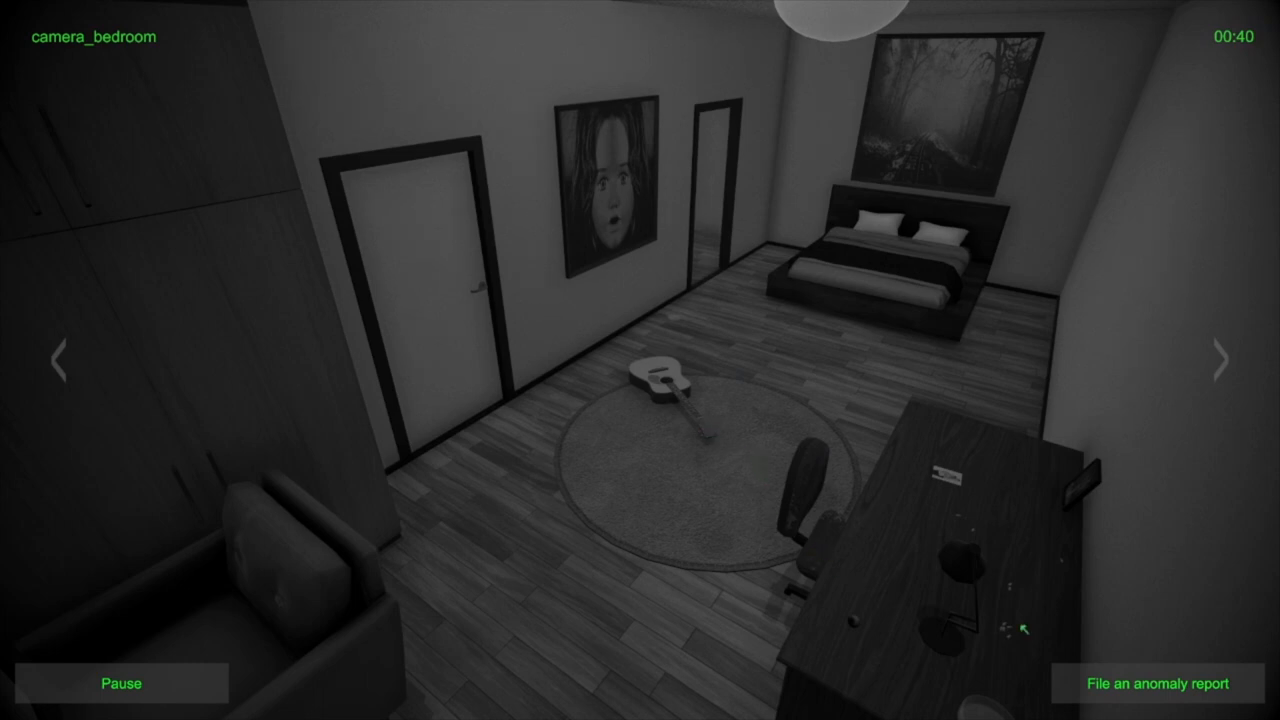
Start a new anomaly report with the location set to Bedroom
{"action": "left_click", "coordinate": [1158, 683]}
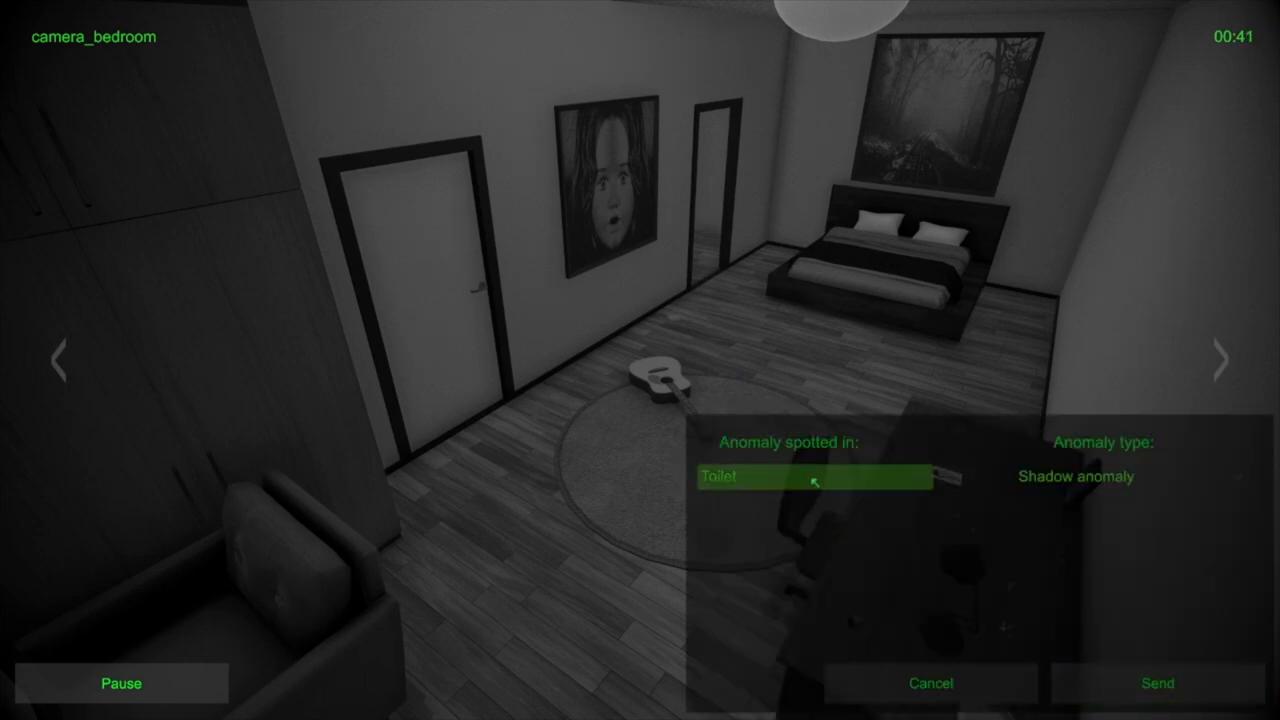
{"action": "left_click", "coordinate": [818, 478]}
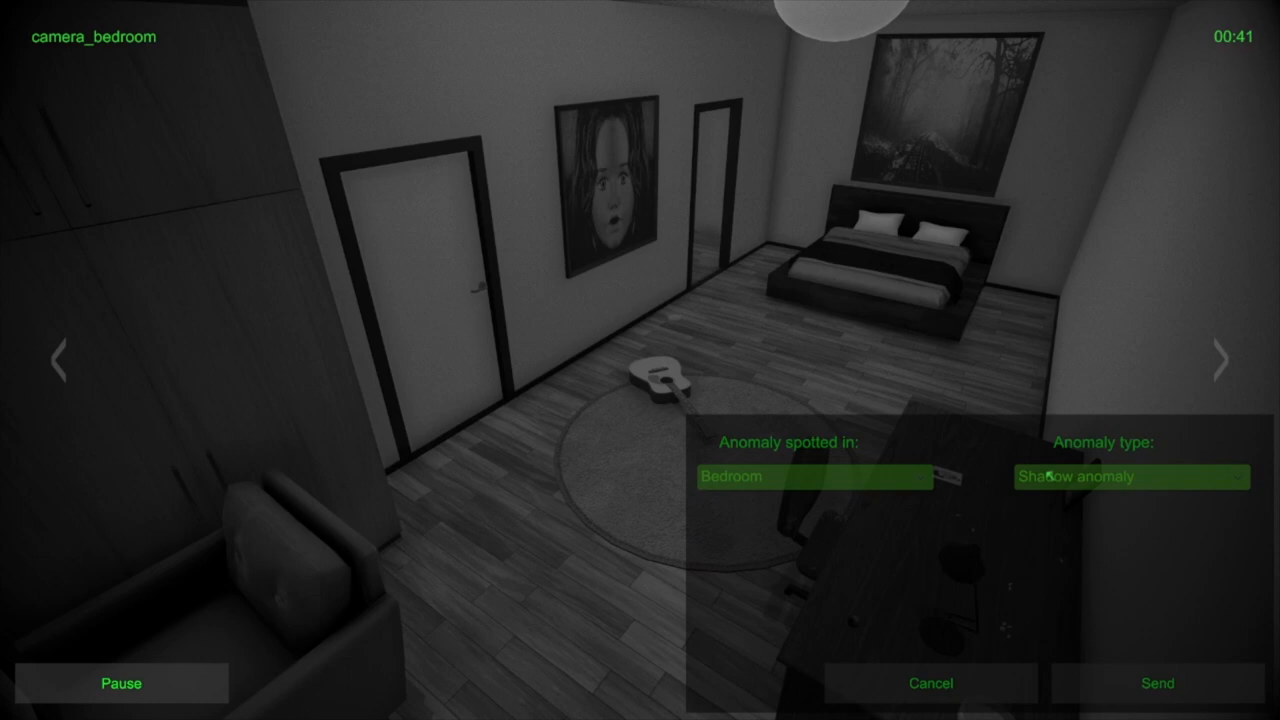
{"action": "left_click", "coordinate": [1132, 477]}
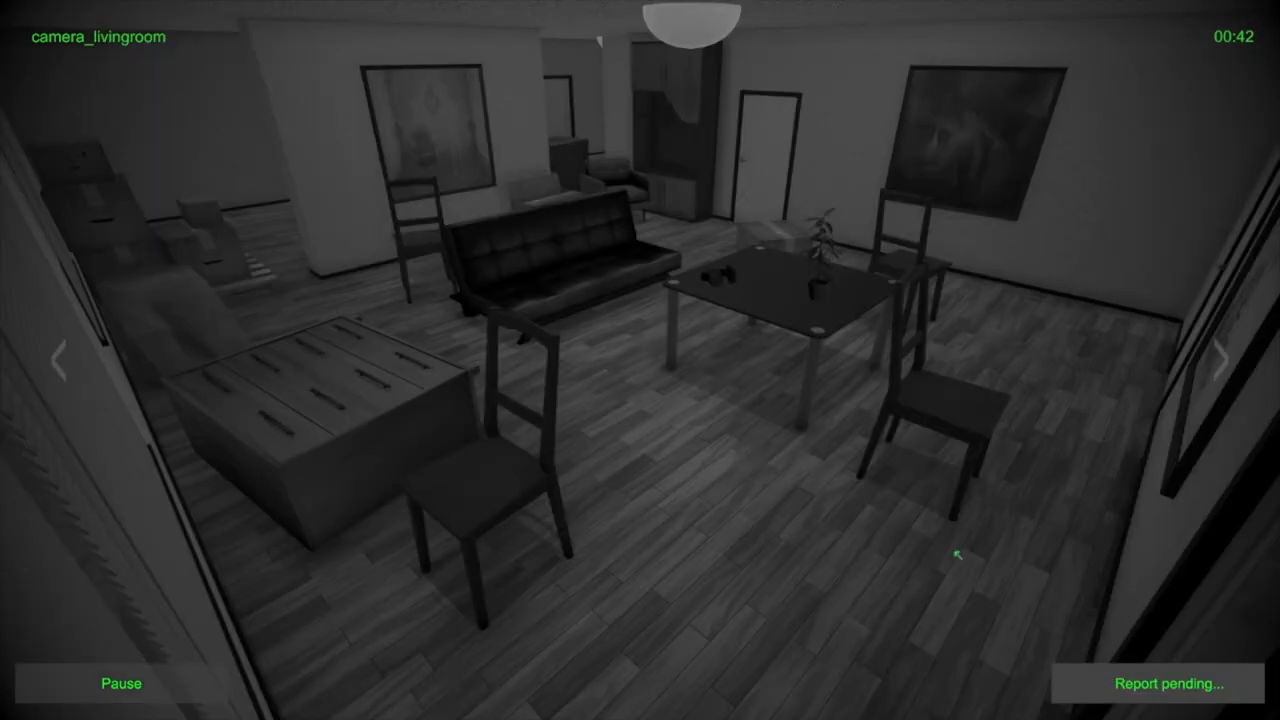
Cycle kitchen, toilet and balcony feeds to the bedroom camera while the report resolves
{"action": "left_click", "coordinate": [1222, 362]}
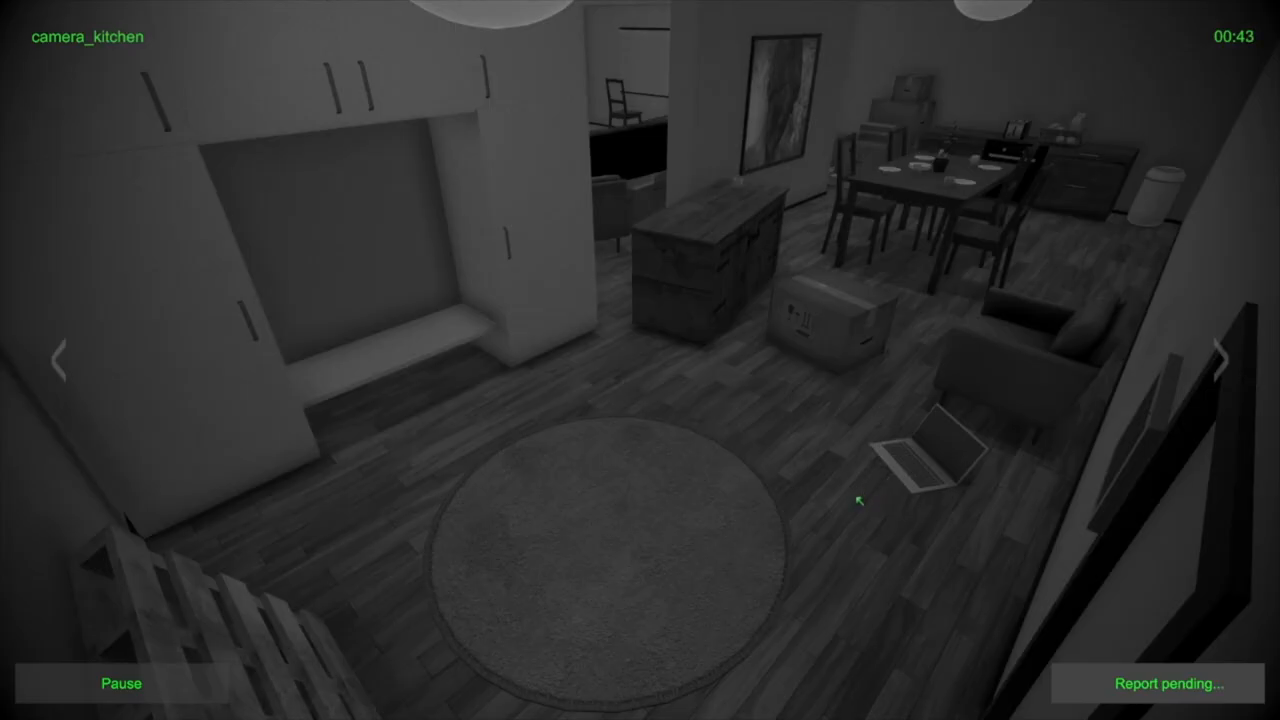
{"action": "left_click", "coordinate": [1212, 356]}
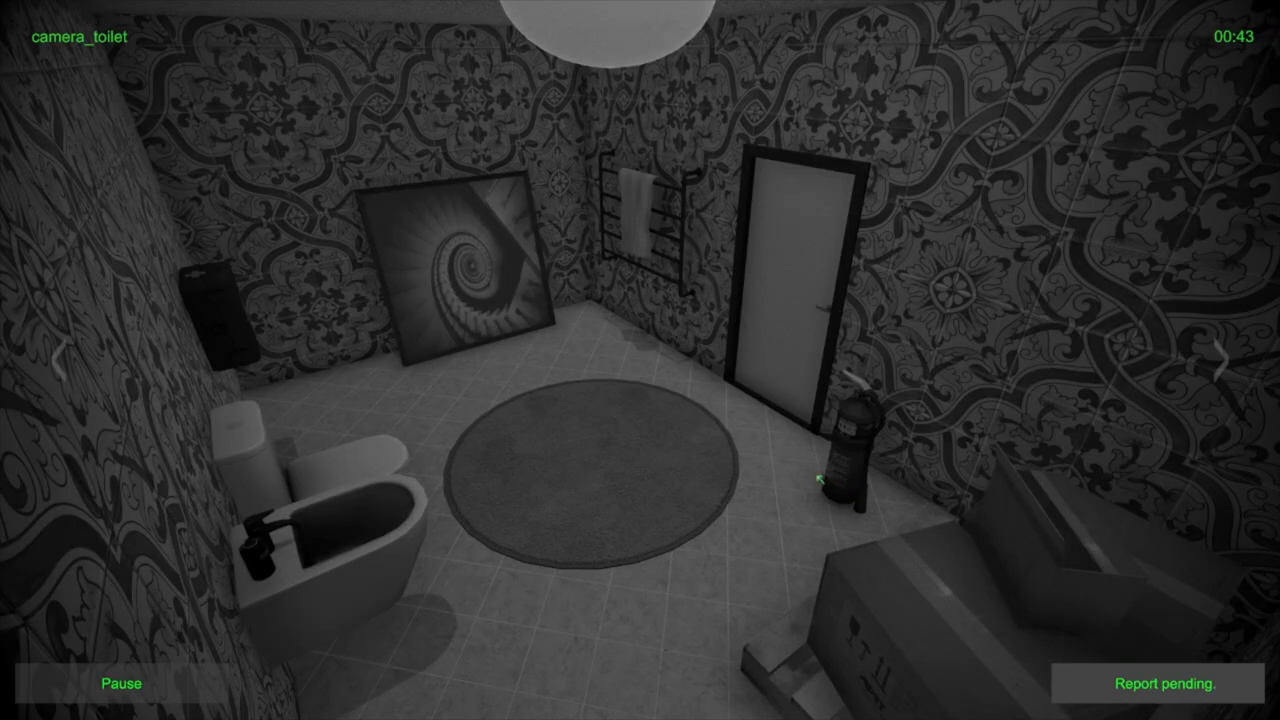
{"action": "left_click", "coordinate": [1224, 359]}
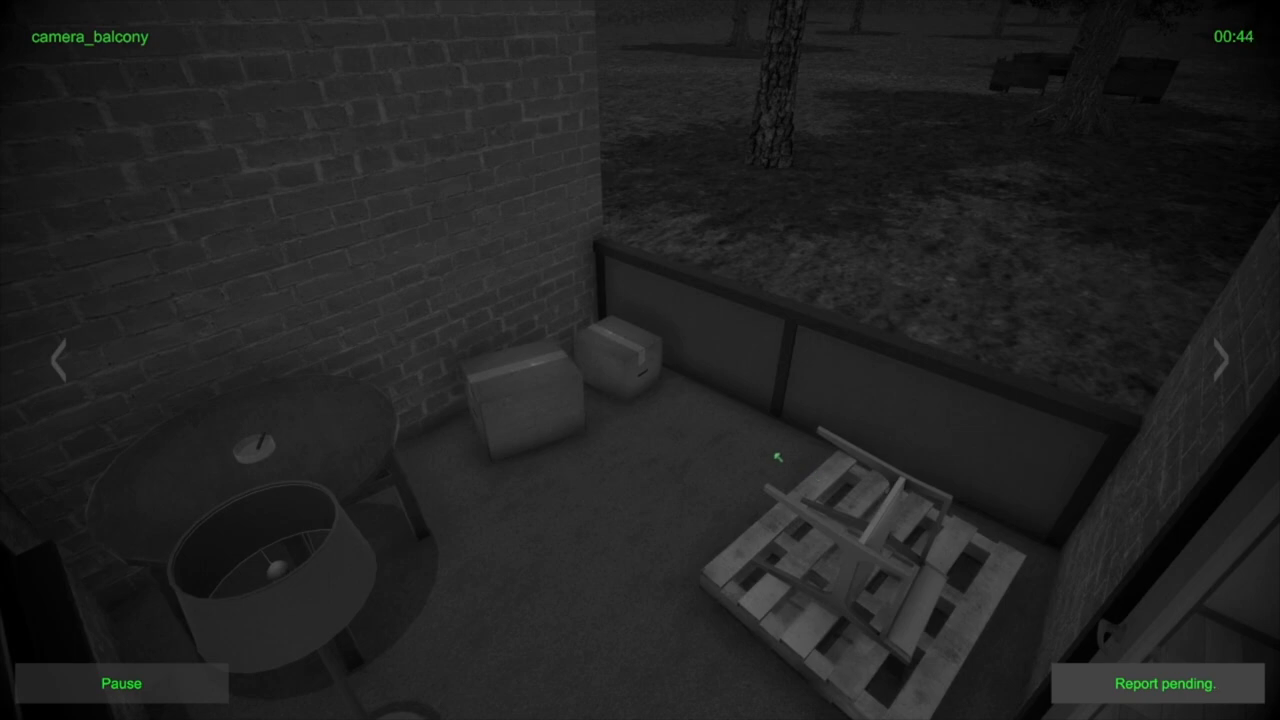
{"action": "left_click", "coordinate": [1221, 364]}
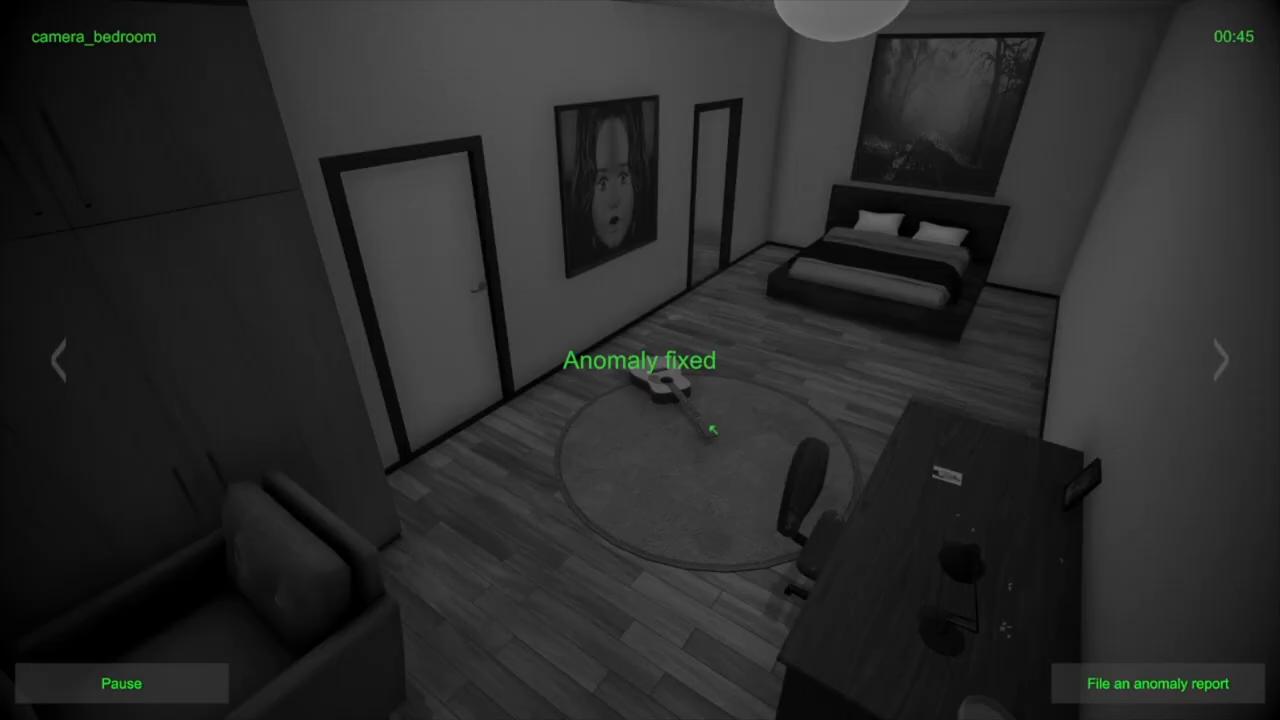
Loop through every room feed several times, stopping on the living room camera
{"action": "left_click", "coordinate": [1220, 361]}
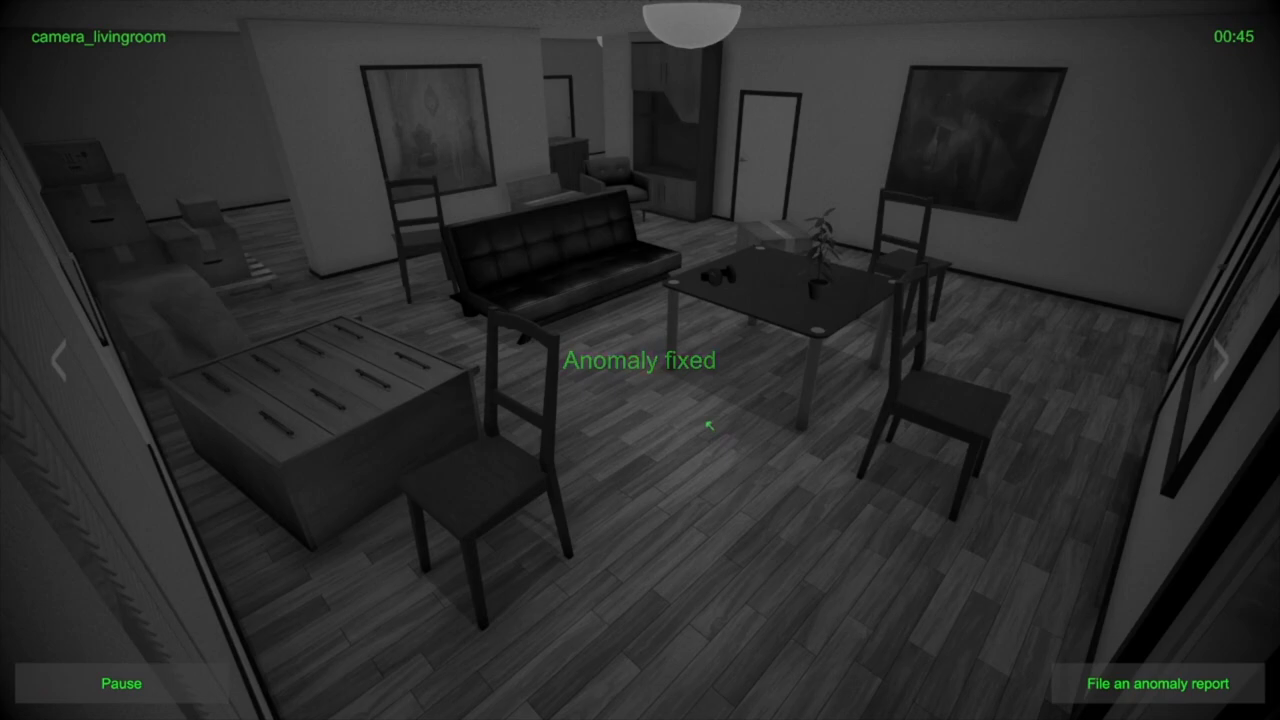
{"action": "left_click", "coordinate": [1224, 364]}
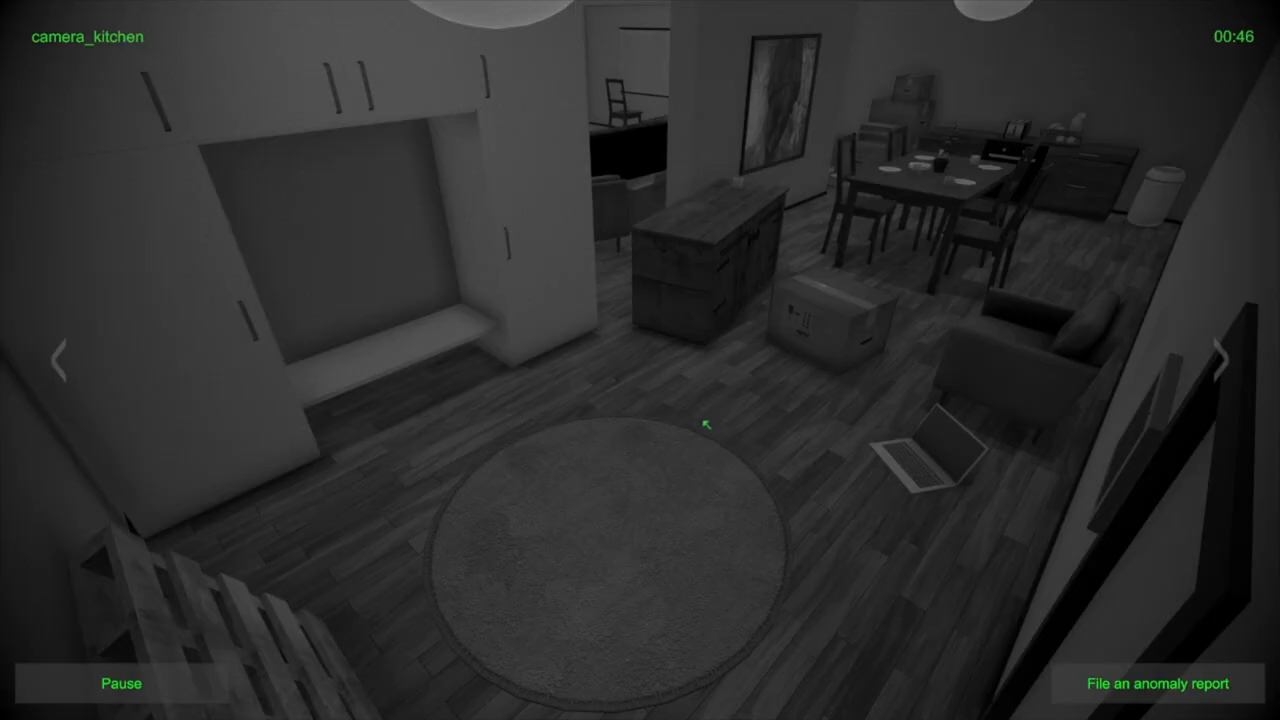
{"action": "left_click", "coordinate": [1223, 359]}
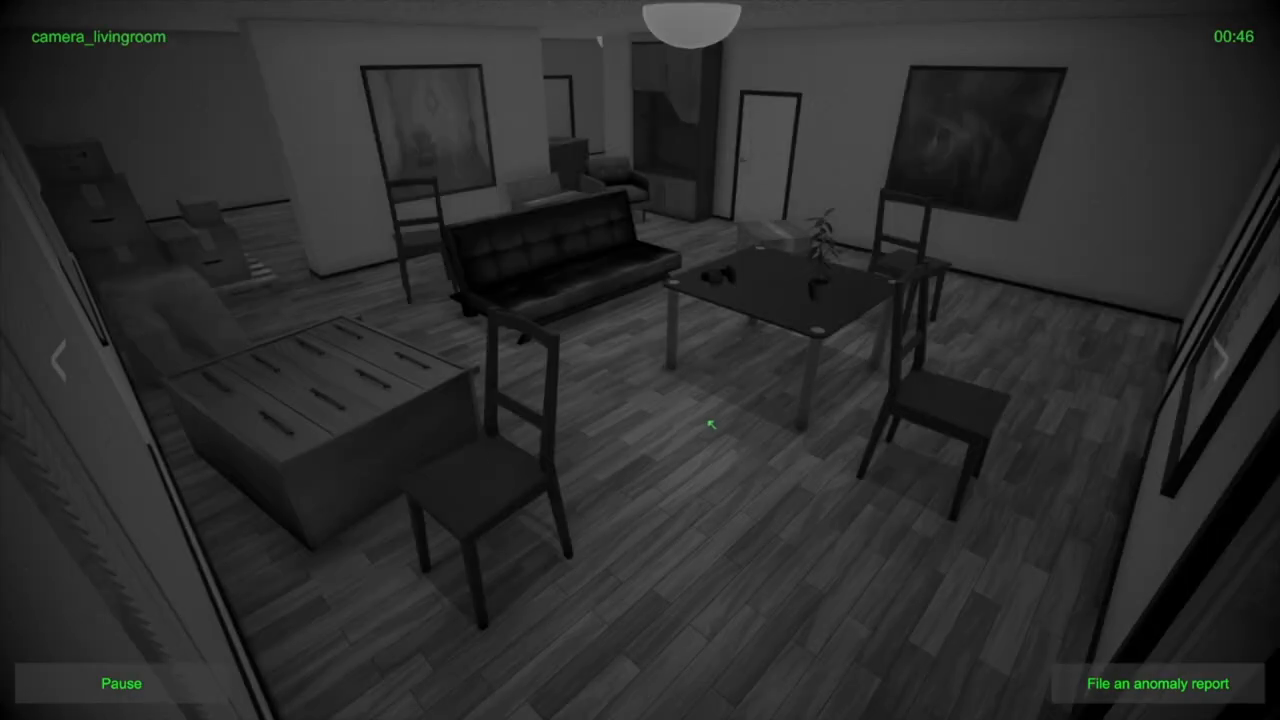
{"action": "left_click", "coordinate": [1224, 359]}
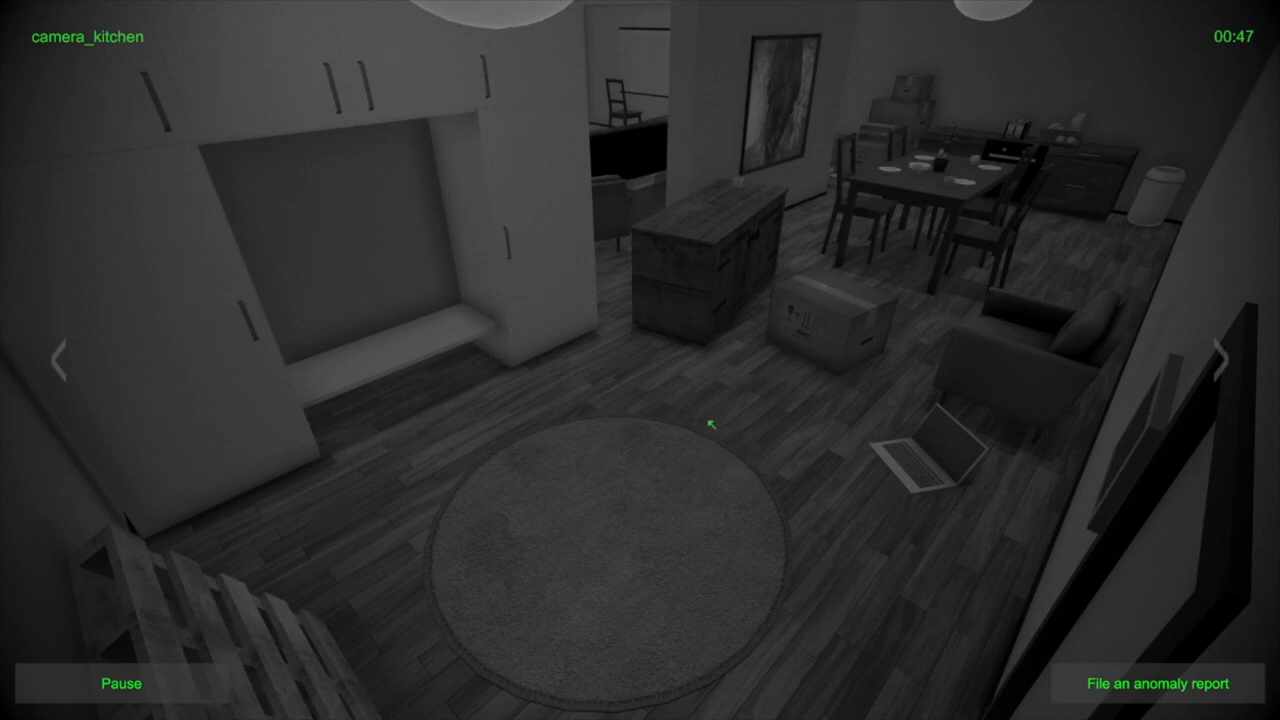
{"action": "left_click", "coordinate": [1220, 357]}
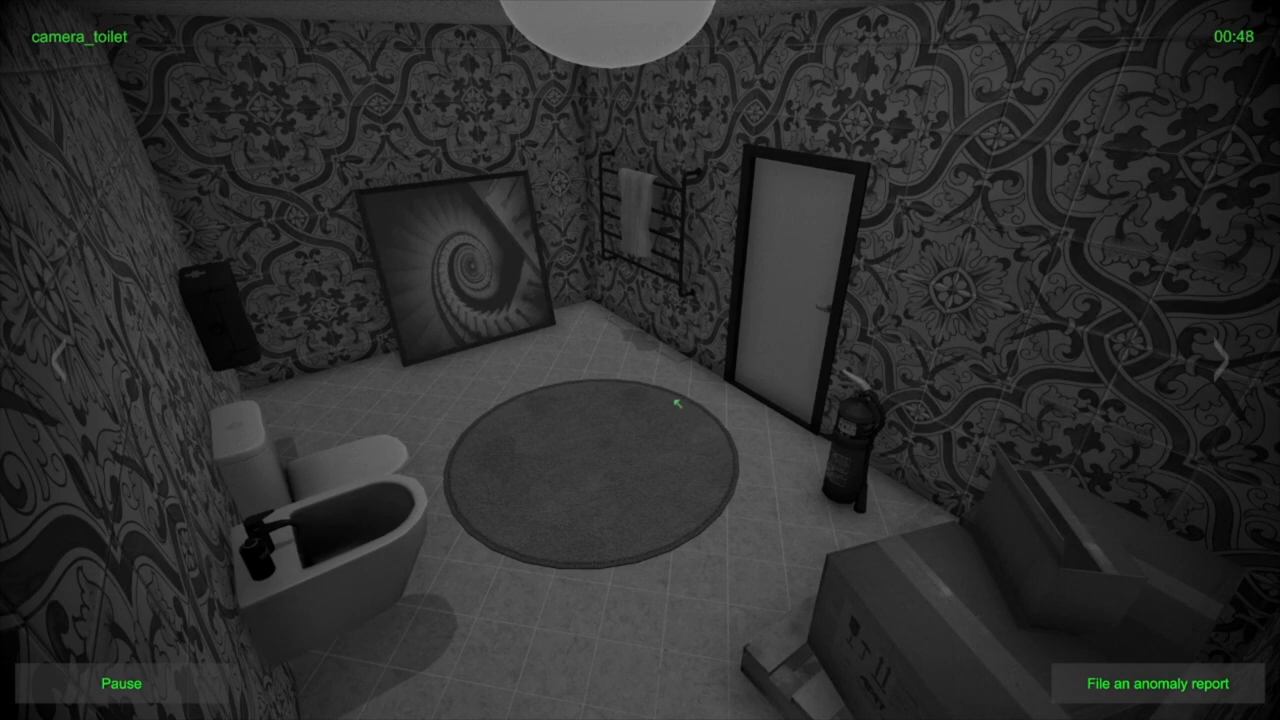
{"action": "left_click", "coordinate": [1221, 362]}
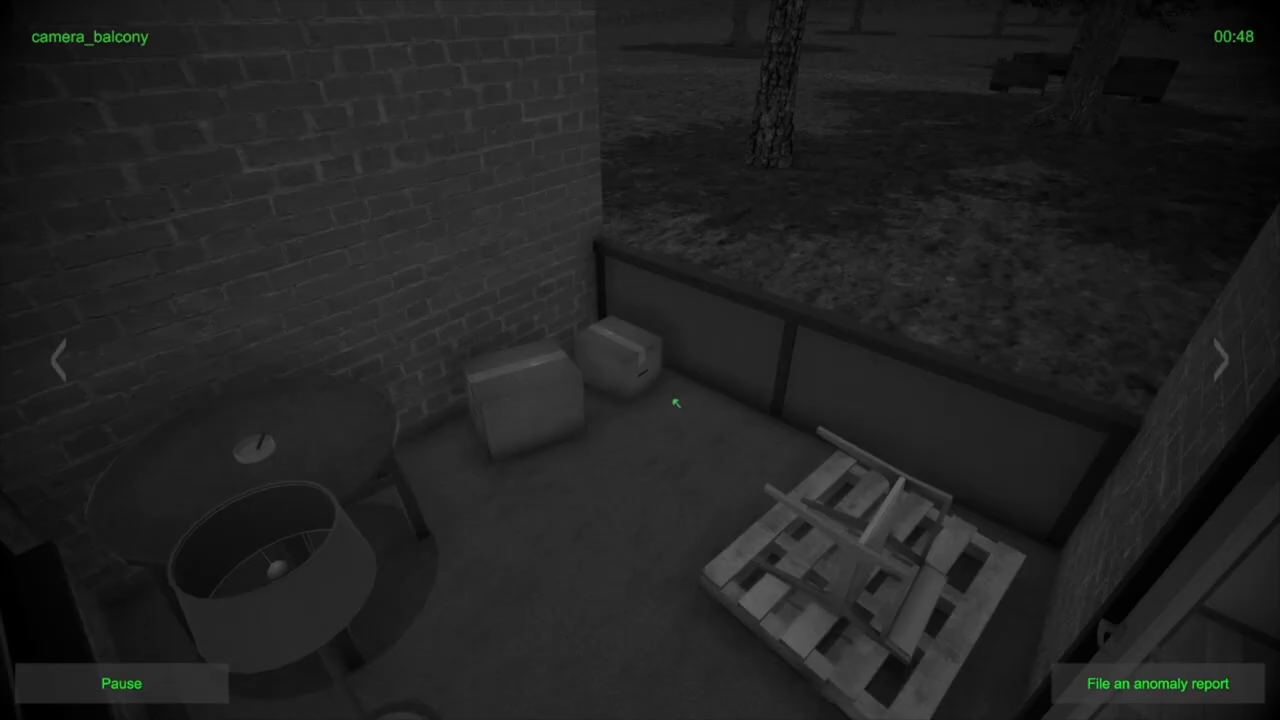
{"action": "left_click", "coordinate": [1223, 362]}
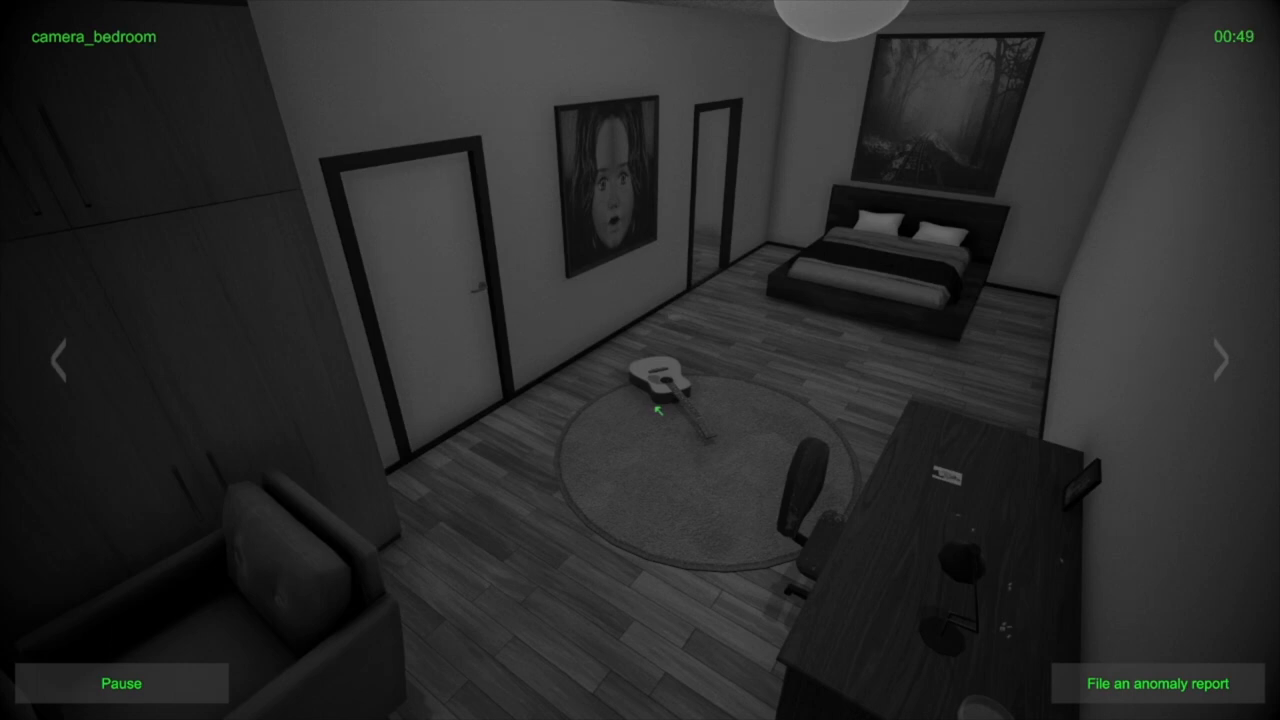
{"action": "mouse_move", "coordinate": [628, 260]}
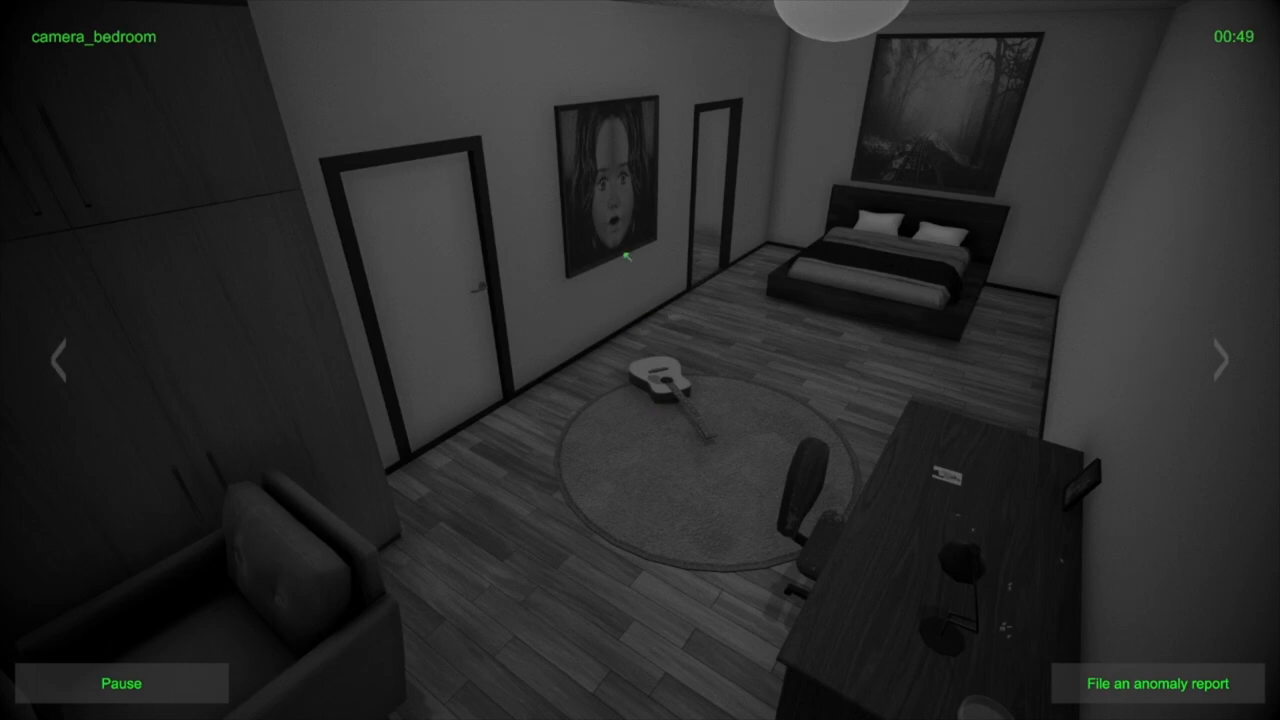
{"action": "left_click", "coordinate": [1221, 361]}
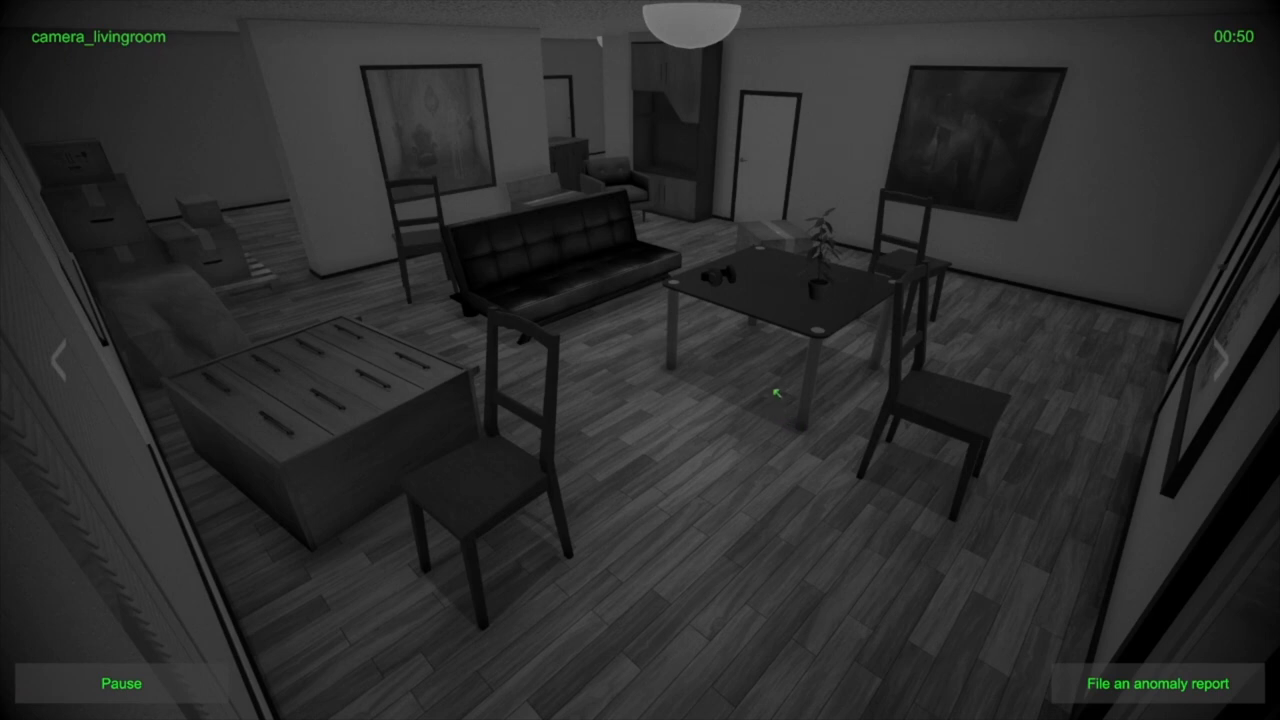
{"action": "mouse_move", "coordinate": [802, 315]}
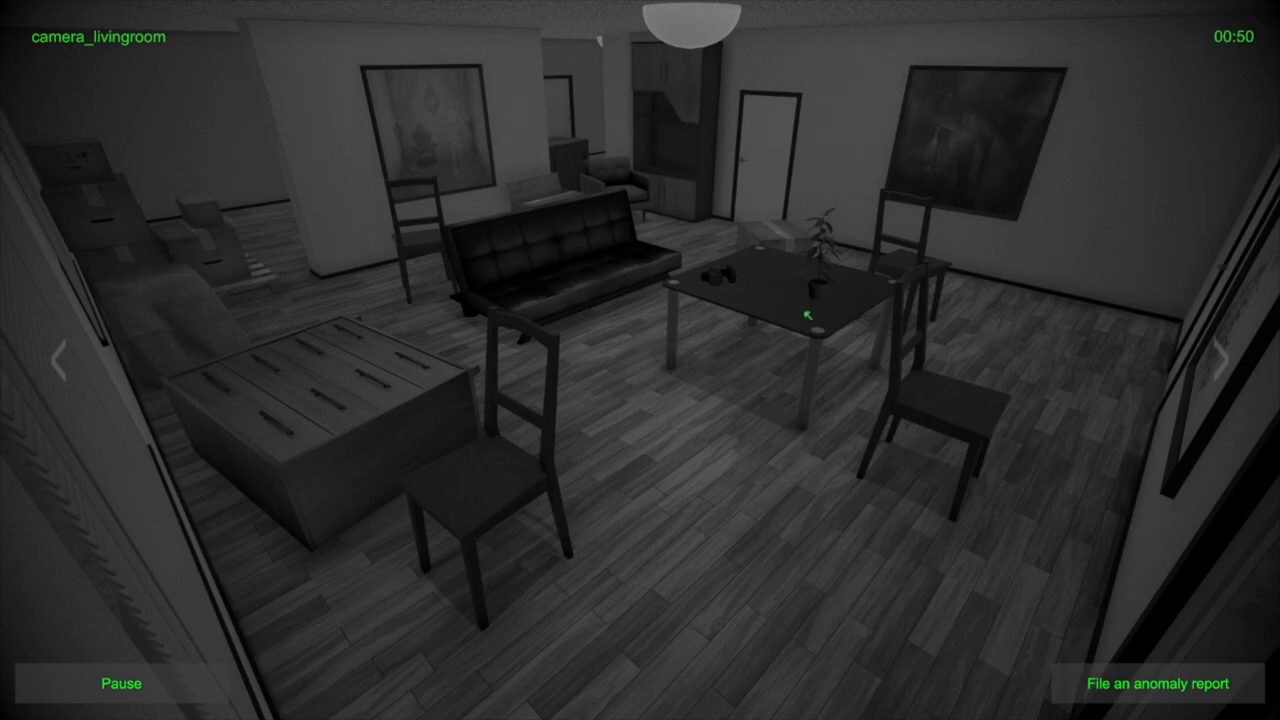
{"action": "left_click", "coordinate": [1222, 361]}
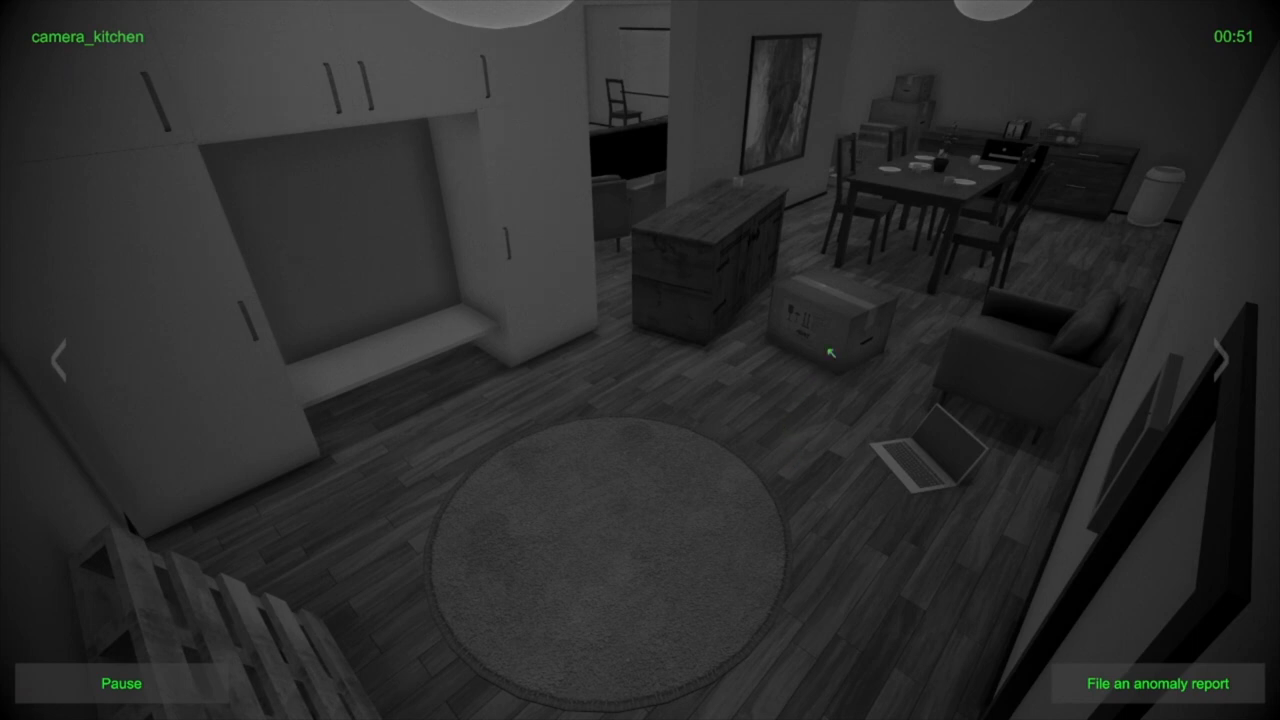
{"action": "left_click", "coordinate": [1218, 360]}
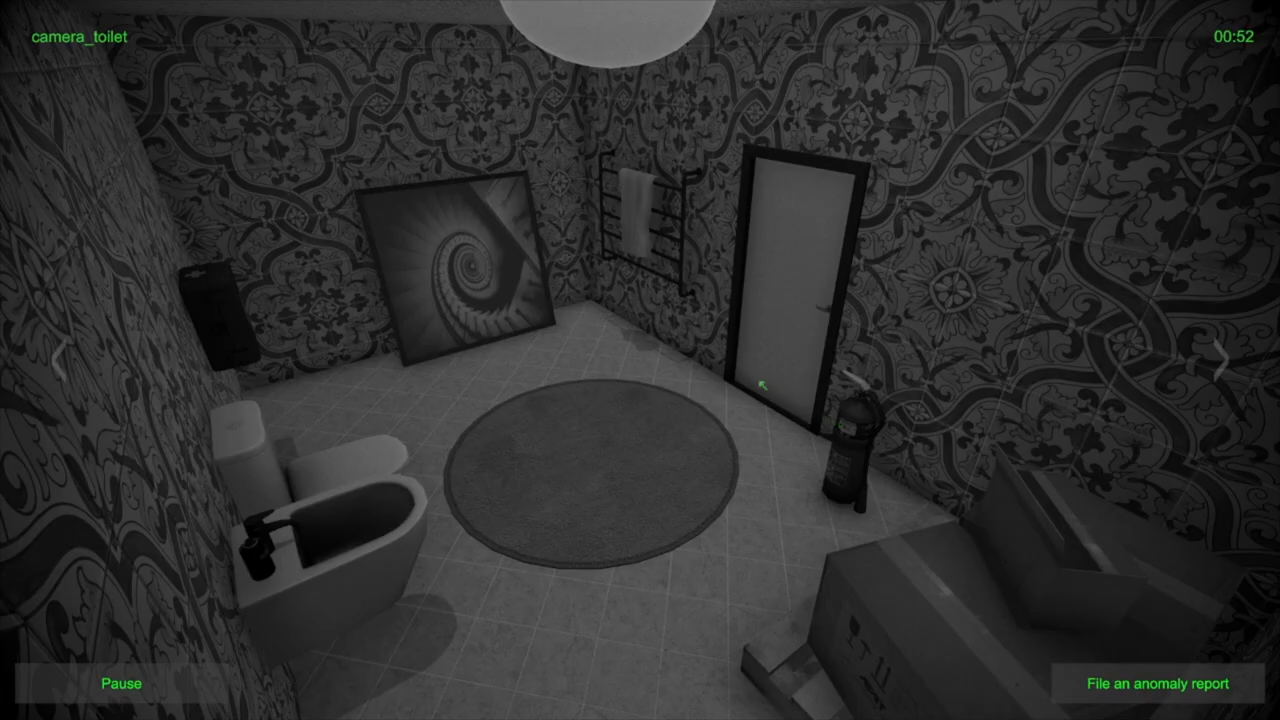
{"action": "left_click", "coordinate": [1224, 356]}
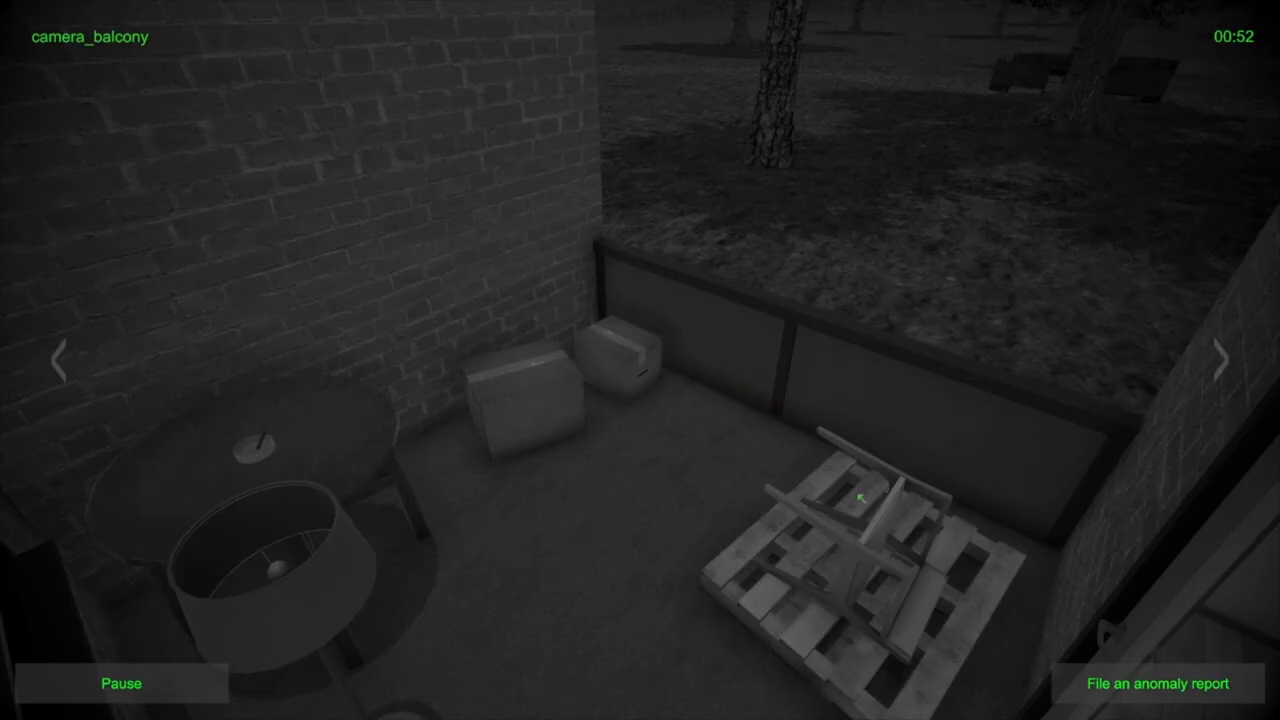
{"action": "left_click", "coordinate": [1221, 362]}
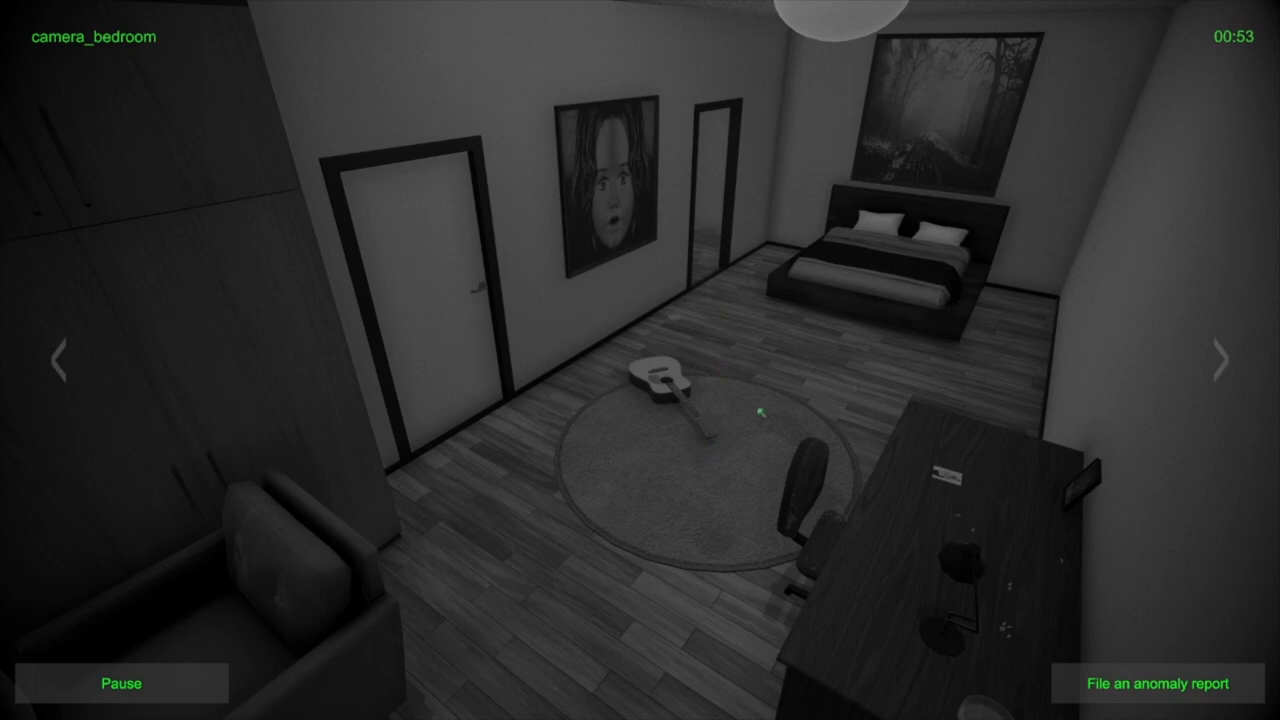
{"action": "left_click", "coordinate": [1222, 362]}
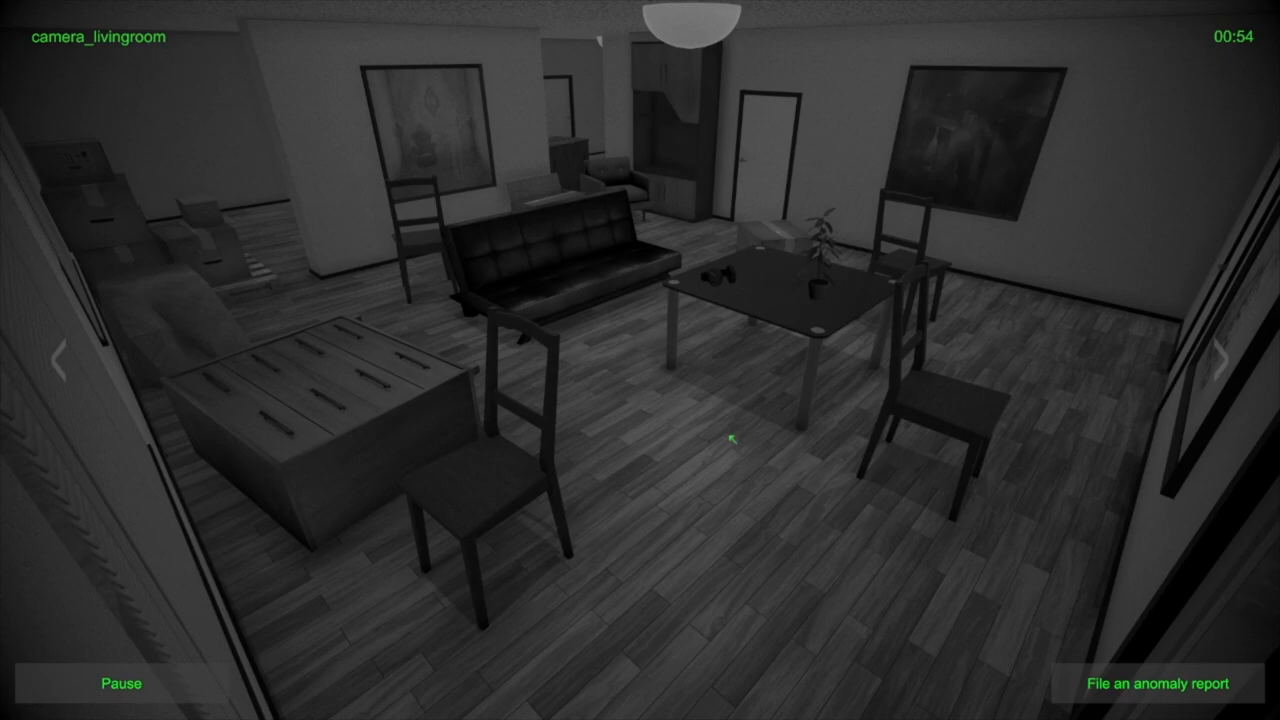
{"action": "mouse_move", "coordinate": [527, 220]}
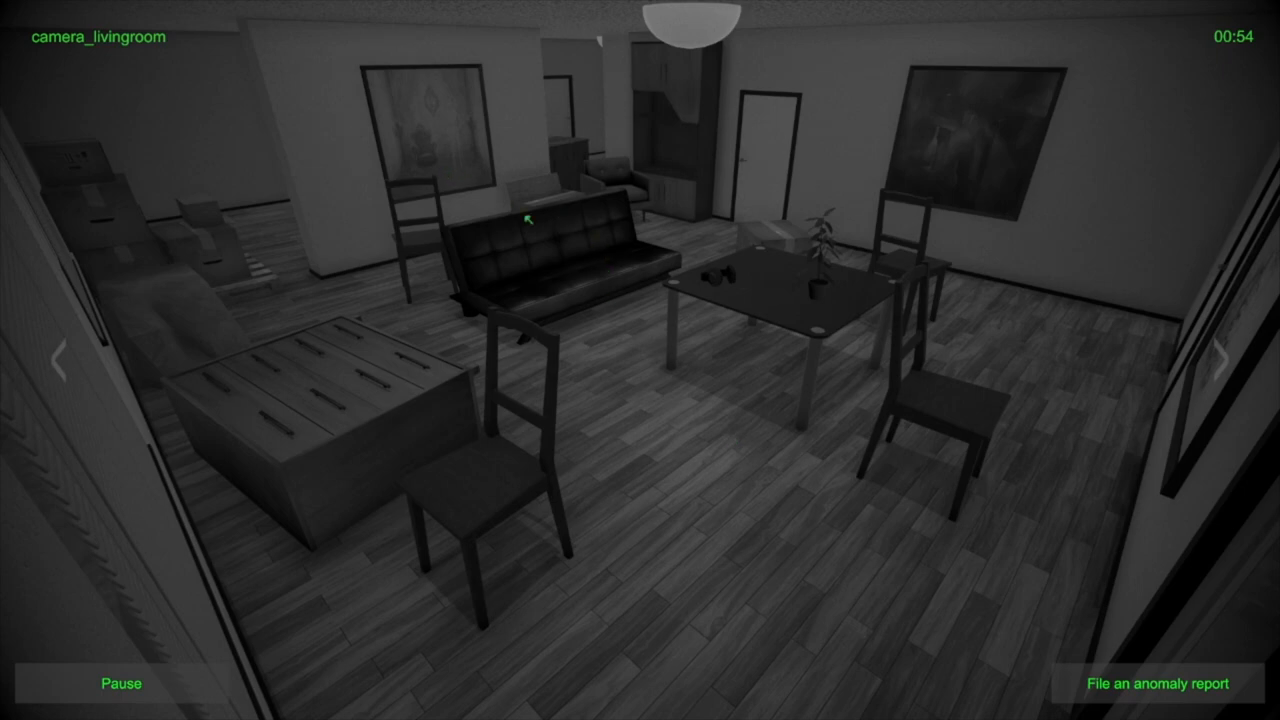
{"action": "left_click", "coordinate": [1219, 355]}
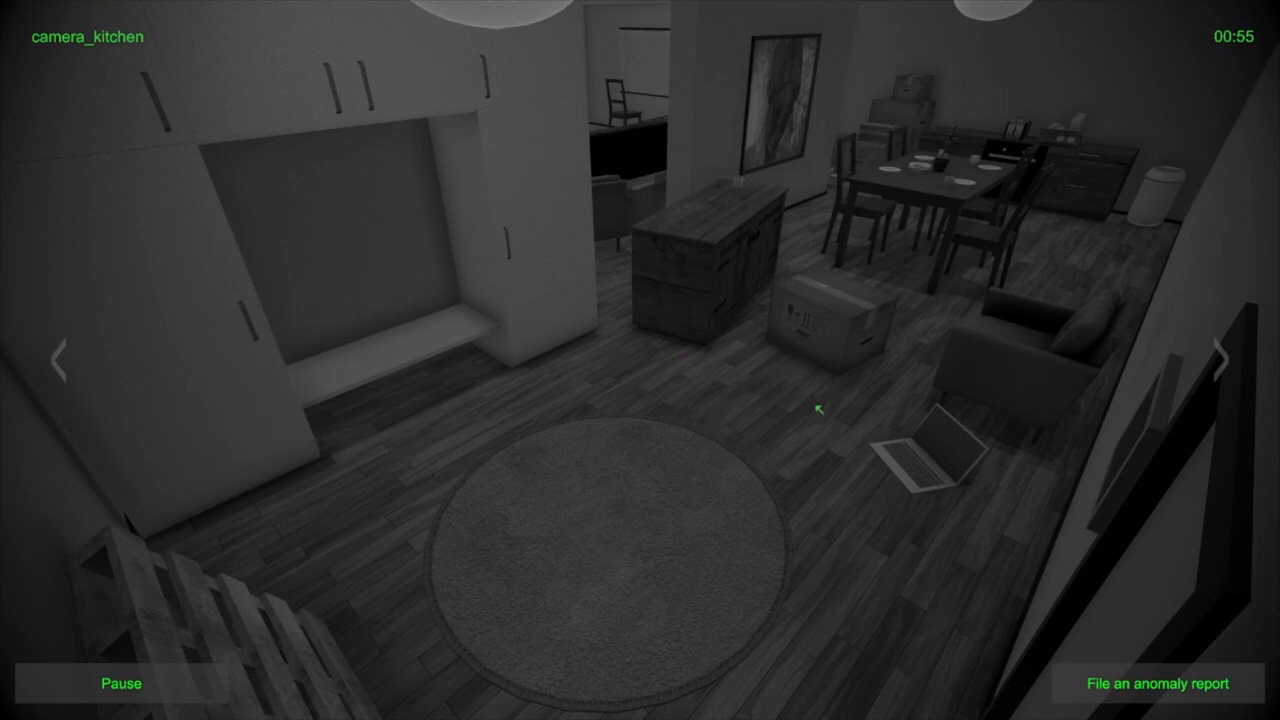
{"action": "left_click", "coordinate": [1219, 355]}
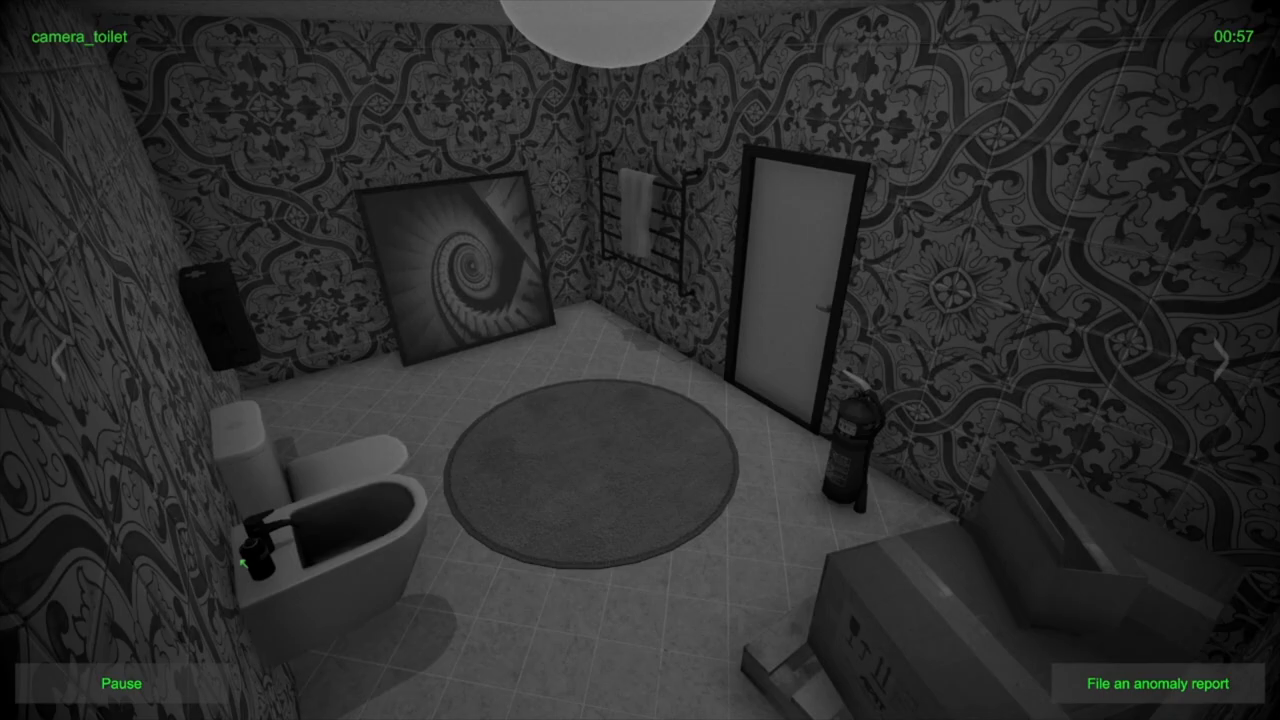
{"action": "left_click", "coordinate": [1221, 361]}
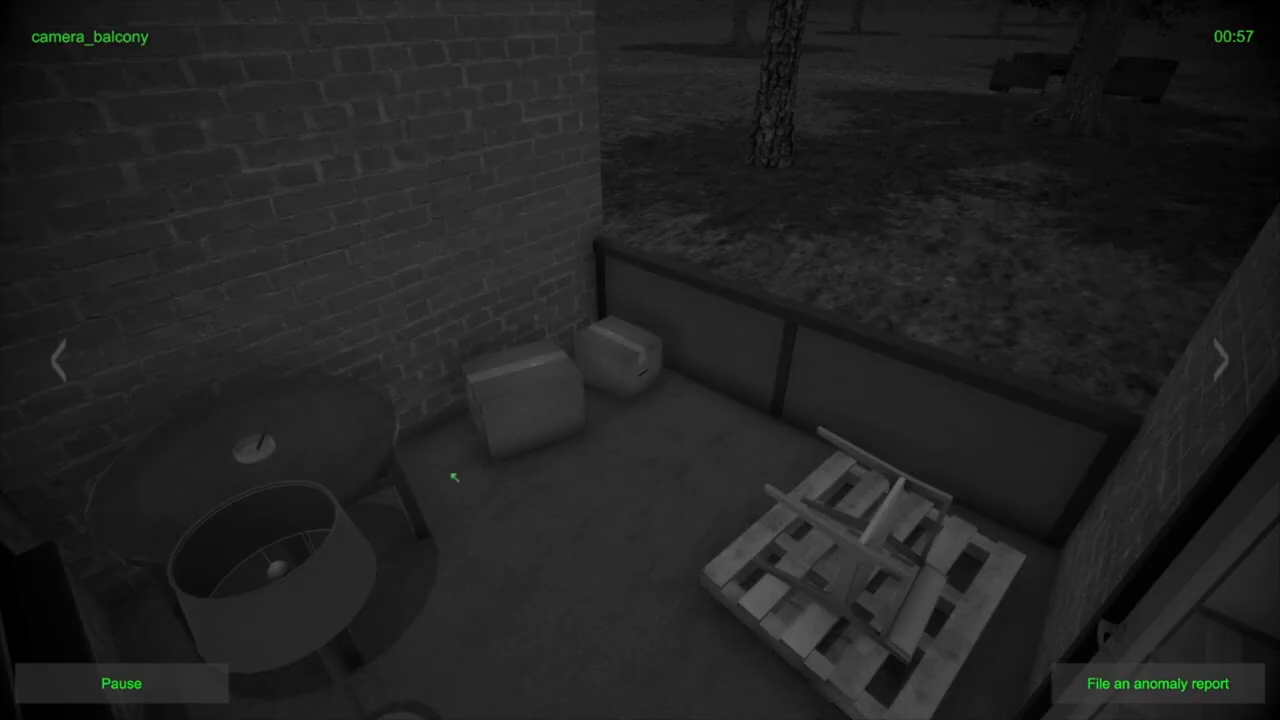
{"action": "left_click", "coordinate": [1220, 365]}
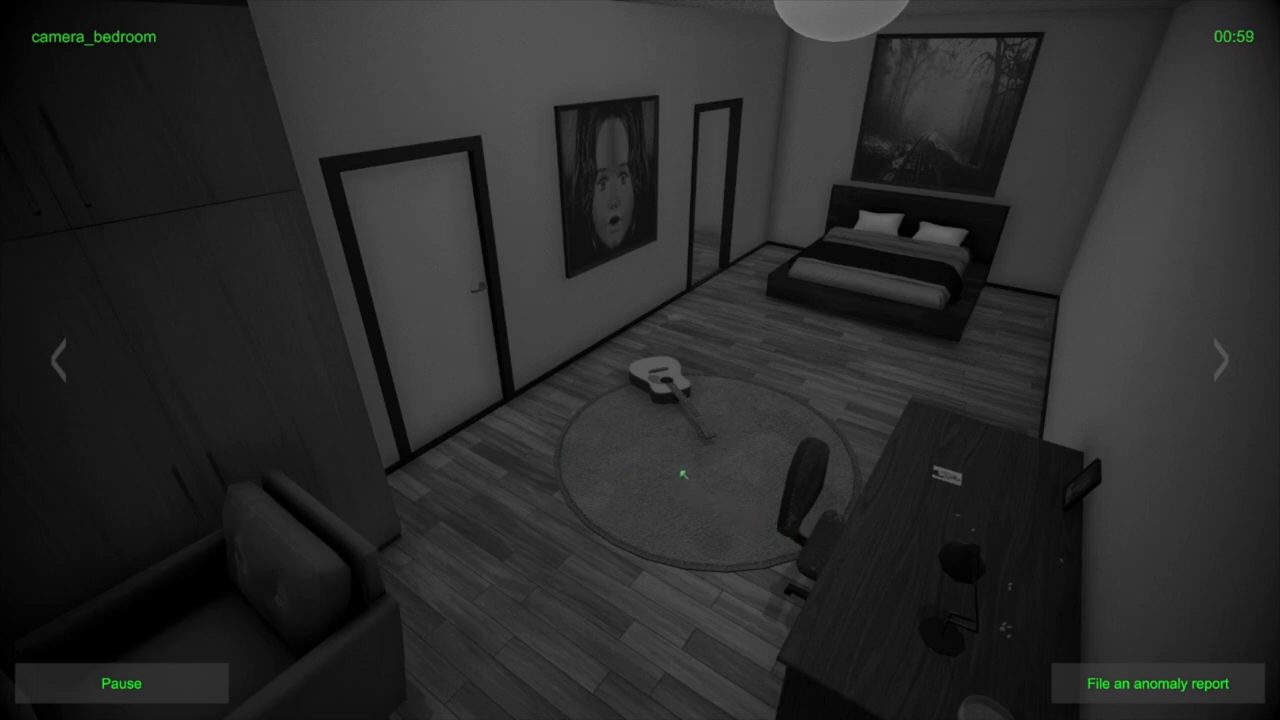
{"action": "left_click", "coordinate": [1221, 362]}
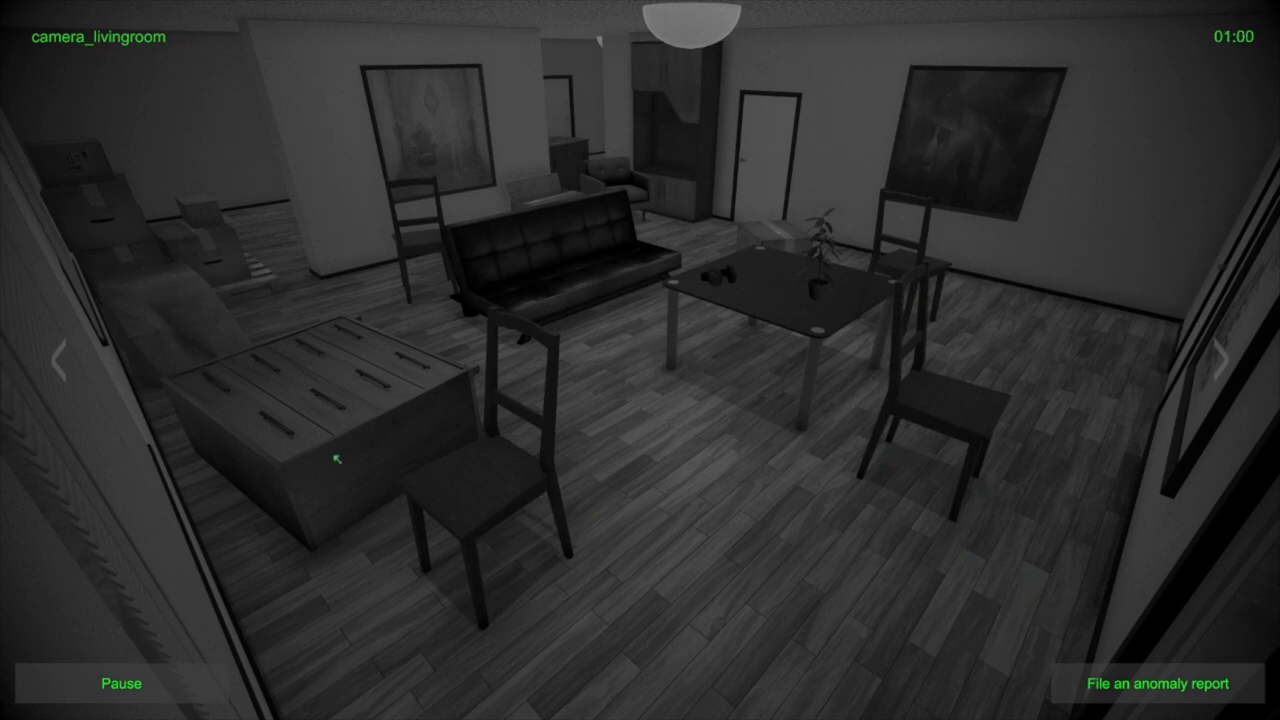
{"action": "mouse_move", "coordinate": [990, 288]}
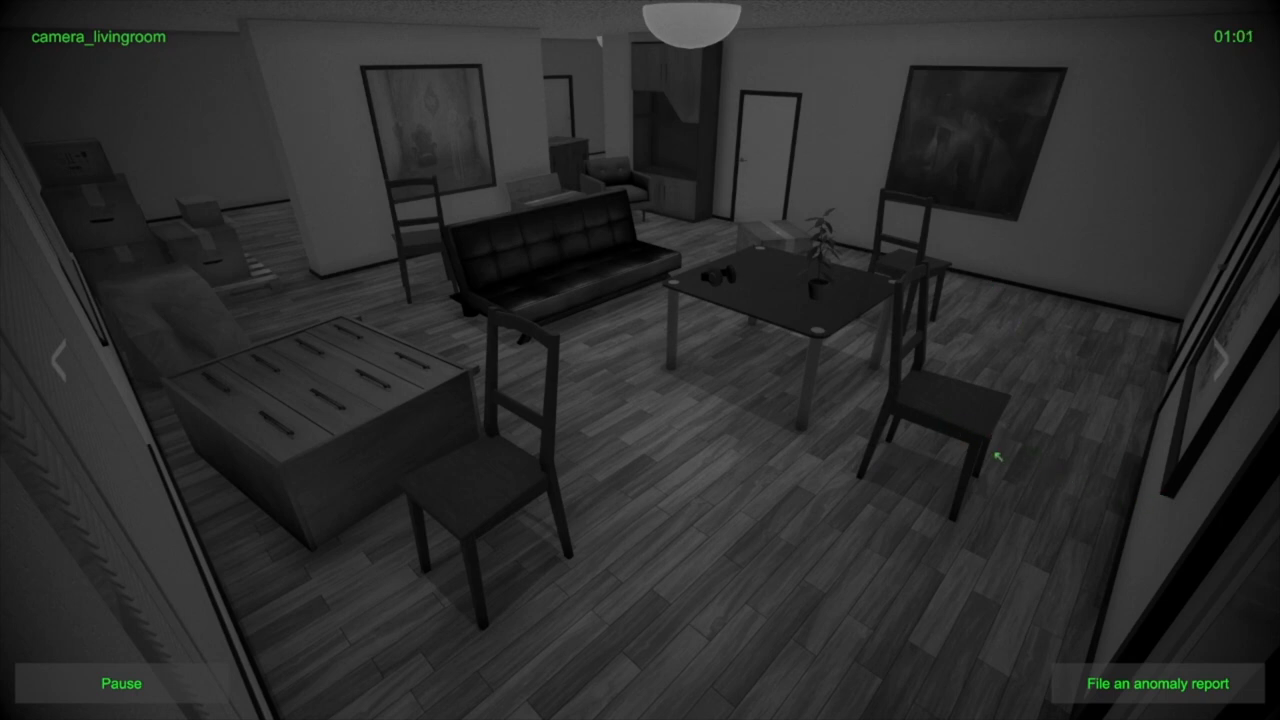
{"action": "mouse_move", "coordinate": [425, 248]}
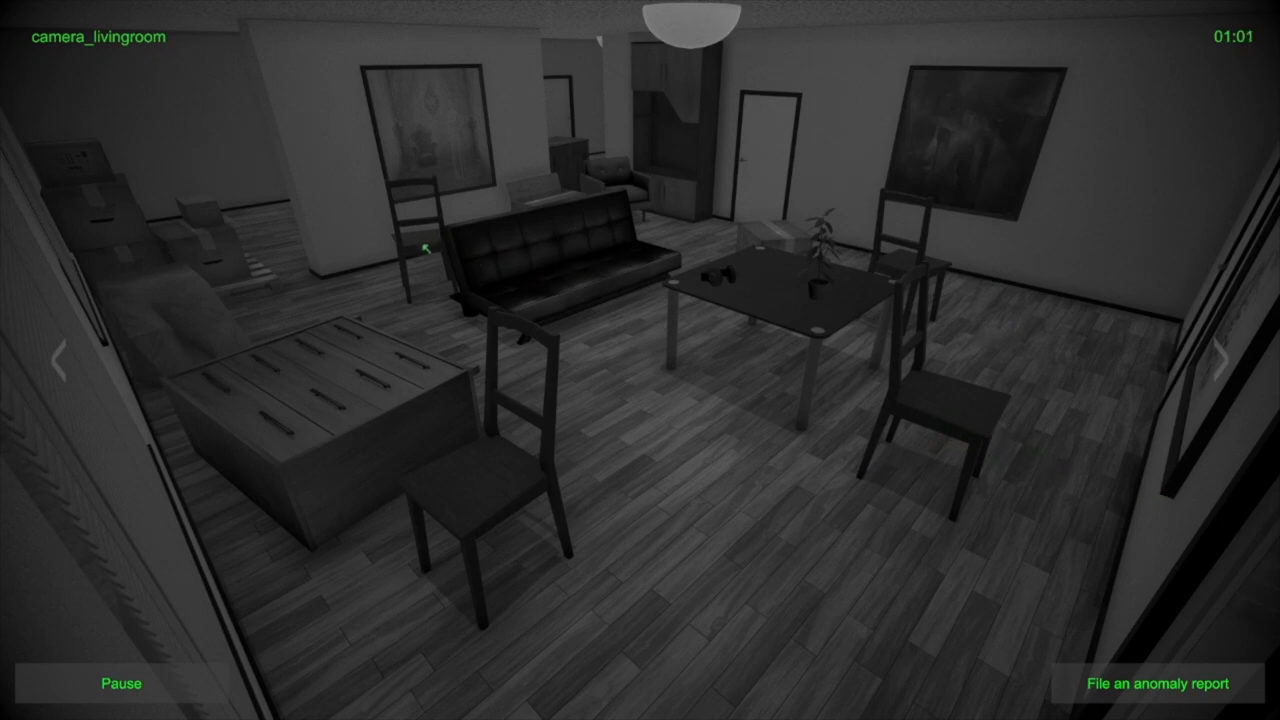
{"action": "mouse_move", "coordinate": [1130, 585]}
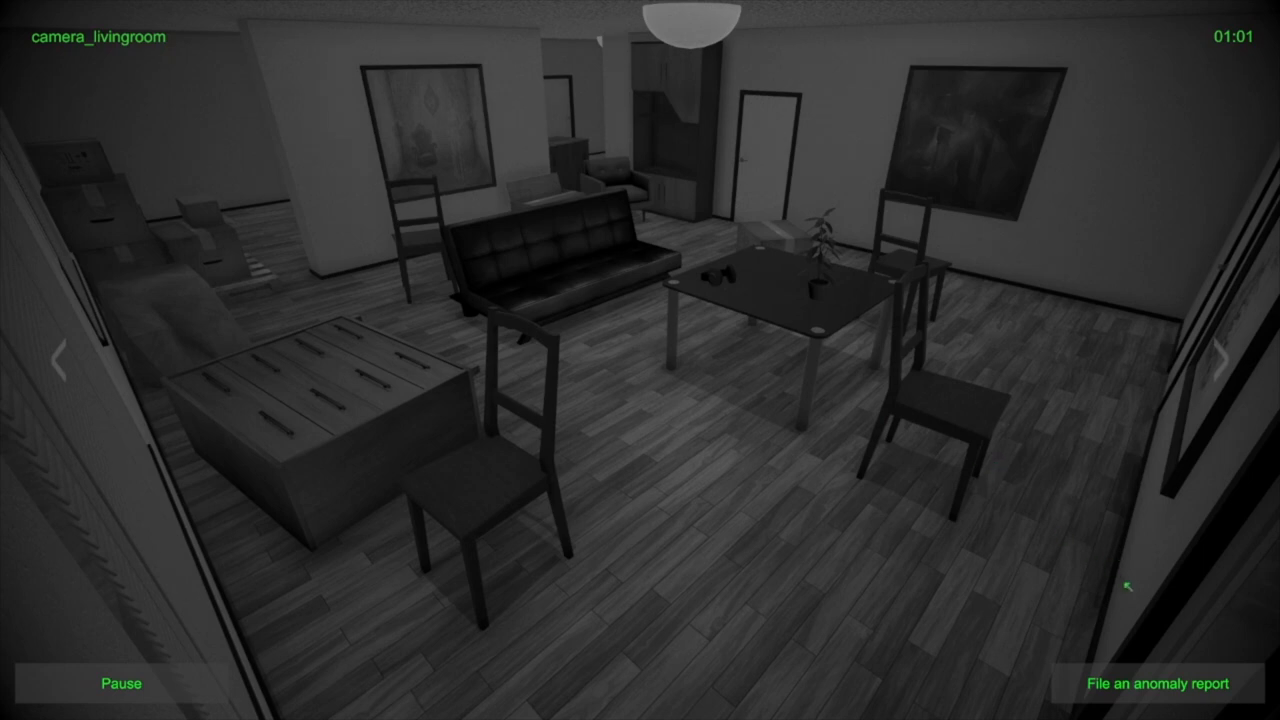
Start an anomaly report, choosing the living room and an anomaly type
{"action": "left_click", "coordinate": [1157, 685]}
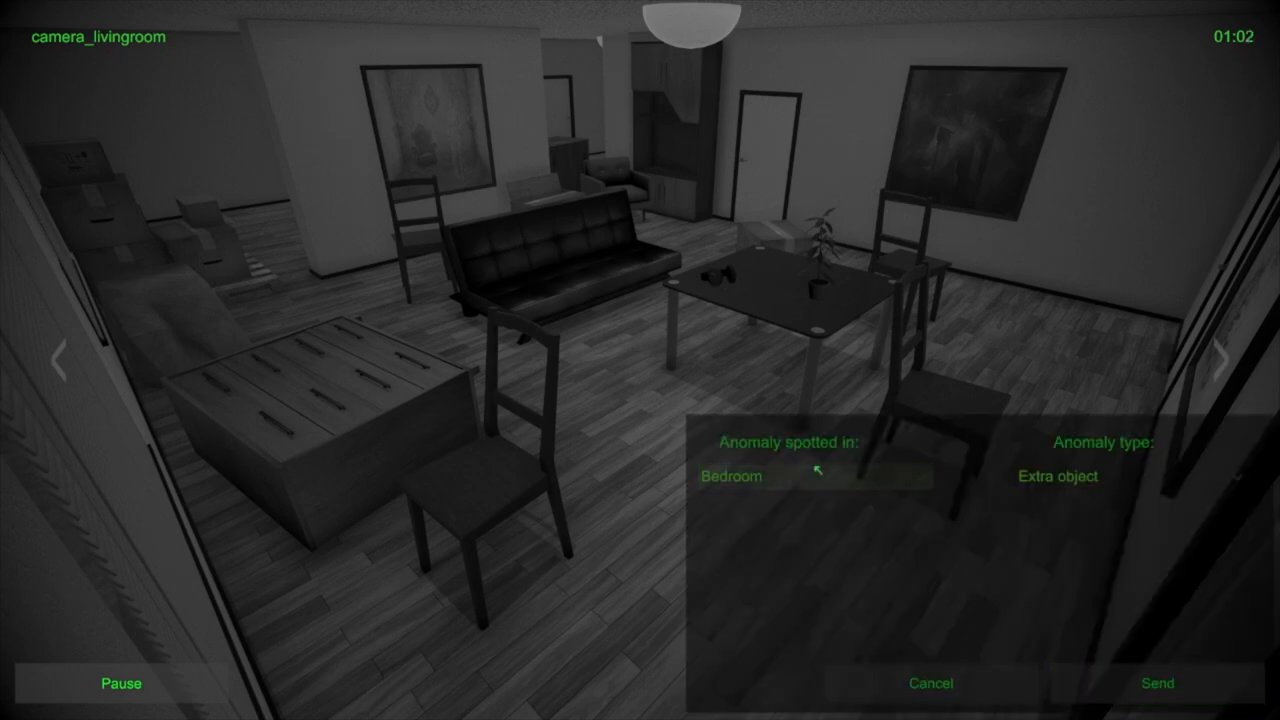
{"action": "left_click", "coordinate": [824, 476]}
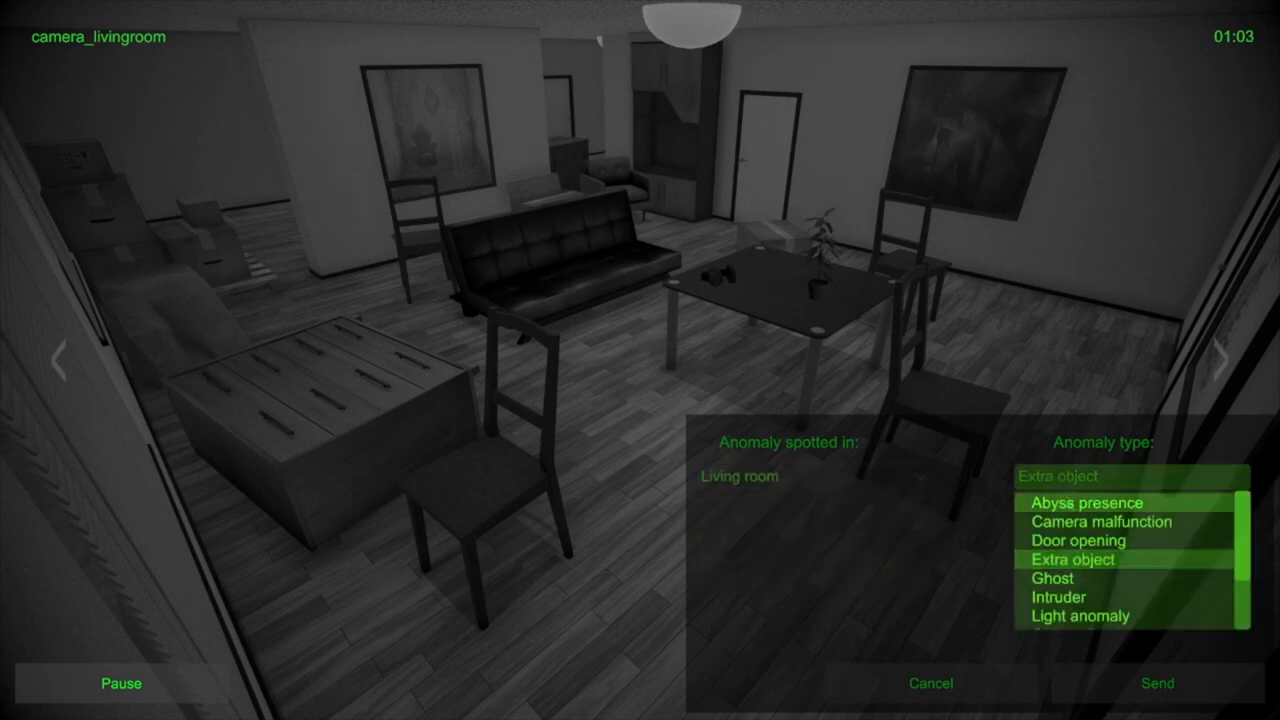
{"action": "scroll", "scroll_direction": "down", "scroll_amount": 3}
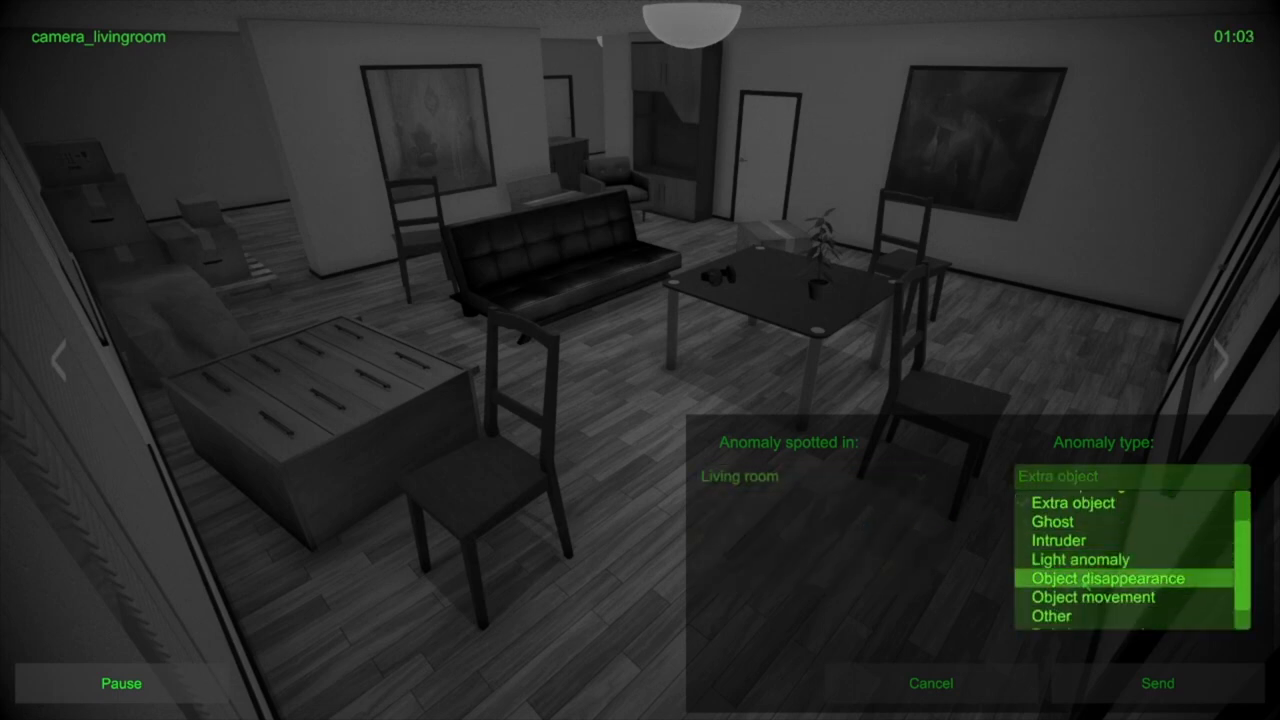
{"action": "left_click", "coordinate": [1092, 598]}
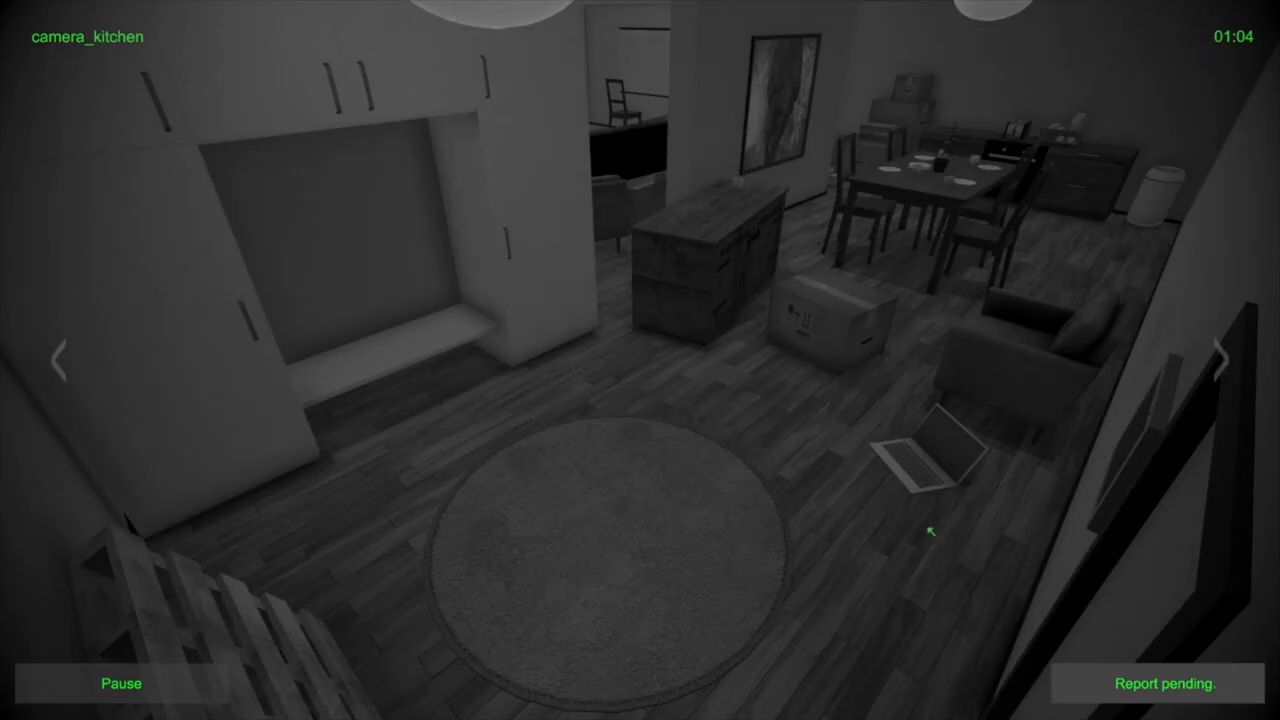
Step from kitchen through toilet, balcony and bedroom feeds back to living room
{"action": "left_click", "coordinate": [1224, 358]}
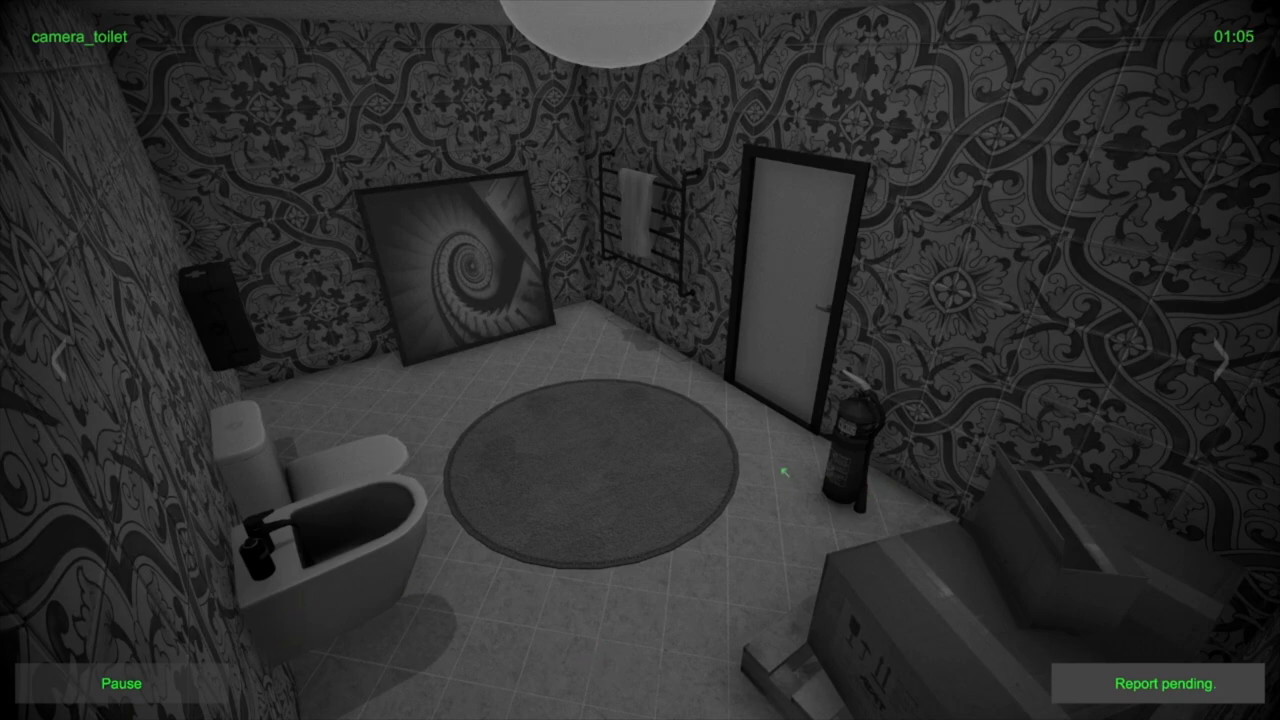
{"action": "left_click", "coordinate": [1226, 353]}
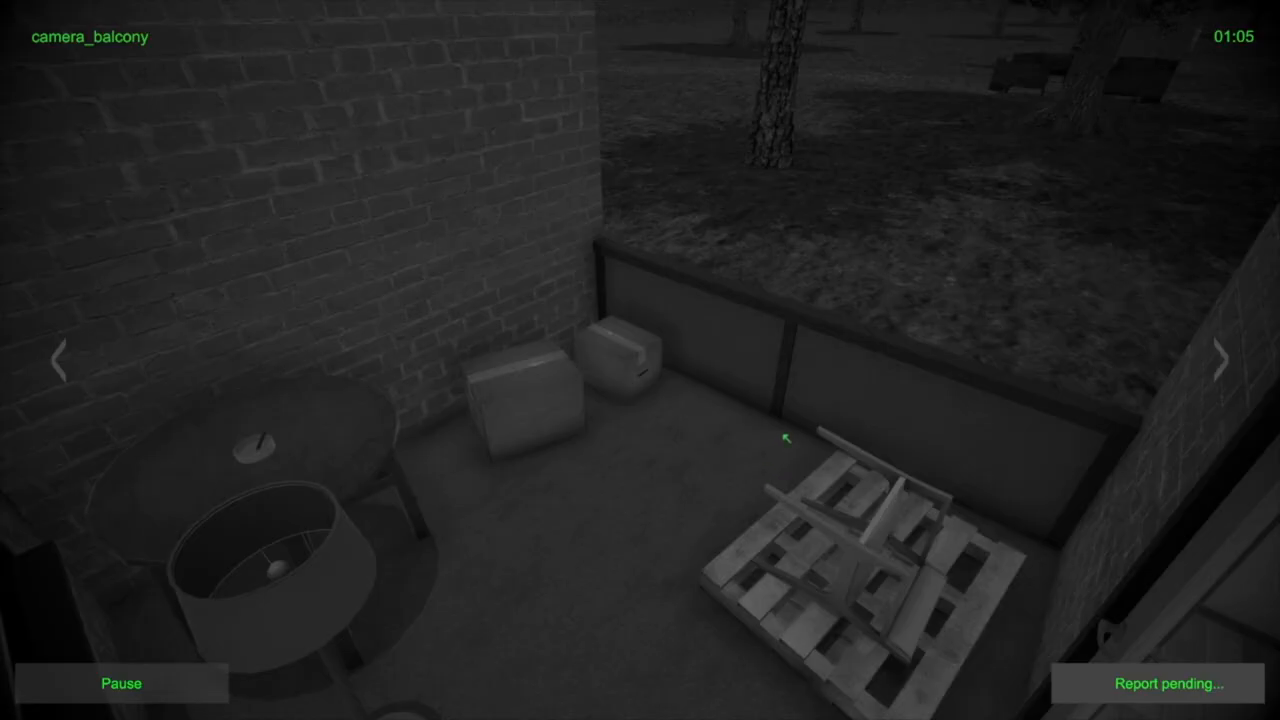
{"action": "left_click", "coordinate": [1222, 364]}
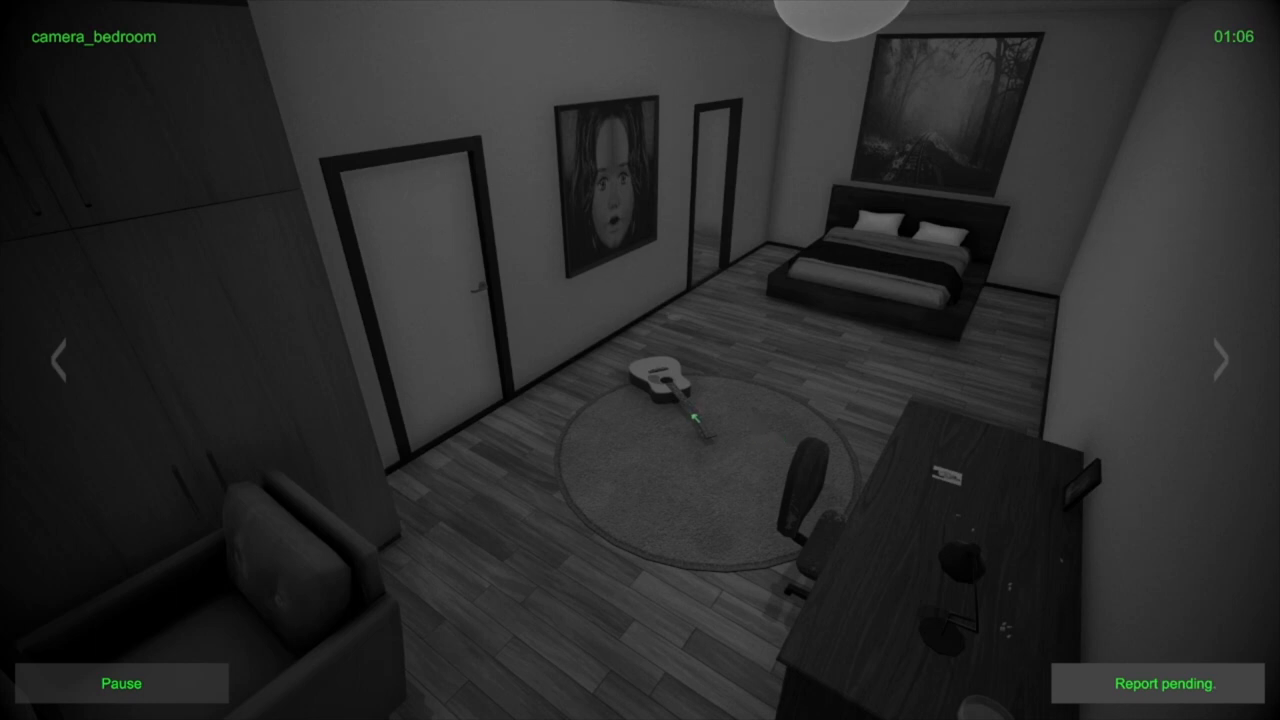
{"action": "left_click", "coordinate": [1220, 362]}
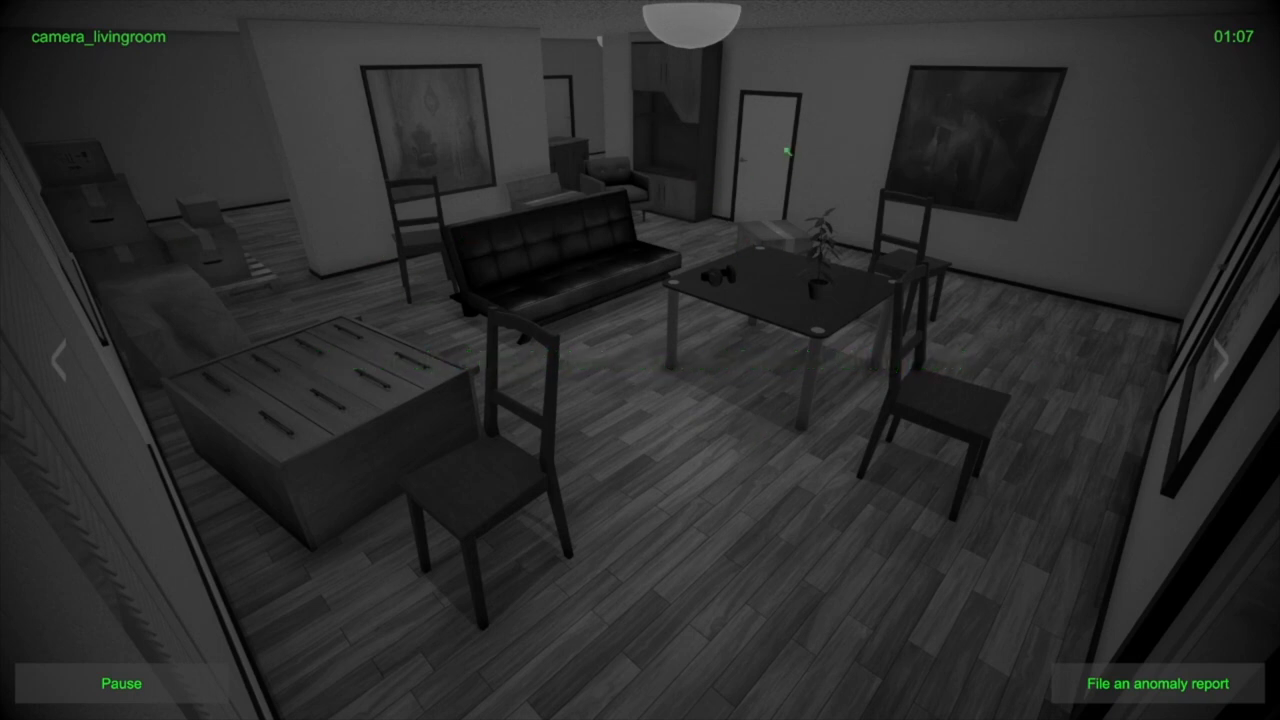
Check kitchen and toilet feeds, settle on balcony, and begin a balcony anomaly report
{"action": "left_click", "coordinate": [1223, 362]}
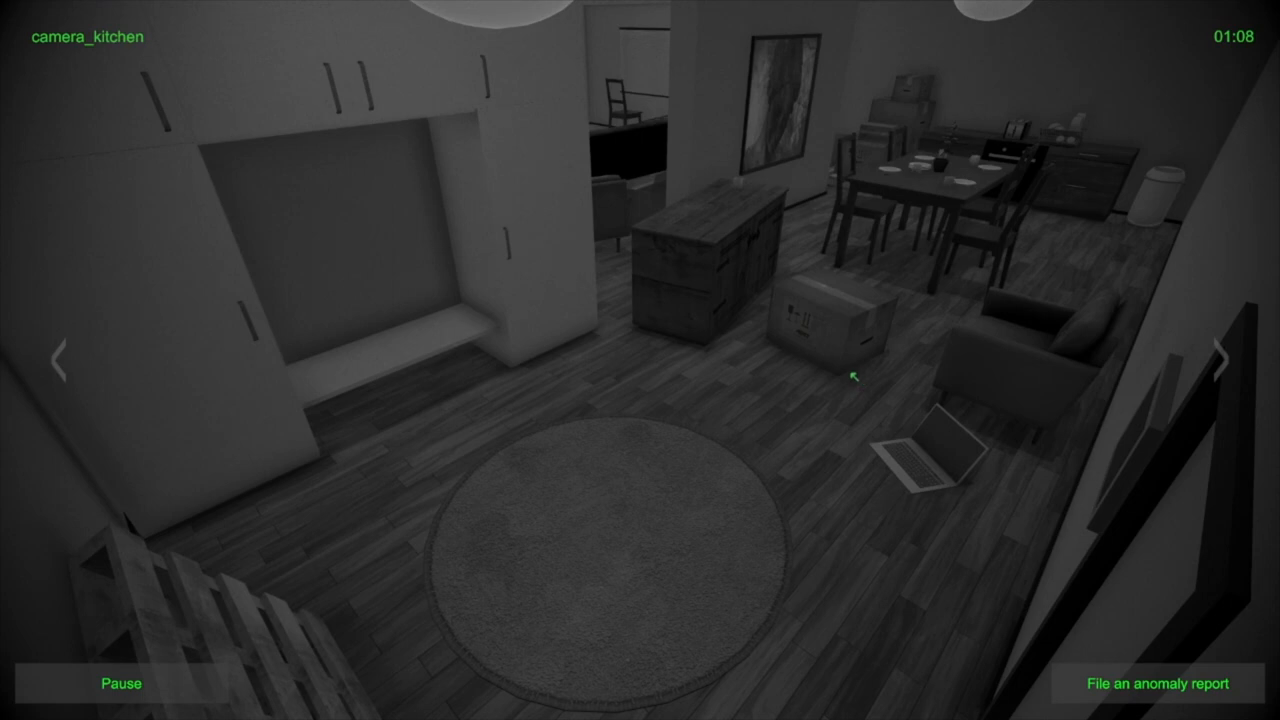
{"action": "mouse_move", "coordinate": [919, 183]}
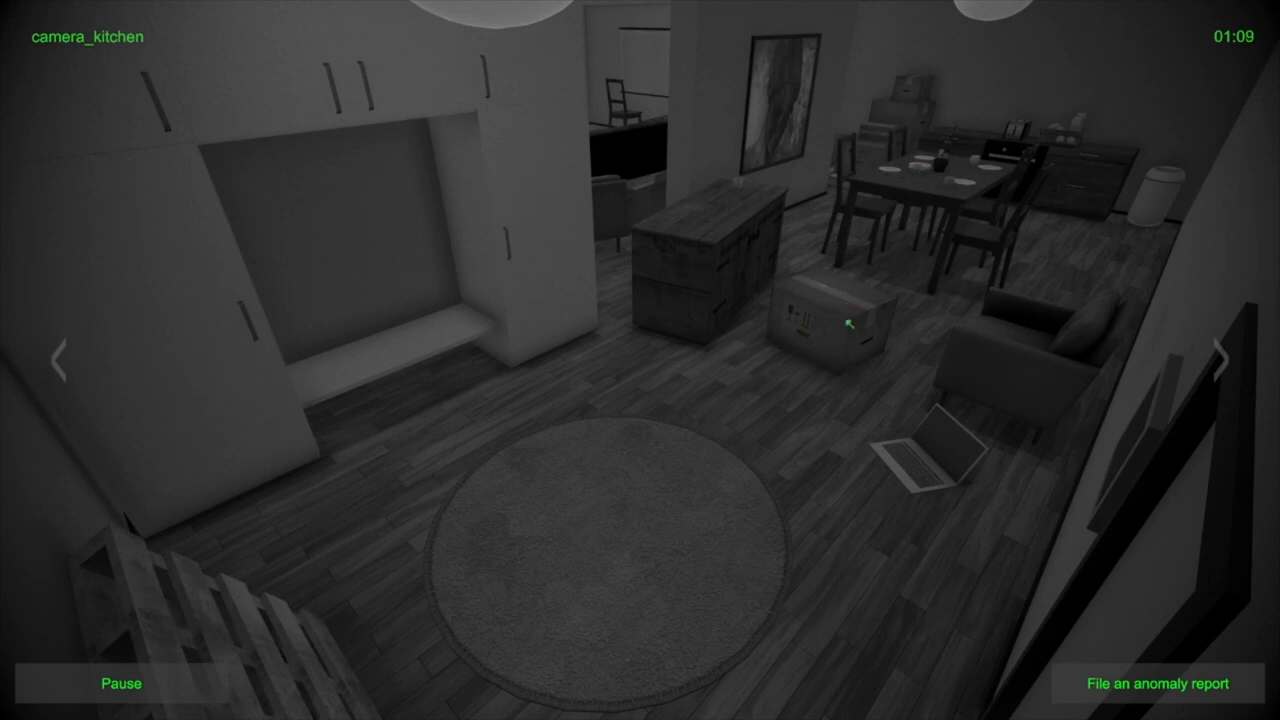
{"action": "left_click", "coordinate": [1220, 360]}
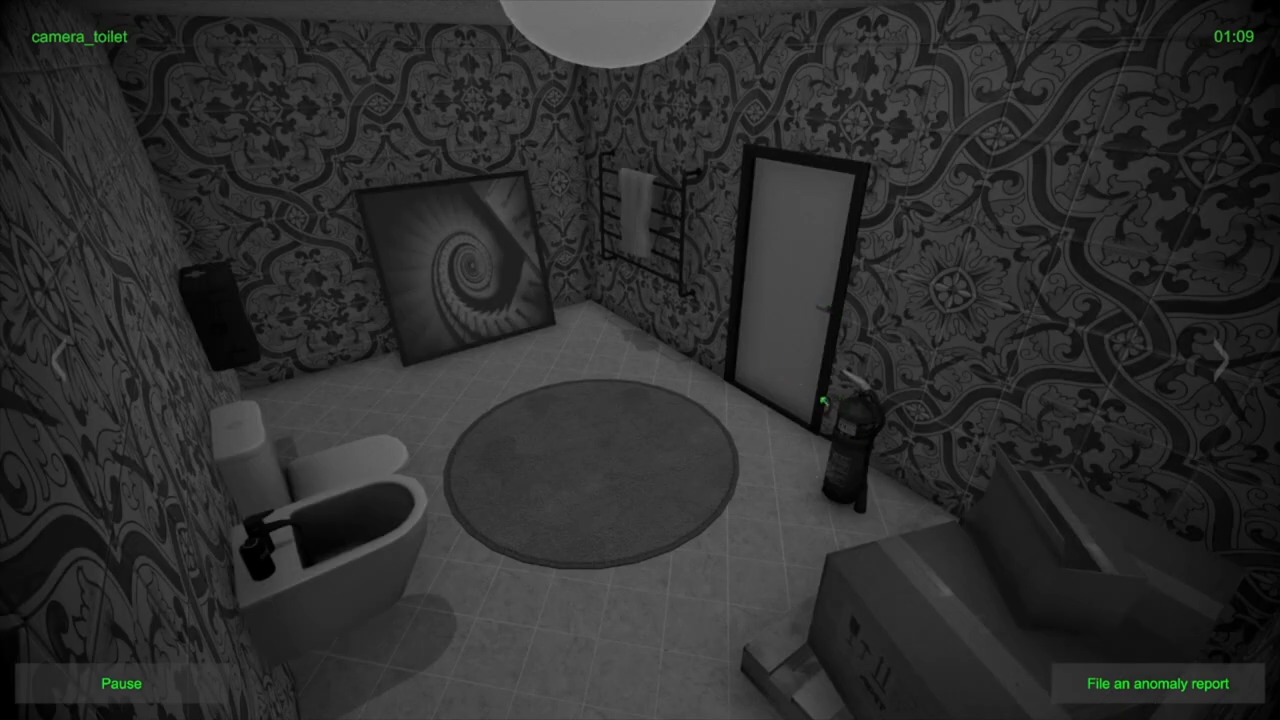
{"action": "left_click", "coordinate": [1224, 357]}
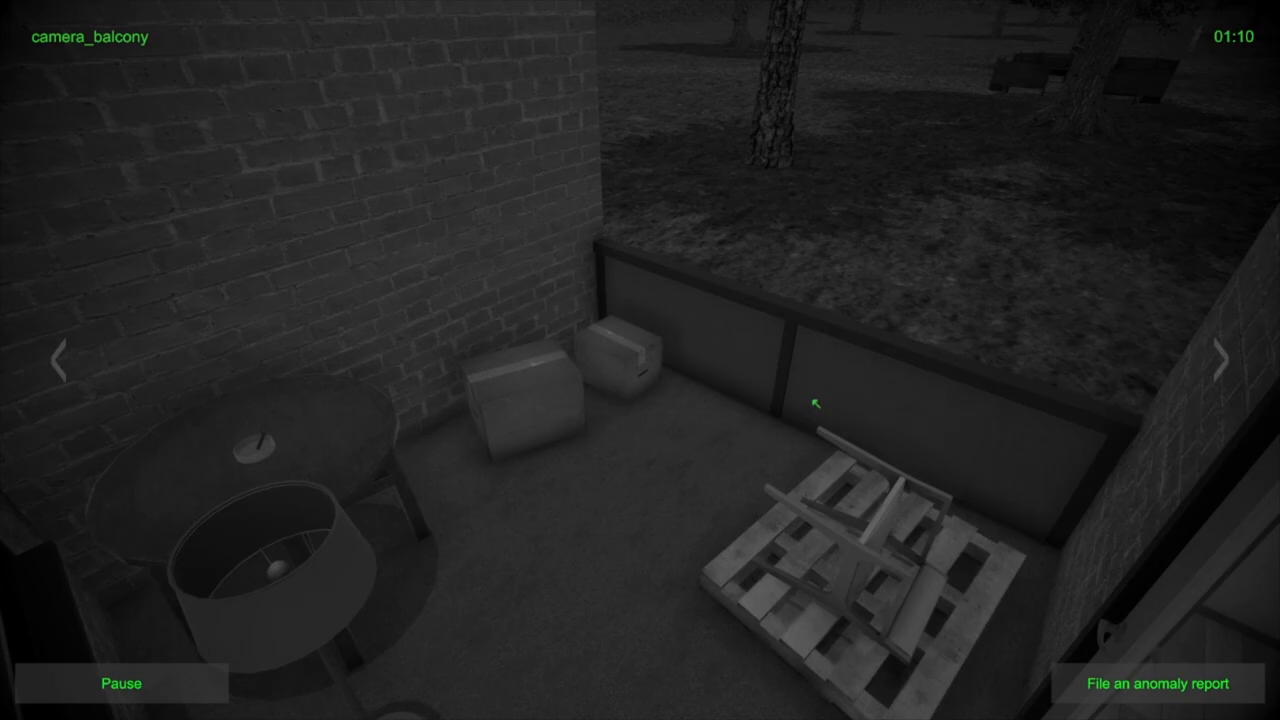
{"action": "left_click", "coordinate": [1226, 362]}
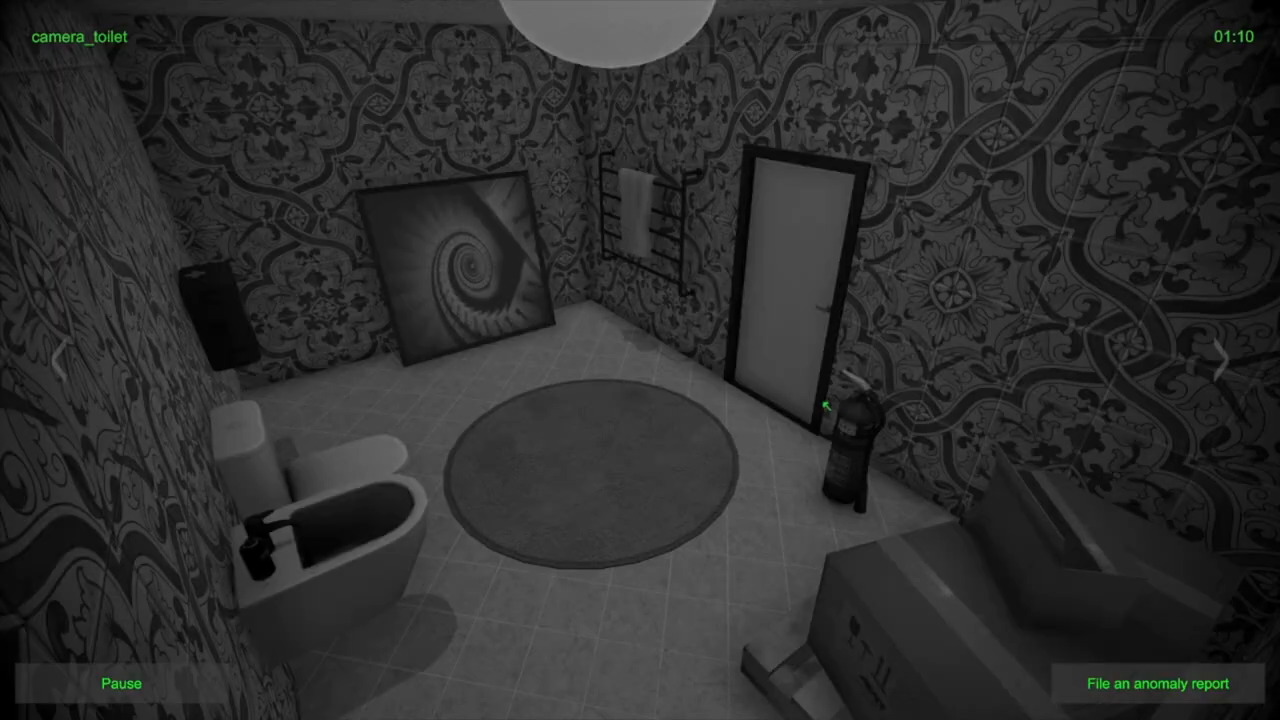
{"action": "left_click", "coordinate": [1224, 357]}
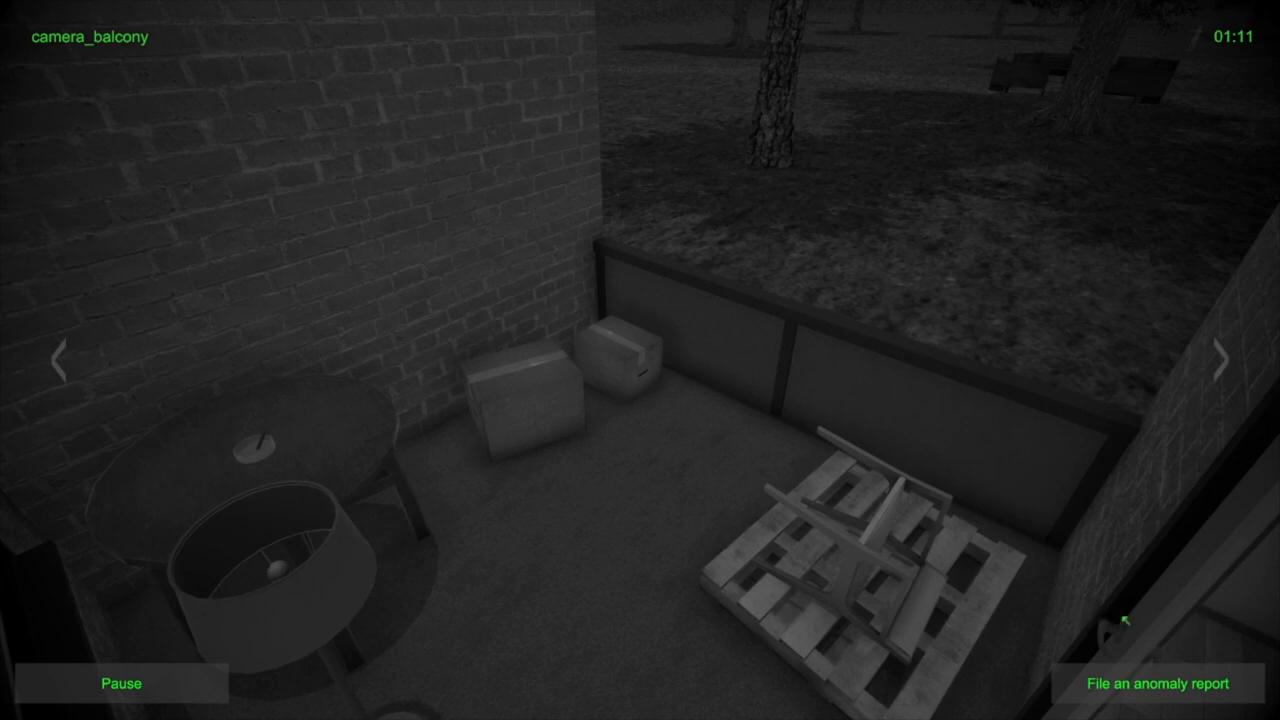
{"action": "left_click", "coordinate": [1158, 684]}
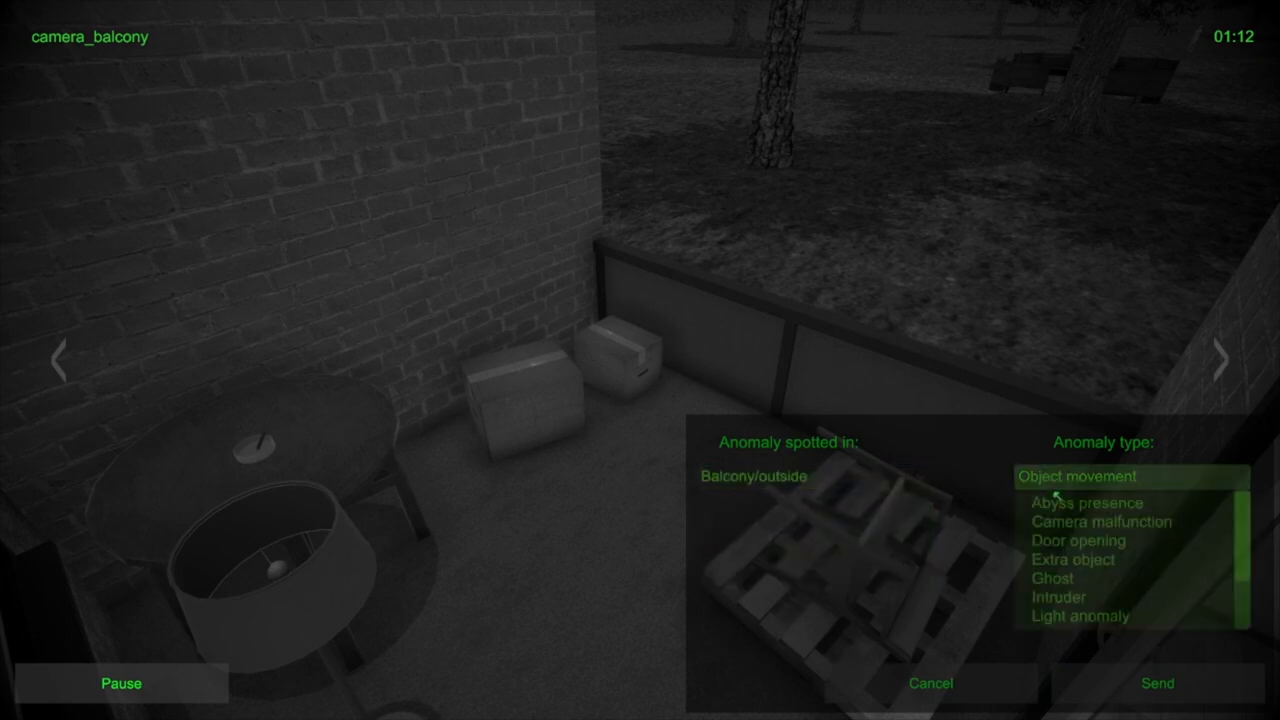
Send the balcony Object movement report, then cycle living room, kitchen and toilet back to balcony
{"action": "left_click", "coordinate": [1049, 580]}
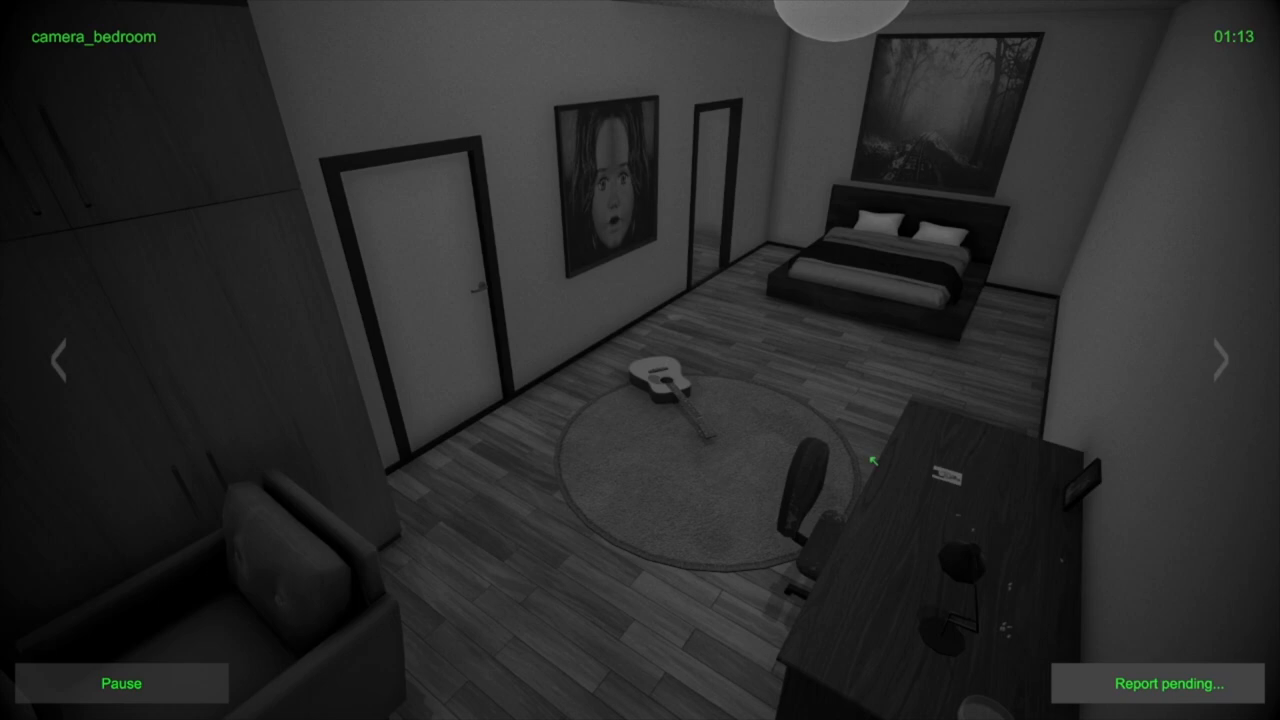
{"action": "left_click", "coordinate": [1219, 362]}
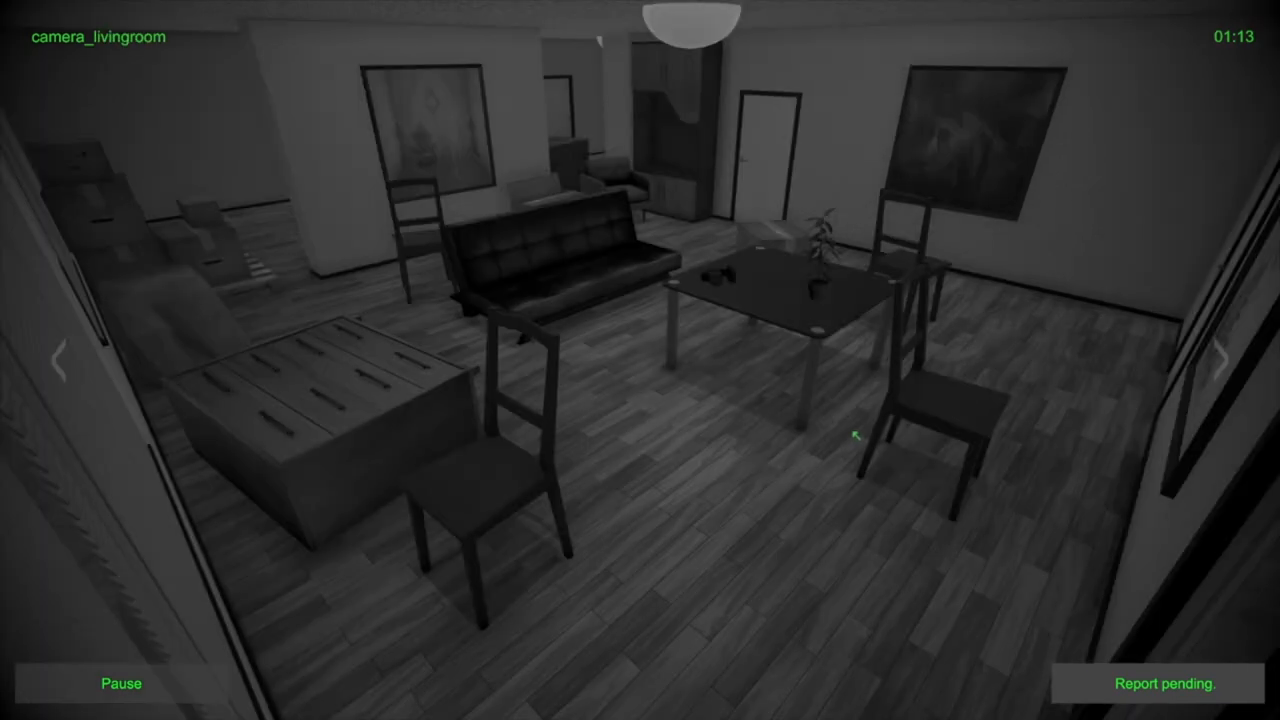
{"action": "left_click", "coordinate": [1222, 364]}
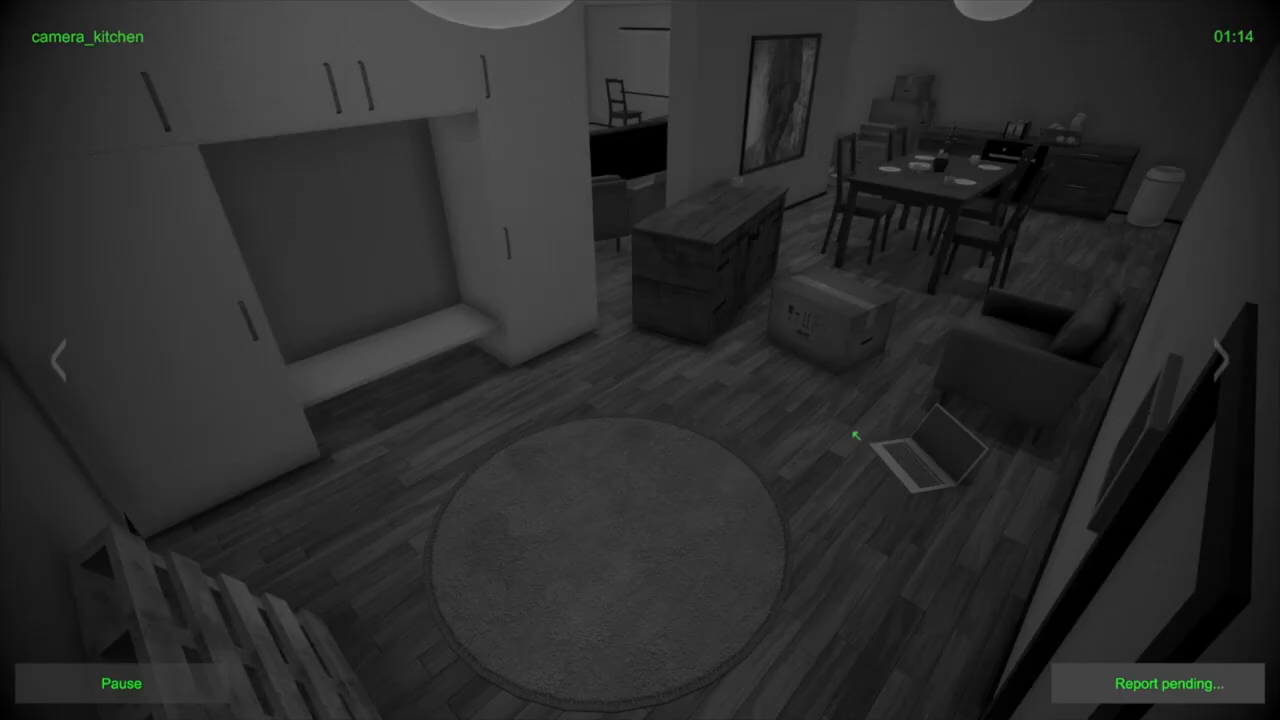
{"action": "left_click", "coordinate": [1214, 357]}
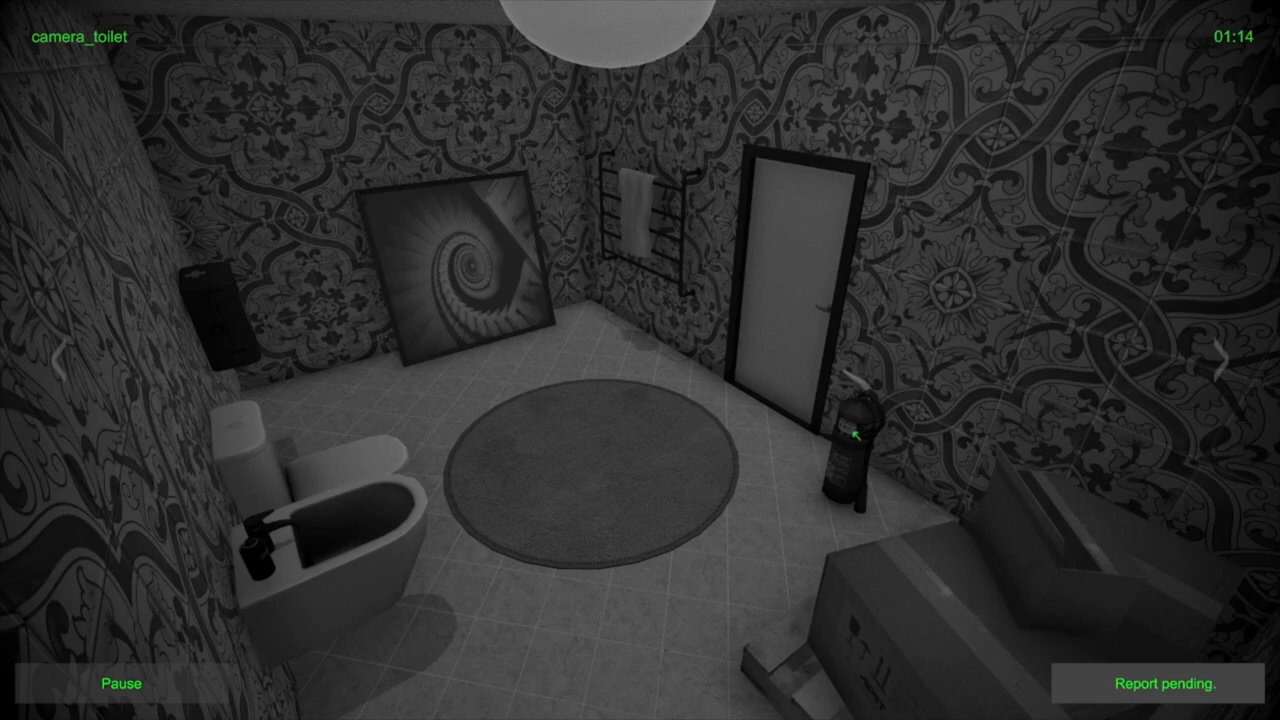
{"action": "mouse_move", "coordinate": [1105, 150]}
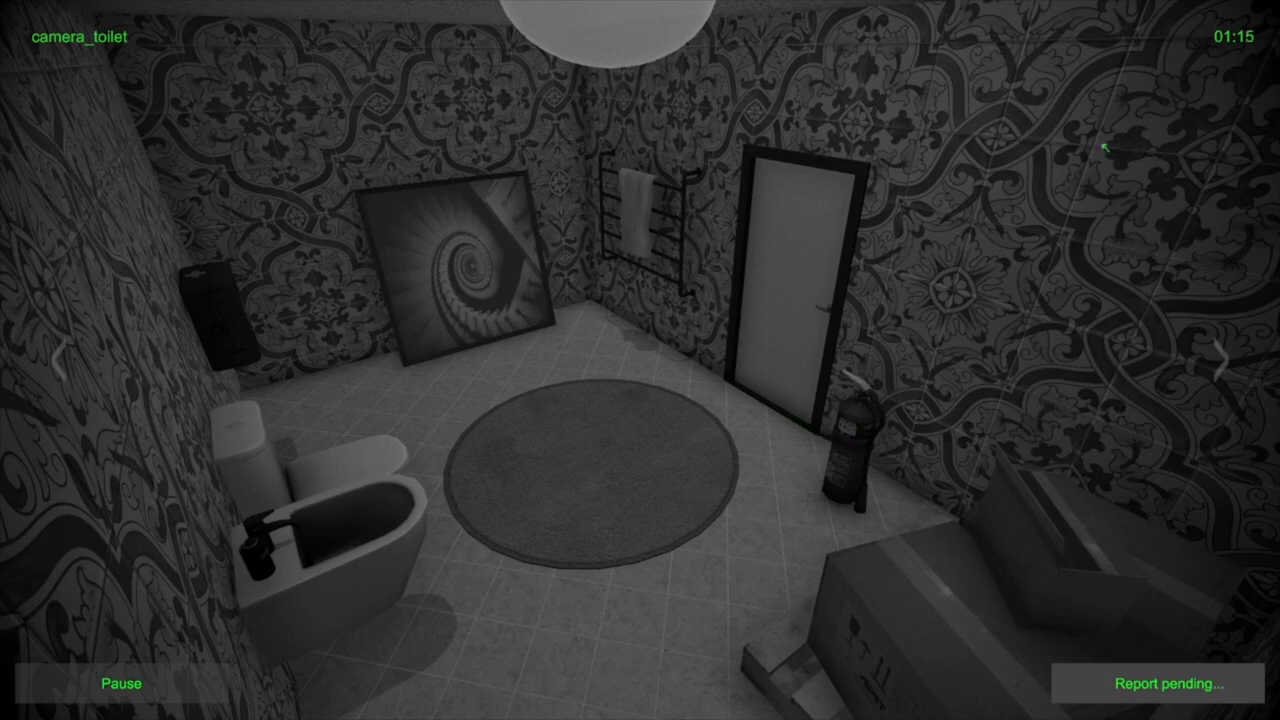
{"action": "mouse_move", "coordinate": [599, 394]}
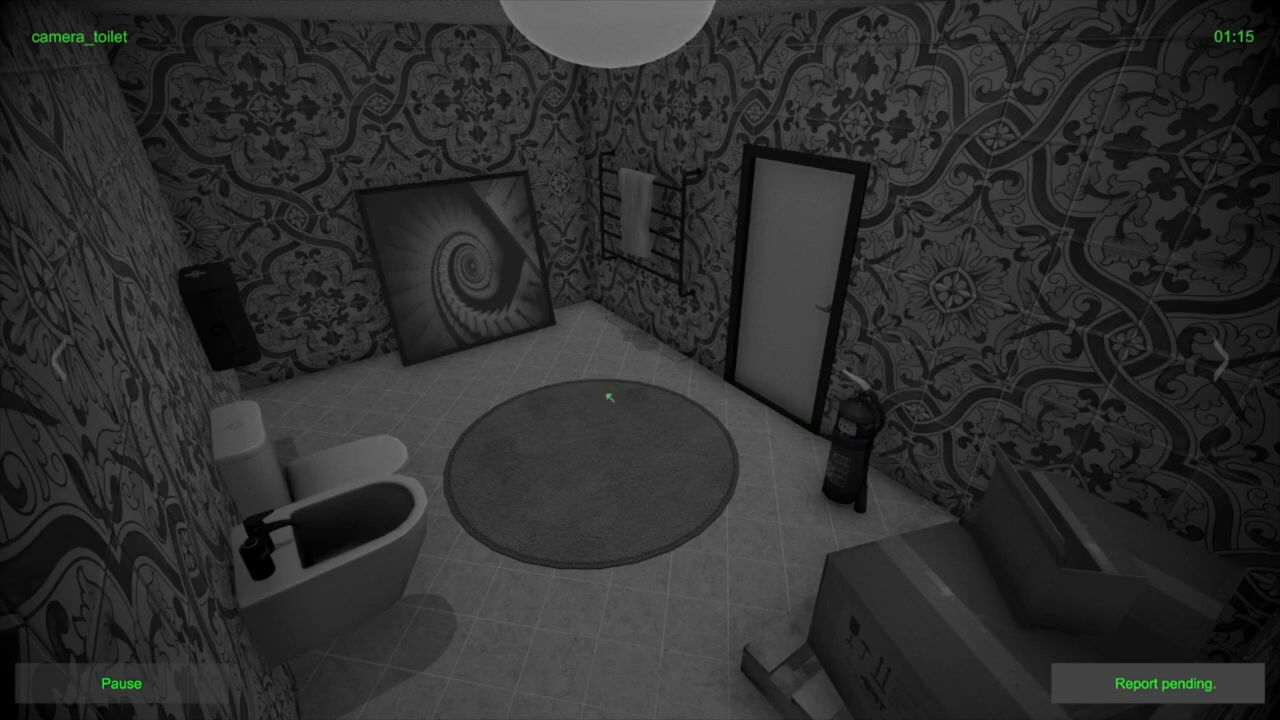
{"action": "left_click", "coordinate": [1226, 360]}
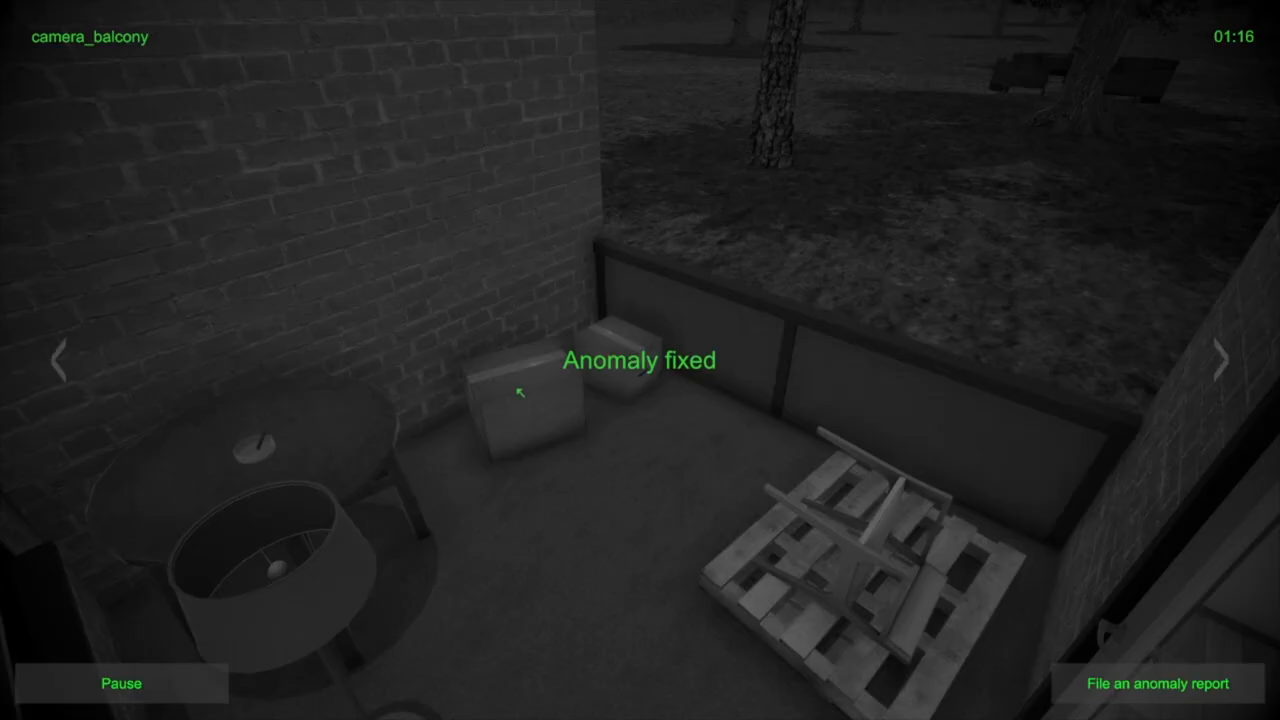
Cycle bedroom, living room, kitchen, toilet, balcony and bedroom feeds, landing on the living room
{"action": "left_click", "coordinate": [1225, 361]}
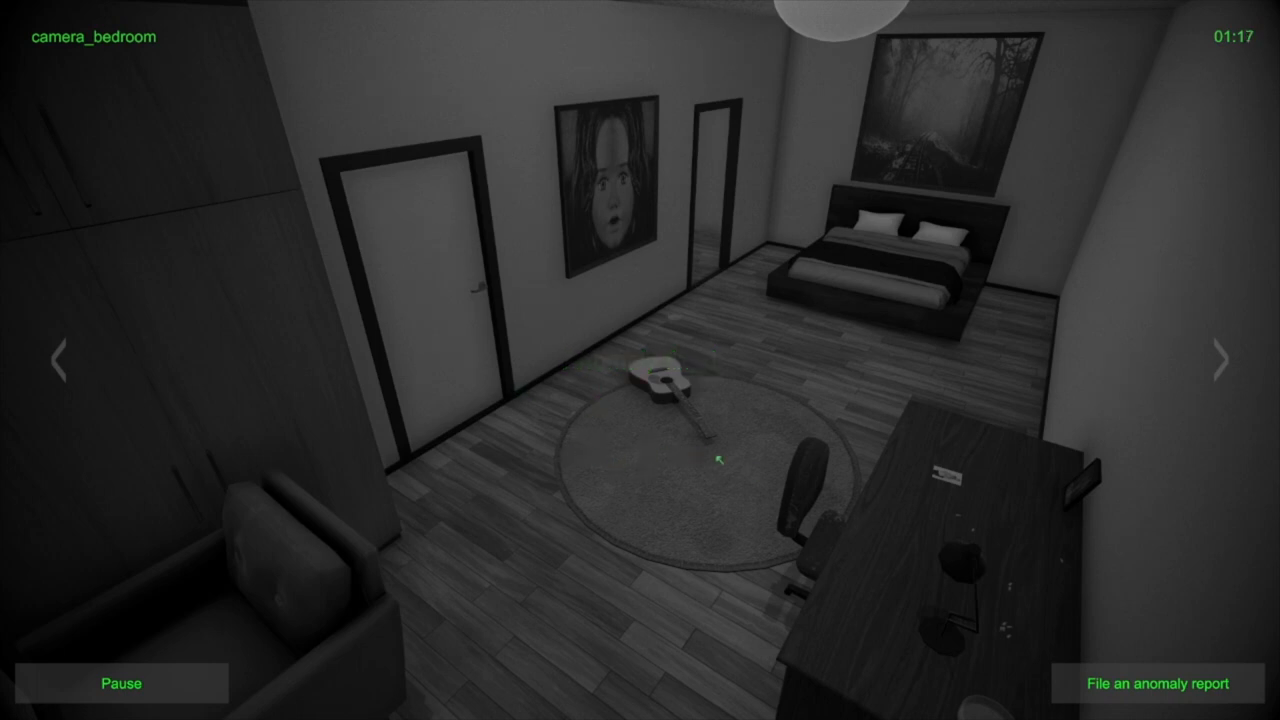
{"action": "left_click", "coordinate": [1221, 361]}
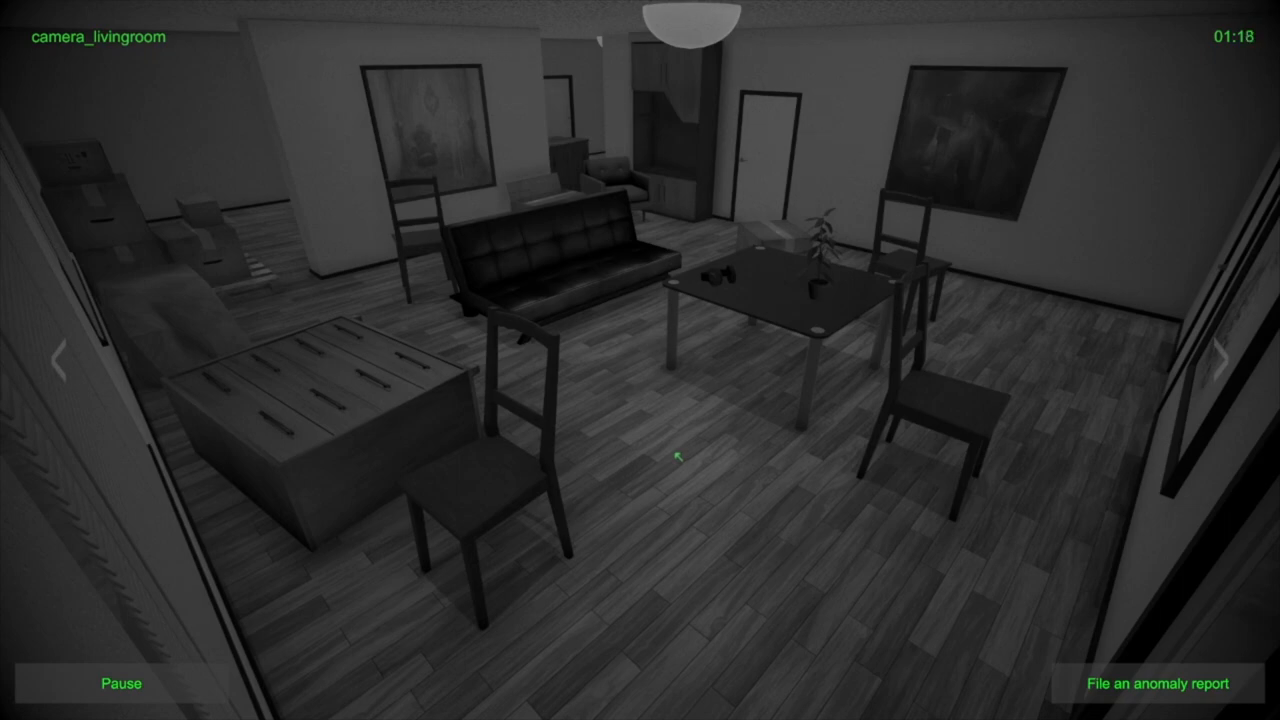
{"action": "left_click", "coordinate": [1222, 355]}
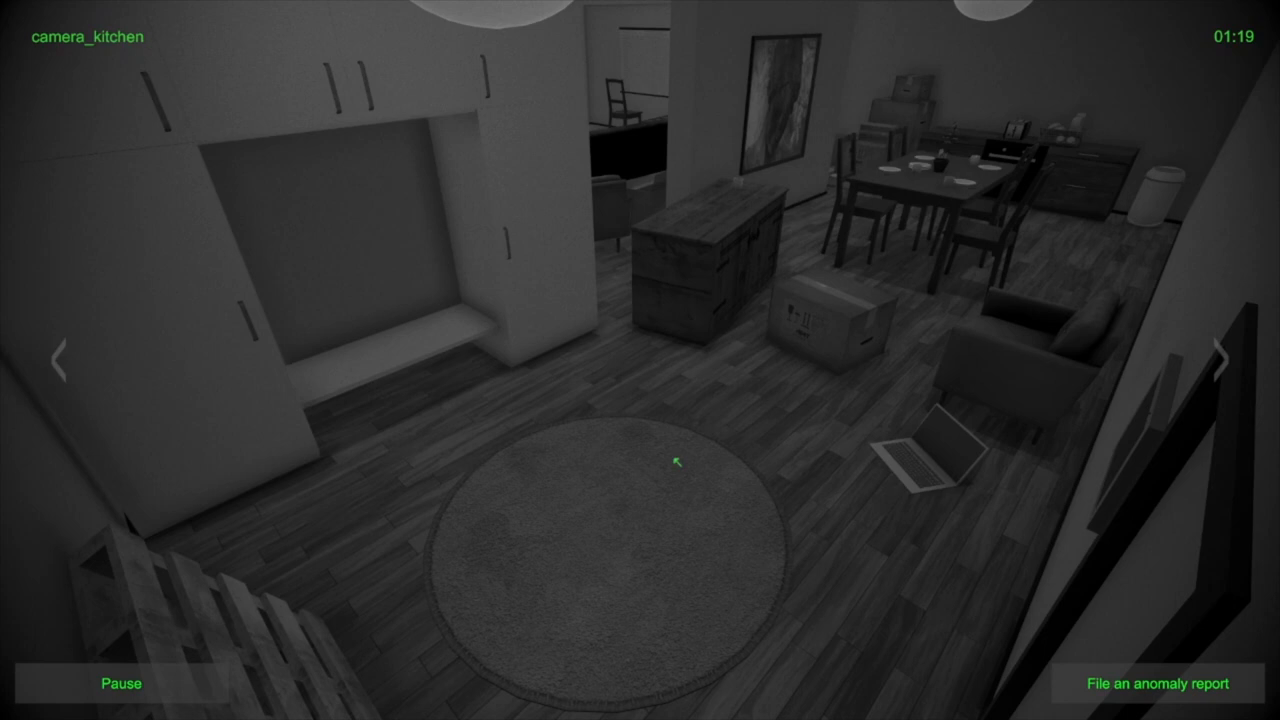
{"action": "left_click", "coordinate": [1224, 360]}
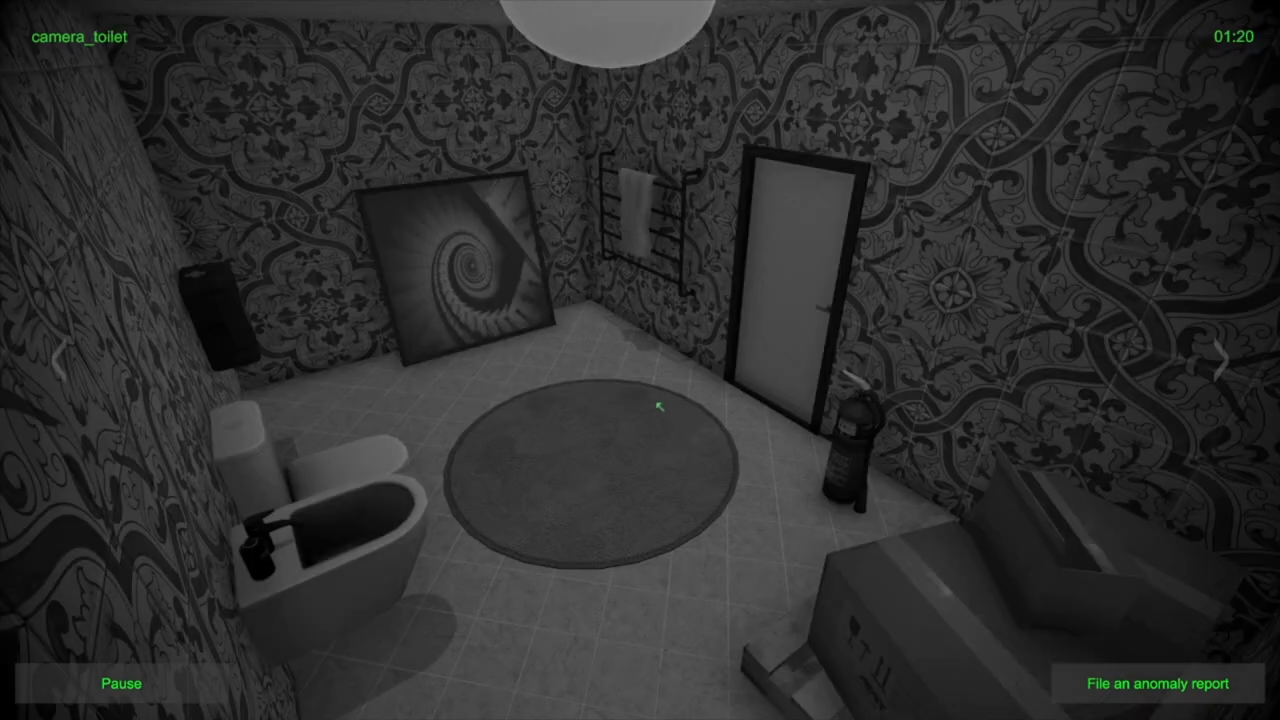
{"action": "mouse_move", "coordinate": [653, 380]}
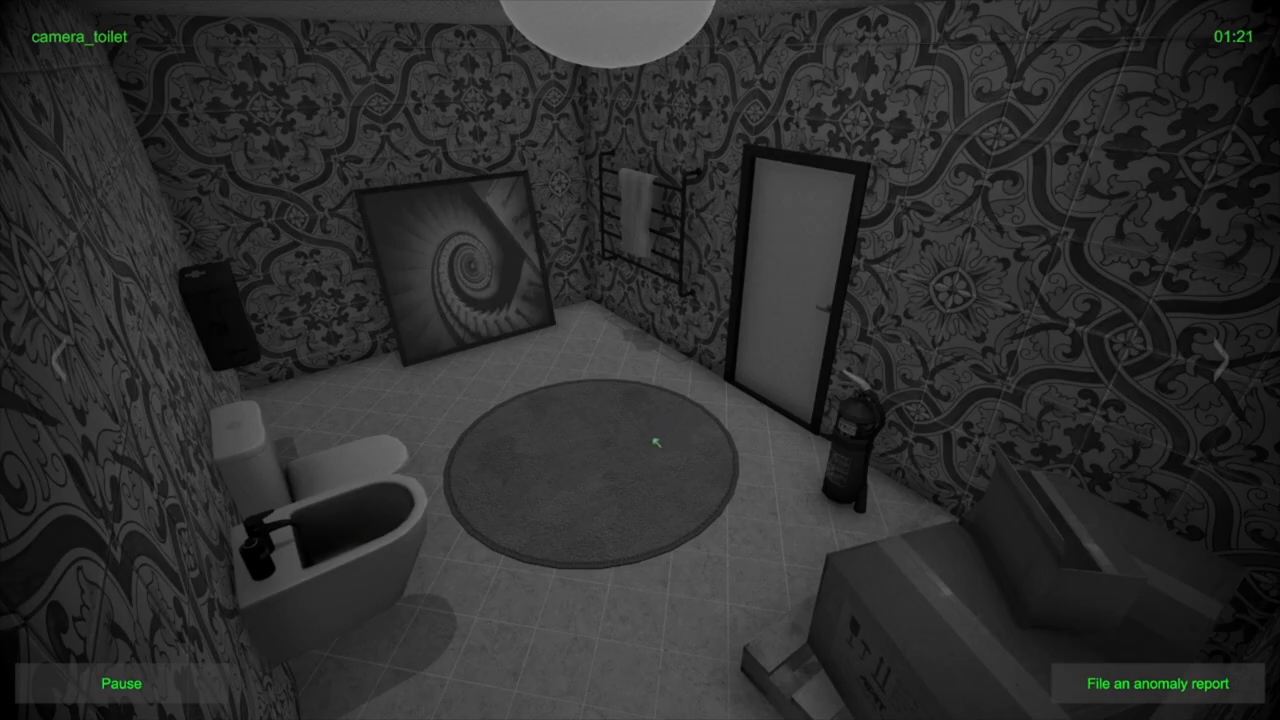
{"action": "left_click", "coordinate": [1223, 362]}
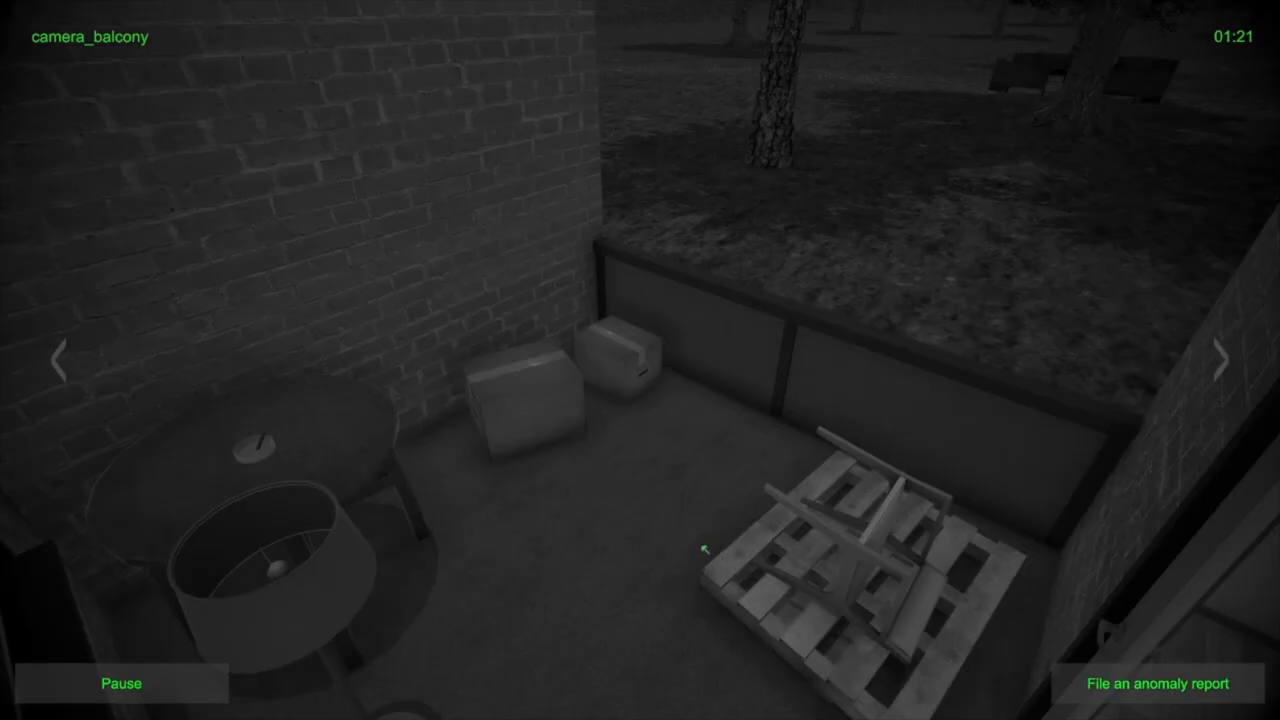
{"action": "left_click", "coordinate": [1224, 360]}
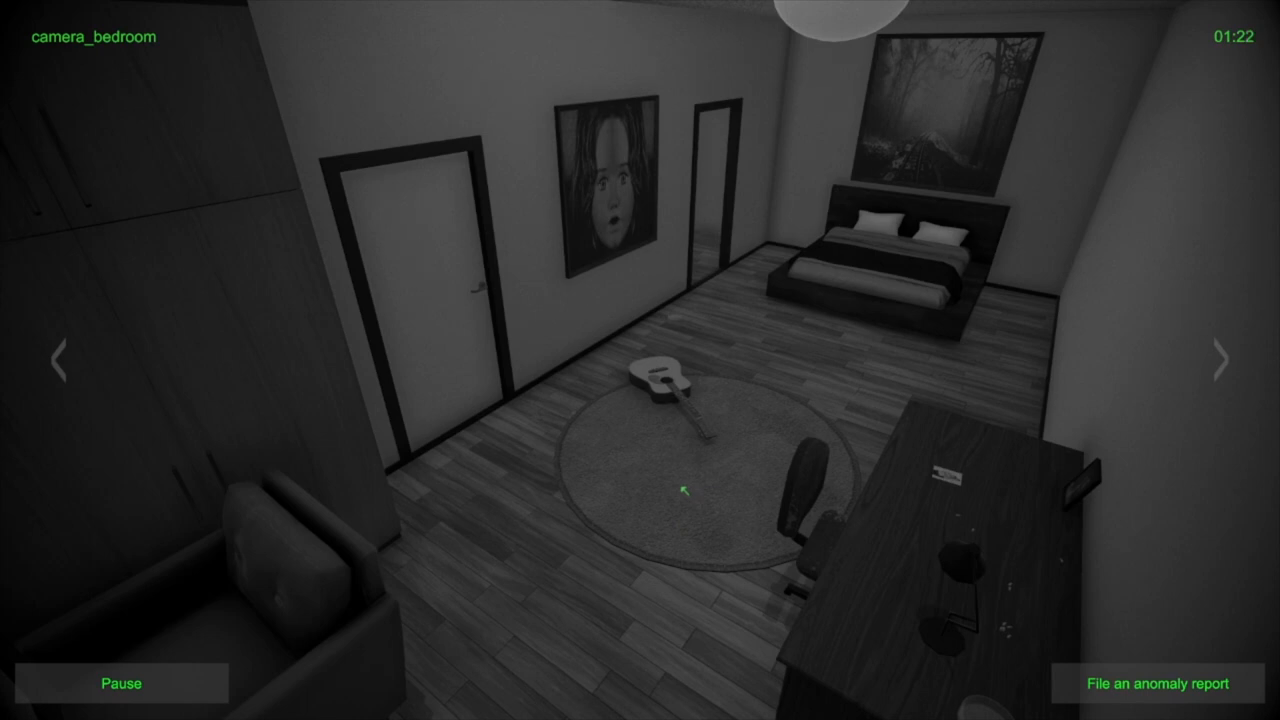
{"action": "left_click", "coordinate": [1221, 361]}
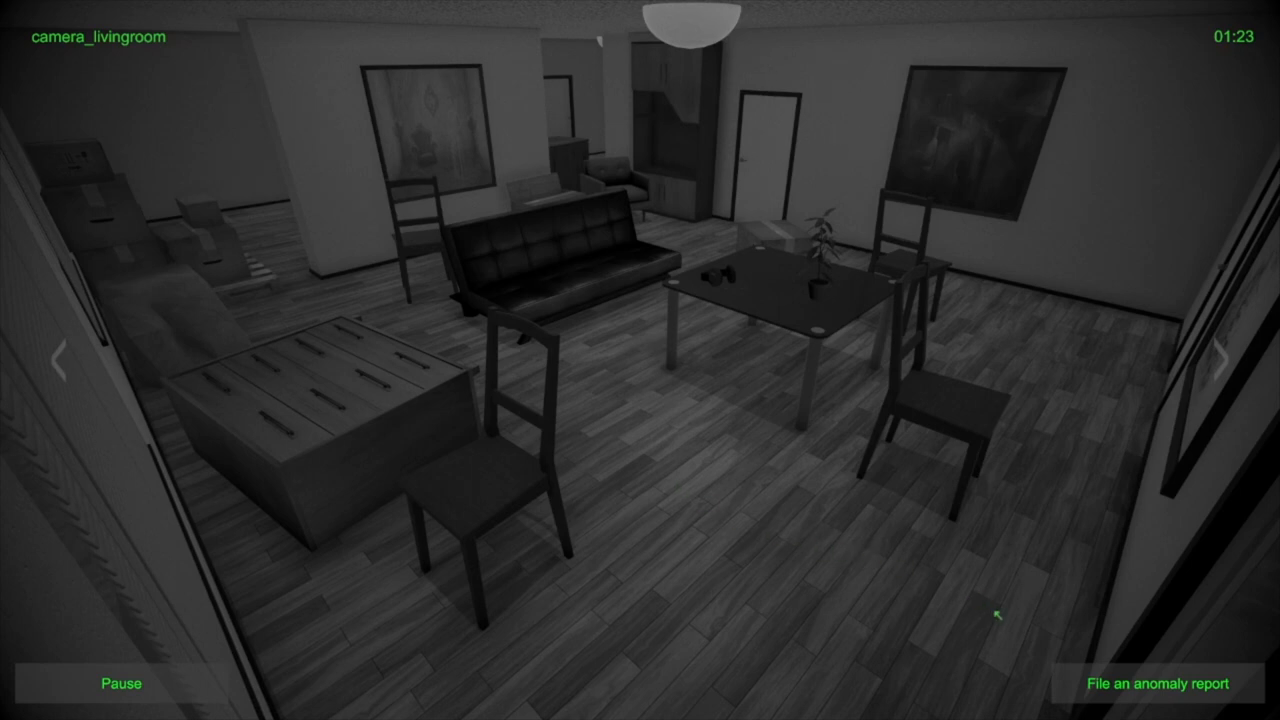
Step through the toilet, bedroom, living room, kitchen and toilet feeds to the balcony camera
{"action": "left_click", "coordinate": [1223, 360]}
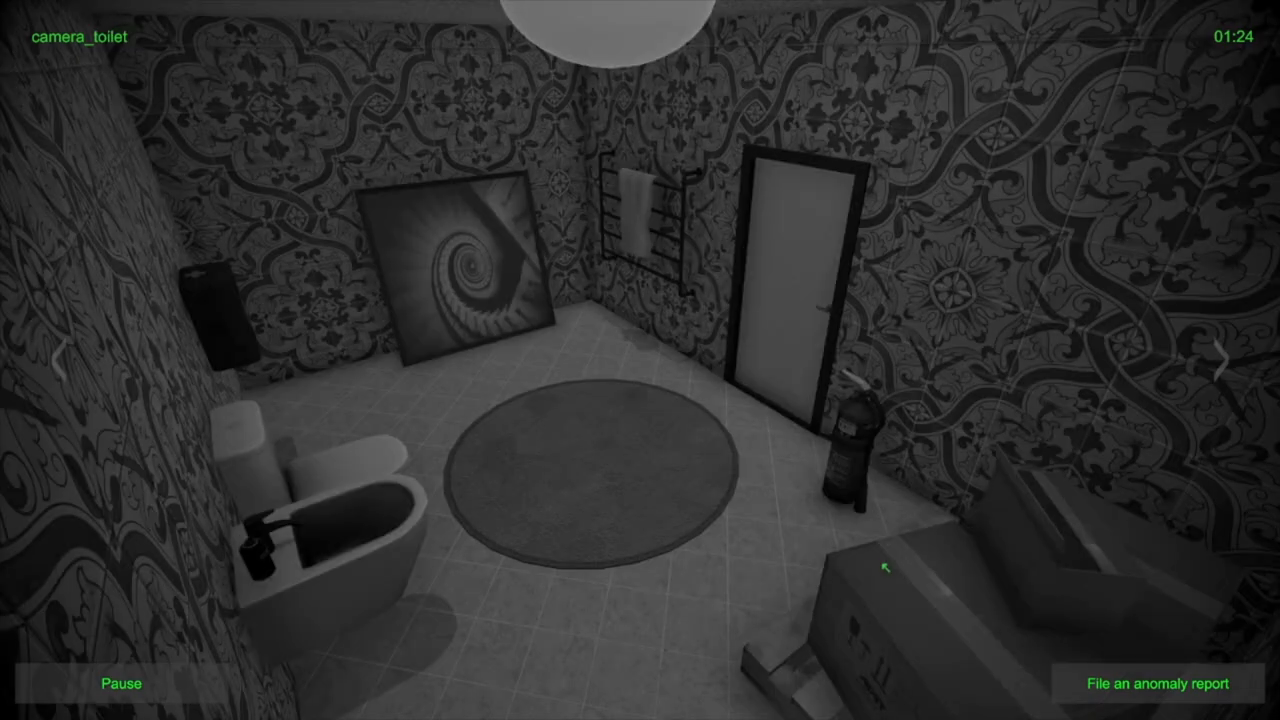
{"action": "left_click", "coordinate": [1222, 364]}
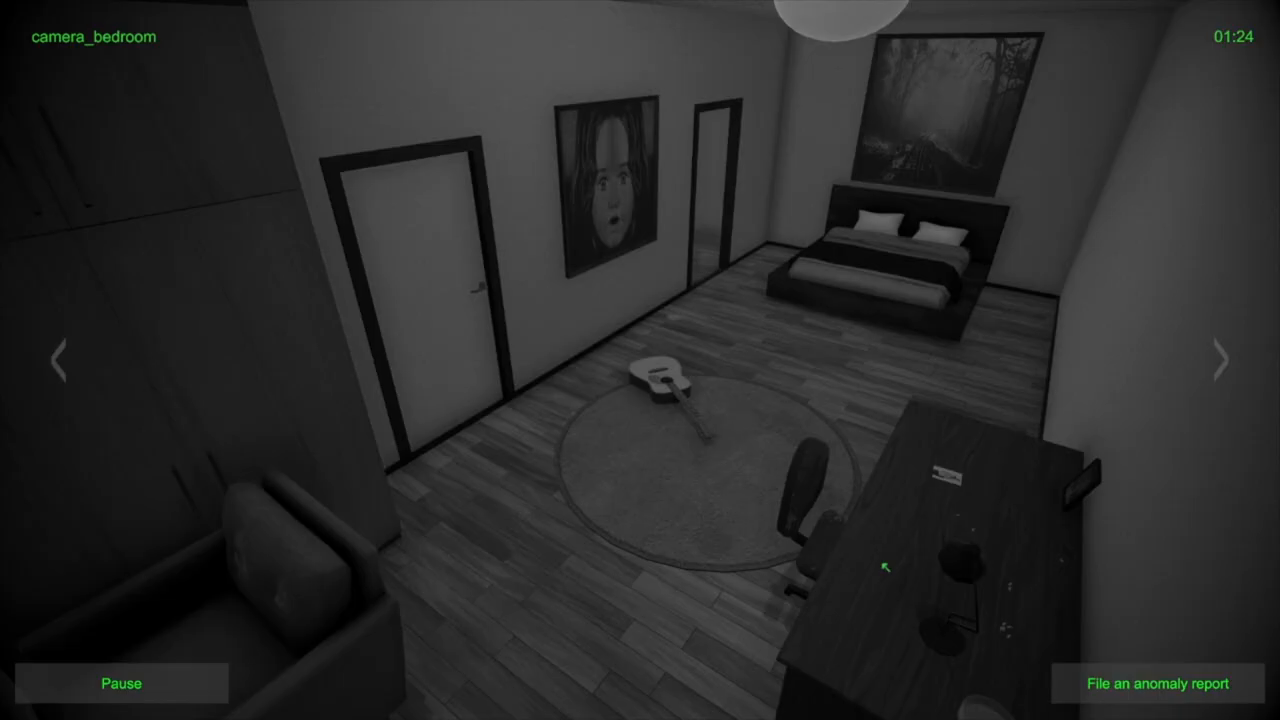
{"action": "left_click", "coordinate": [1219, 361]}
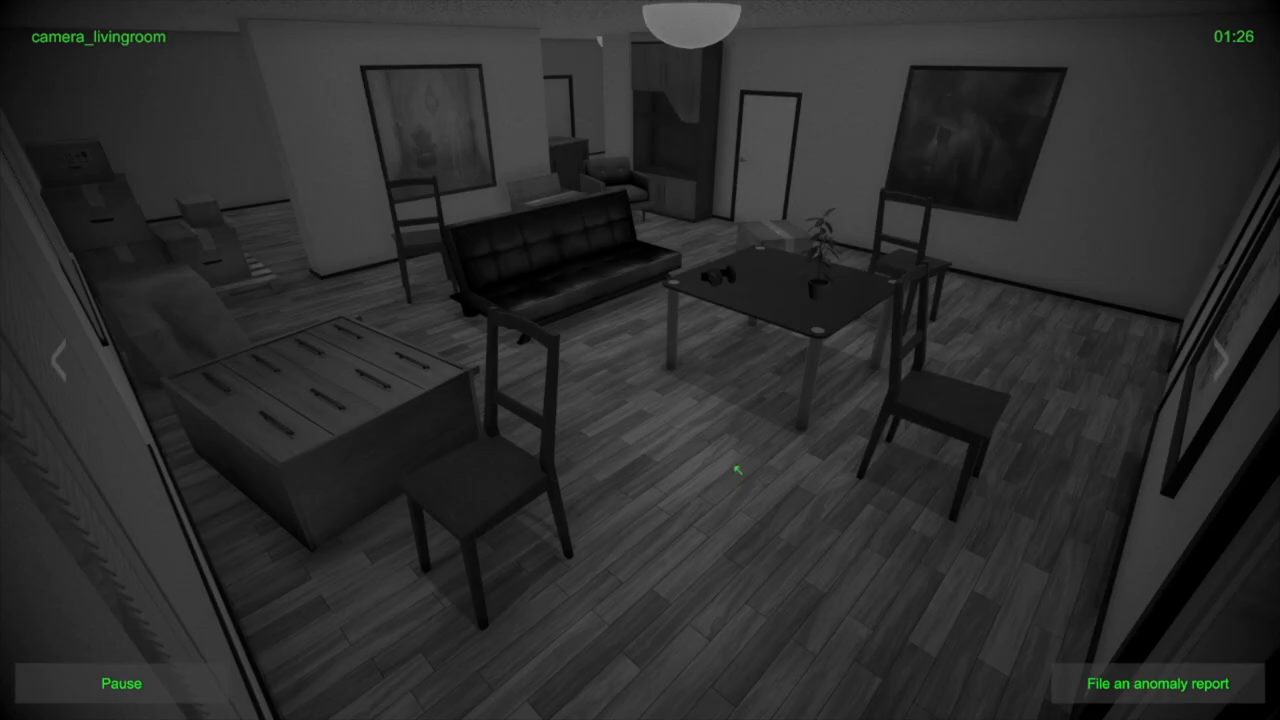
{"action": "left_click", "coordinate": [1192, 360]}
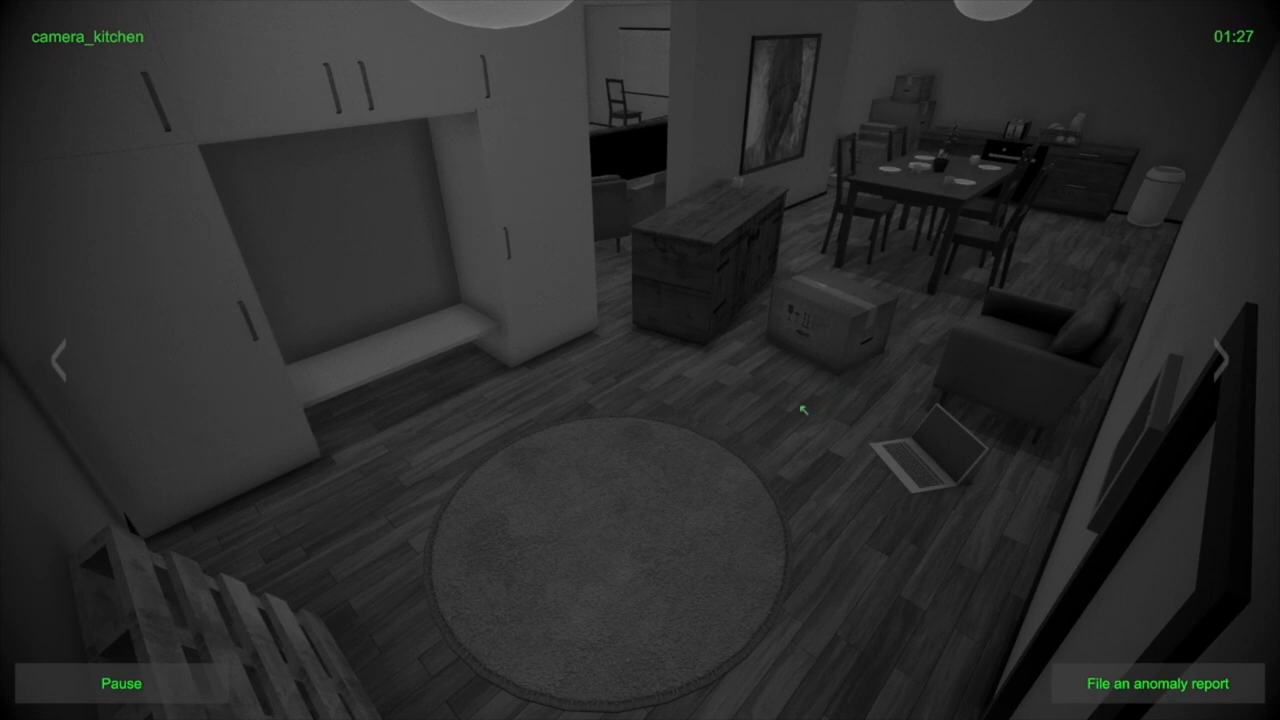
{"action": "left_click", "coordinate": [1224, 360]}
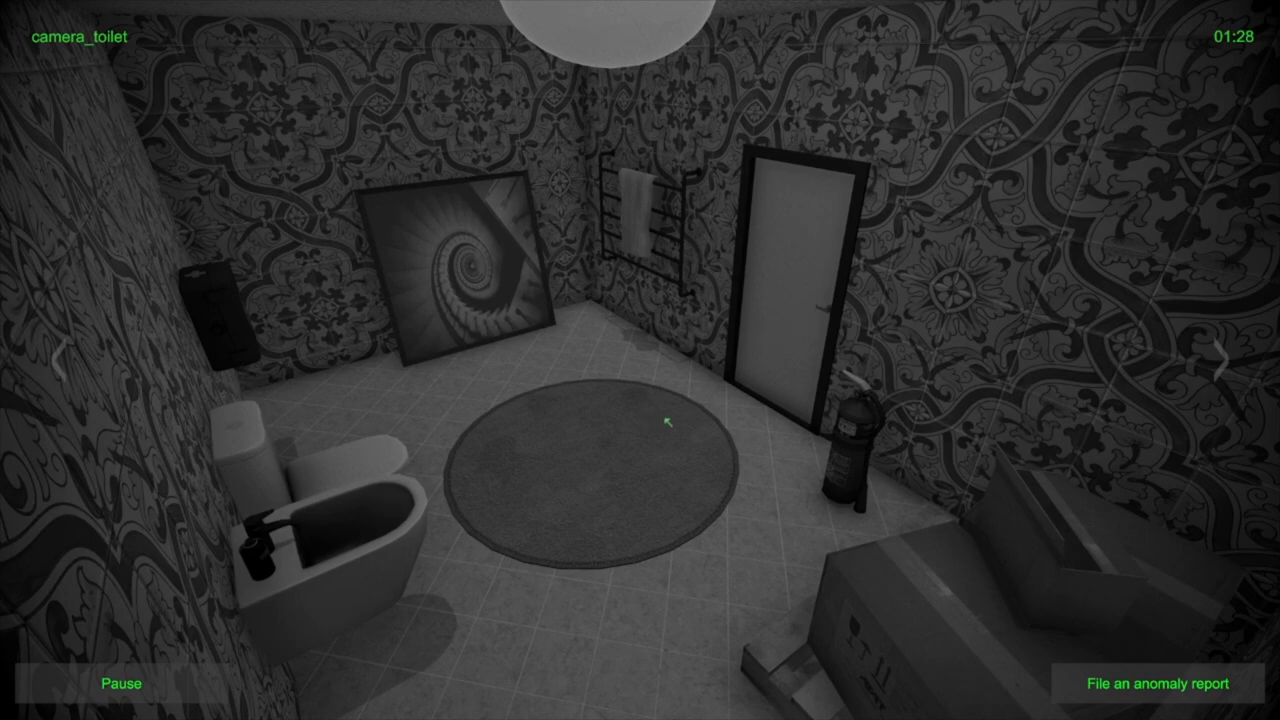
{"action": "mouse_move", "coordinate": [913, 190]}
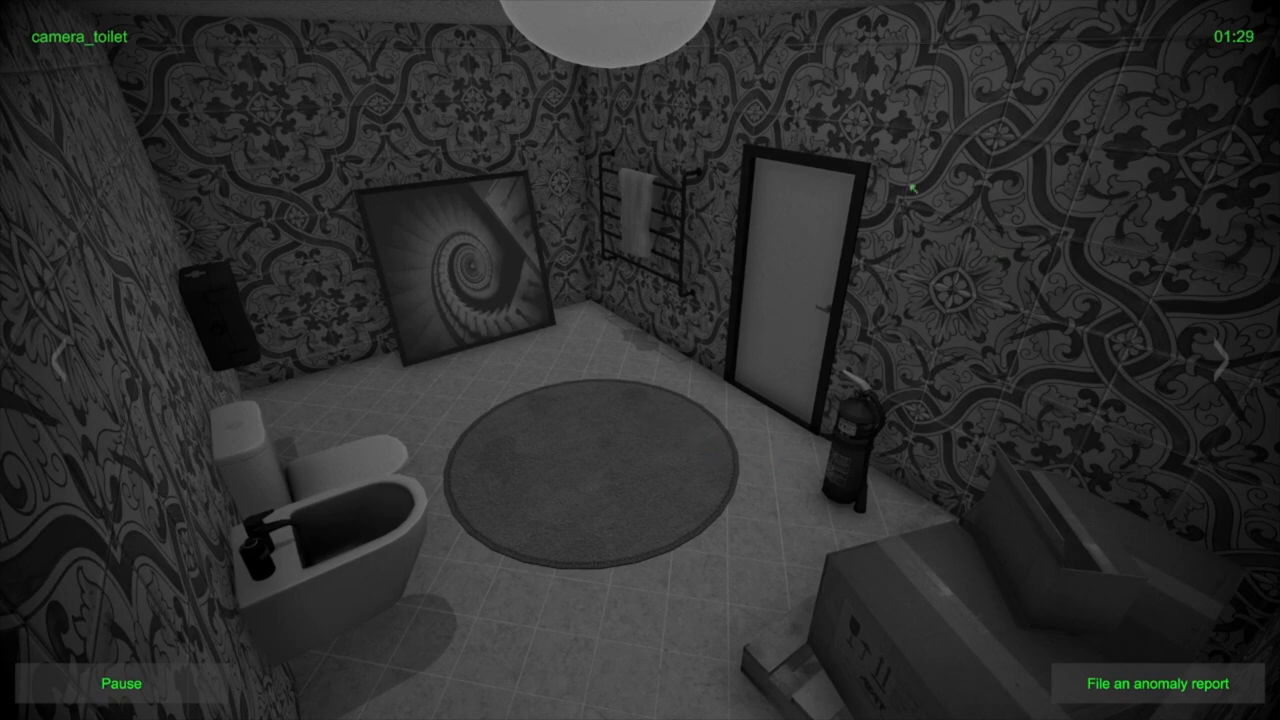
{"action": "left_click", "coordinate": [1225, 357]}
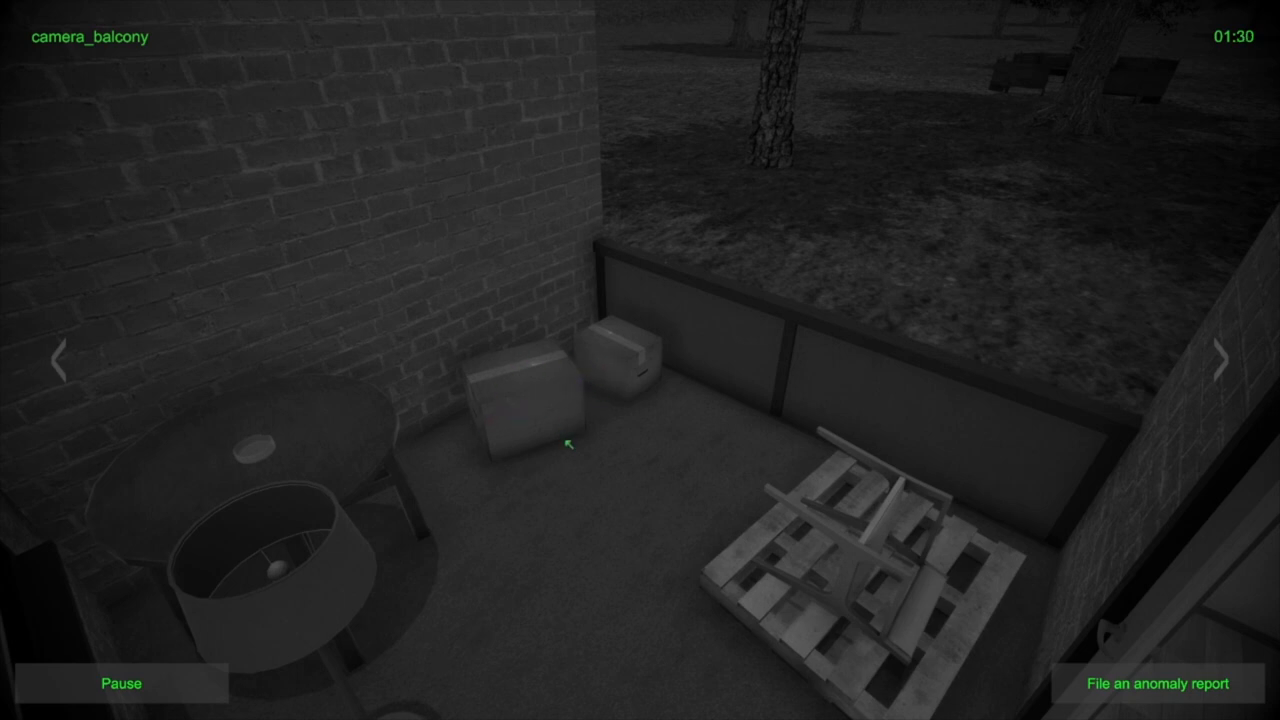
File an Object movement report for the balcony, then move on to the living room feed
{"action": "left_click", "coordinate": [1156, 685]}
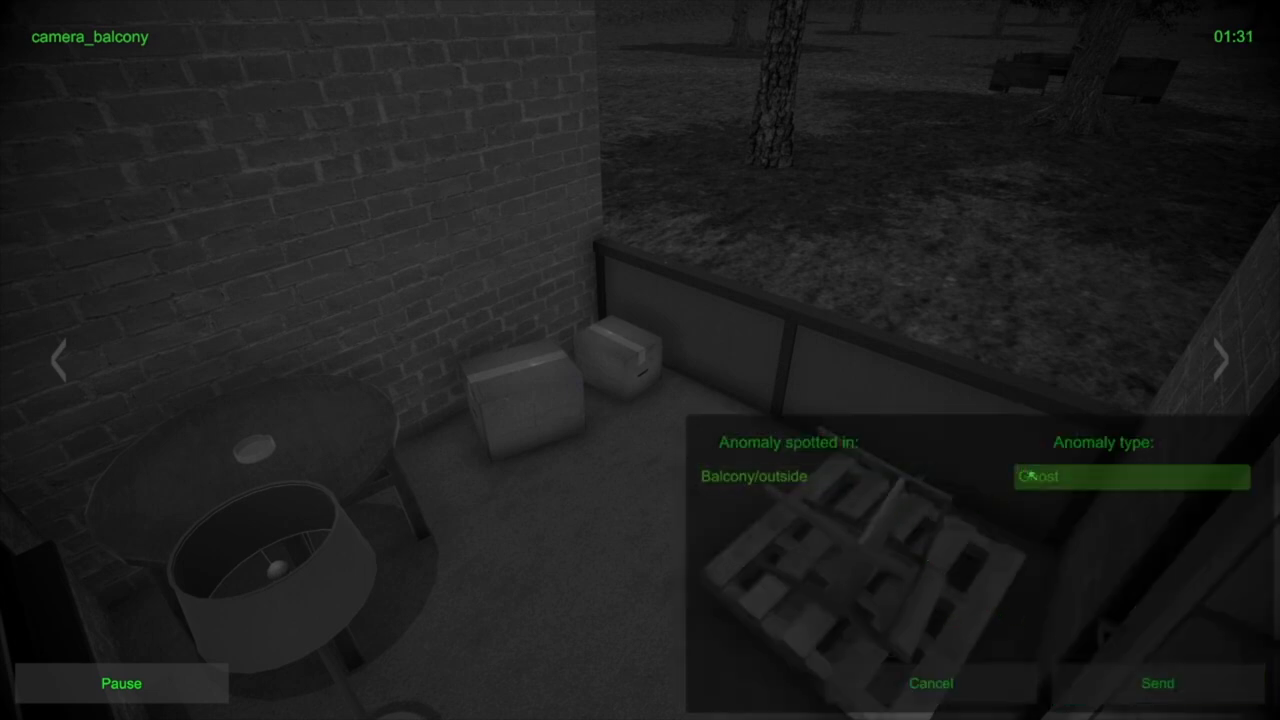
{"action": "left_click", "coordinate": [1132, 477]}
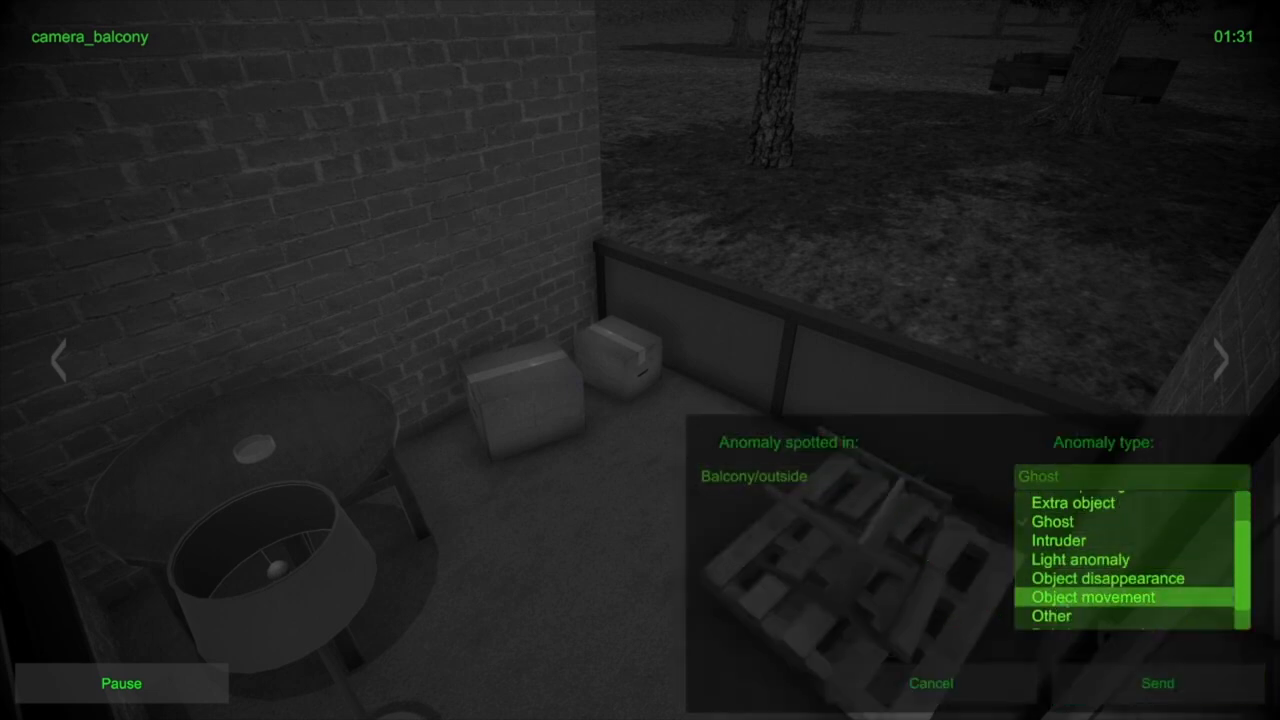
{"action": "left_click", "coordinate": [1163, 683]}
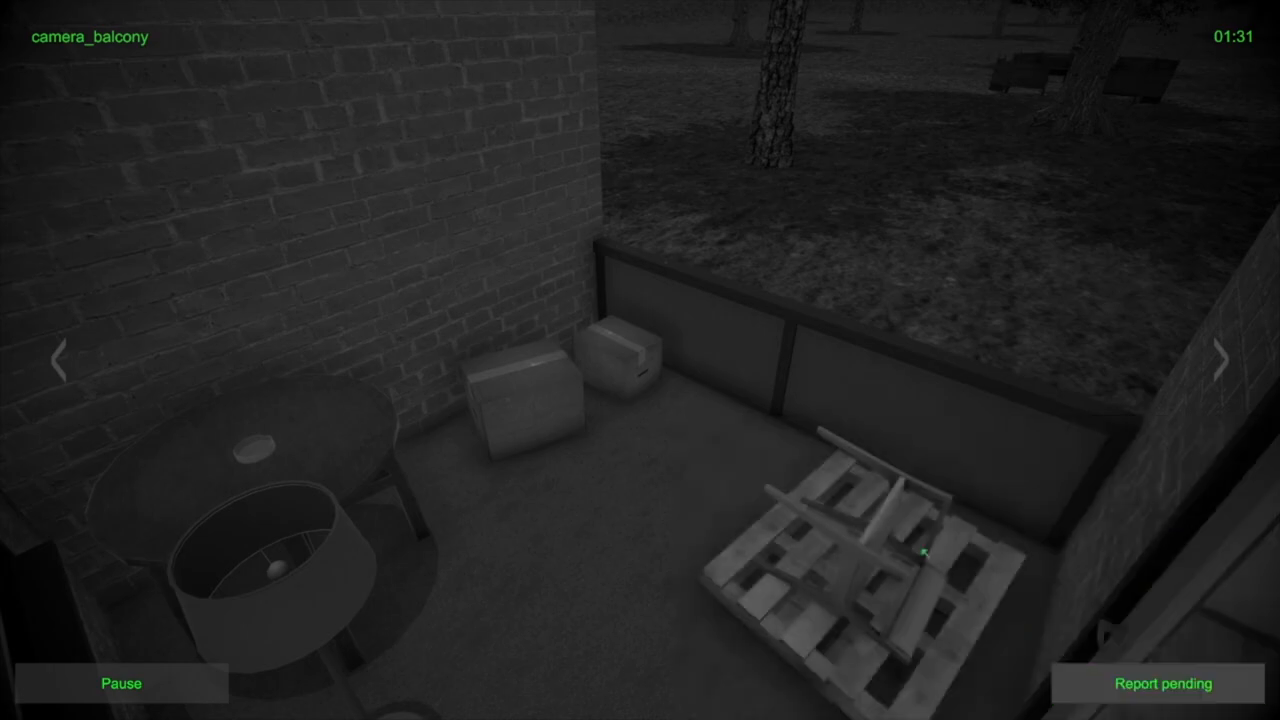
{"action": "left_click", "coordinate": [1224, 360]}
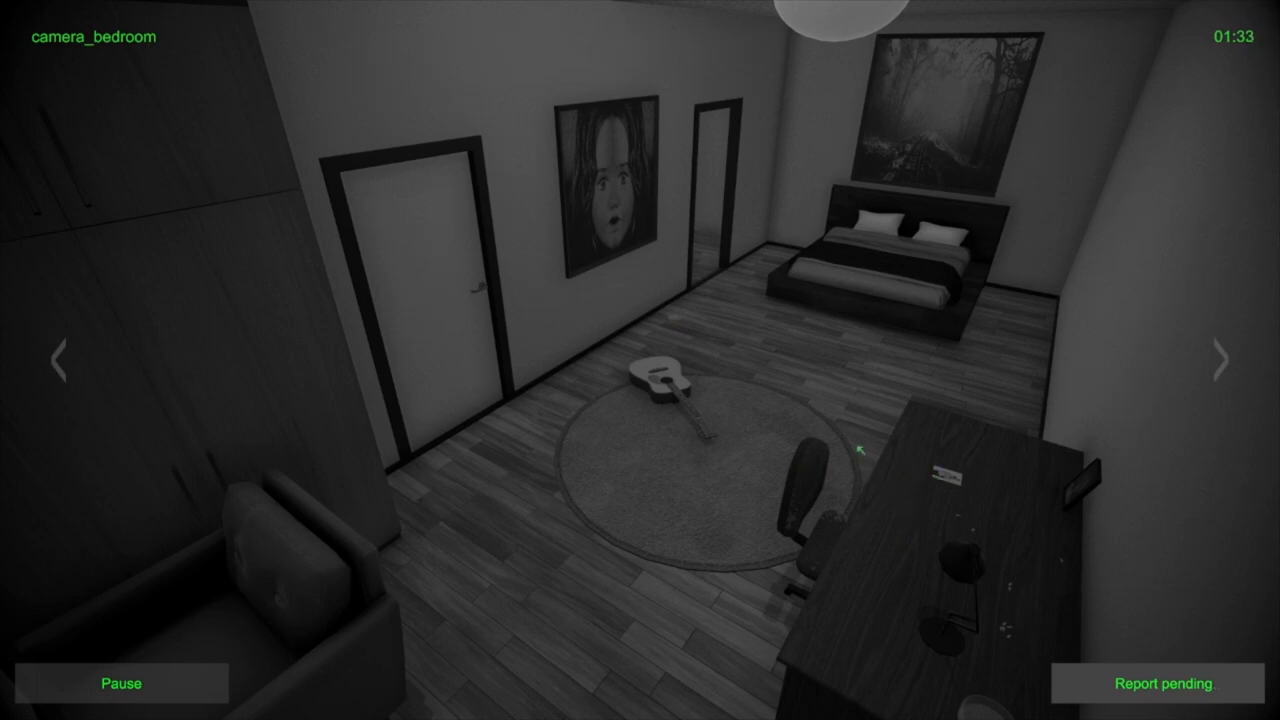
{"action": "left_click", "coordinate": [1219, 362]}
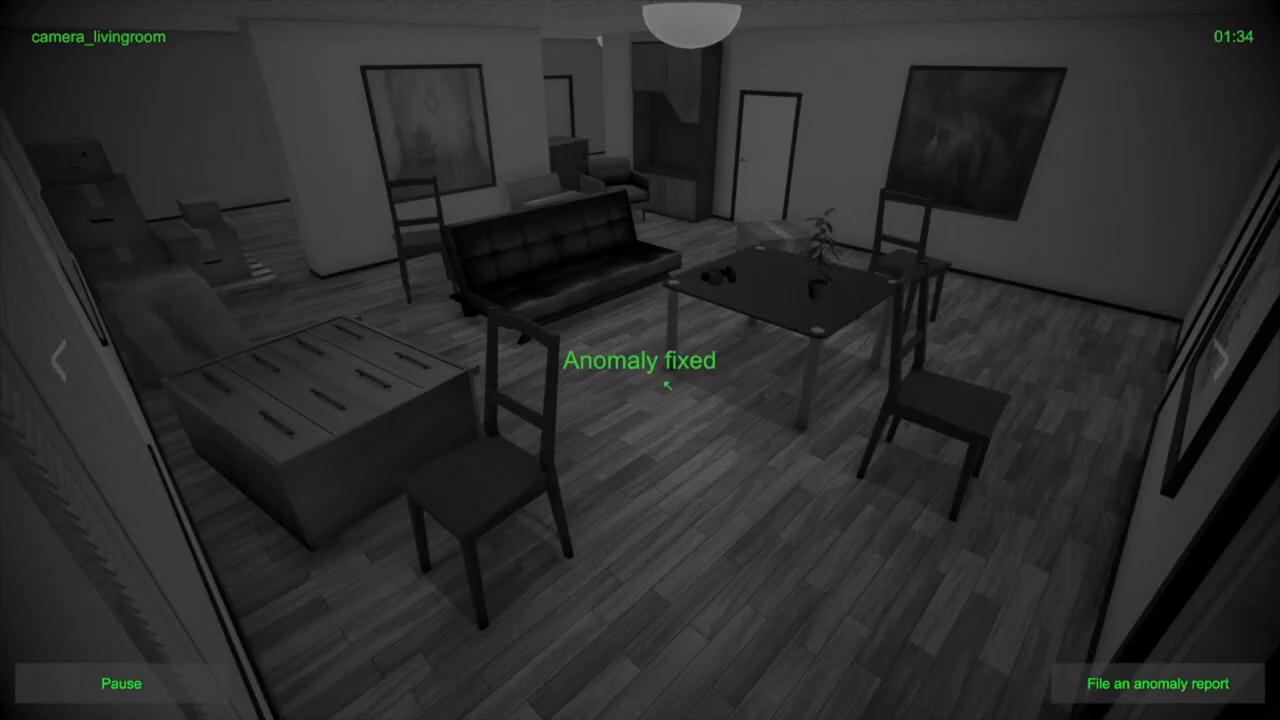
{"action": "mouse_move", "coordinate": [765, 384]}
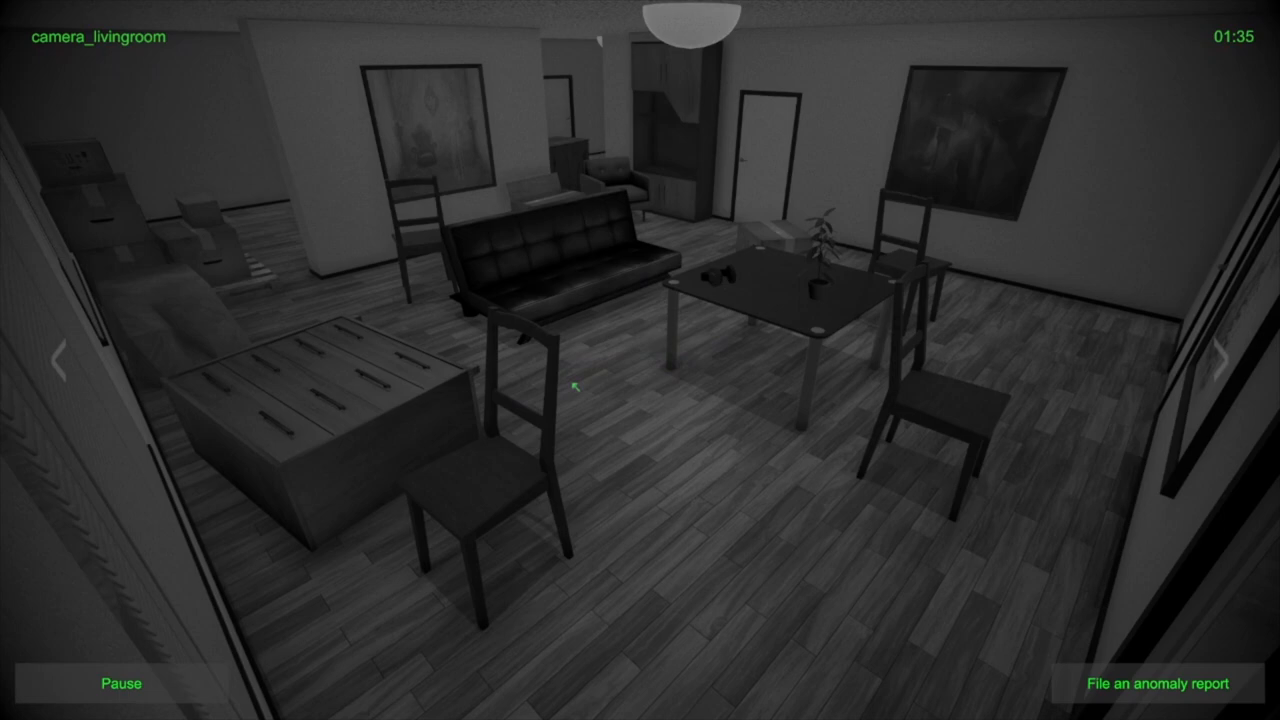
{"action": "mouse_move", "coordinate": [654, 376]}
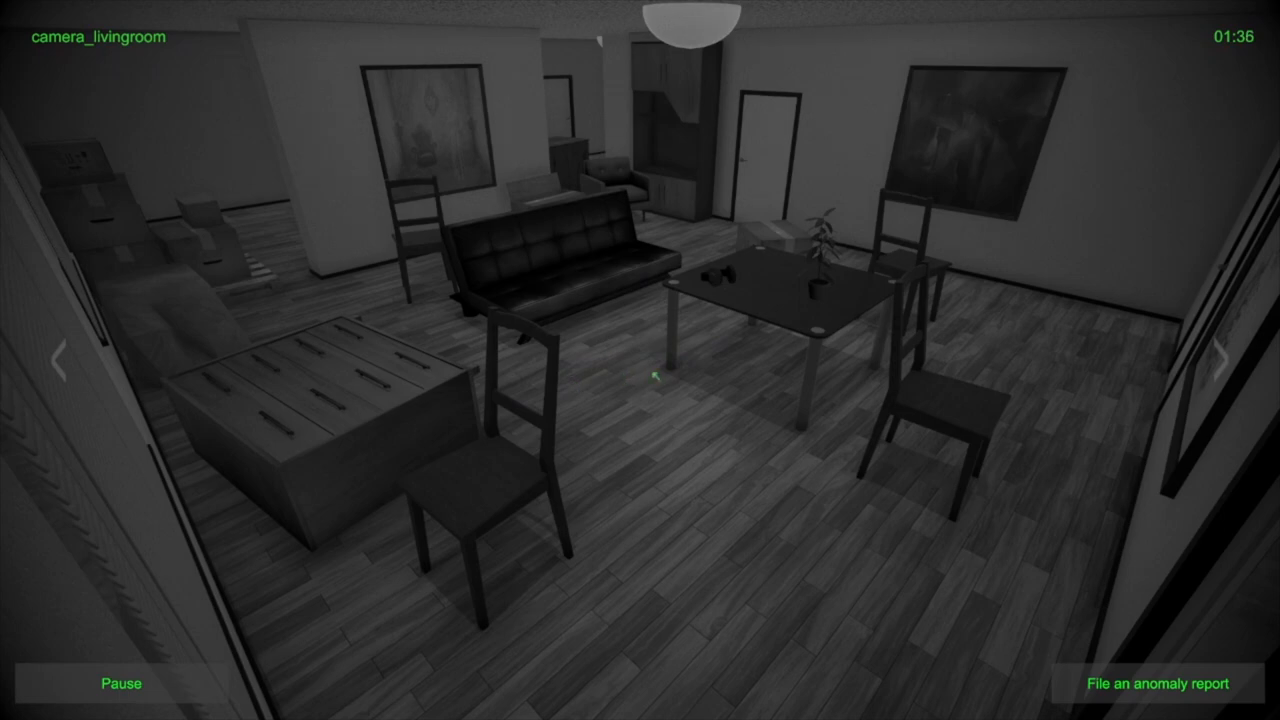
Recheck kitchen, toilet and balcony feeds, then begin an anomaly report on the bedroom camera
{"action": "left_click", "coordinate": [1219, 358]}
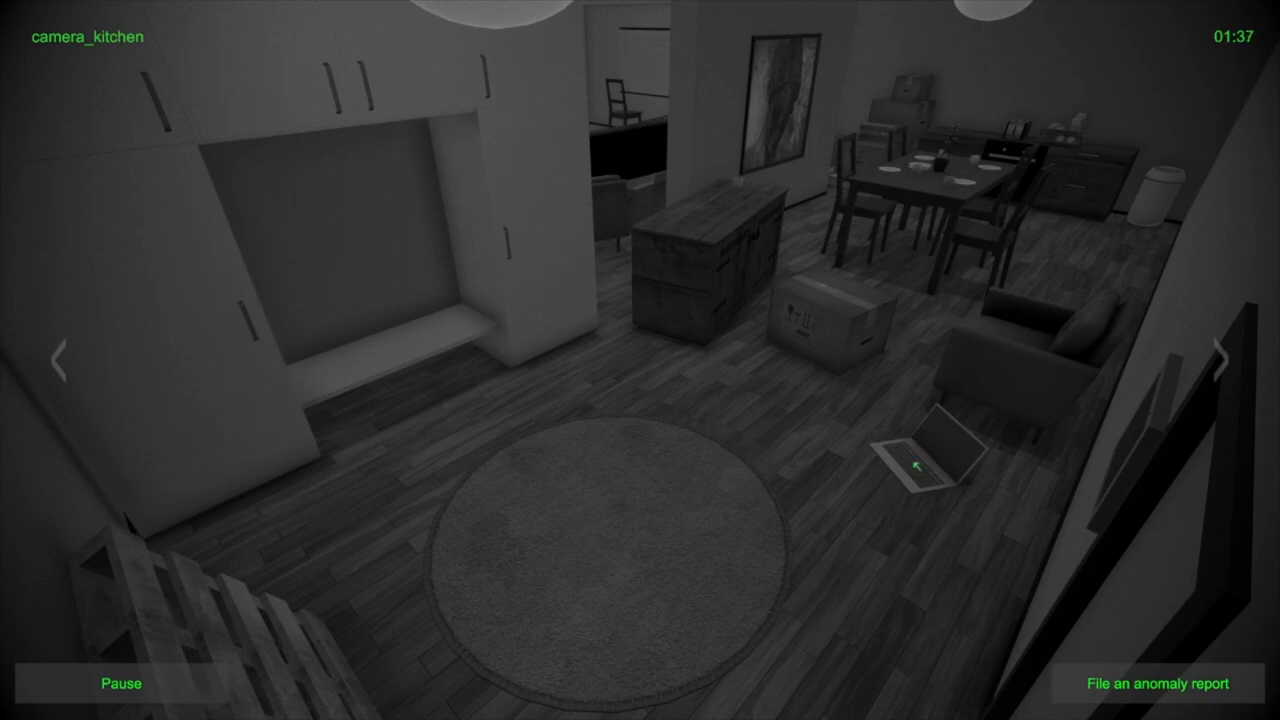
{"action": "mouse_move", "coordinate": [785, 265]}
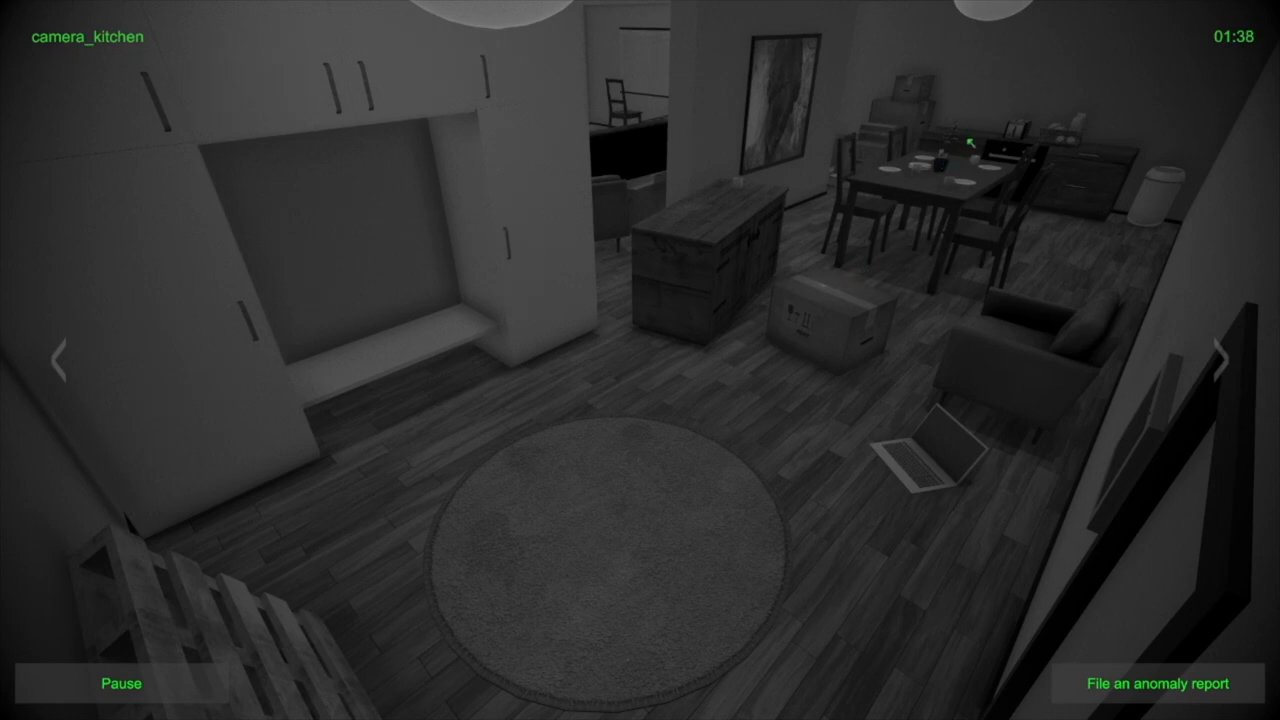
{"action": "left_click", "coordinate": [1225, 356]}
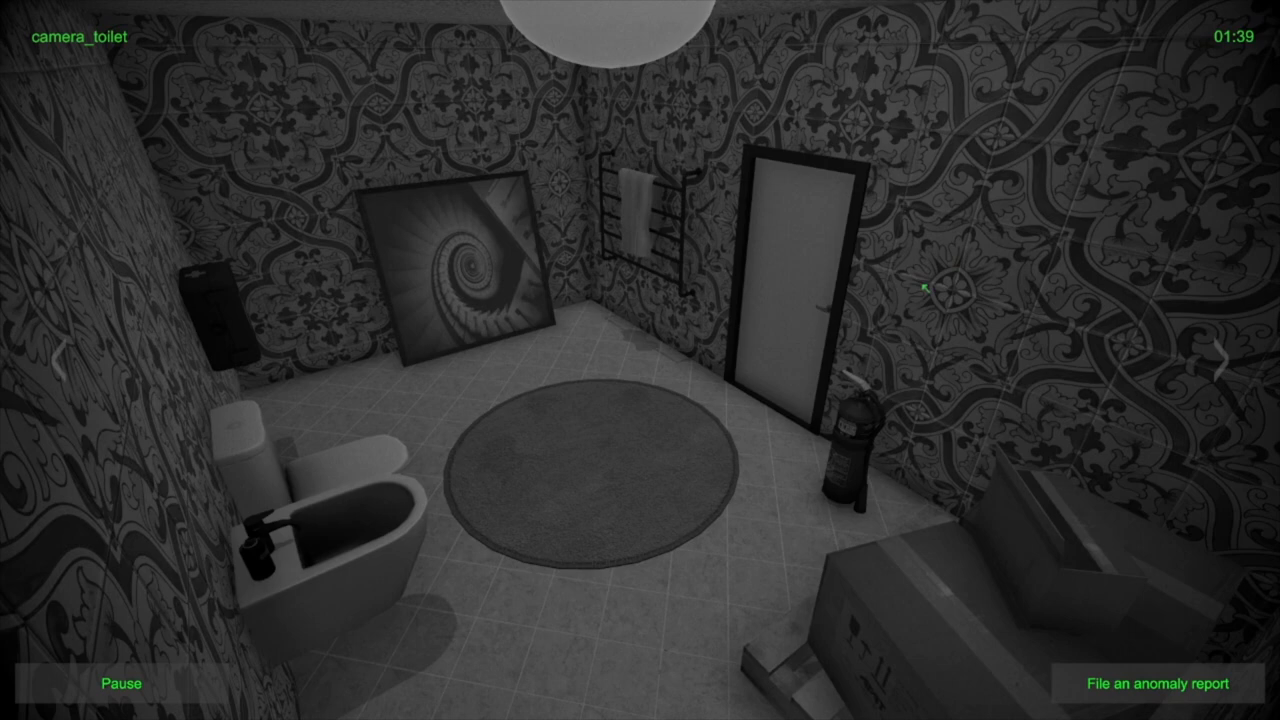
{"action": "mouse_move", "coordinate": [492, 586]}
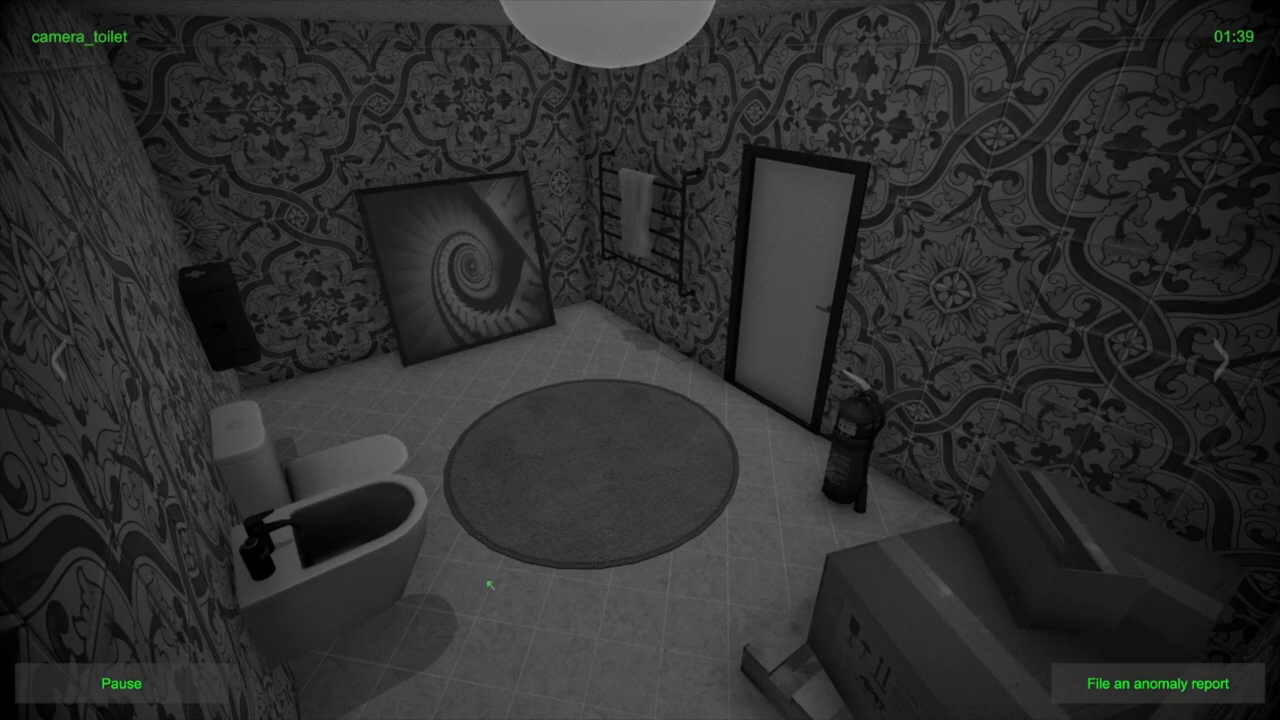
{"action": "mouse_move", "coordinate": [427, 323]}
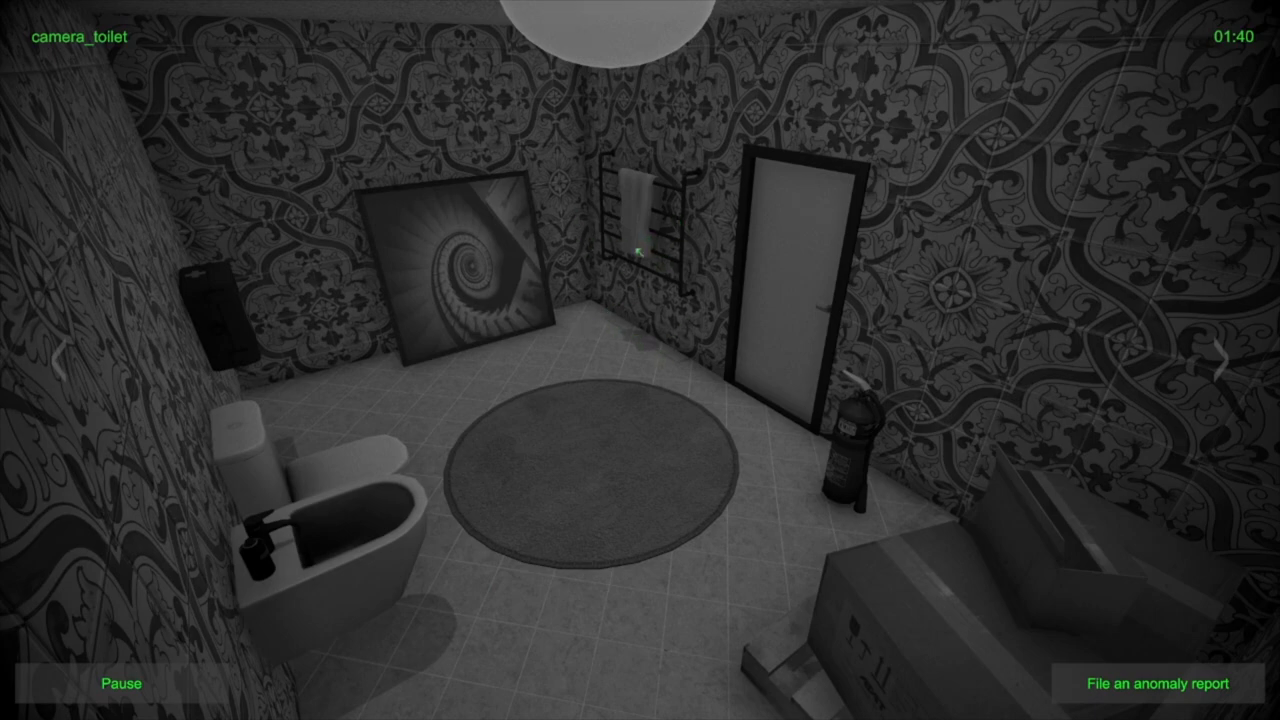
{"action": "left_click", "coordinate": [1224, 360]}
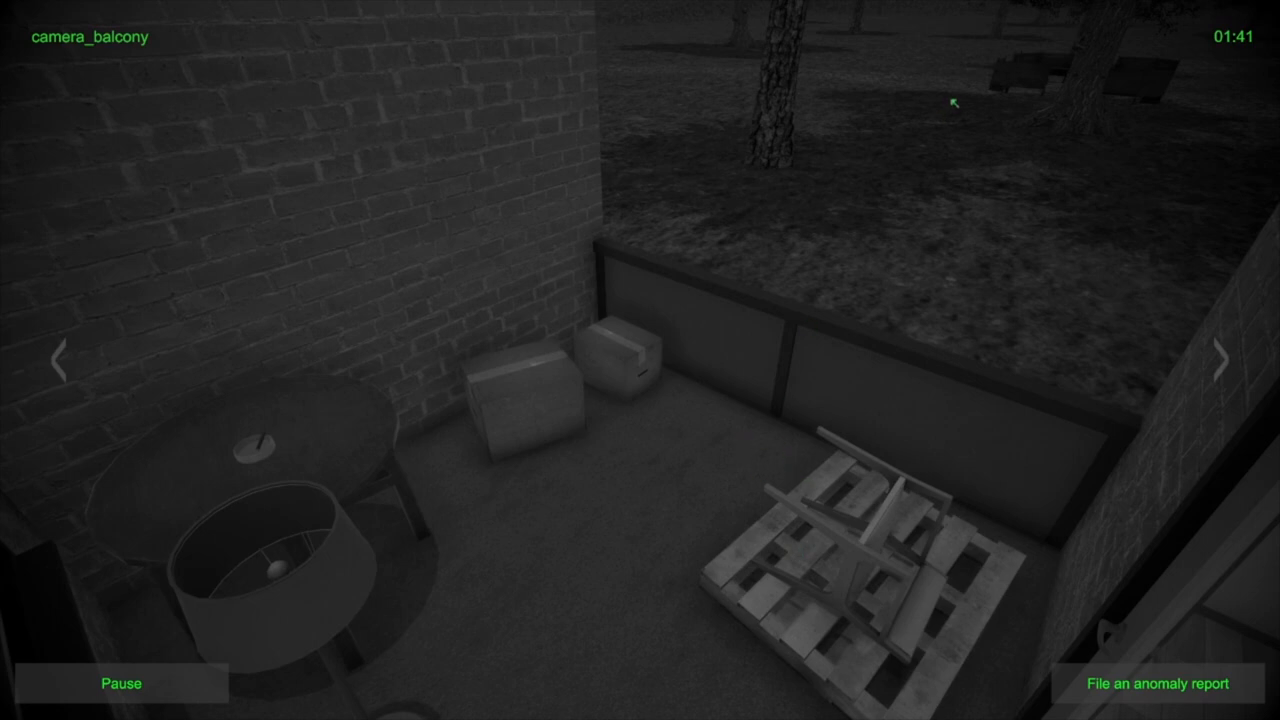
{"action": "mouse_move", "coordinate": [846, 297]}
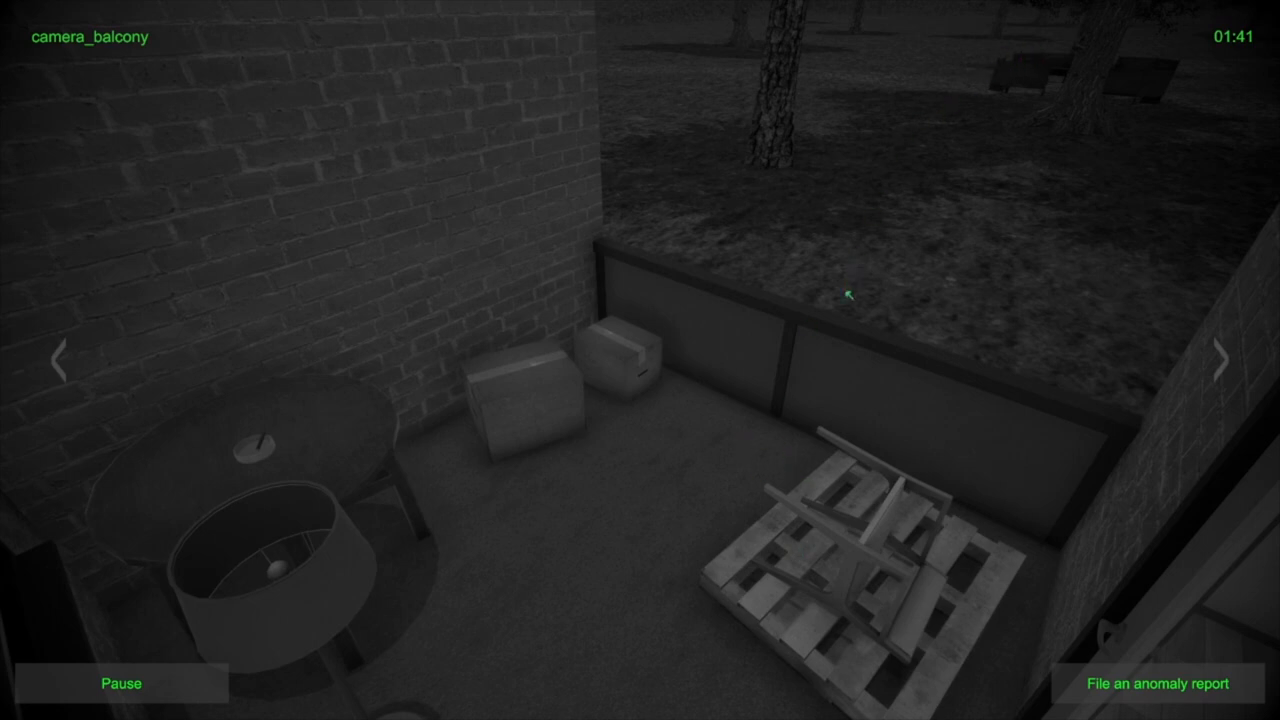
{"action": "left_click", "coordinate": [1223, 359]}
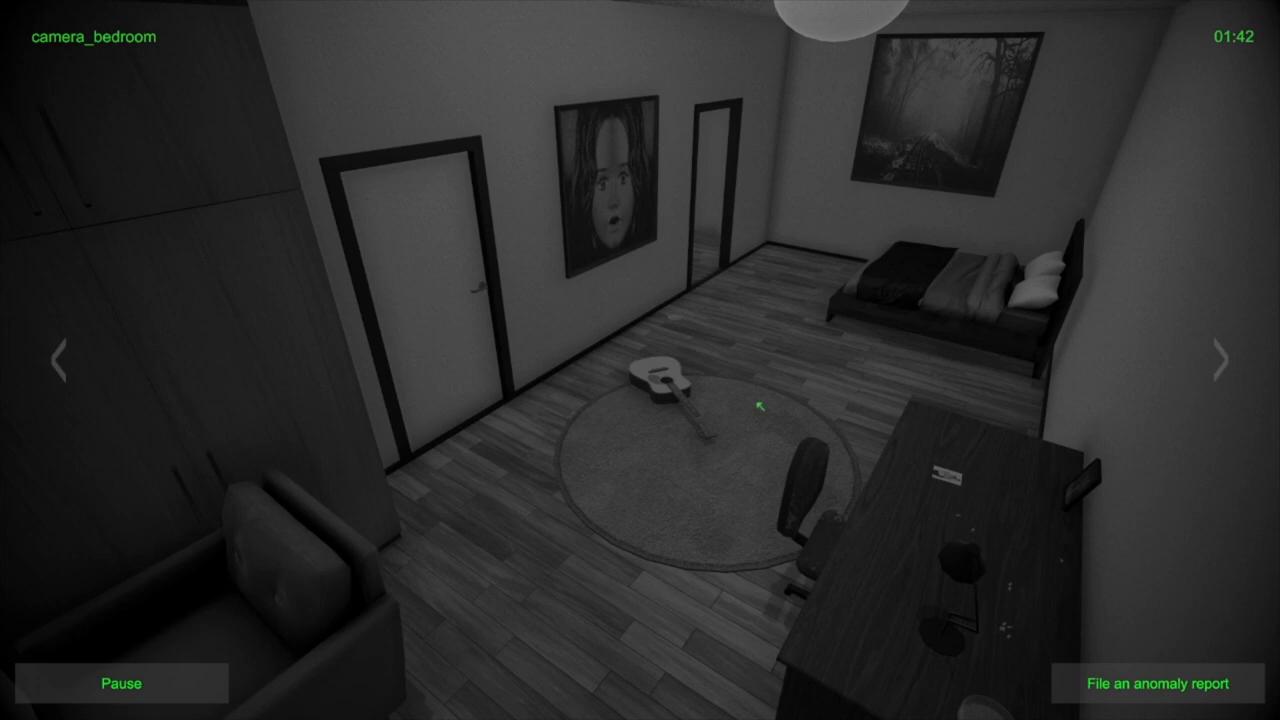
{"action": "mouse_move", "coordinate": [1130, 647]}
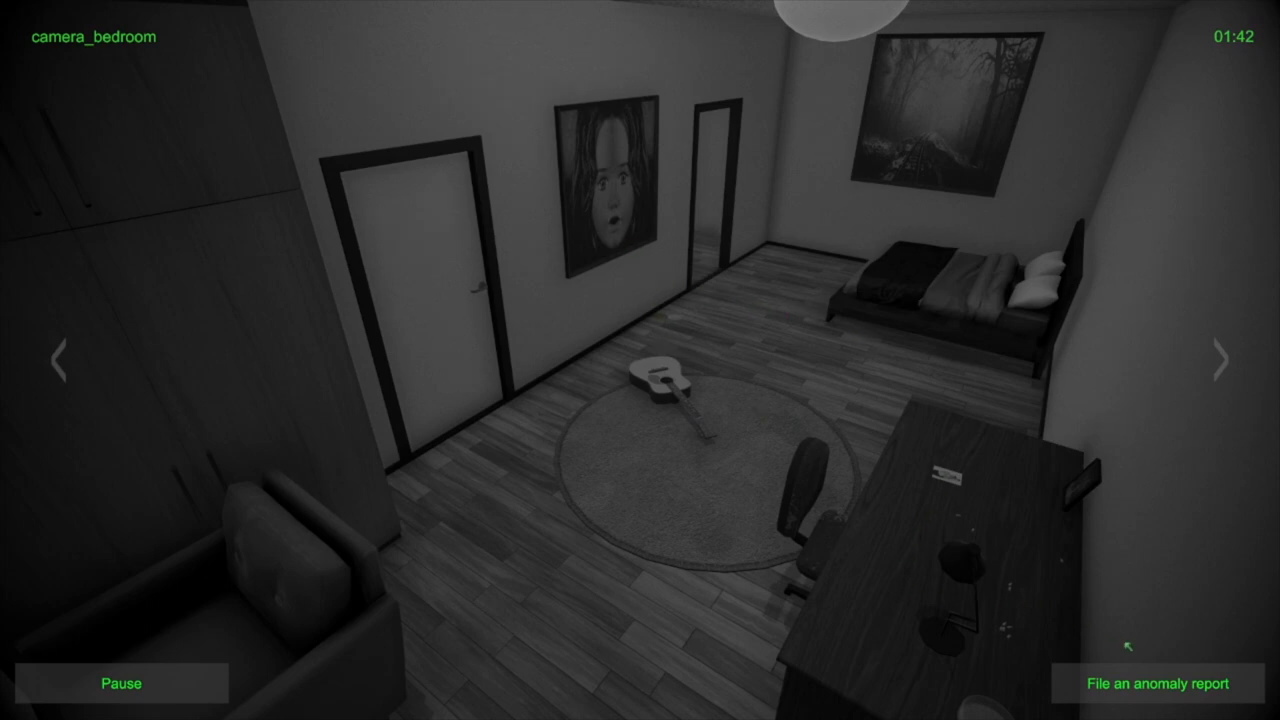
{"action": "left_click", "coordinate": [1156, 685]}
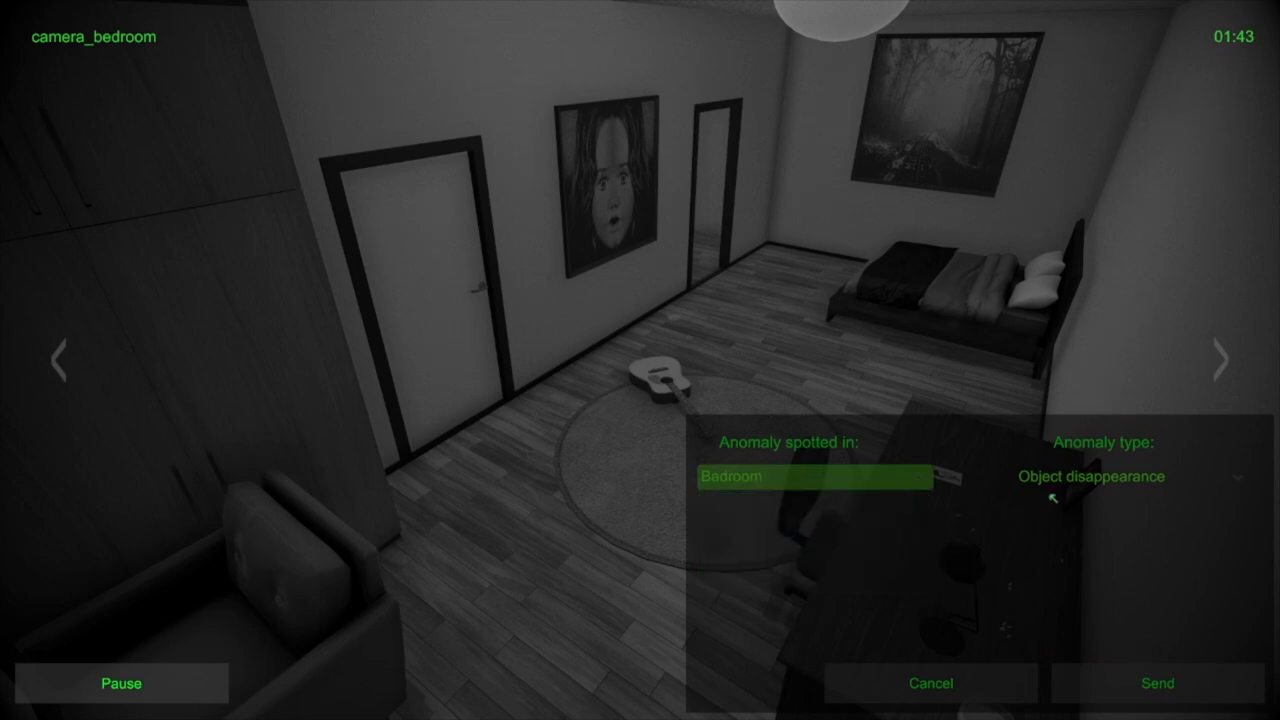
Send the bedroom report typed as Object movement and advance to the kitchen camera
{"action": "left_click", "coordinate": [1119, 476]}
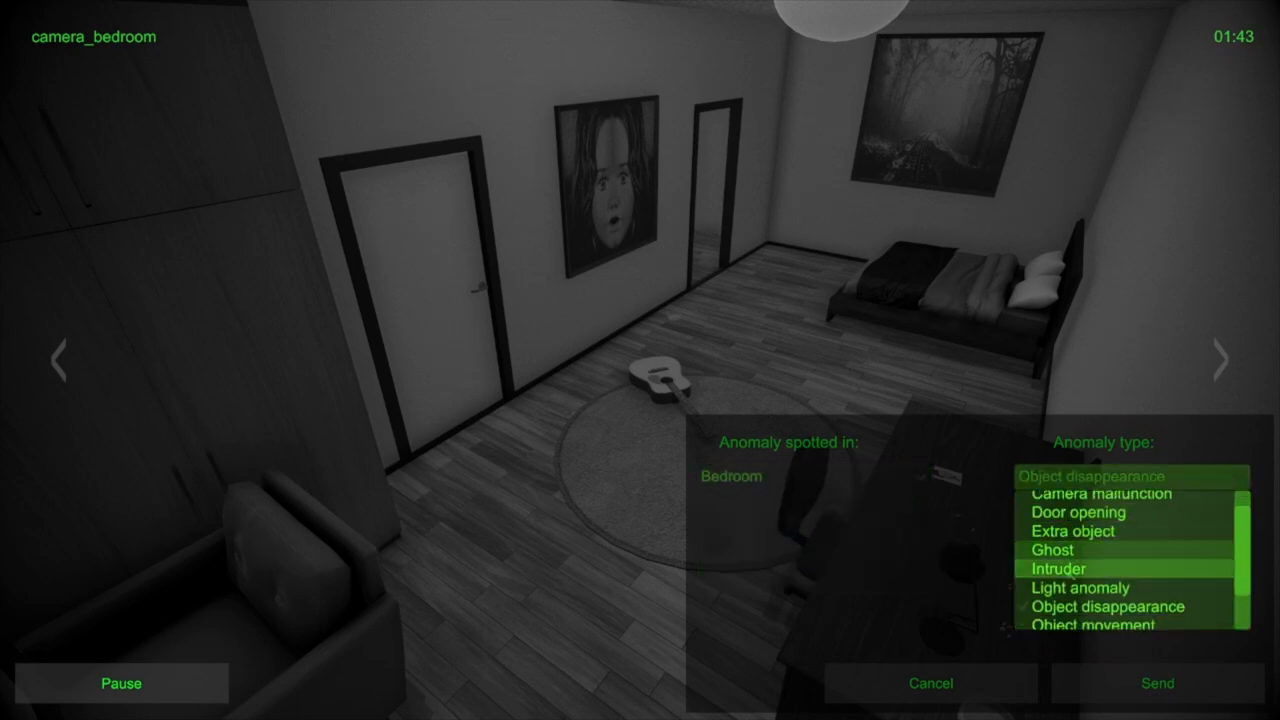
{"action": "left_click", "coordinate": [1092, 627]}
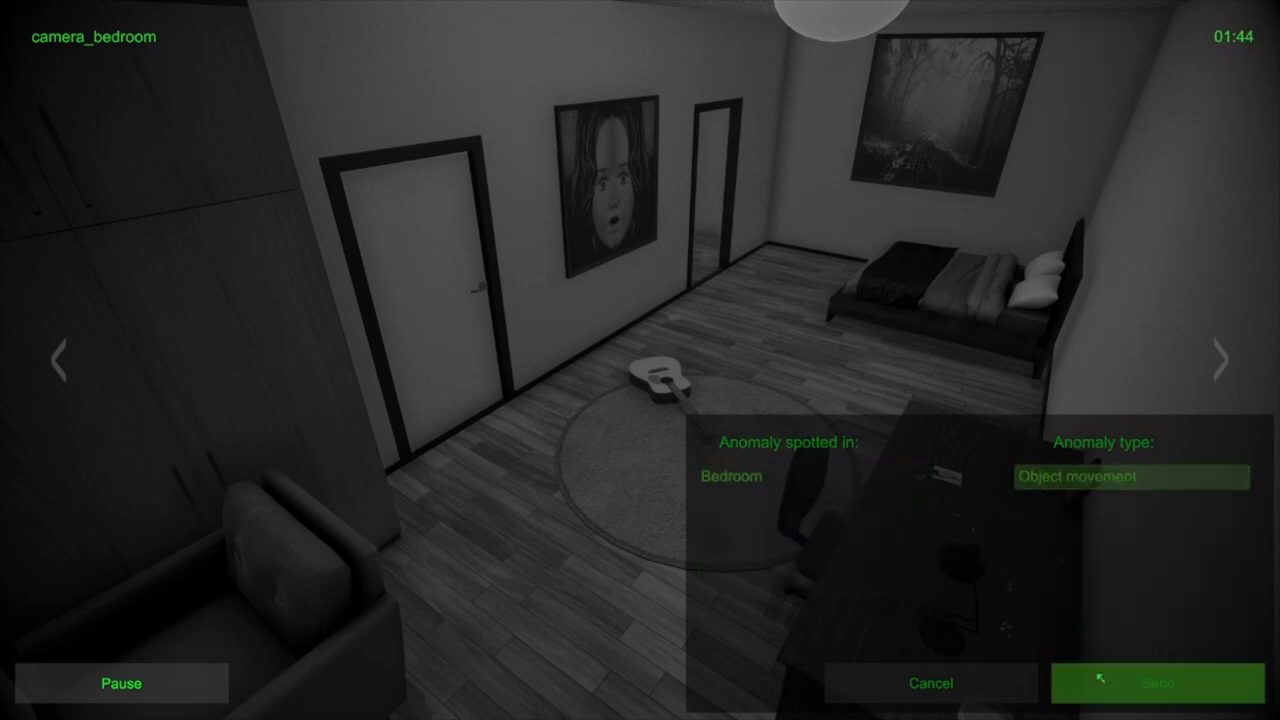
{"action": "left_click", "coordinate": [1154, 682]}
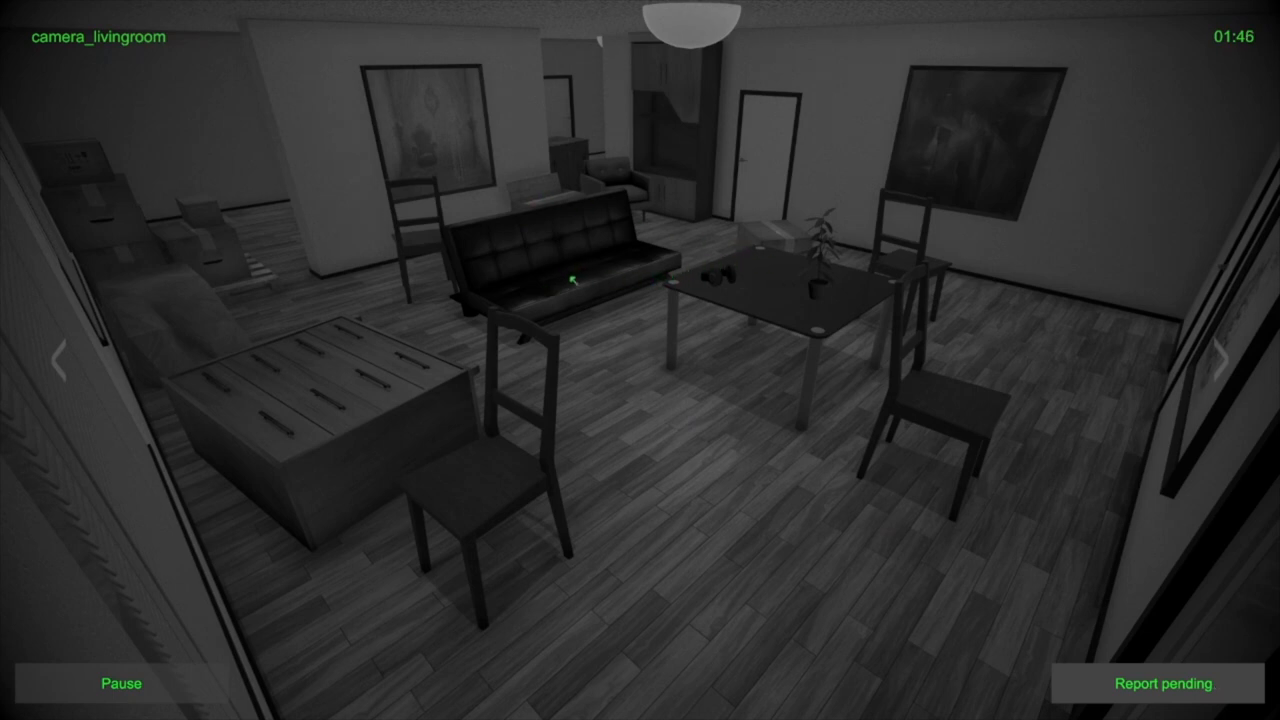
{"action": "left_click", "coordinate": [1225, 357]}
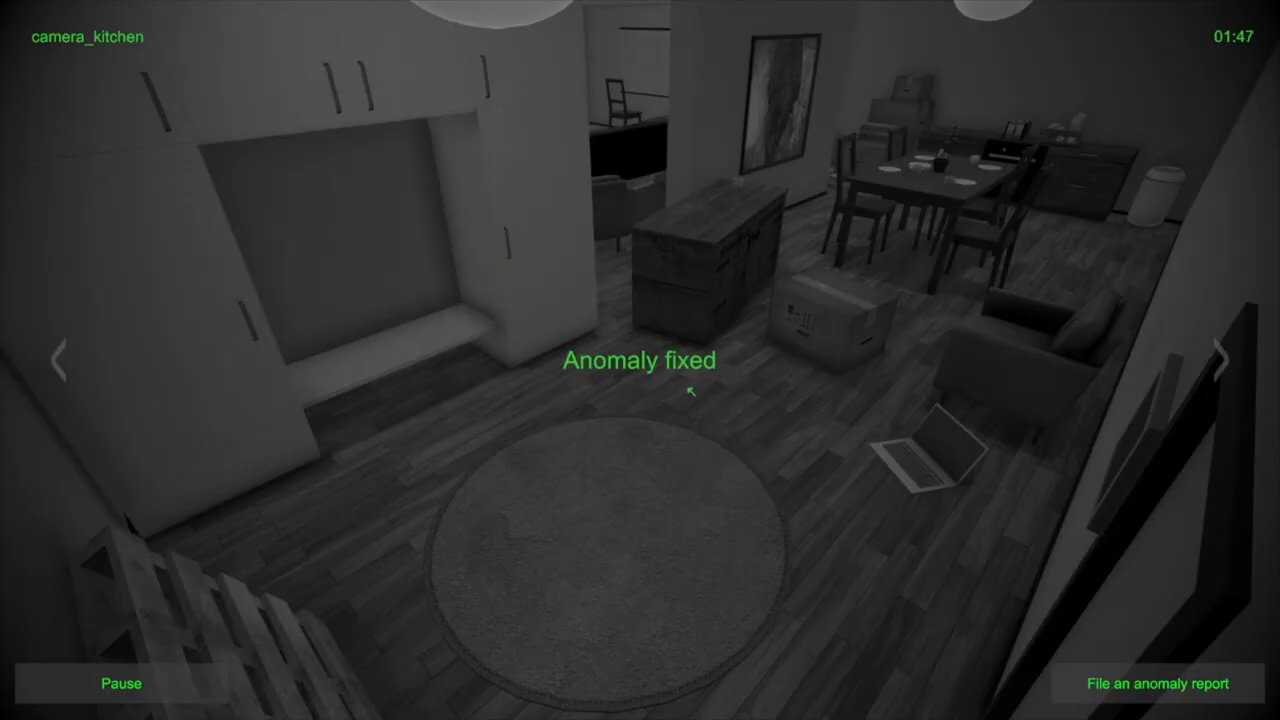
{"action": "mouse_move", "coordinate": [740, 335]}
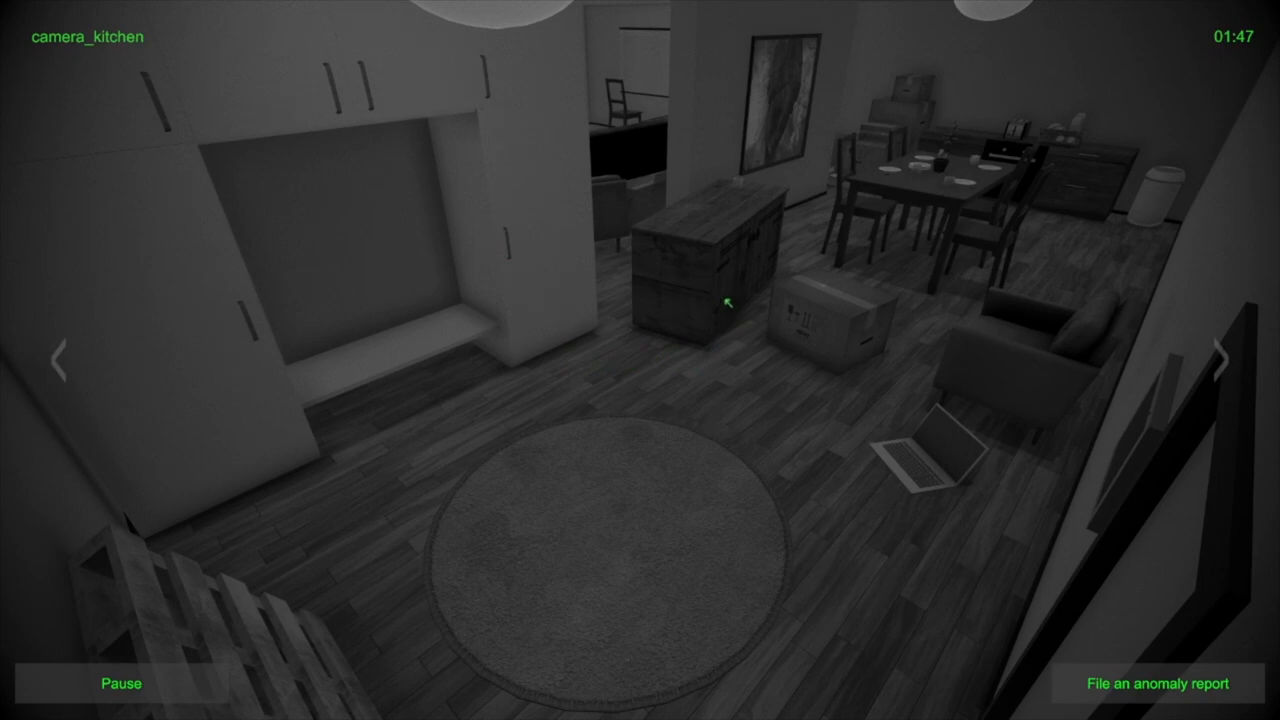
{"action": "mouse_move", "coordinate": [745, 308]}
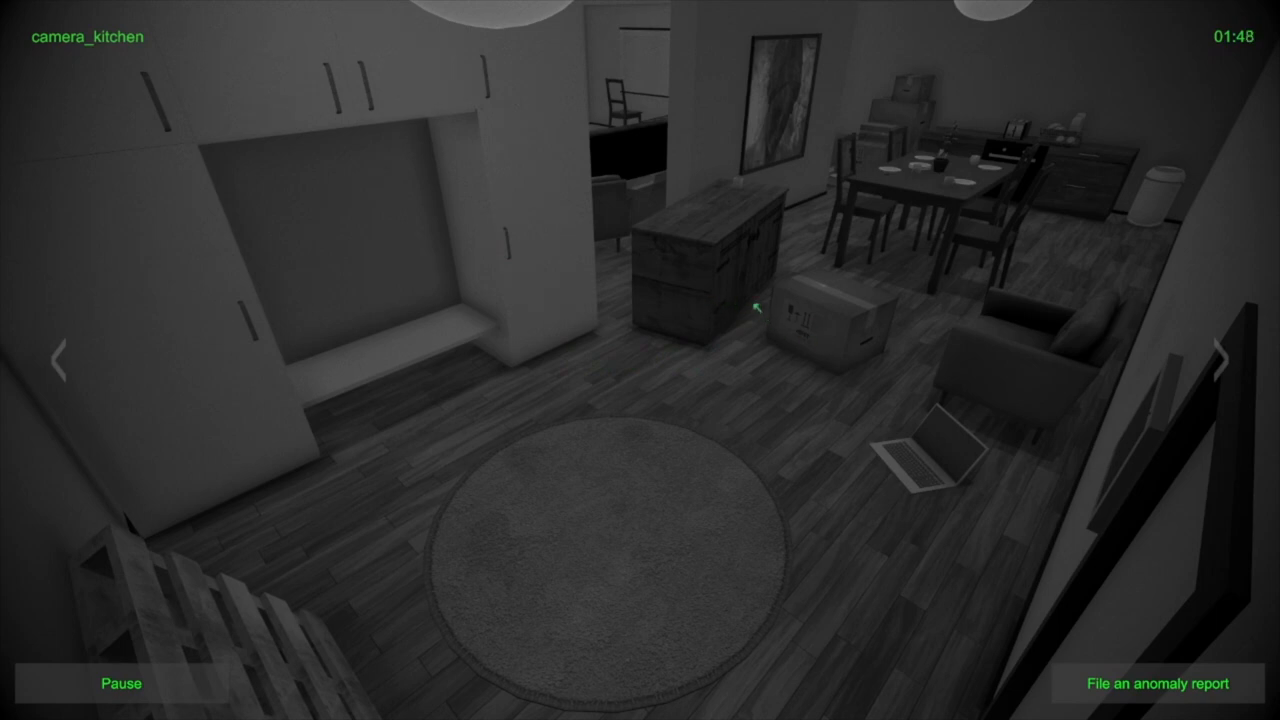
Cycle toilet, living room, kitchen and balcony feeds until Anomaly fixed appears, stopping on the bedroom
{"action": "left_click", "coordinate": [1223, 353]}
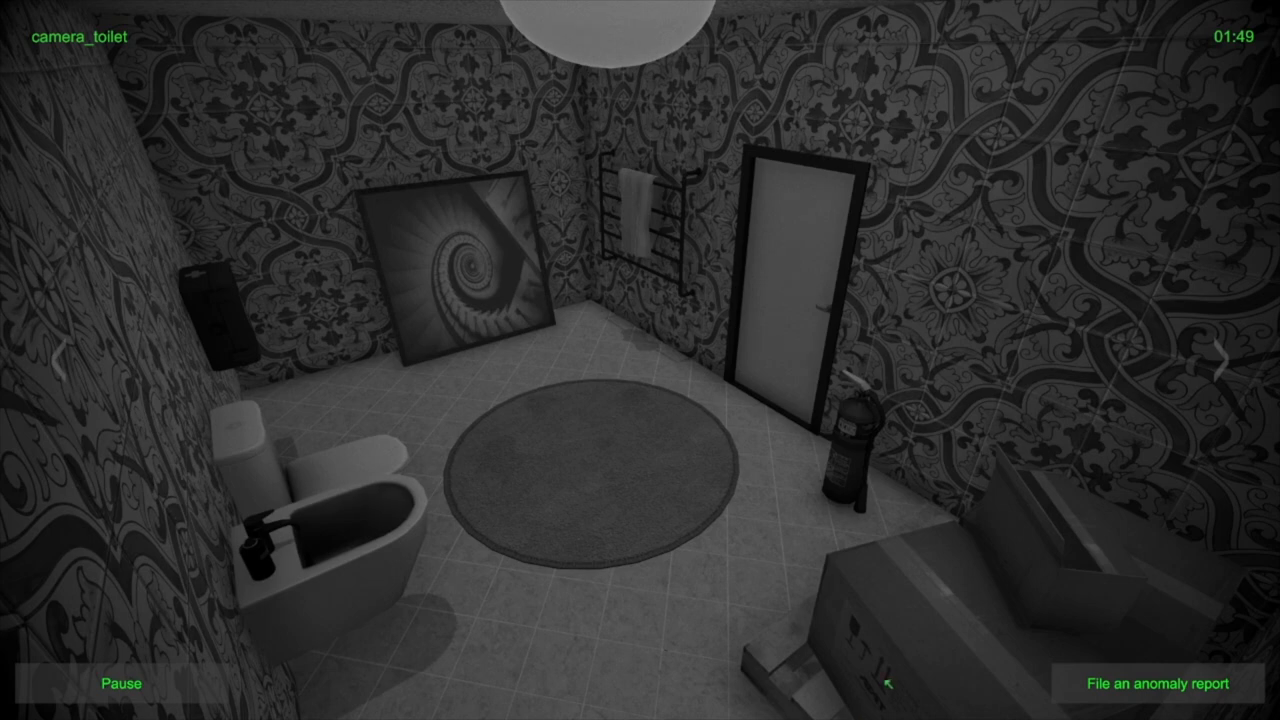
{"action": "mouse_move", "coordinate": [512, 347]}
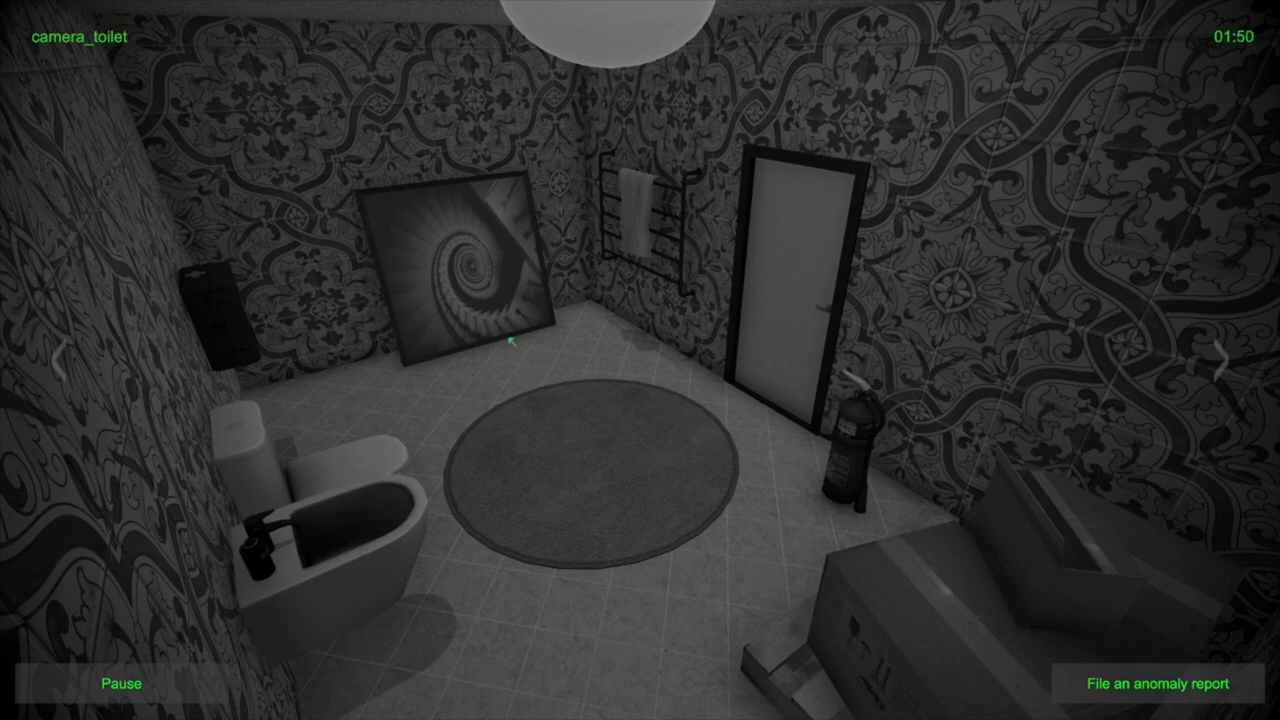
{"action": "left_click", "coordinate": [1224, 366]}
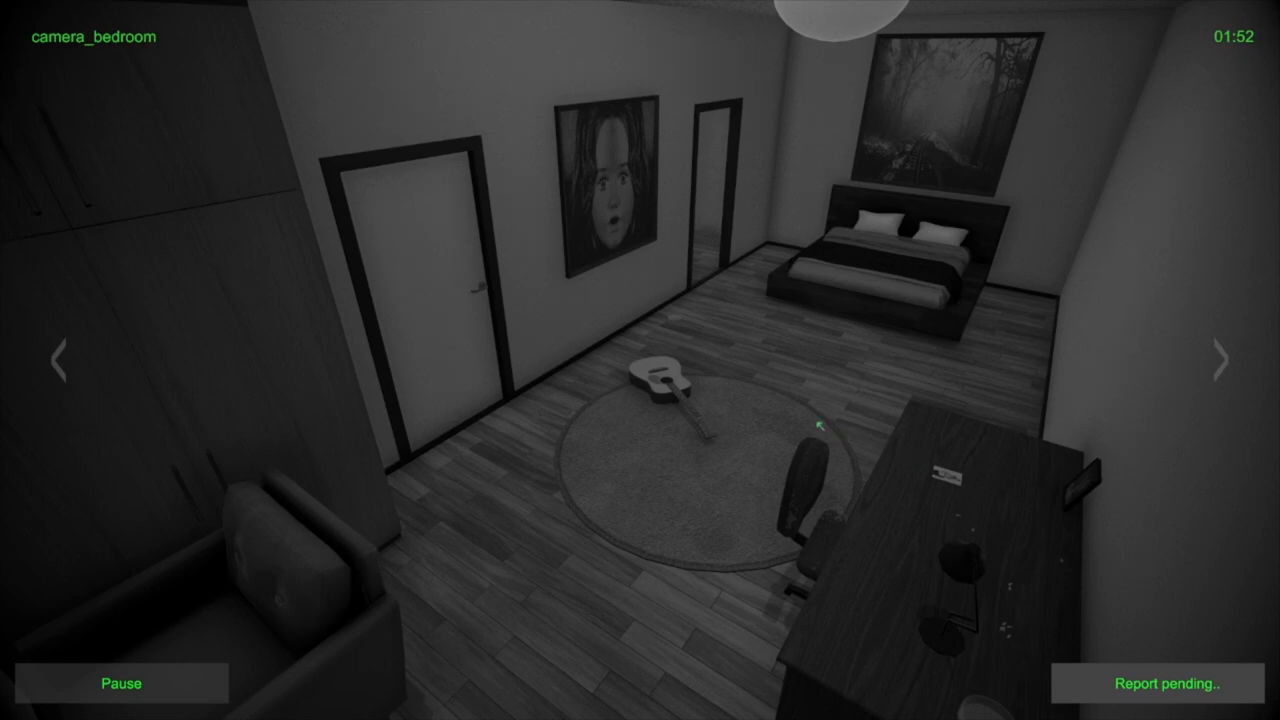
{"action": "mouse_move", "coordinate": [612, 218]}
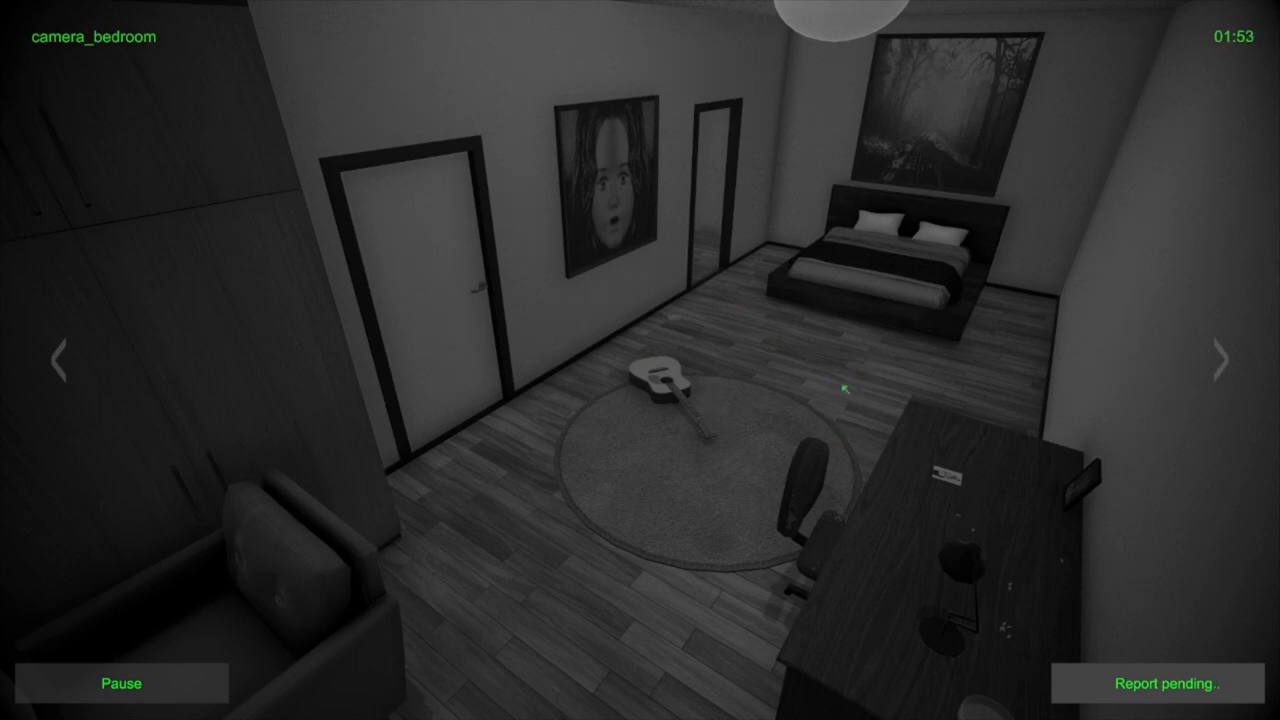
{"action": "left_click", "coordinate": [1219, 362]}
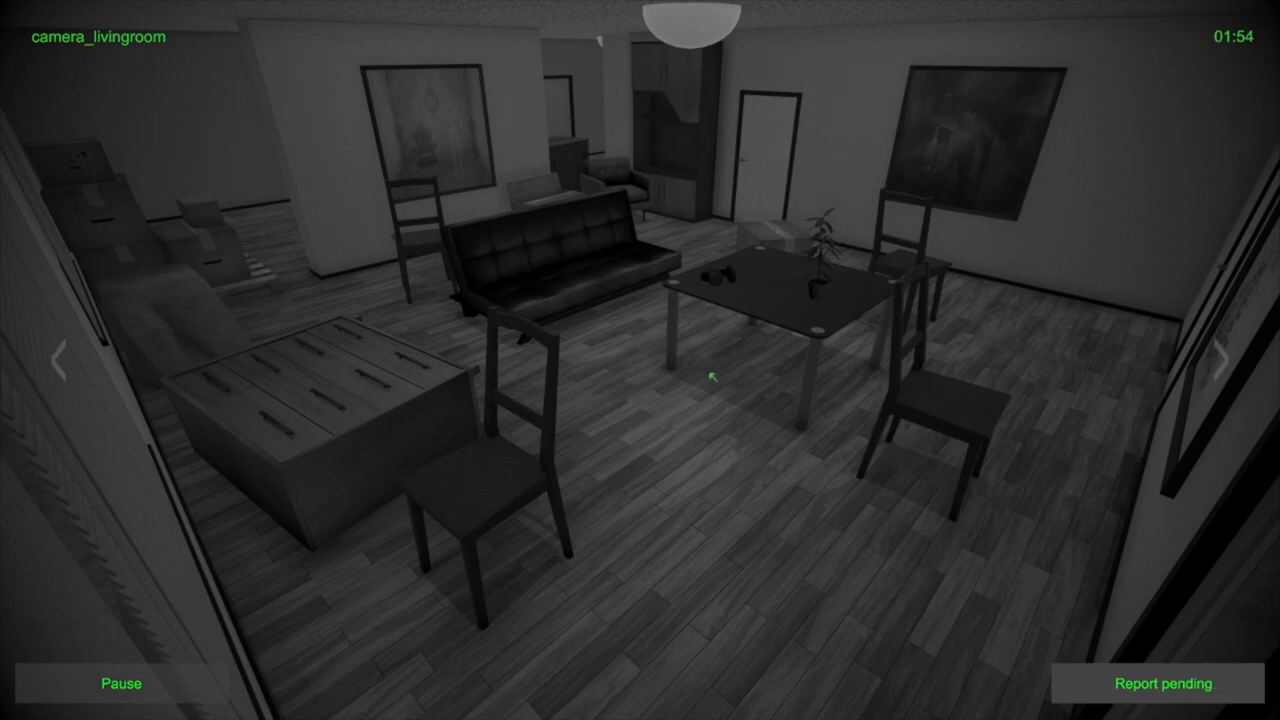
{"action": "left_click", "coordinate": [1223, 363]}
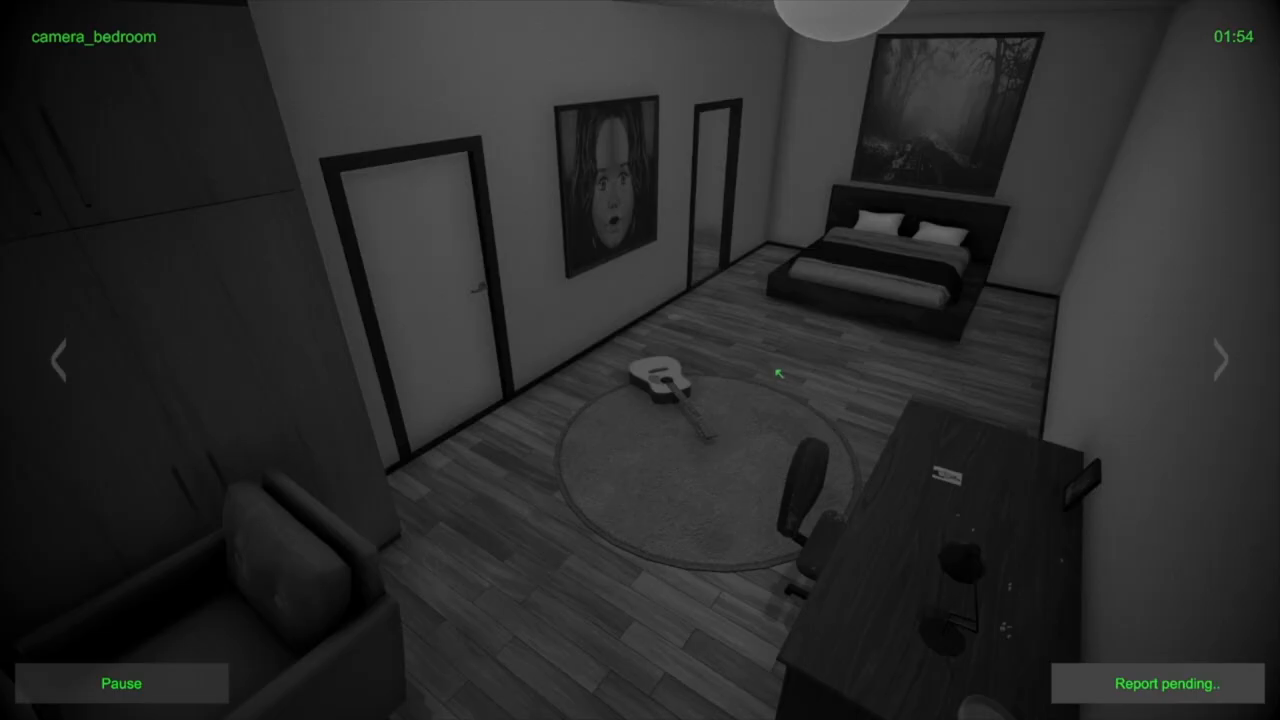
{"action": "left_click", "coordinate": [1221, 360]}
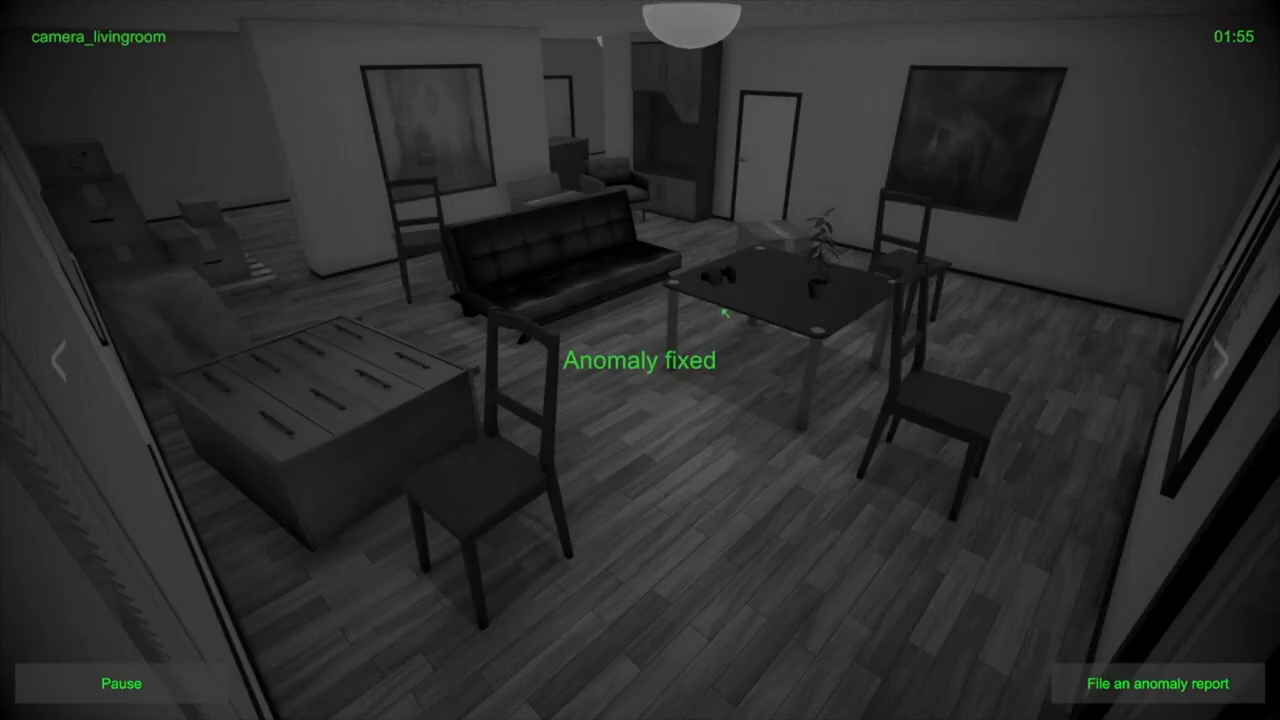
{"action": "mouse_move", "coordinate": [792, 329]}
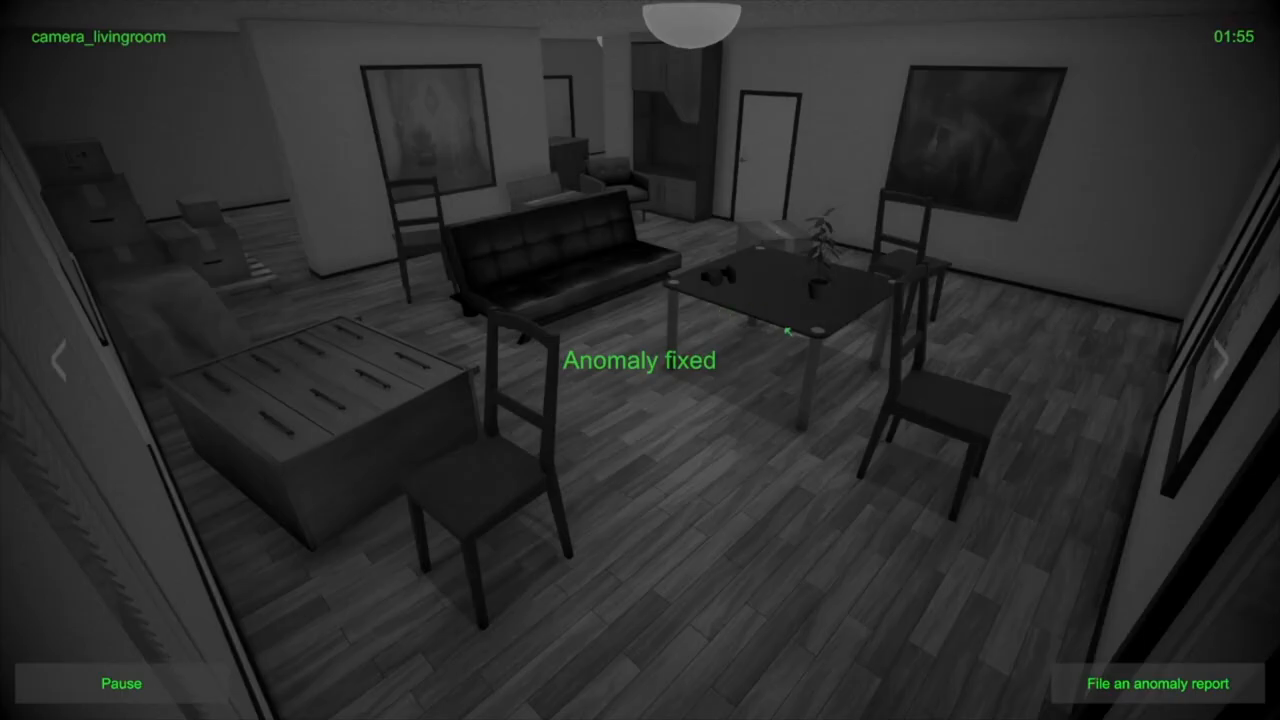
{"action": "left_click", "coordinate": [1218, 355]}
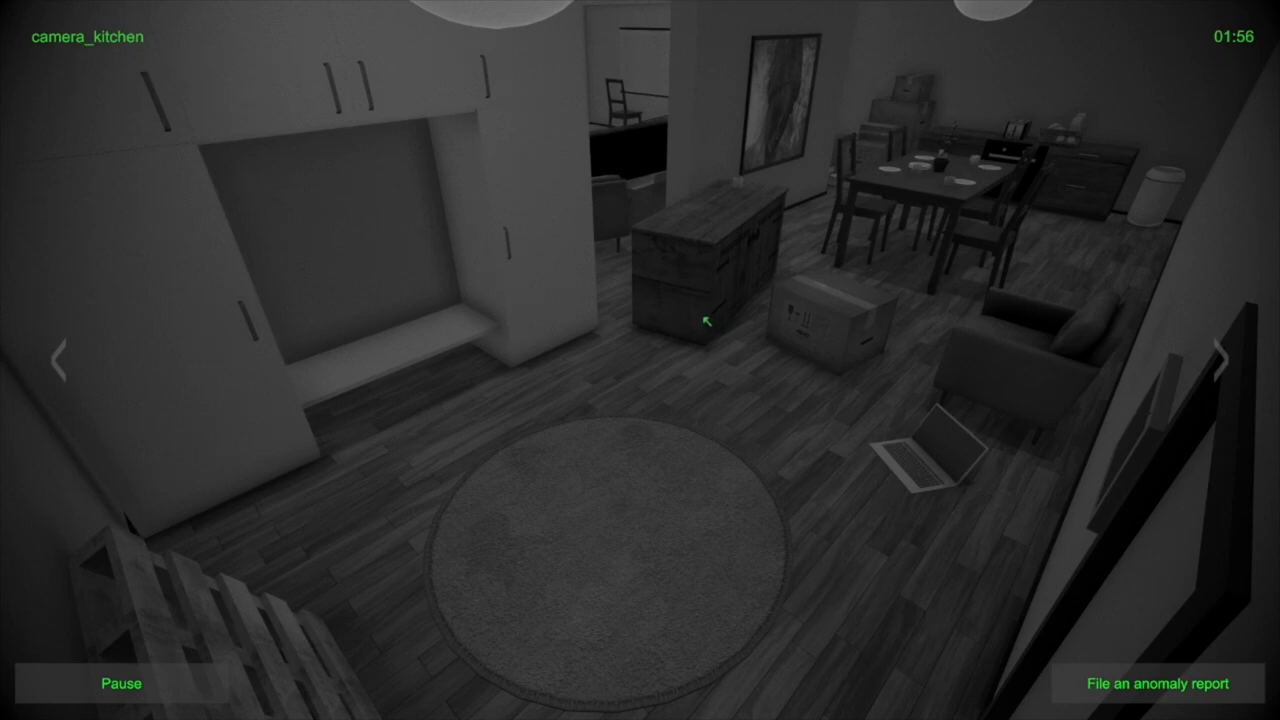
{"action": "mouse_move", "coordinate": [790, 222]}
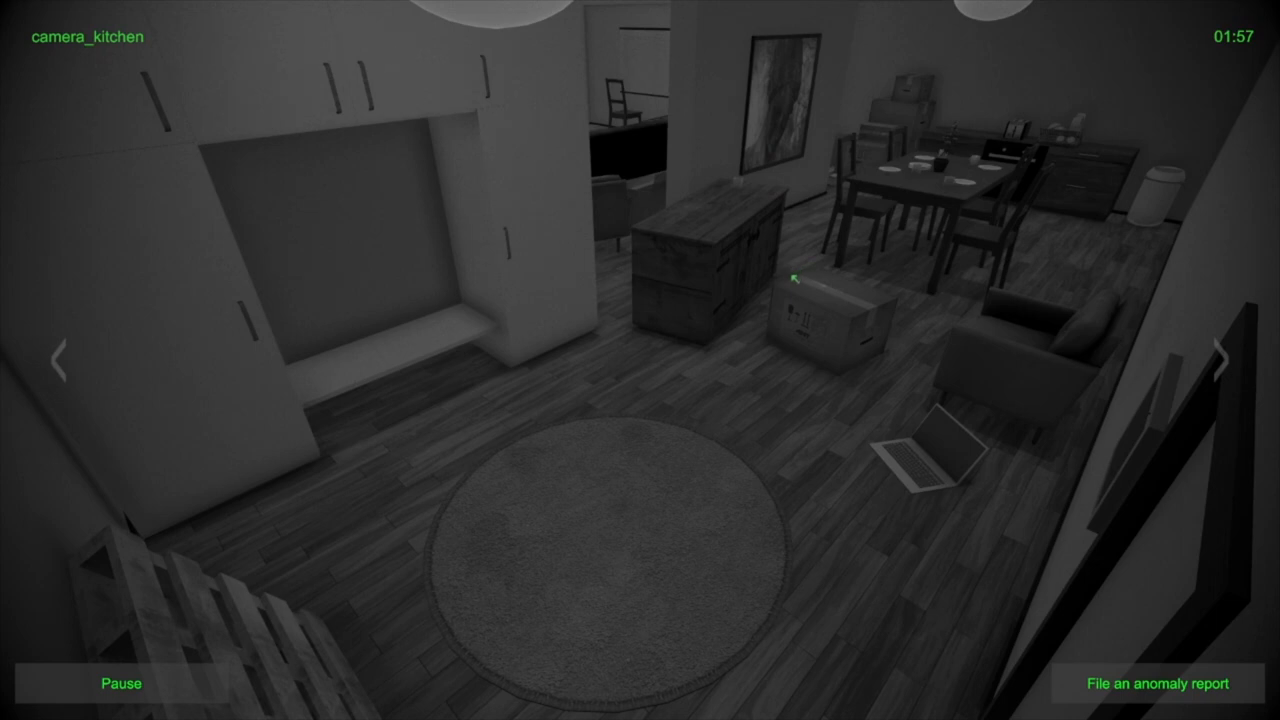
{"action": "left_click", "coordinate": [1218, 357]}
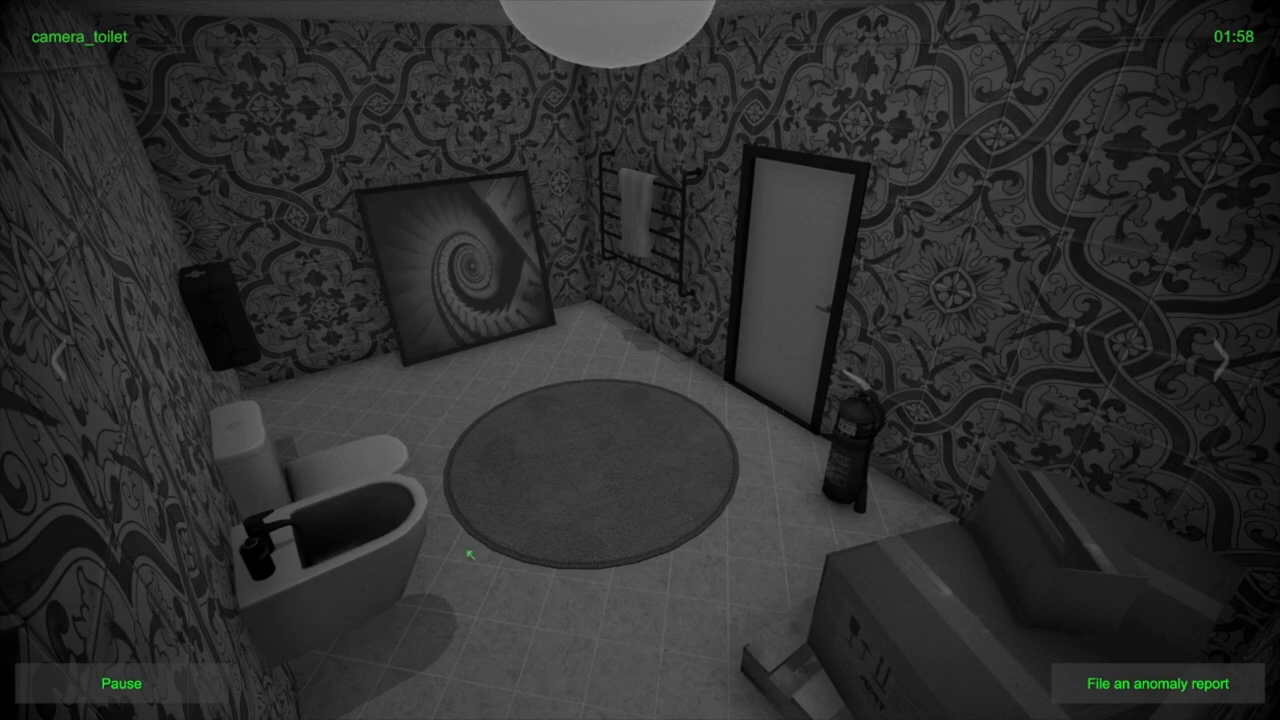
{"action": "mouse_move", "coordinate": [277, 451]}
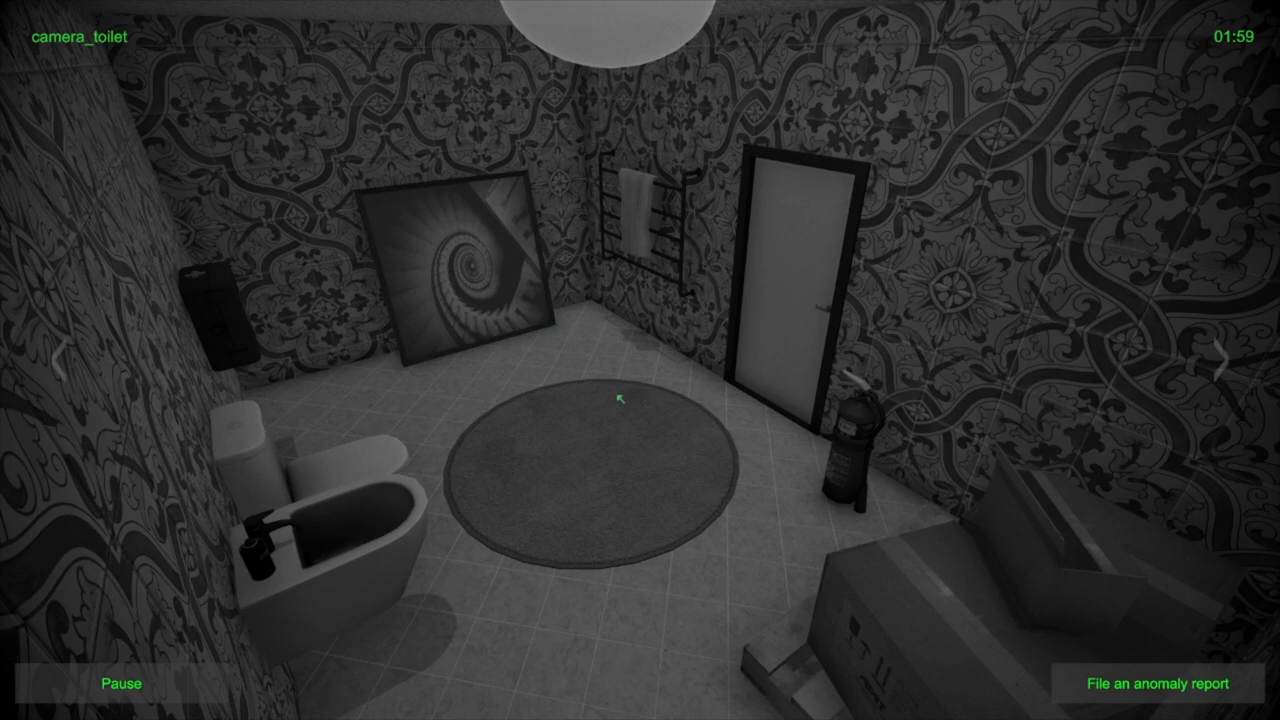
{"action": "left_click", "coordinate": [1224, 364]}
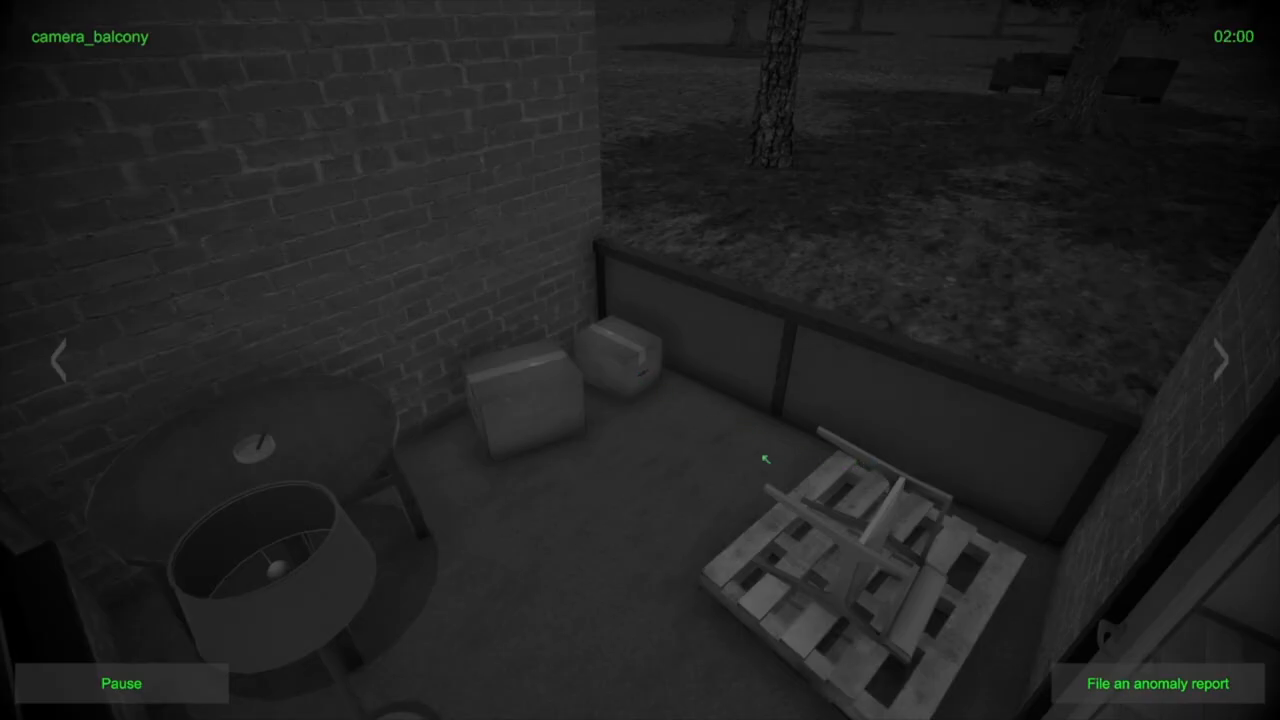
{"action": "left_click", "coordinate": [1224, 357]}
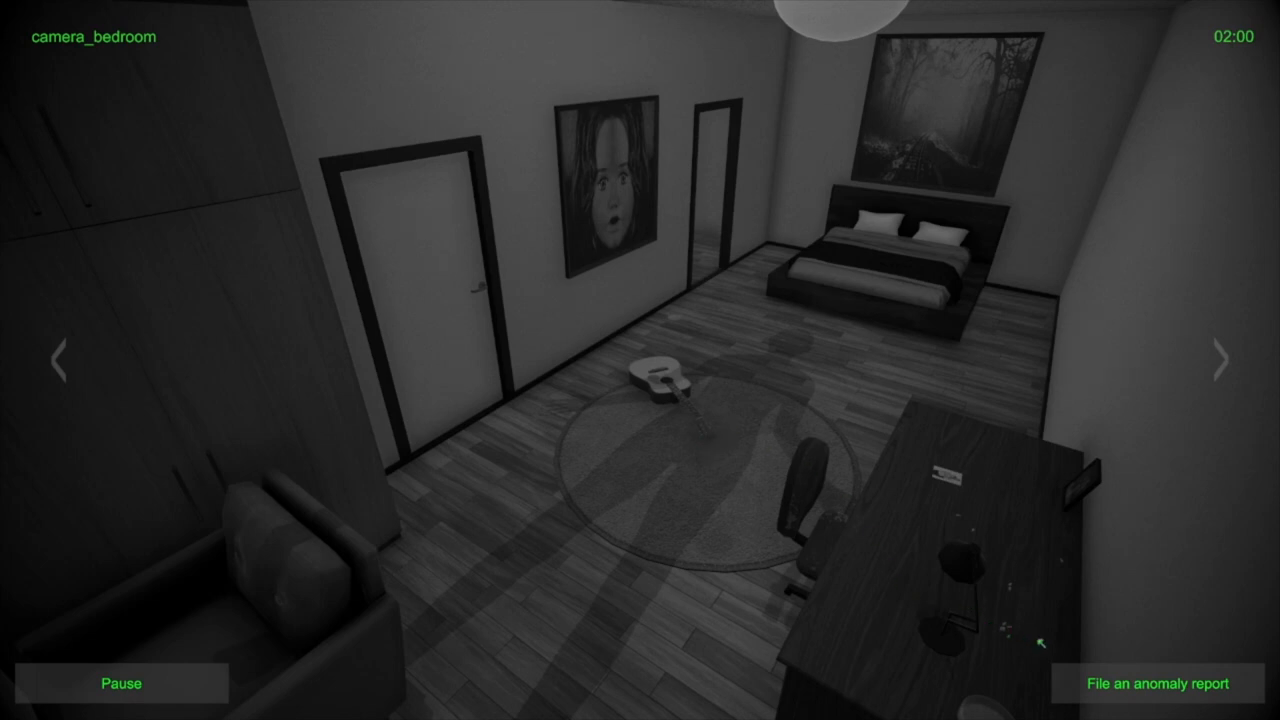
Start a report on the bedroom shadow with room set to Bedroom and choose its anomaly type
{"action": "left_click", "coordinate": [1160, 685]}
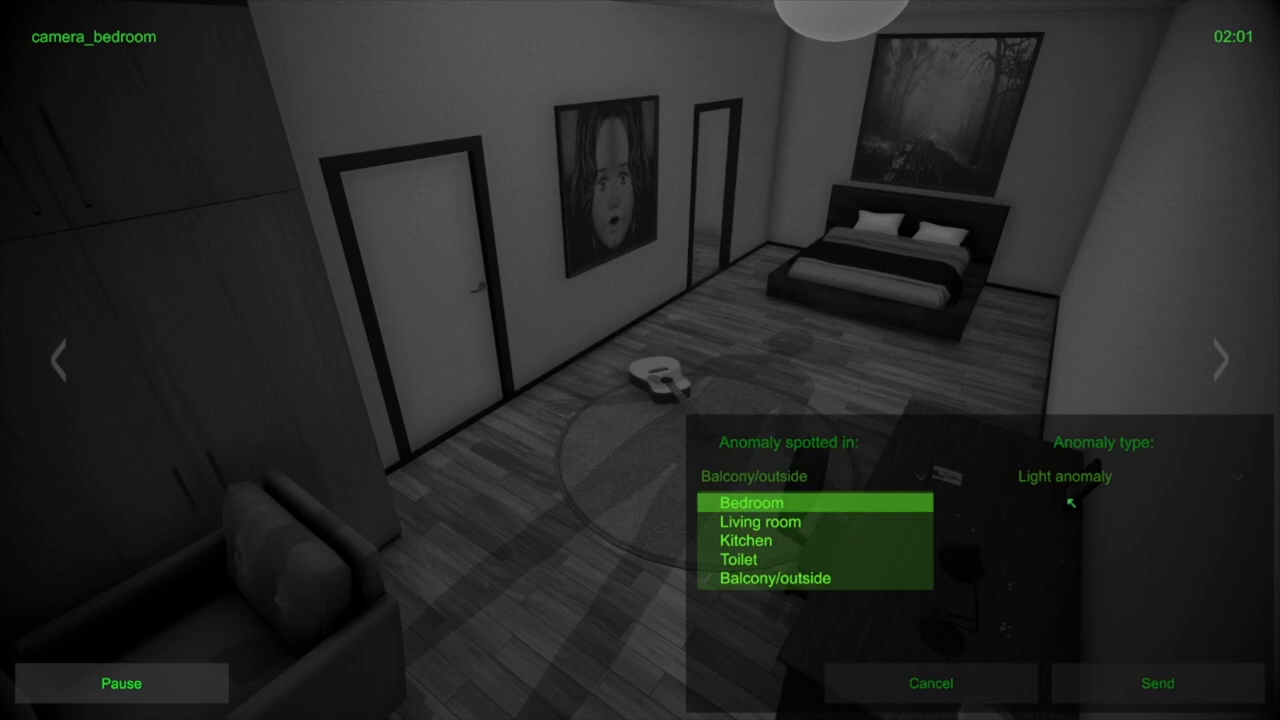
{"action": "left_click", "coordinate": [750, 502]}
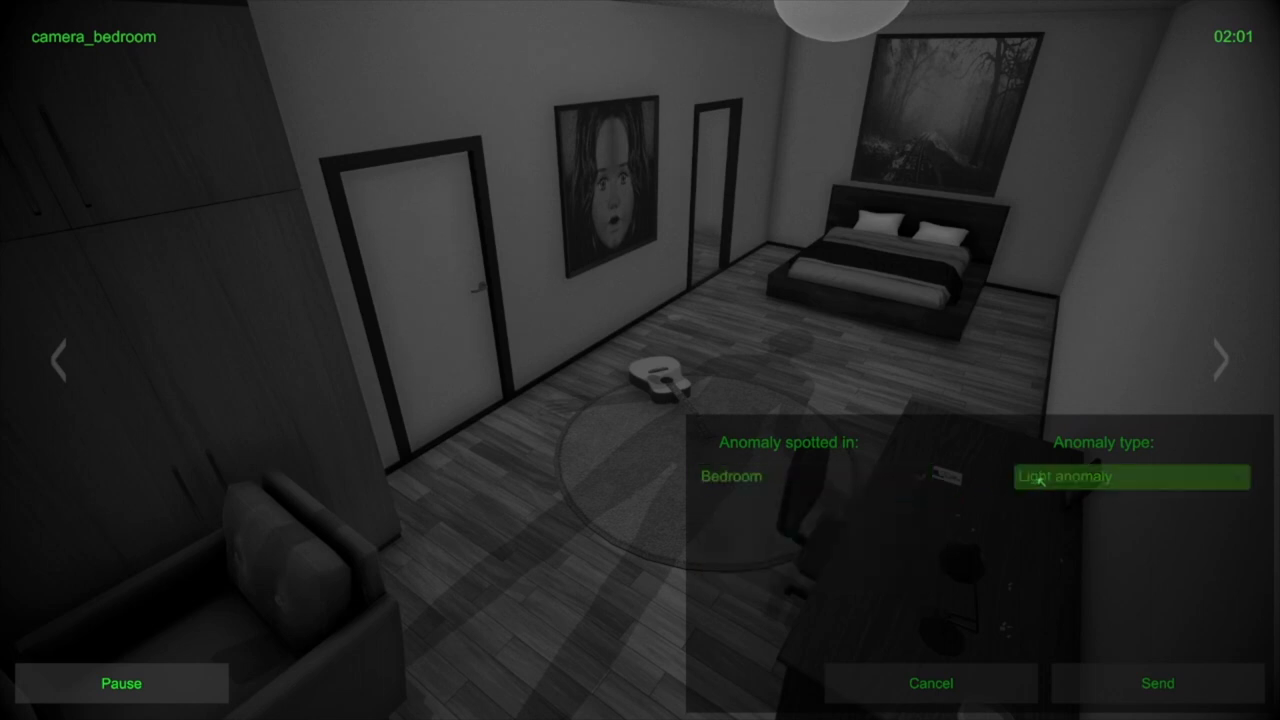
{"action": "left_click", "coordinate": [1129, 477]}
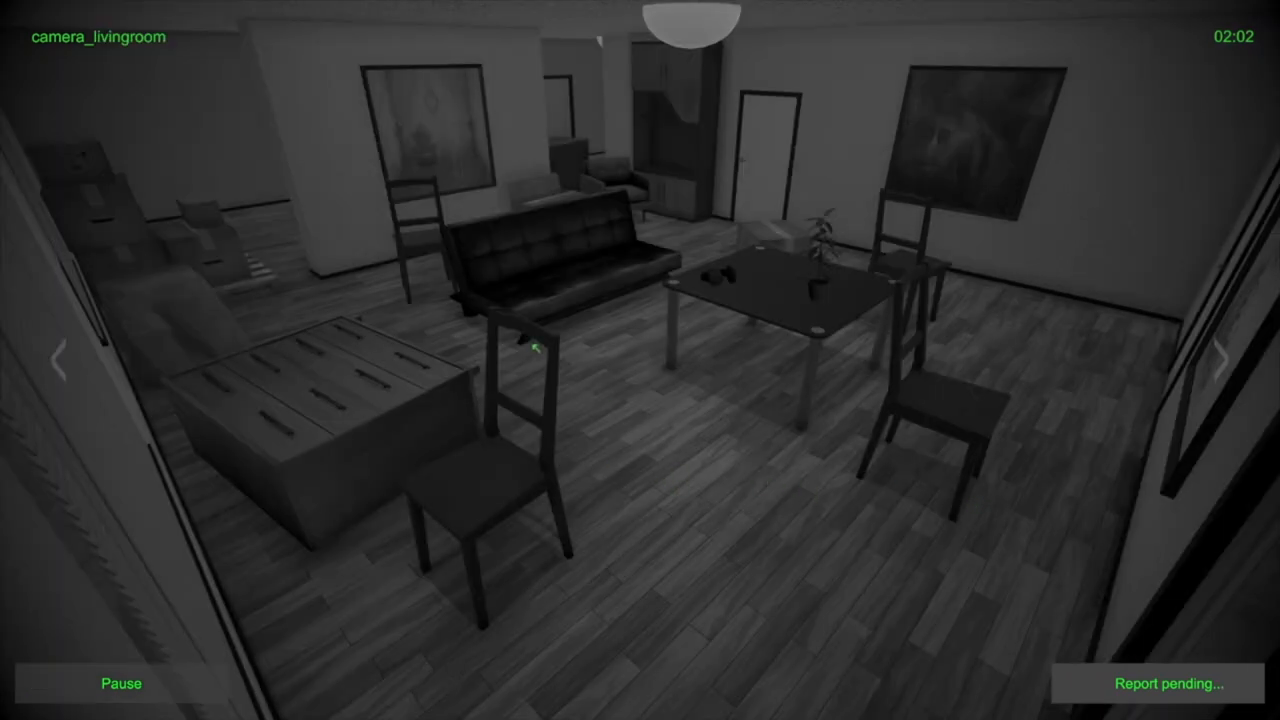
{"action": "mouse_move", "coordinate": [710, 359]}
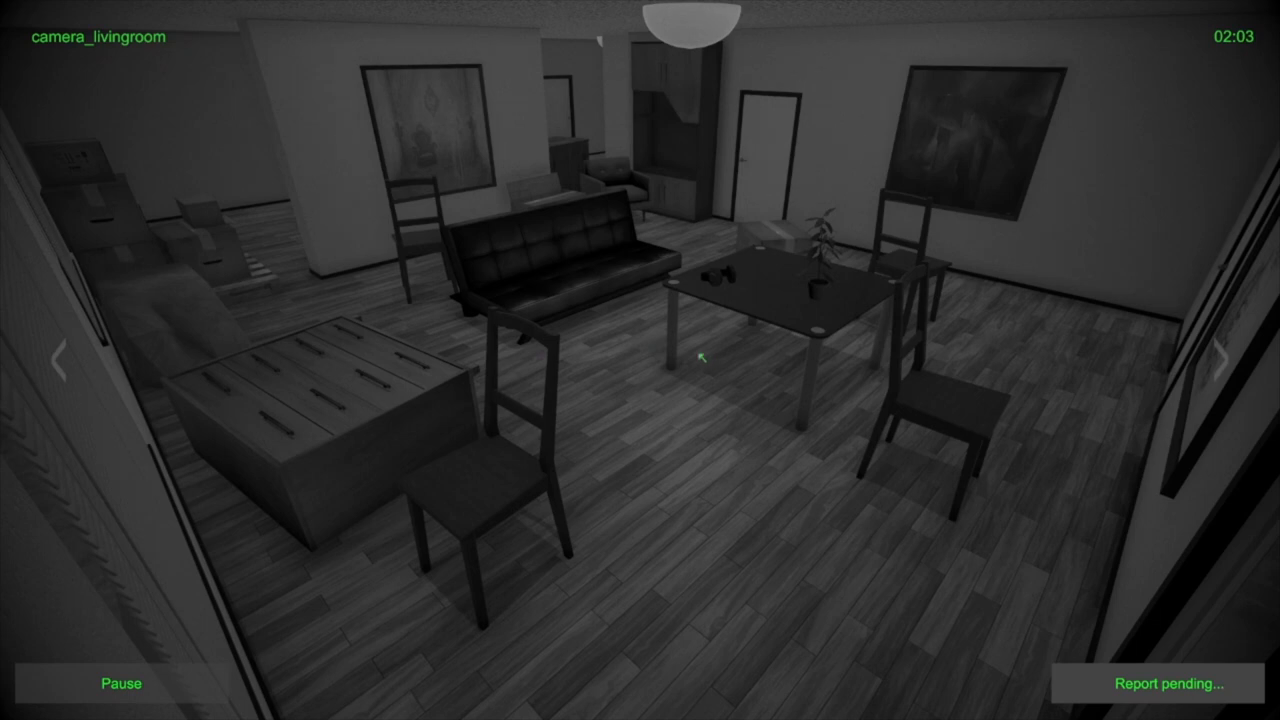
{"action": "mouse_move", "coordinate": [432, 216]}
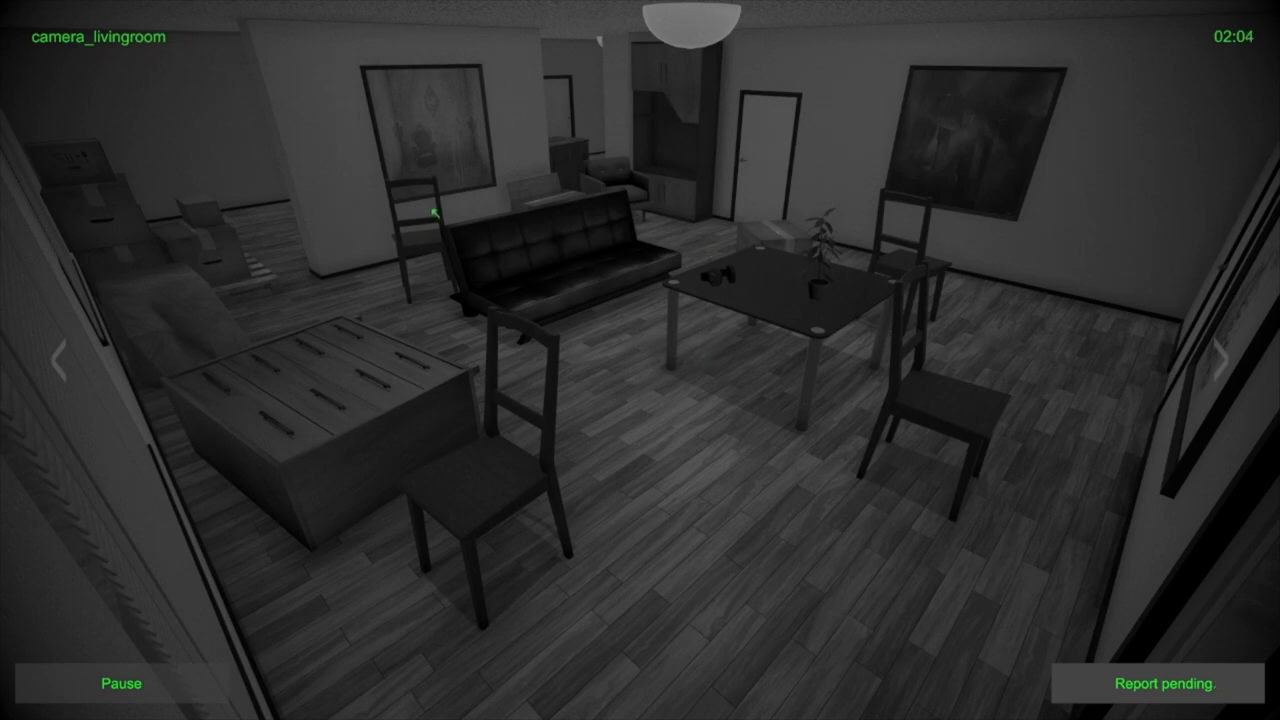
Move from the kitchen camera on to the toilet camera feed
{"action": "left_click", "coordinate": [1224, 361]}
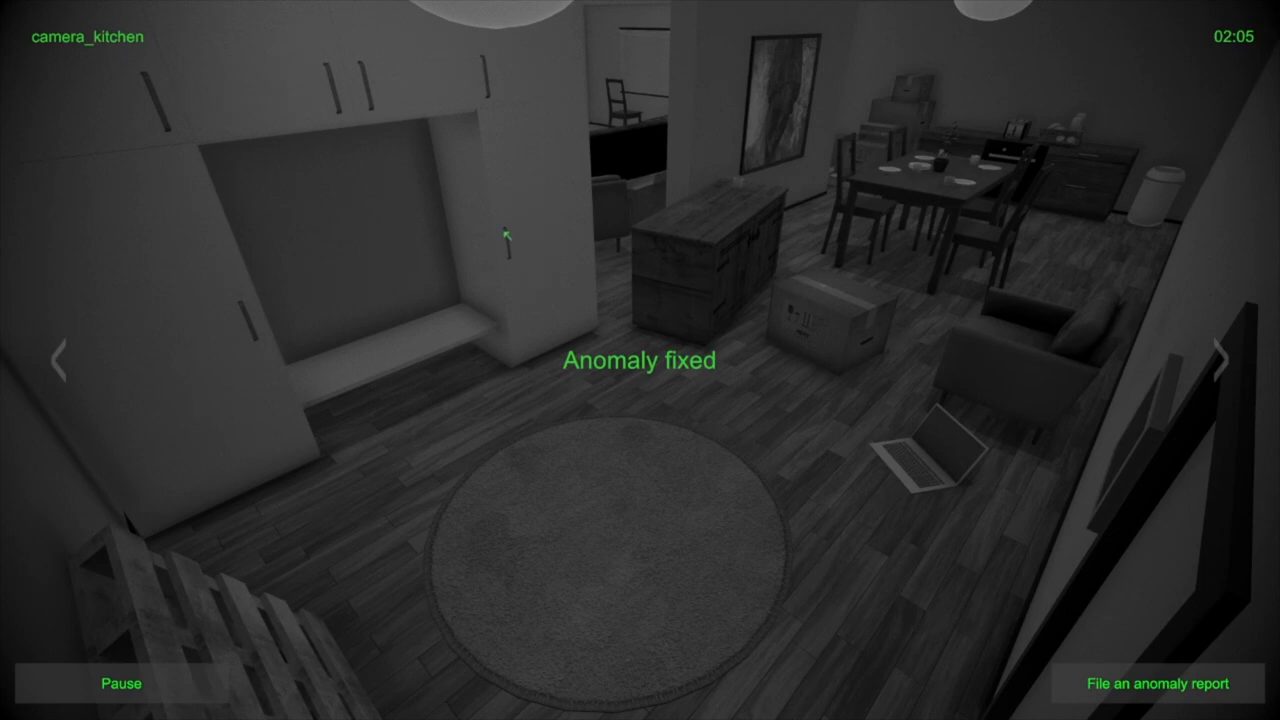
{"action": "left_click", "coordinate": [1213, 365]}
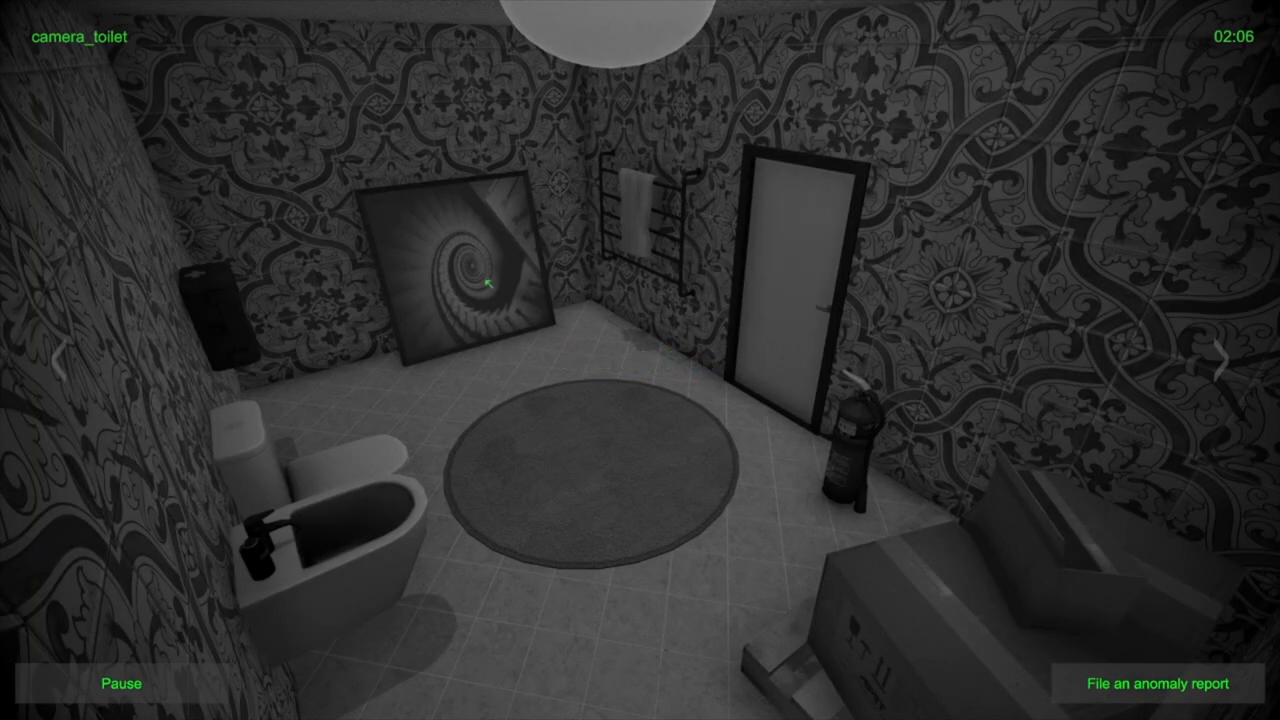
{"action": "mouse_move", "coordinate": [506, 378]}
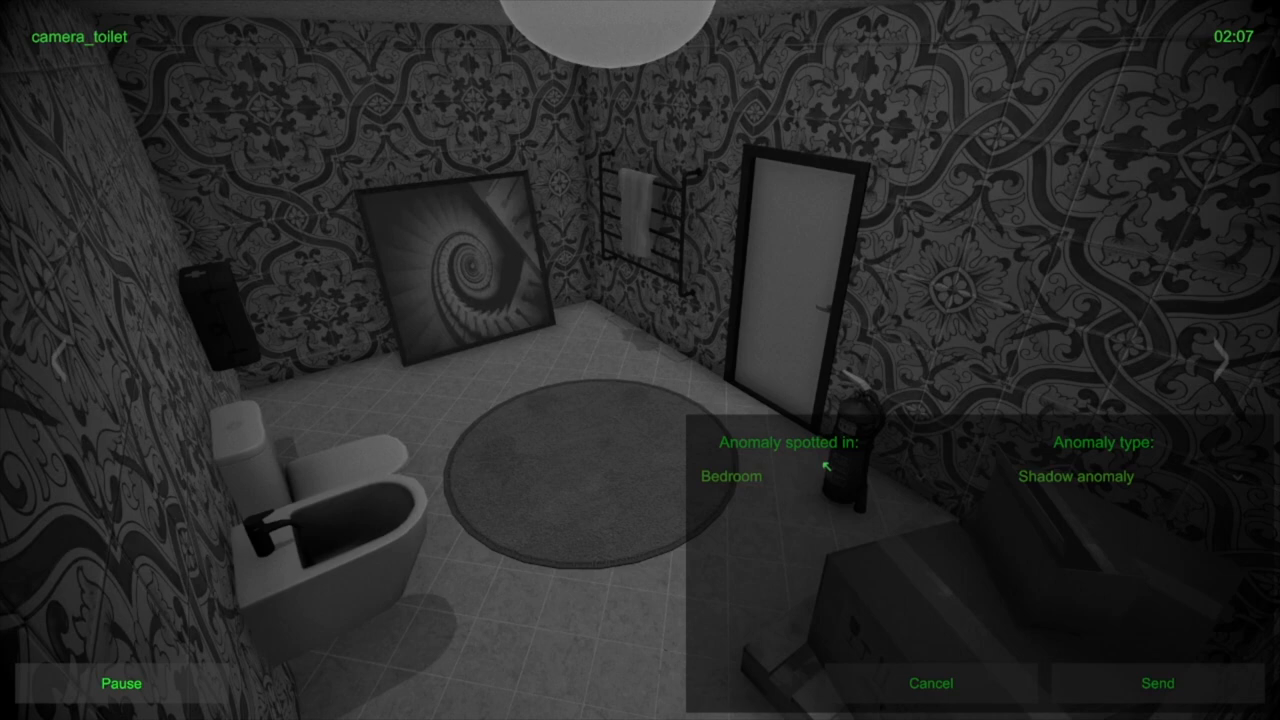
Send a Toilet report typed Object disappearance, then switch to the balcony feed
{"action": "left_click", "coordinate": [750, 478]}
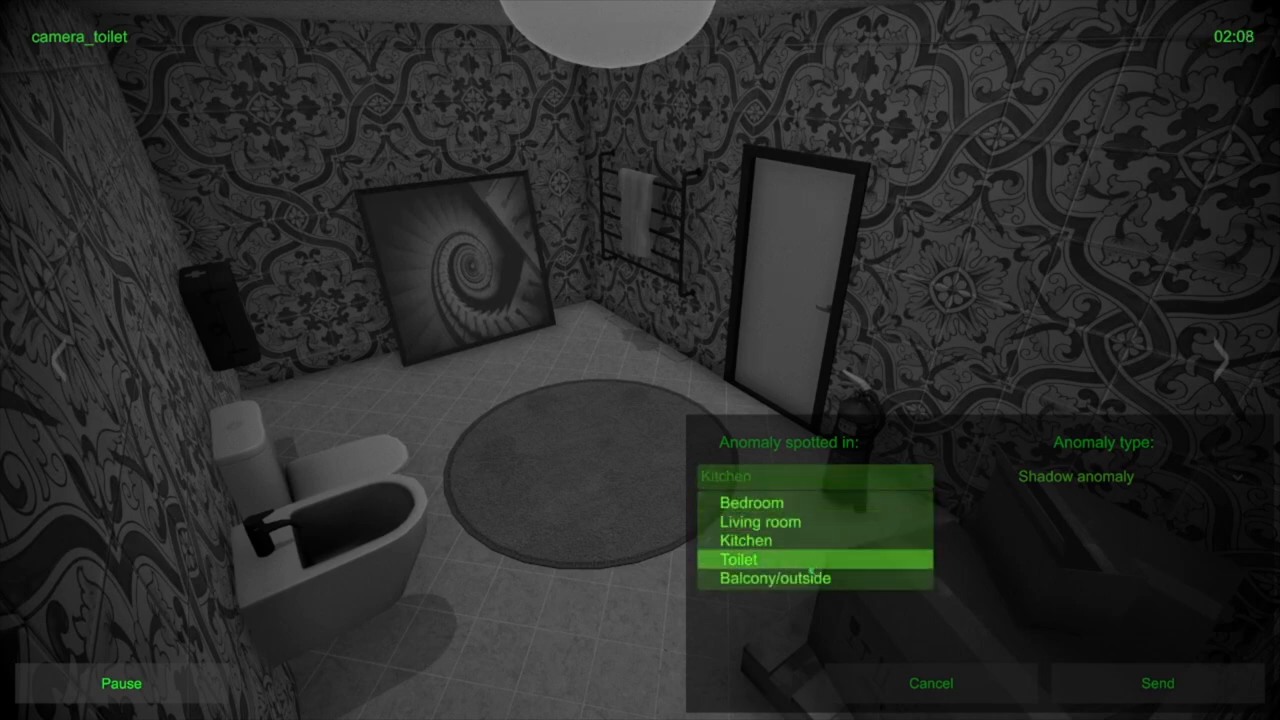
{"action": "left_click", "coordinate": [736, 558]}
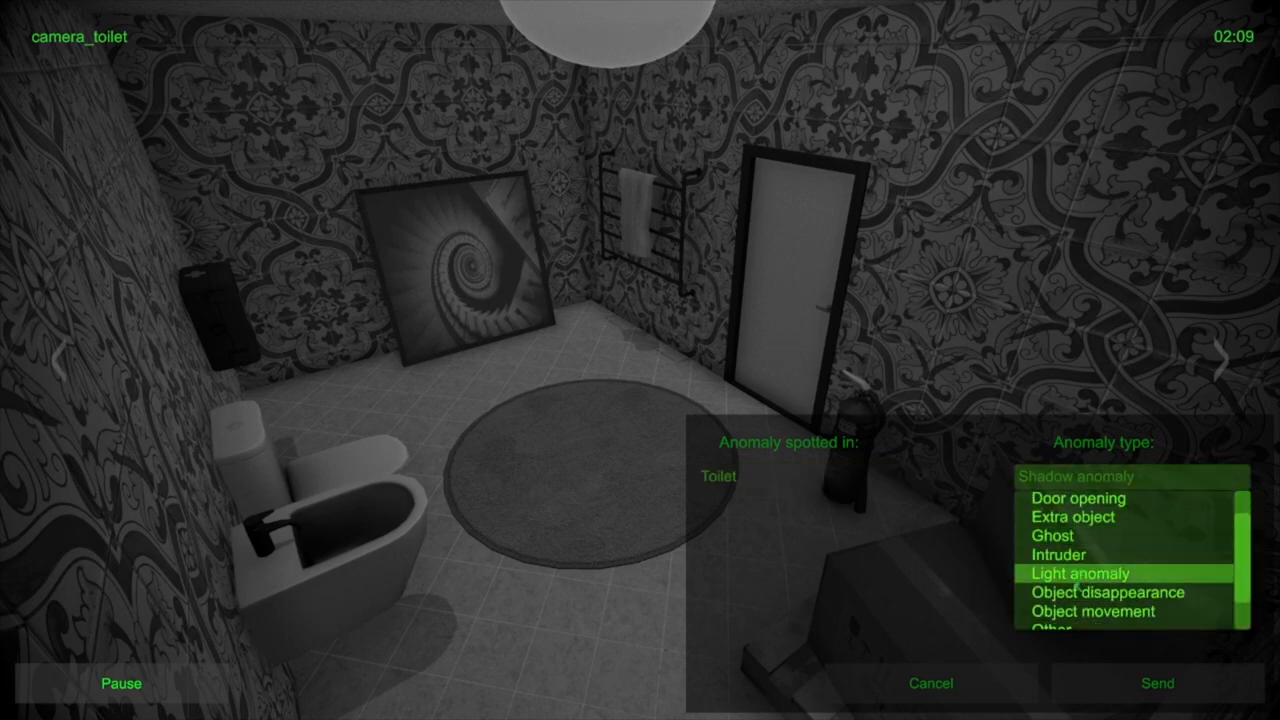
{"action": "left_click", "coordinate": [1096, 592]}
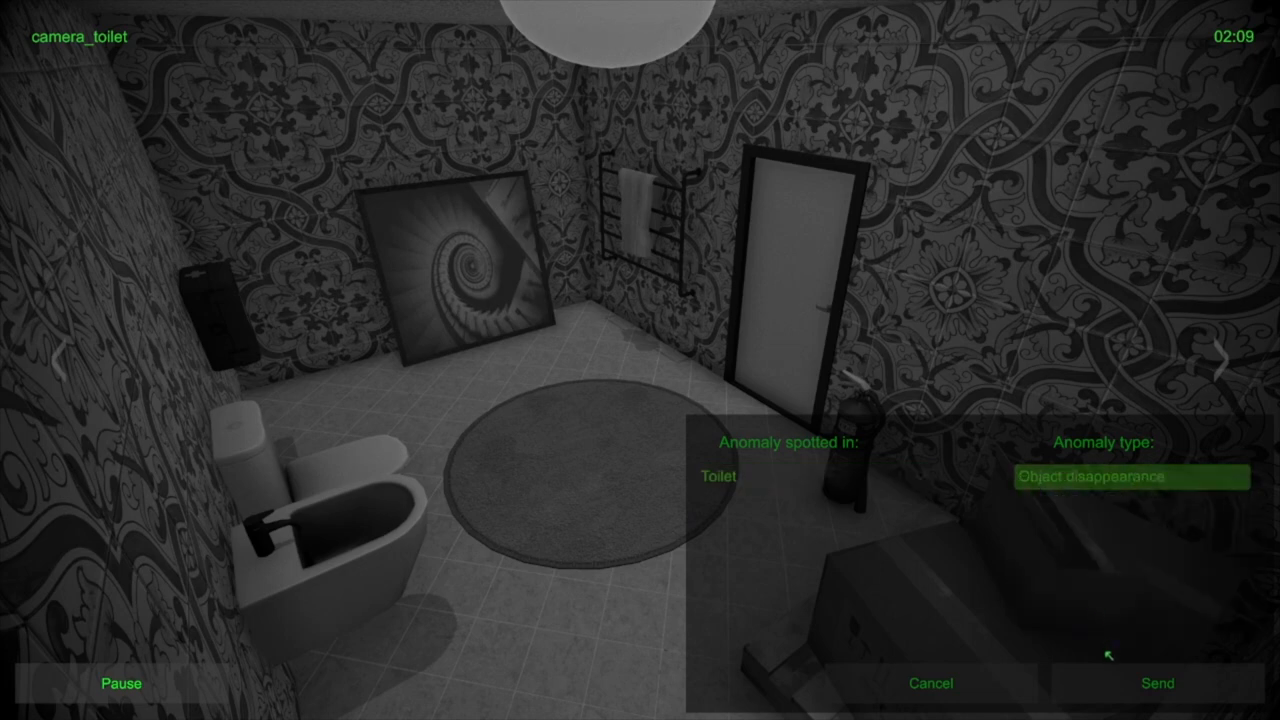
{"action": "mouse_move", "coordinate": [1116, 682]}
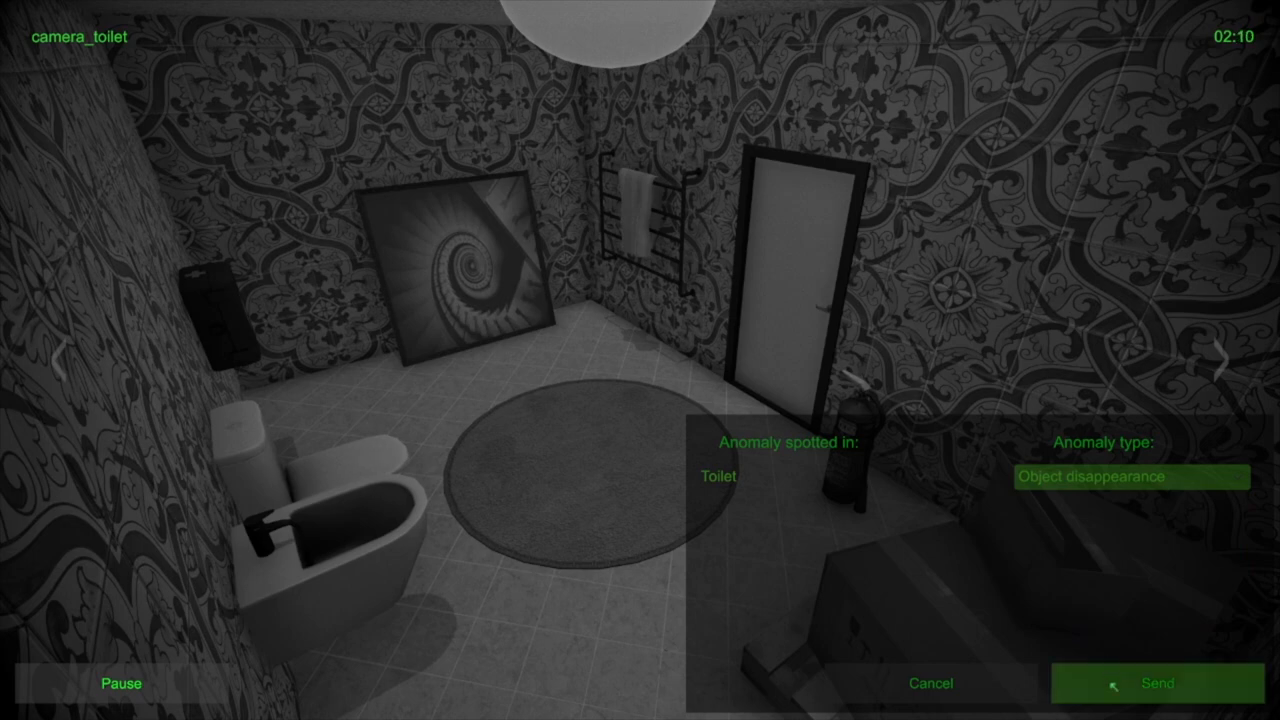
{"action": "left_click", "coordinate": [1157, 683]}
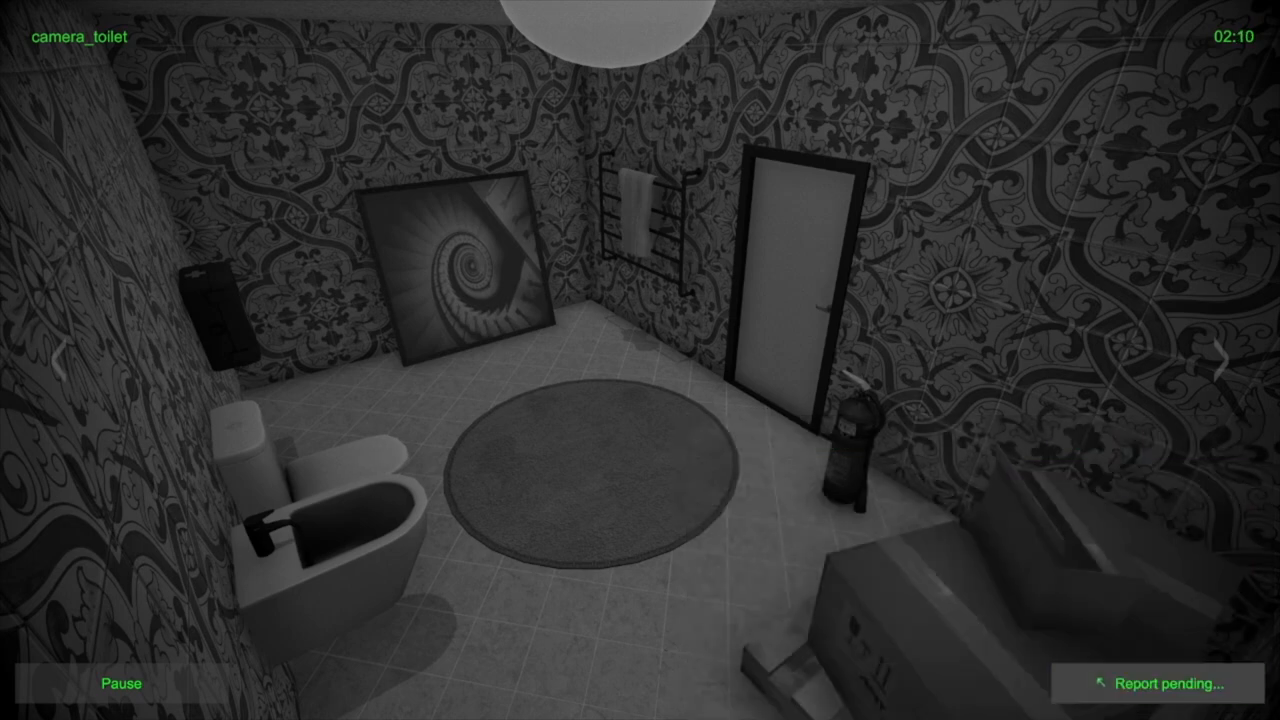
{"action": "left_click", "coordinate": [1222, 364]}
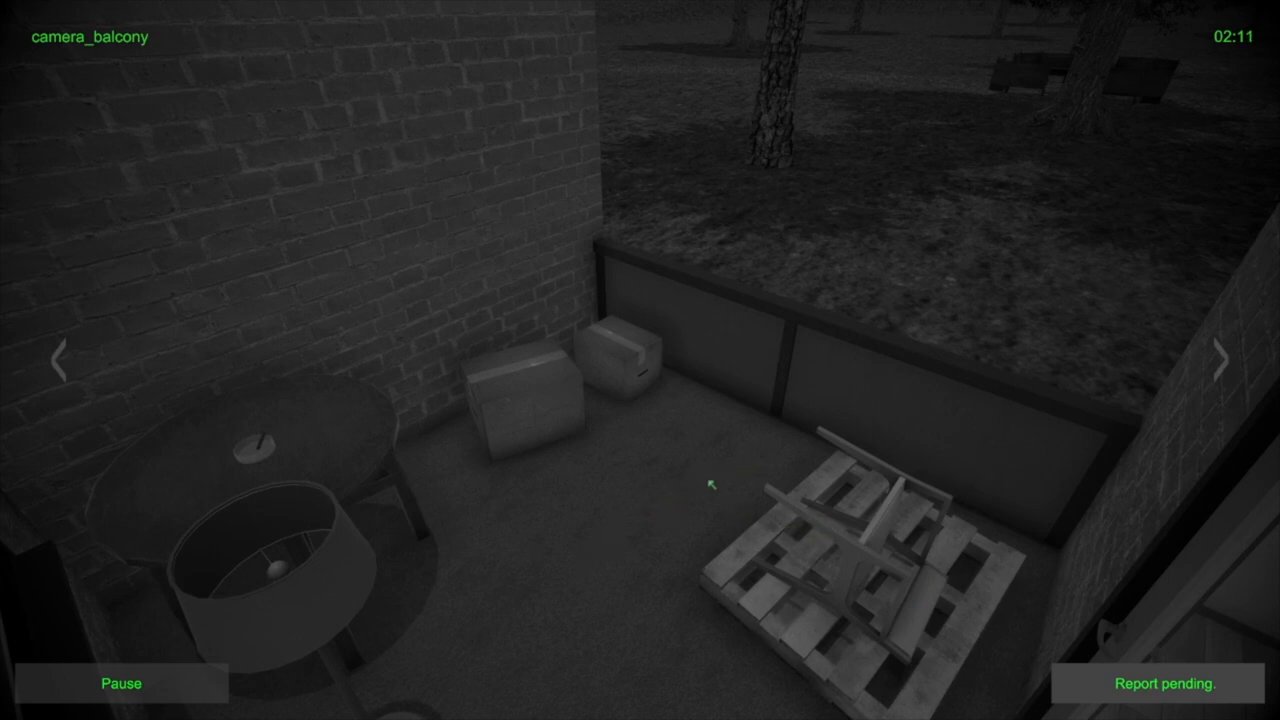
Cycle repeatedly through the living room, kitchen, toilet, balcony and bedroom feeds, ending on the balcony
{"action": "left_click", "coordinate": [1223, 362]}
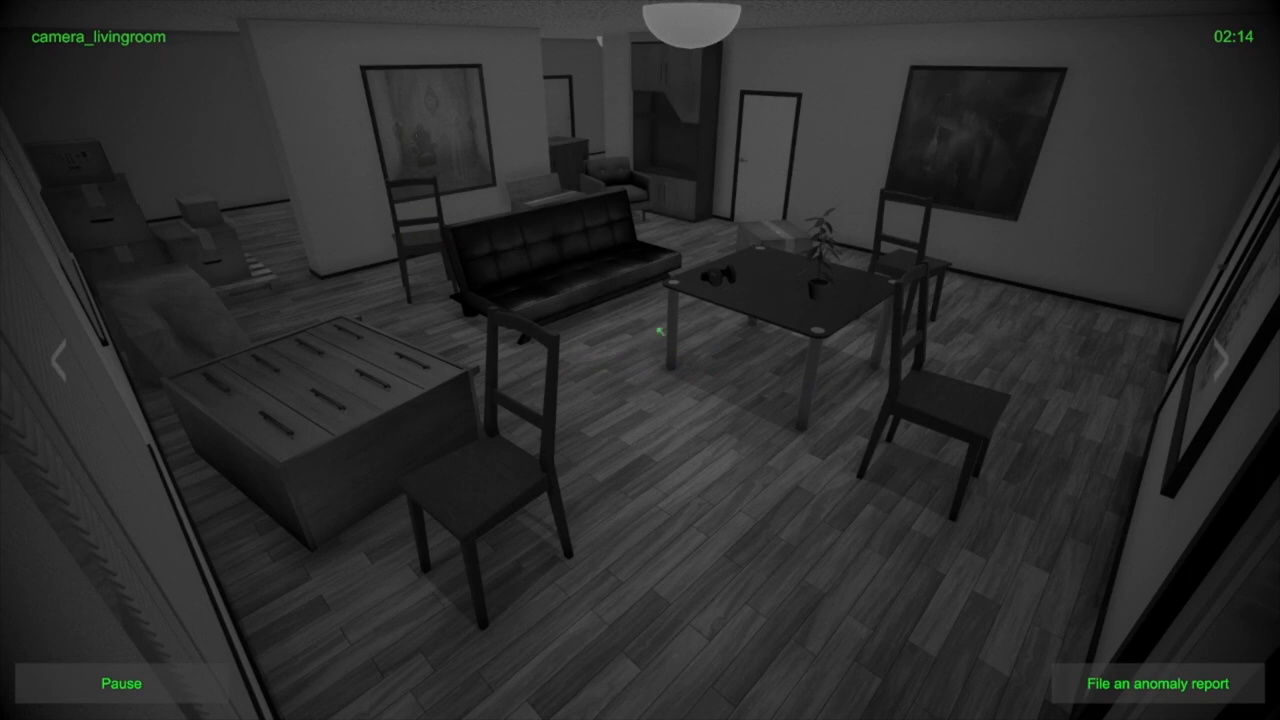
{"action": "mouse_move", "coordinate": [670, 315]}
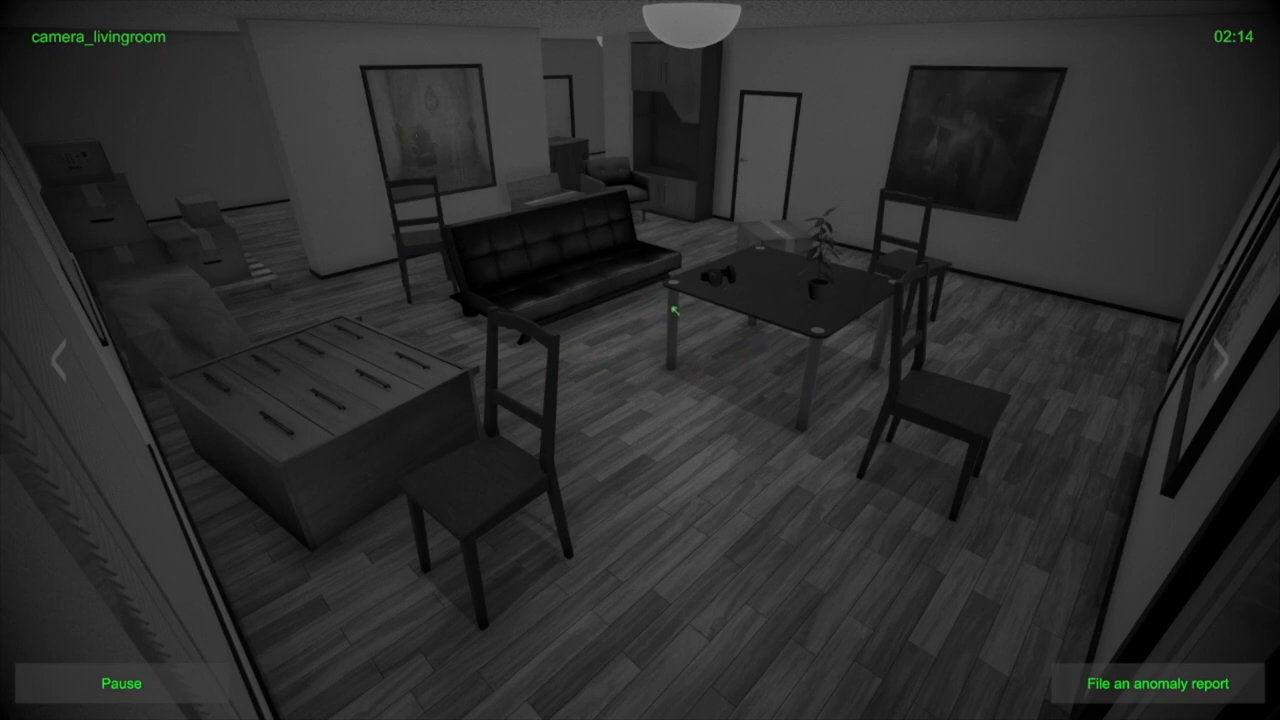
{"action": "left_click", "coordinate": [1223, 360]}
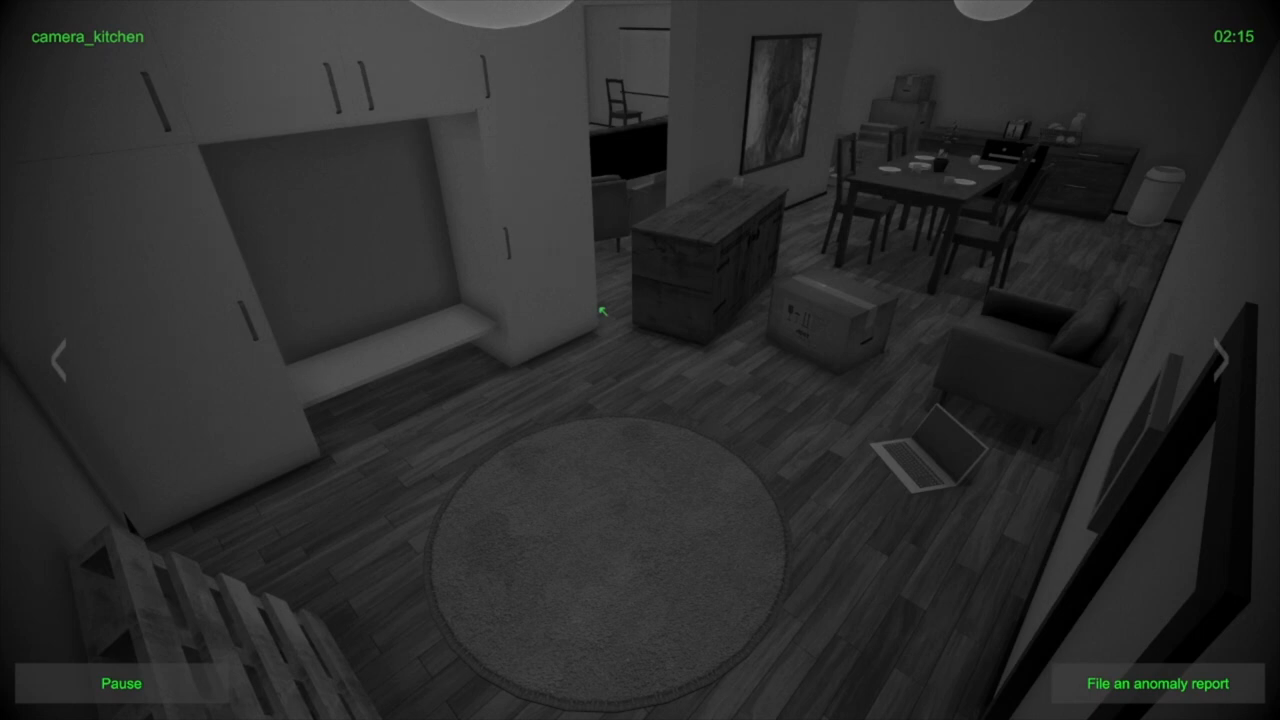
{"action": "mouse_move", "coordinate": [687, 224]}
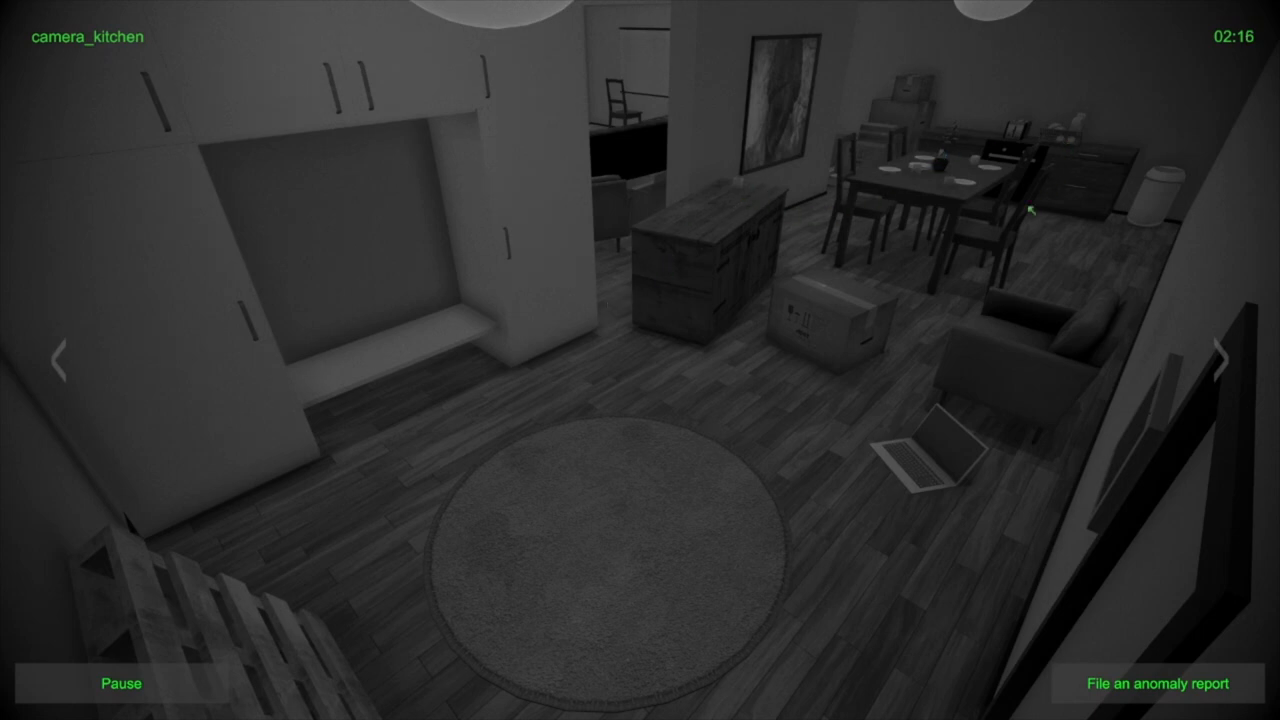
{"action": "left_click", "coordinate": [1224, 357]}
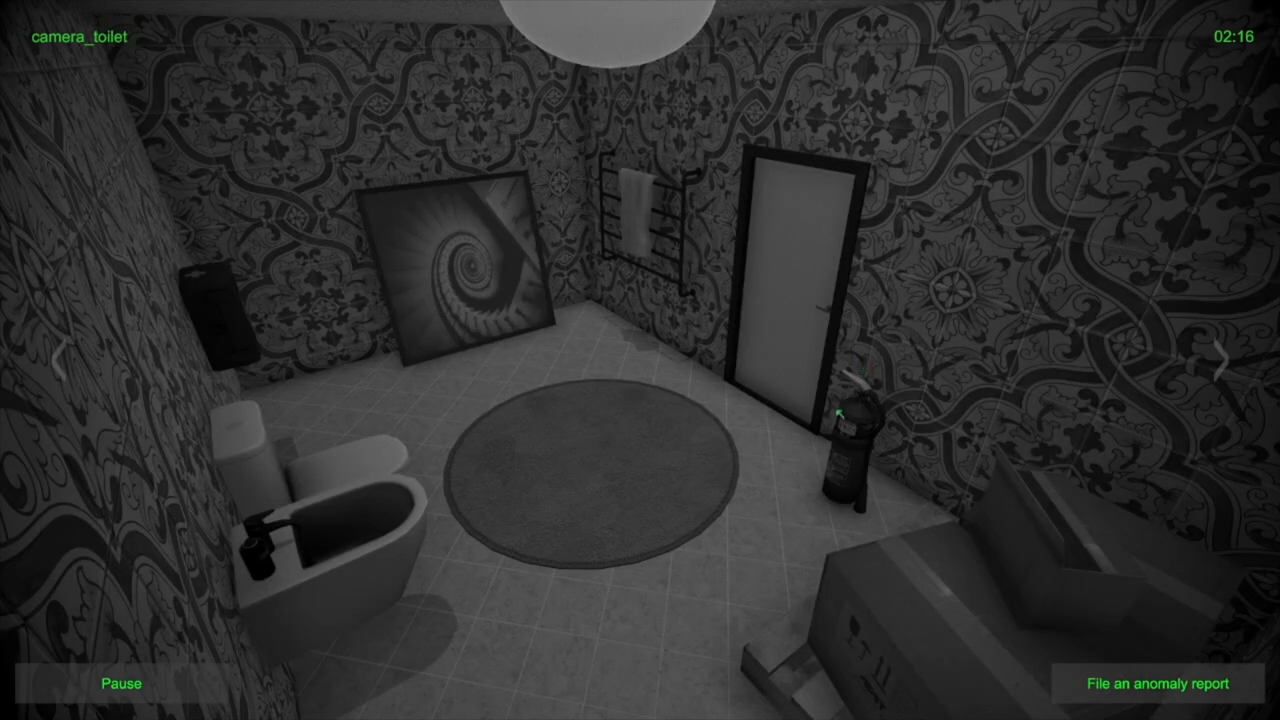
{"action": "mouse_move", "coordinate": [847, 457]}
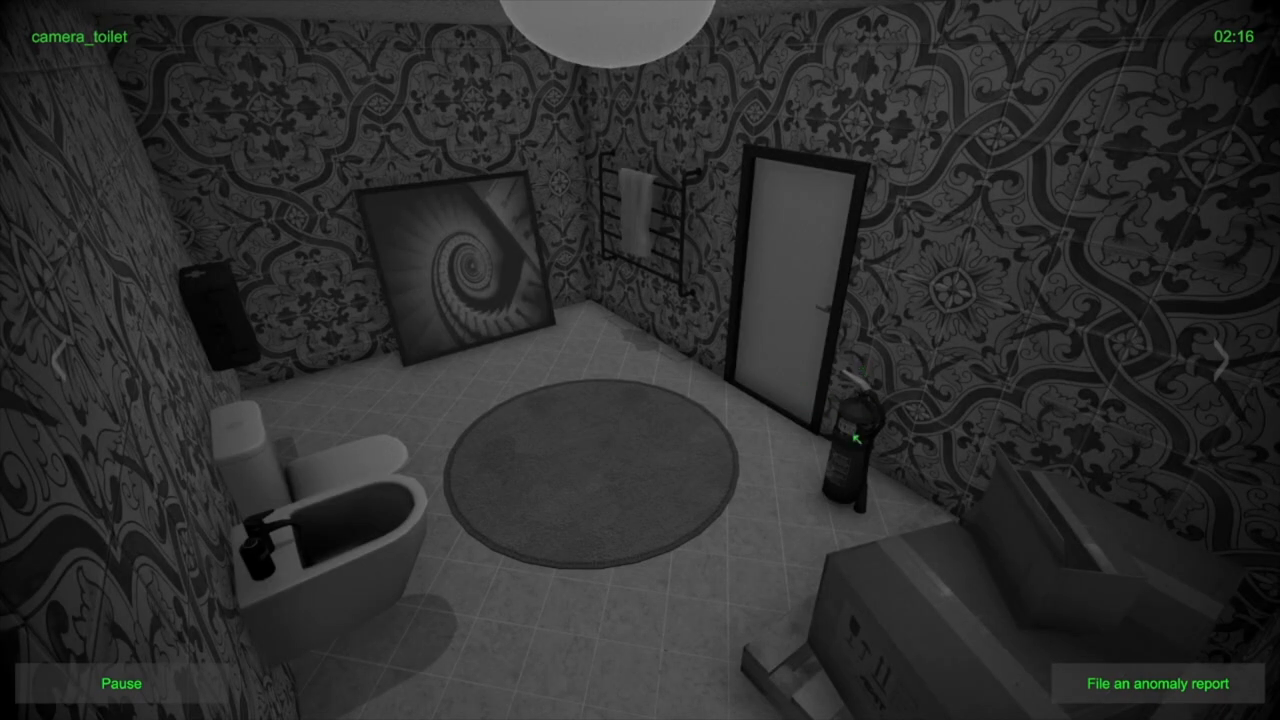
{"action": "left_click", "coordinate": [1219, 357]}
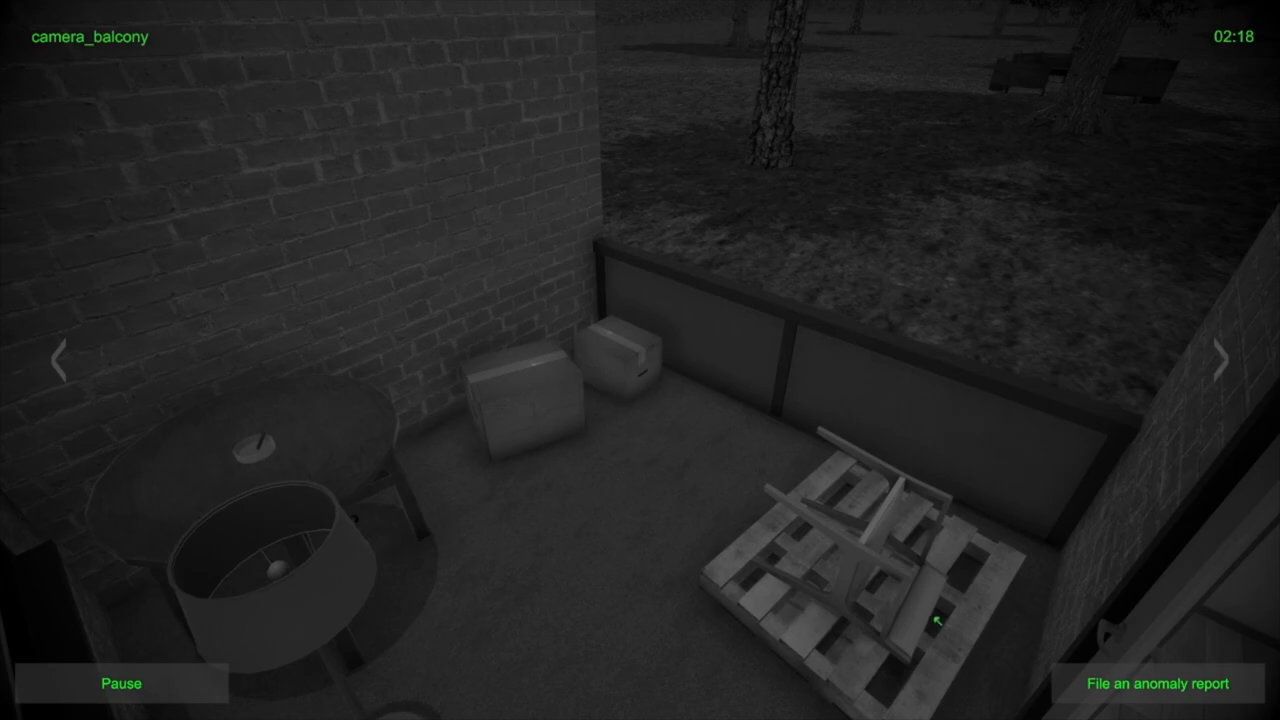
{"action": "left_click", "coordinate": [1224, 362]}
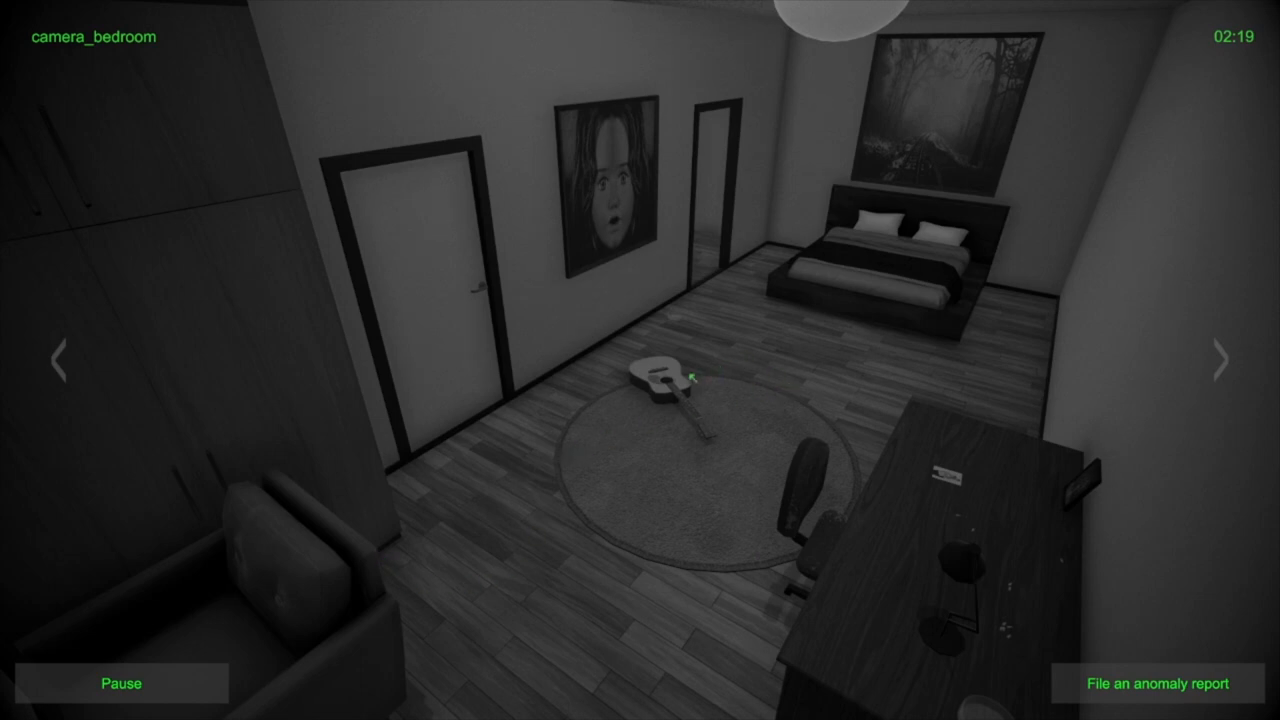
{"action": "left_click", "coordinate": [1222, 361]}
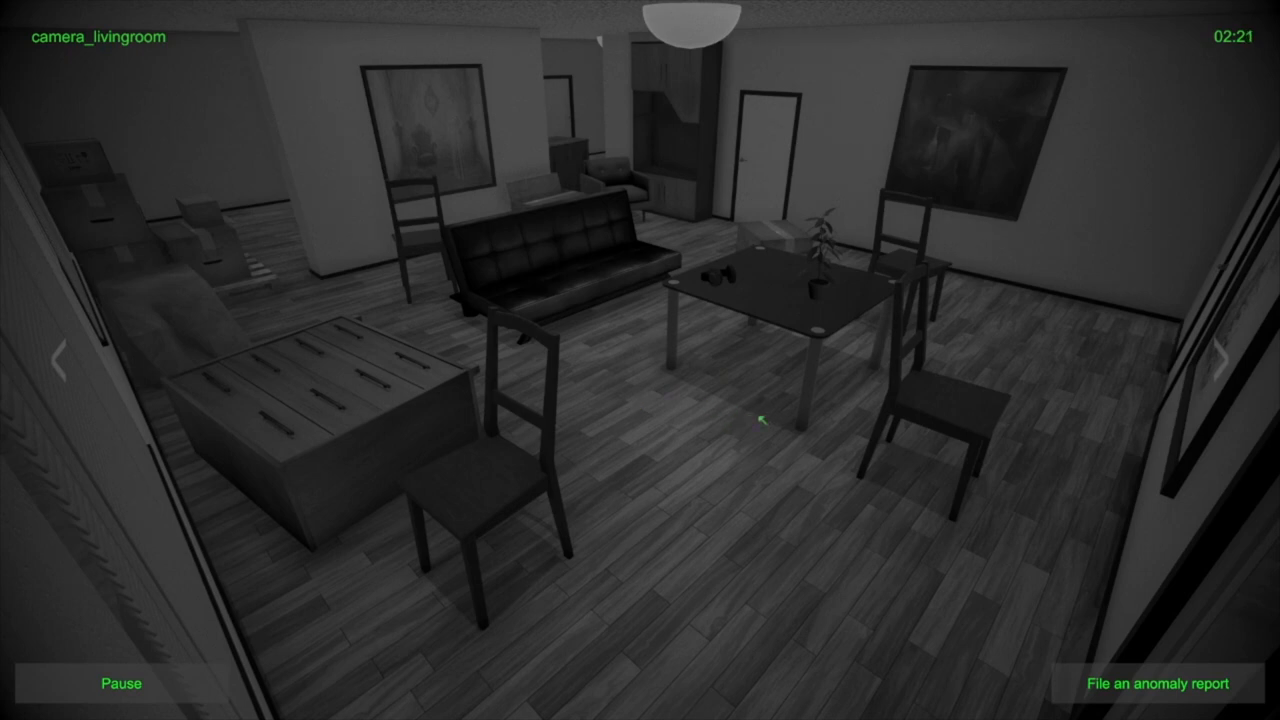
{"action": "left_click", "coordinate": [1225, 360]}
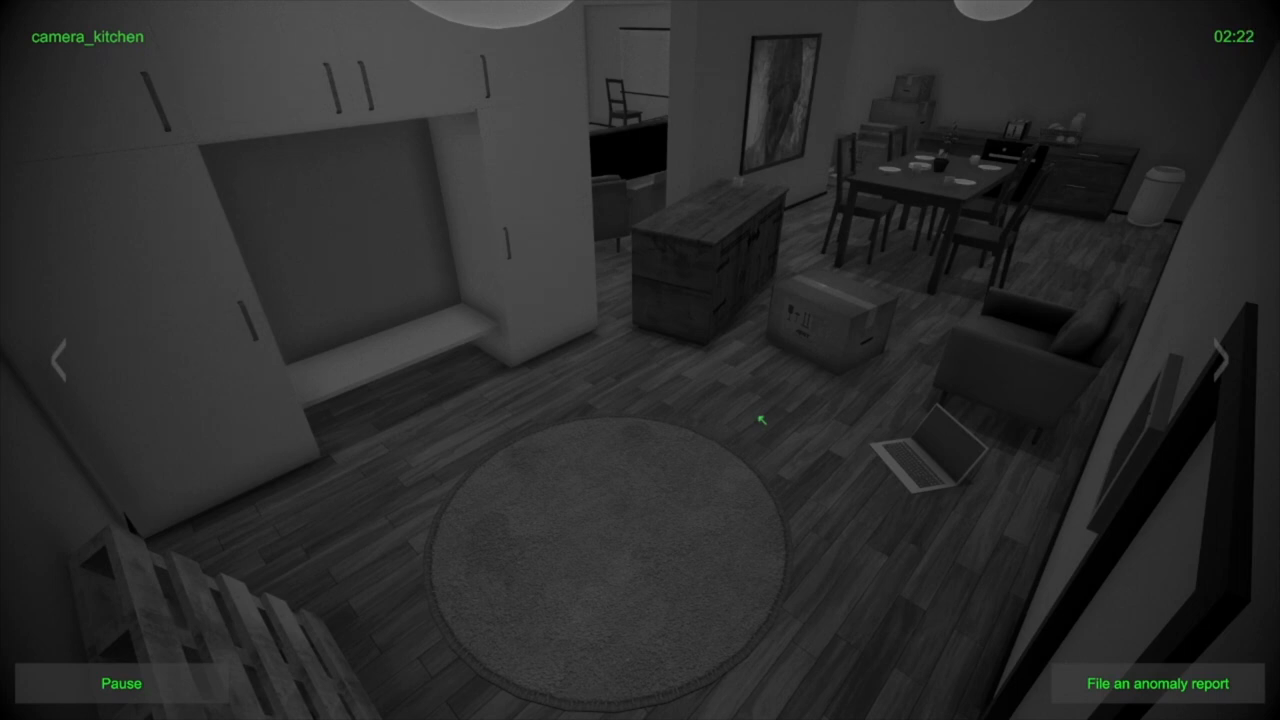
{"action": "left_click", "coordinate": [1225, 356]}
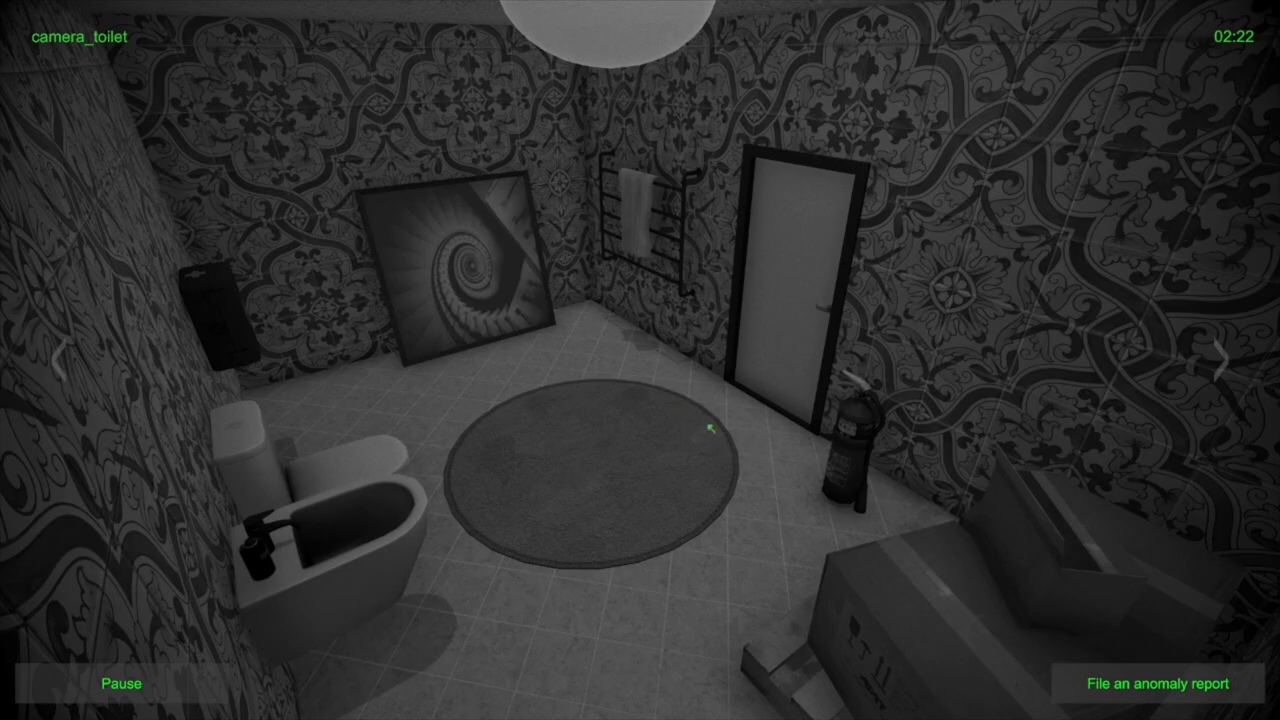
{"action": "left_click", "coordinate": [1222, 366]}
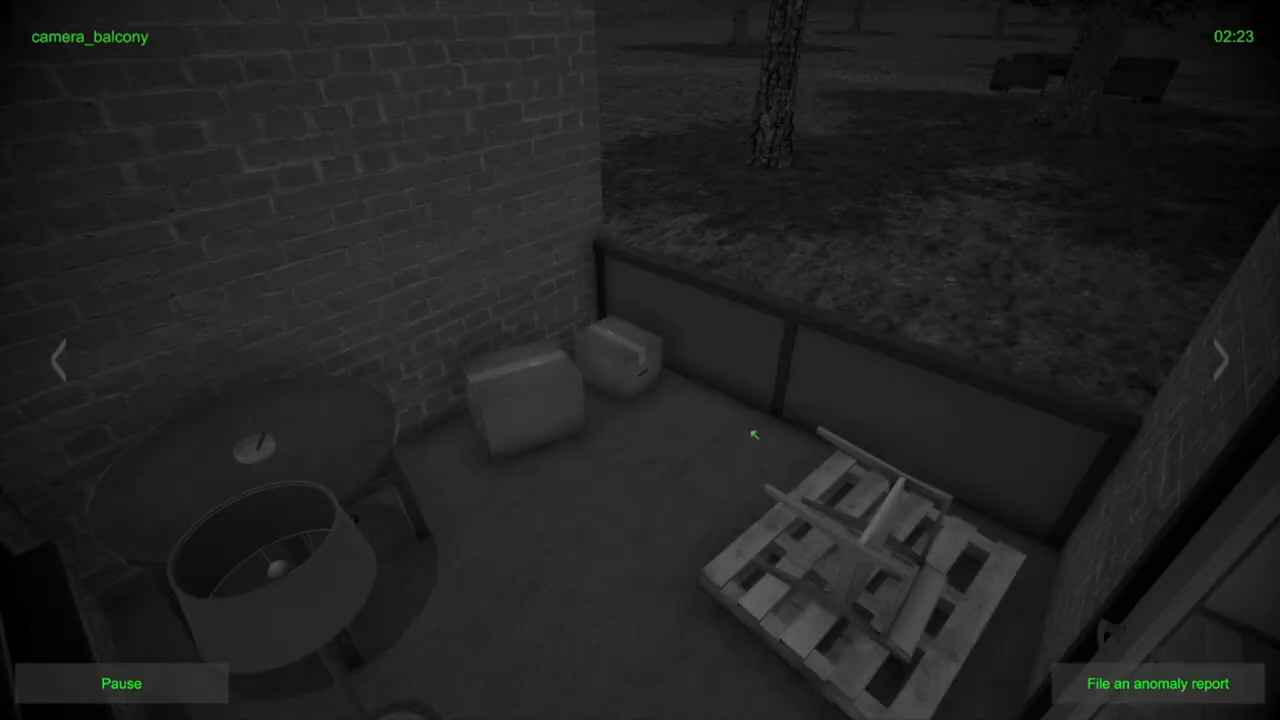
{"action": "left_click", "coordinate": [1223, 362]}
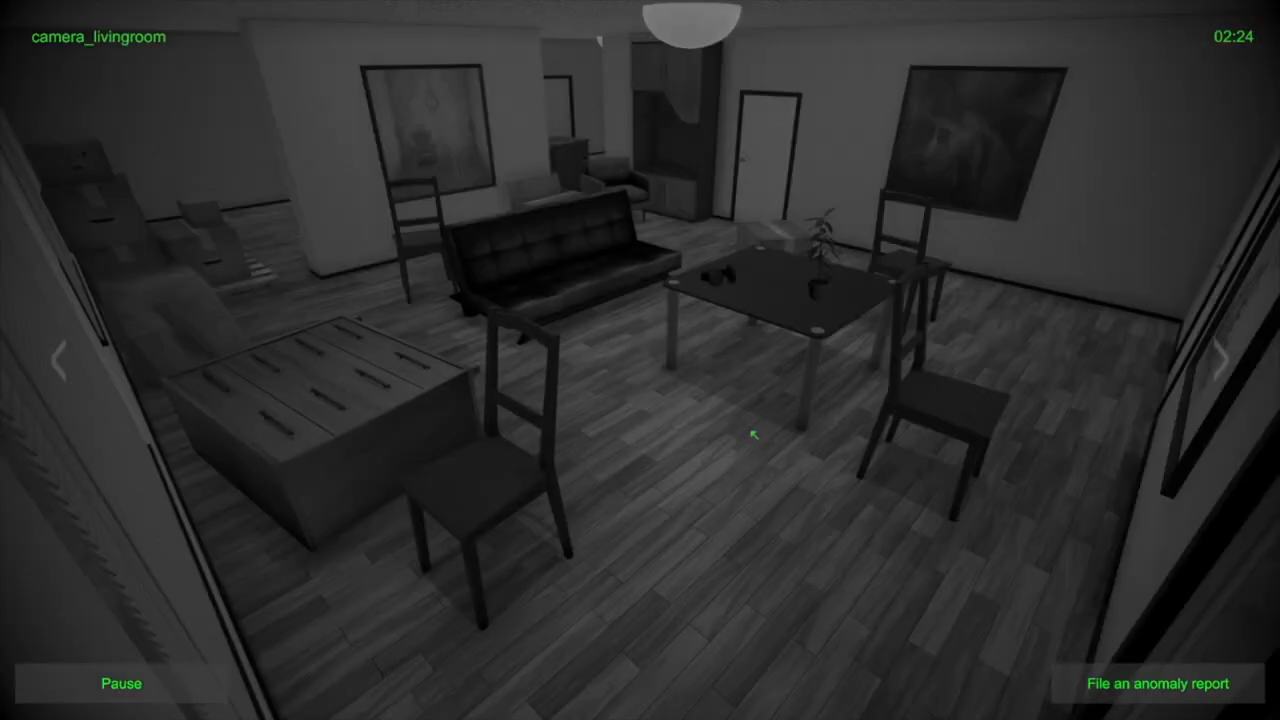
{"action": "left_click", "coordinate": [1219, 364]}
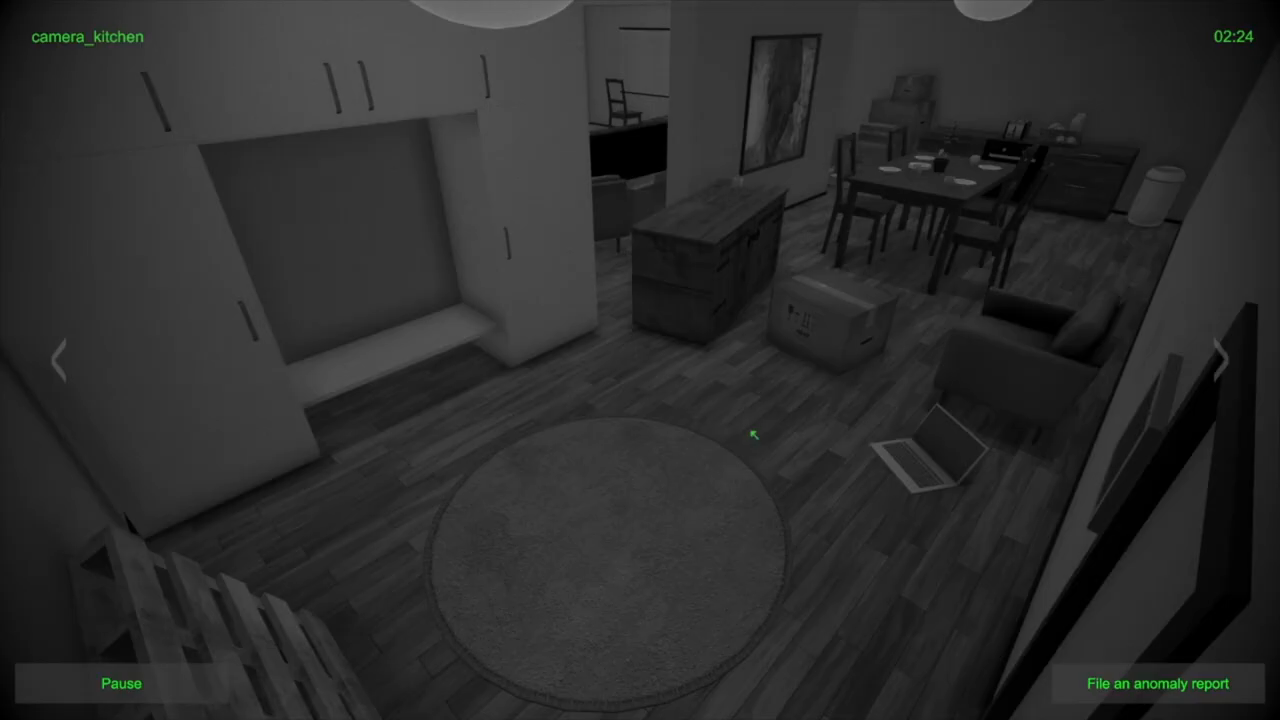
{"action": "left_click", "coordinate": [1220, 357]}
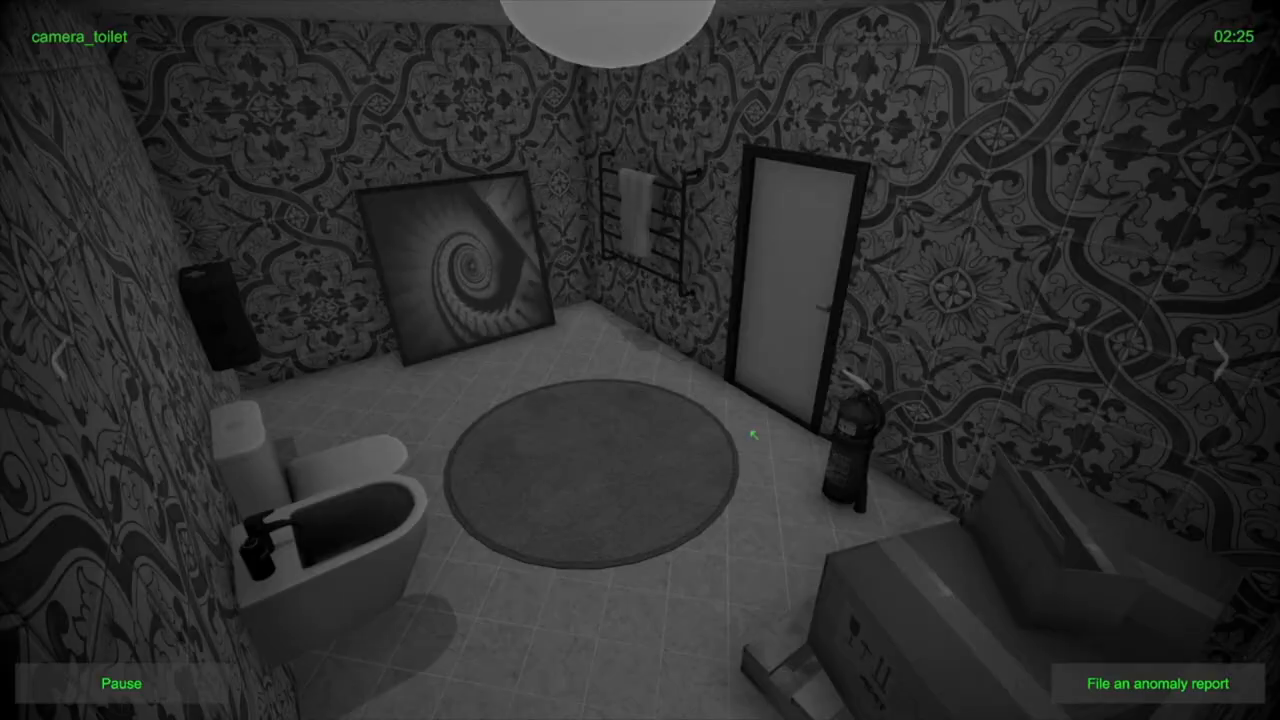
{"action": "left_click", "coordinate": [1223, 362]}
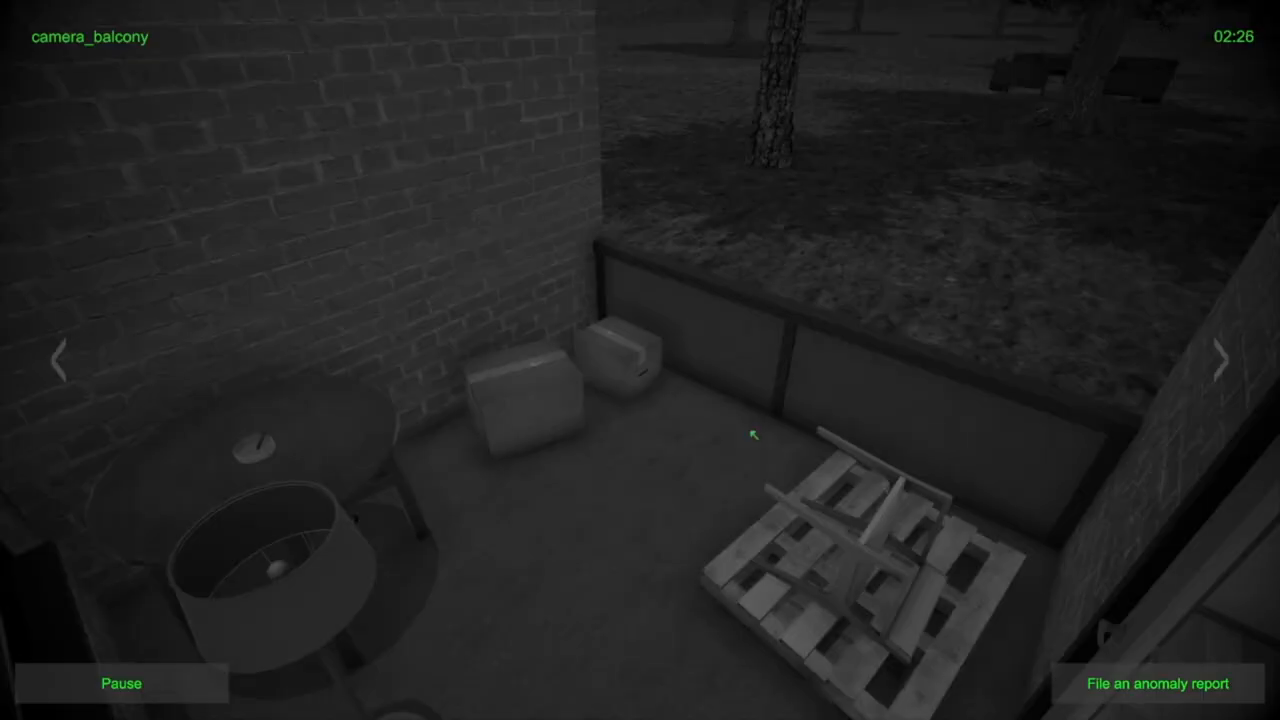
{"action": "left_click", "coordinate": [1223, 362]}
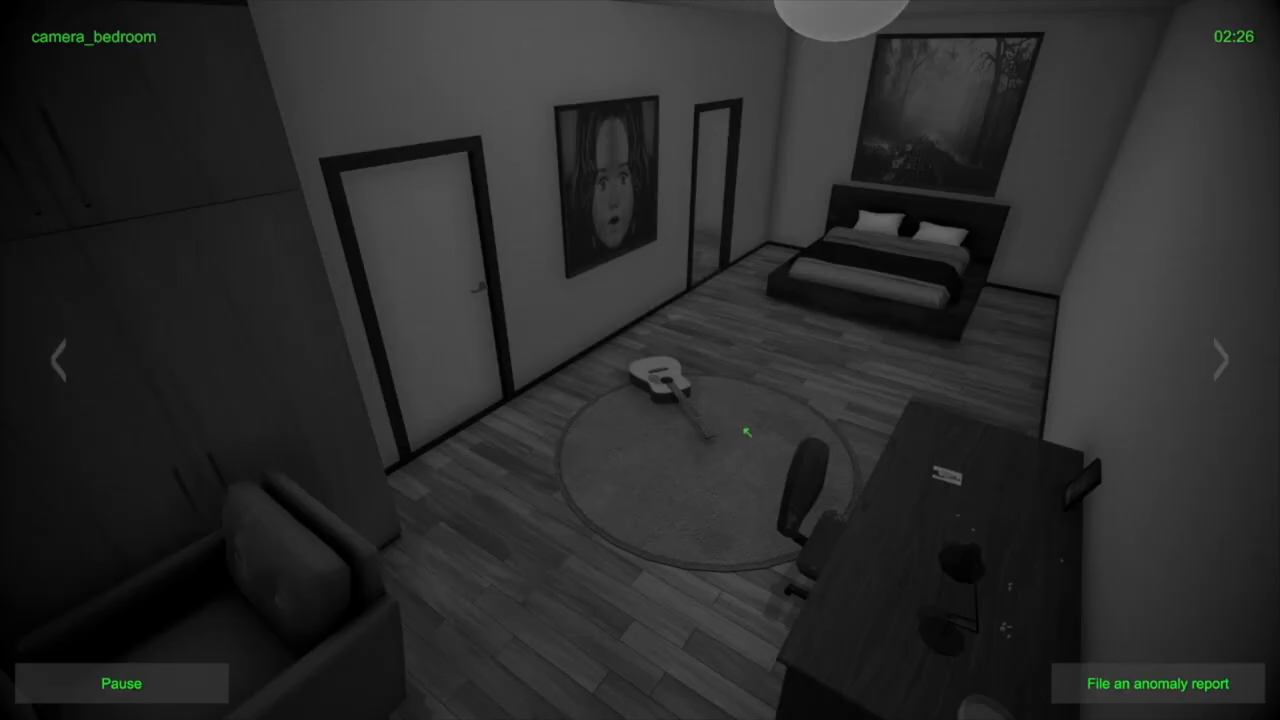
{"action": "left_click", "coordinate": [1219, 360]}
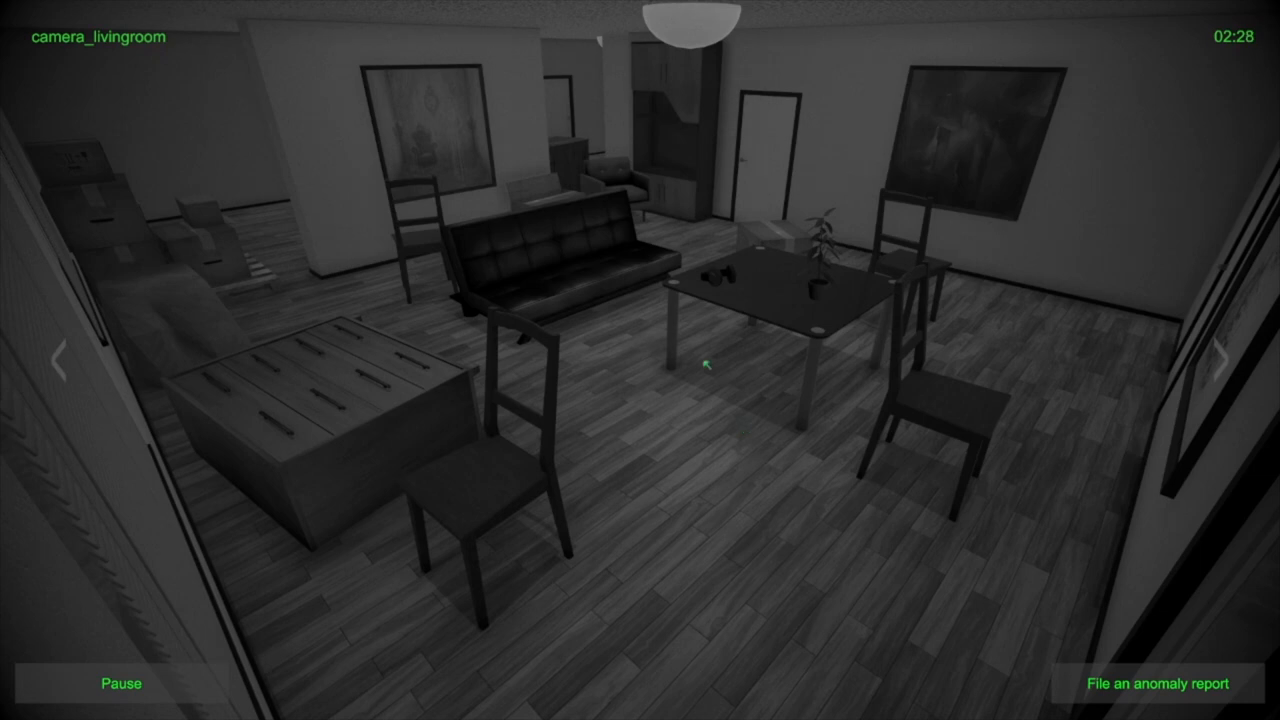
{"action": "mouse_move", "coordinate": [685, 270]}
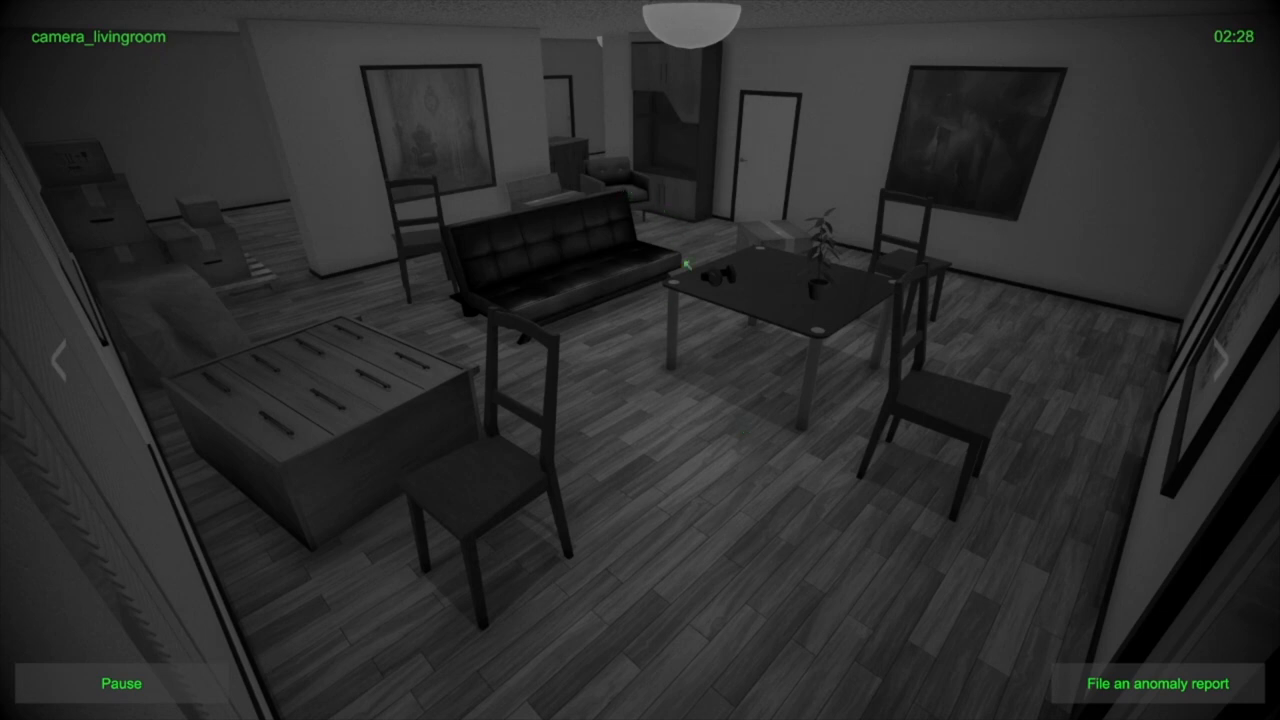
{"action": "left_click", "coordinate": [1226, 360]}
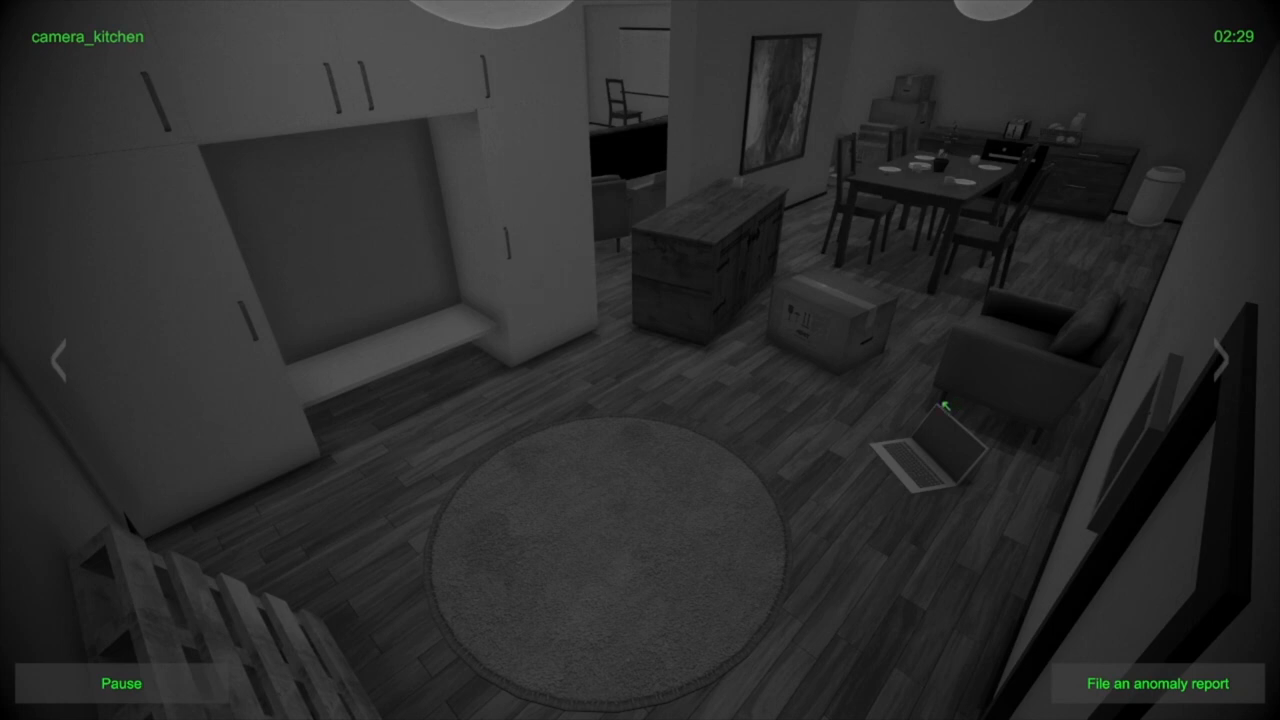
{"action": "mouse_move", "coordinate": [1001, 358]}
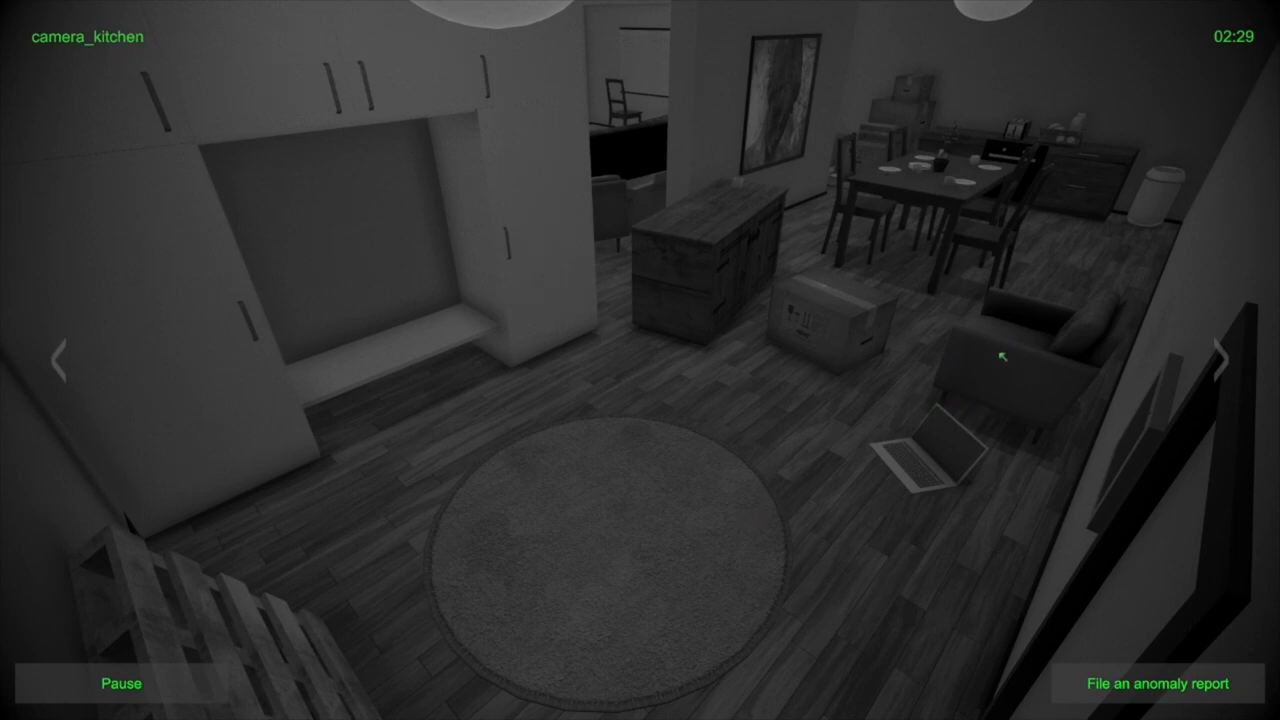
{"action": "mouse_move", "coordinate": [775, 198]}
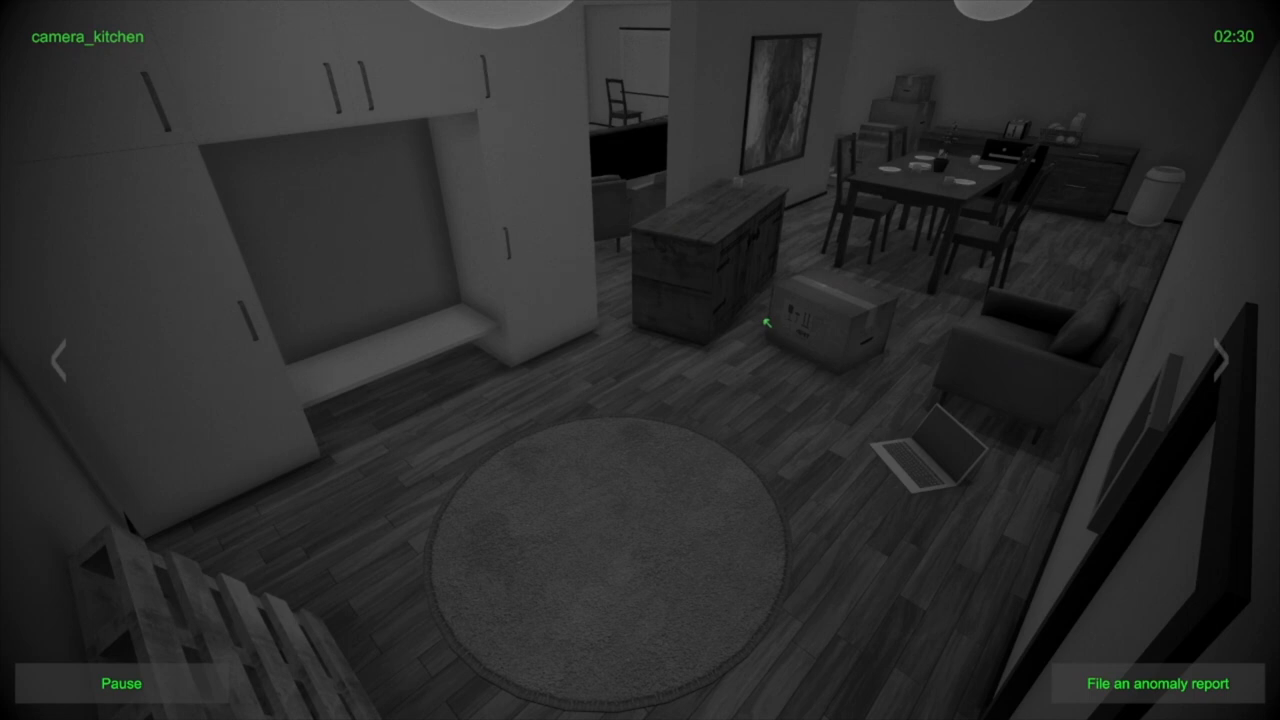
{"action": "left_click", "coordinate": [1219, 358]}
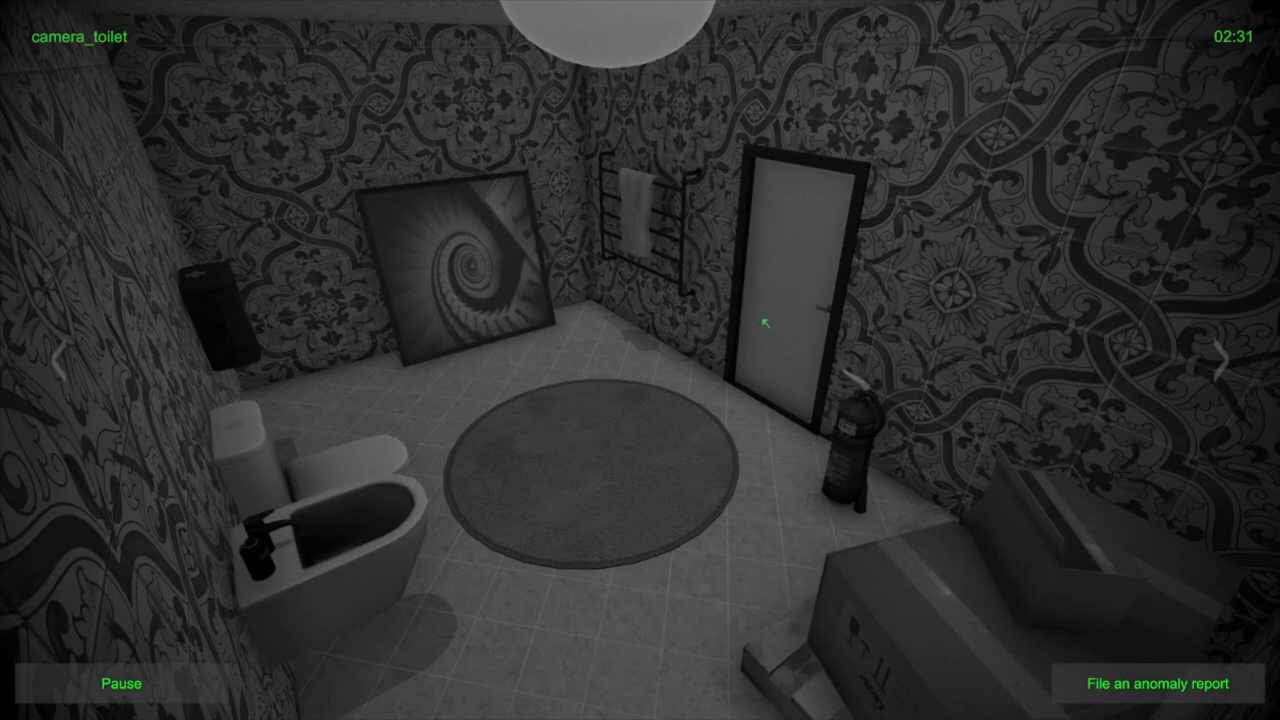
{"action": "left_click", "coordinate": [1224, 359]}
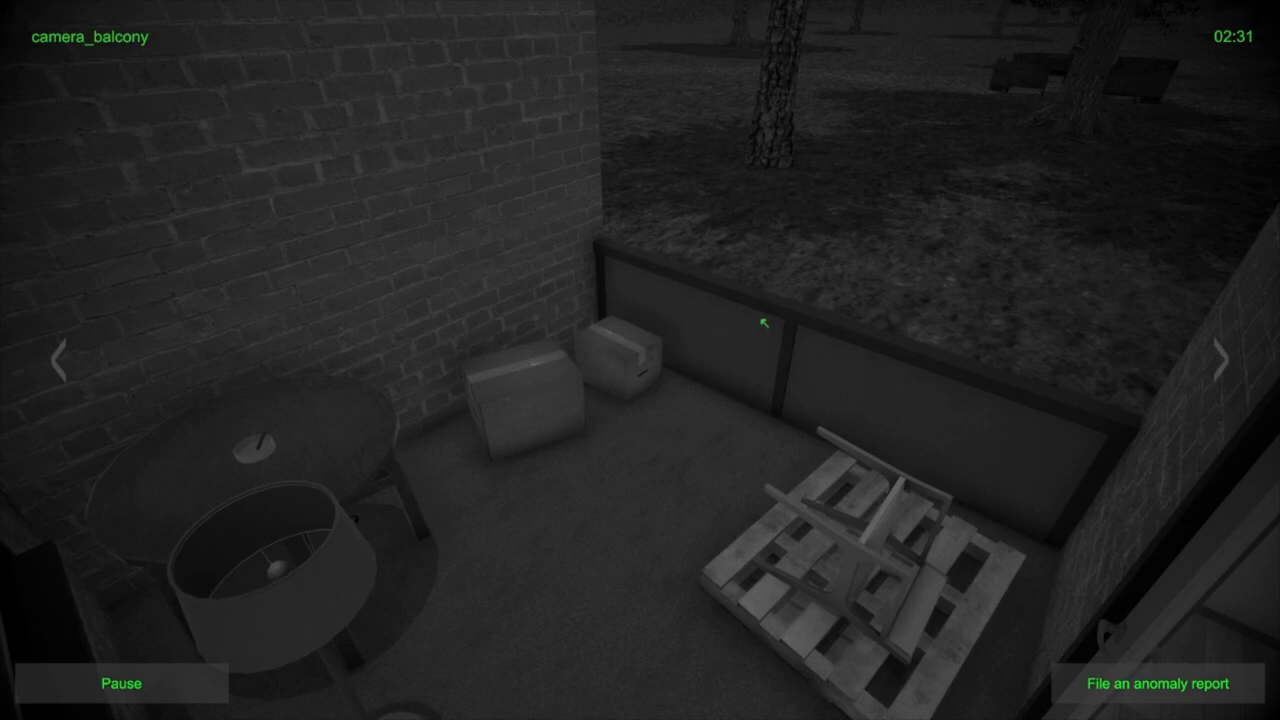
{"action": "left_click", "coordinate": [1223, 358]}
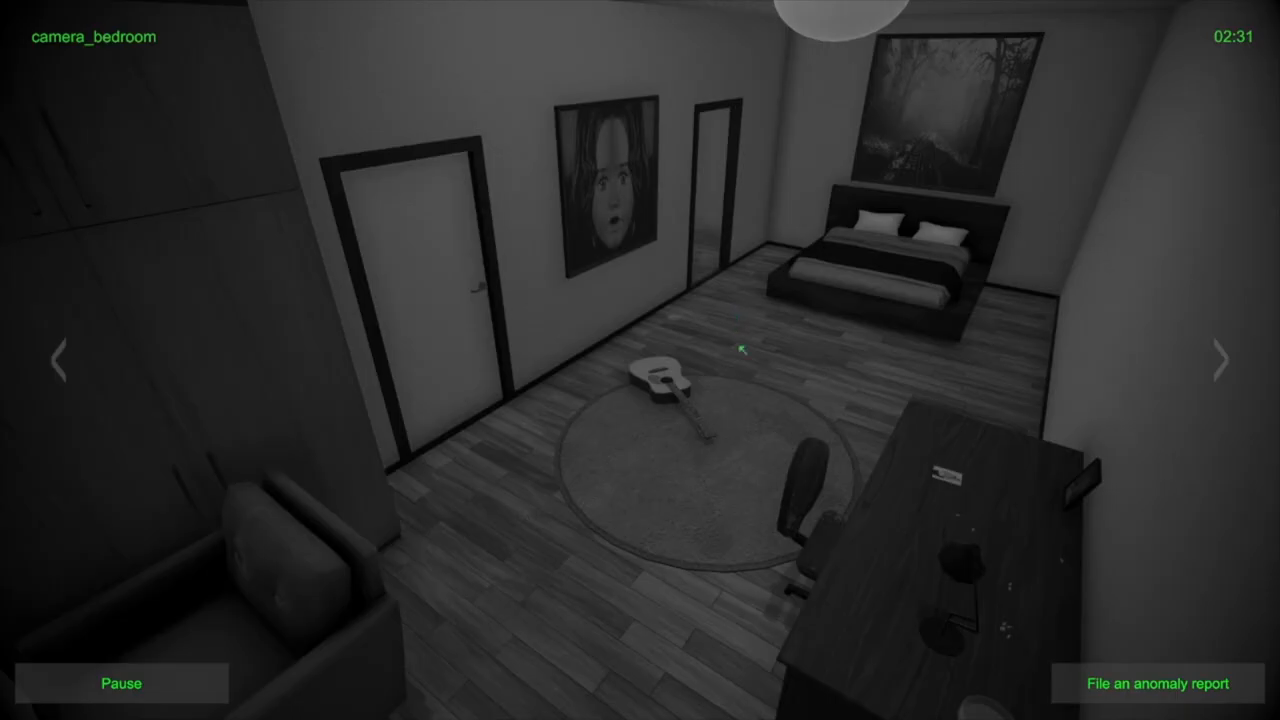
{"action": "left_click", "coordinate": [1220, 360]}
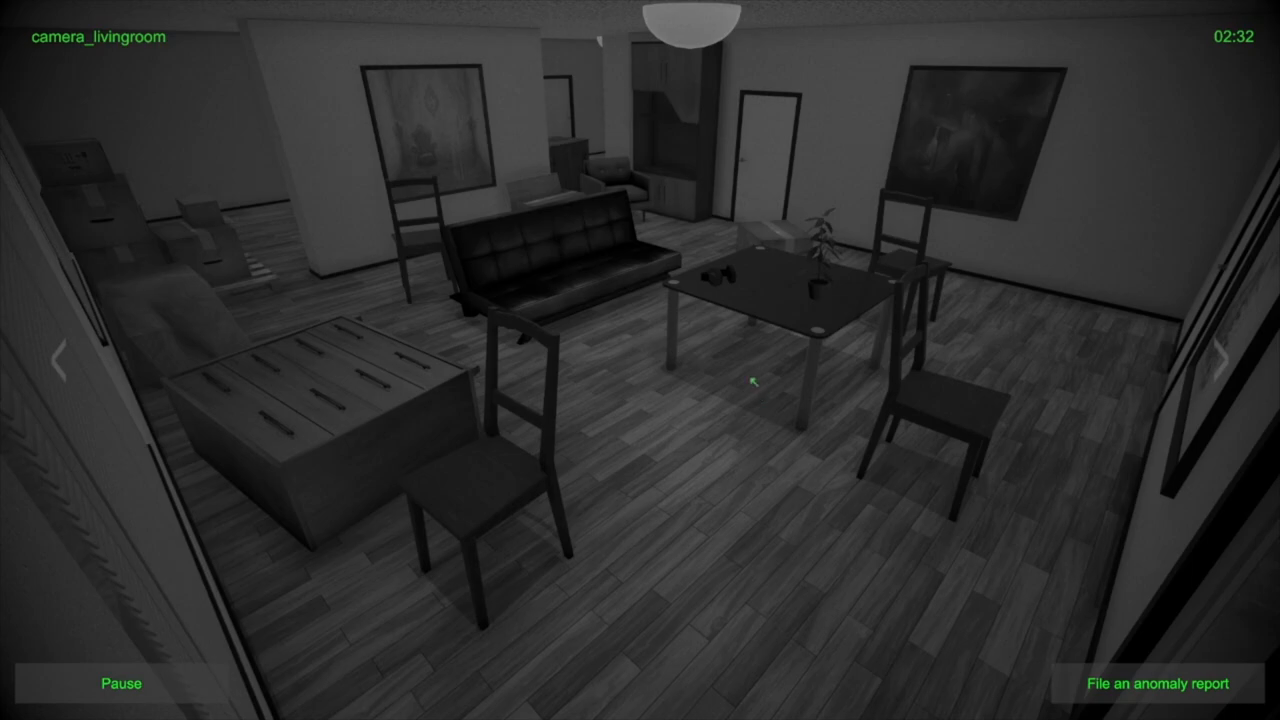
{"action": "left_click", "coordinate": [1221, 363]}
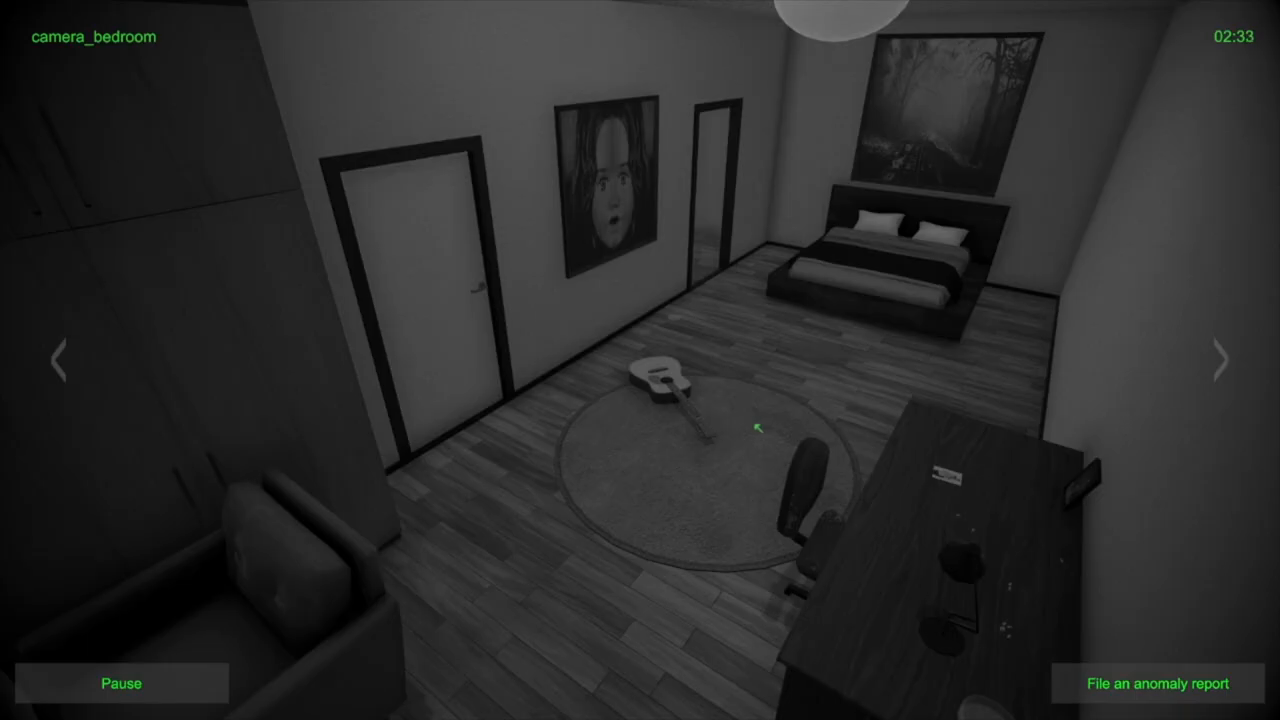
{"action": "left_click", "coordinate": [1221, 360]}
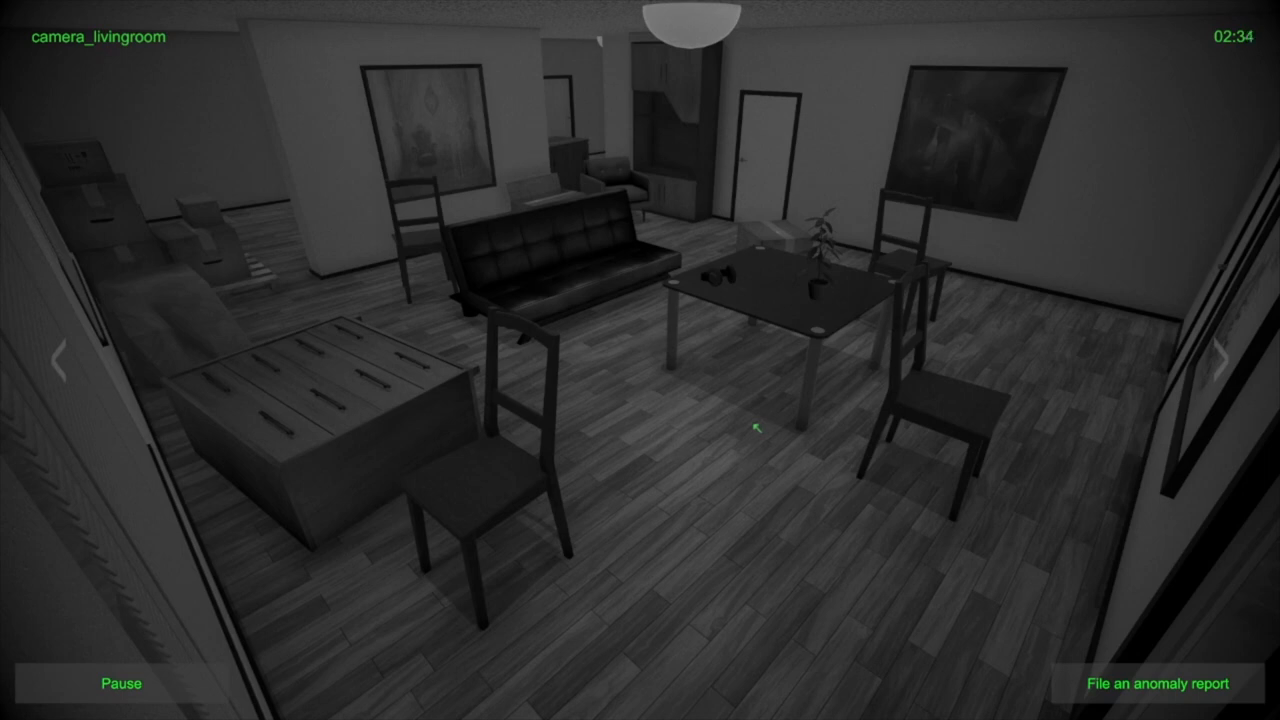
{"action": "left_click", "coordinate": [1220, 361]}
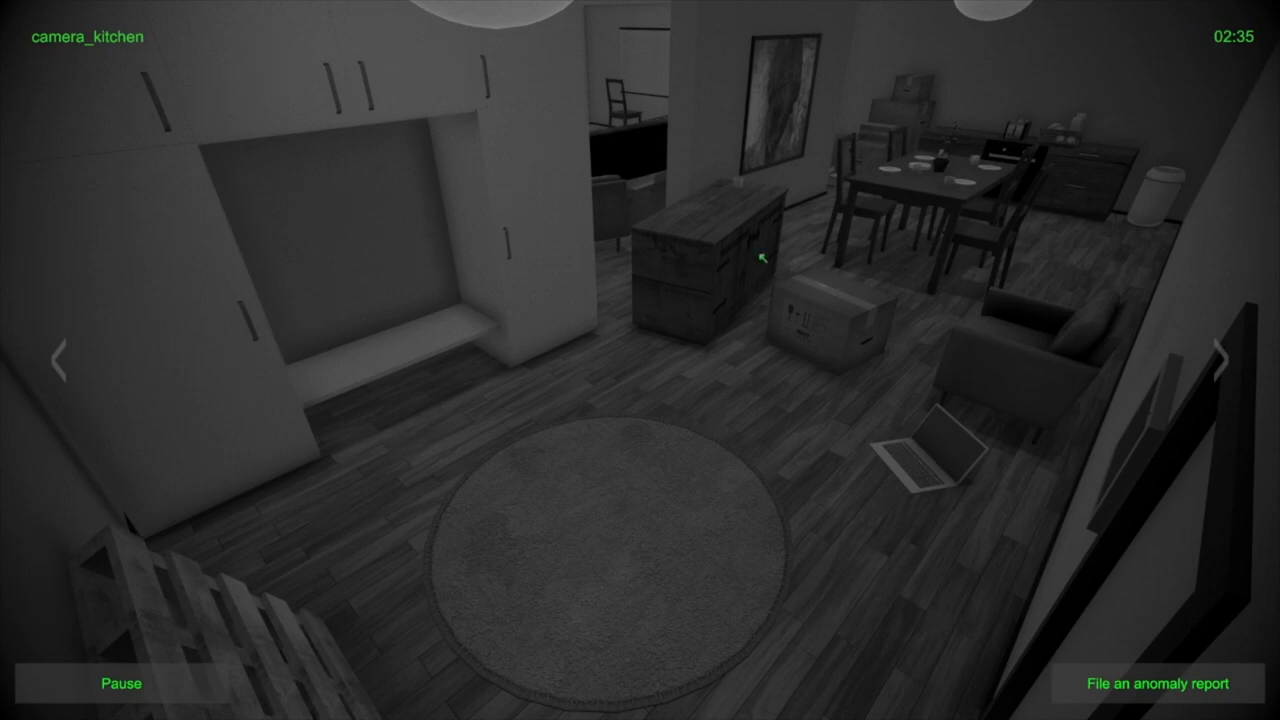
{"action": "mouse_move", "coordinate": [974, 330]}
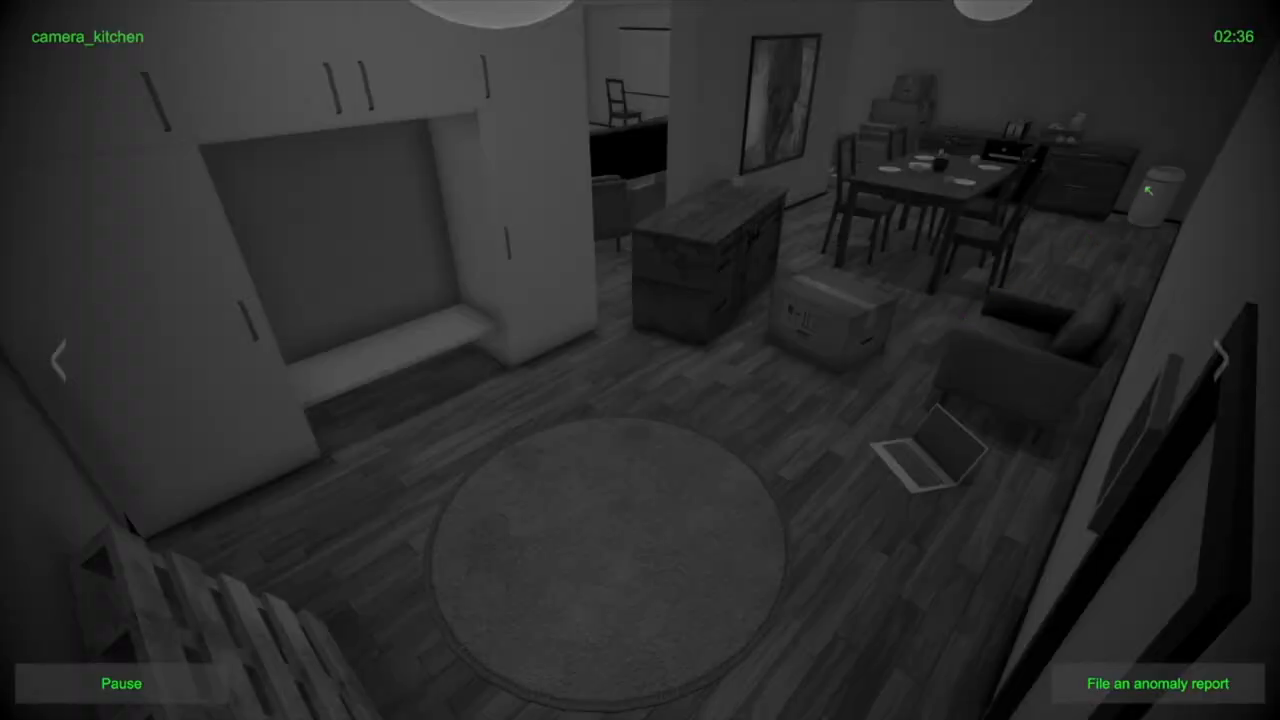
{"action": "left_click", "coordinate": [1222, 355]}
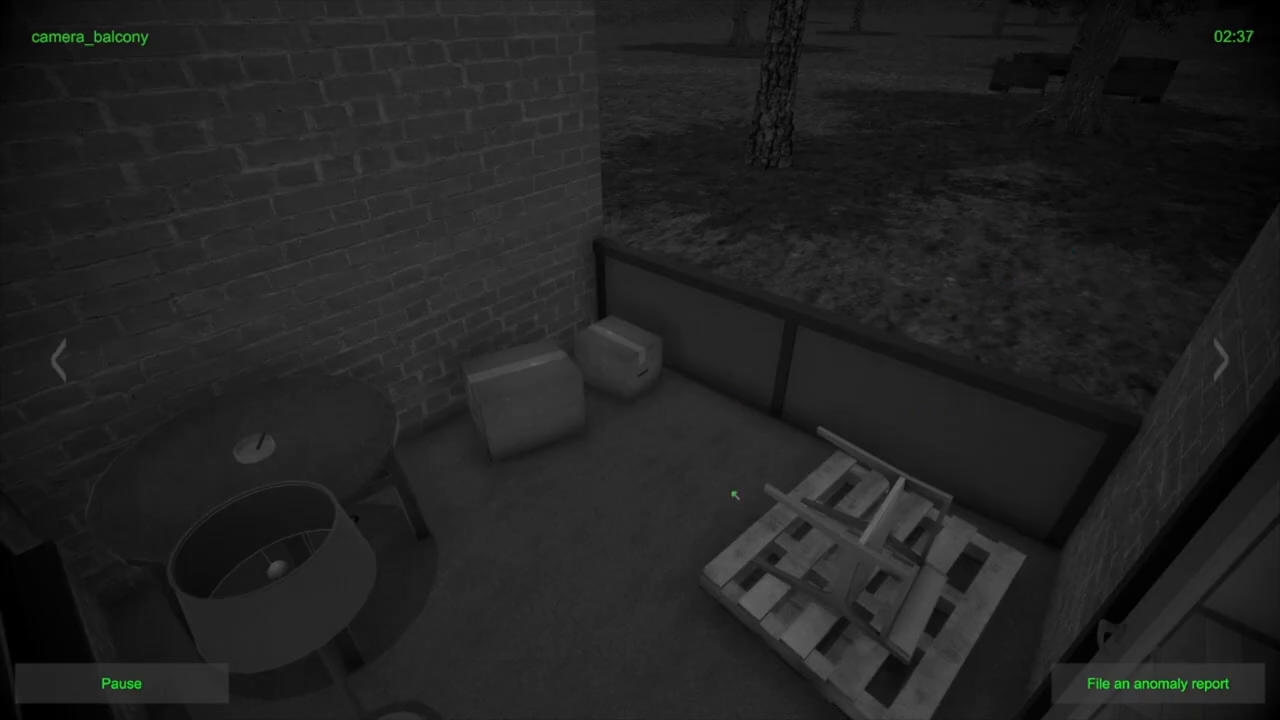
{"action": "mouse_move", "coordinate": [910, 346]}
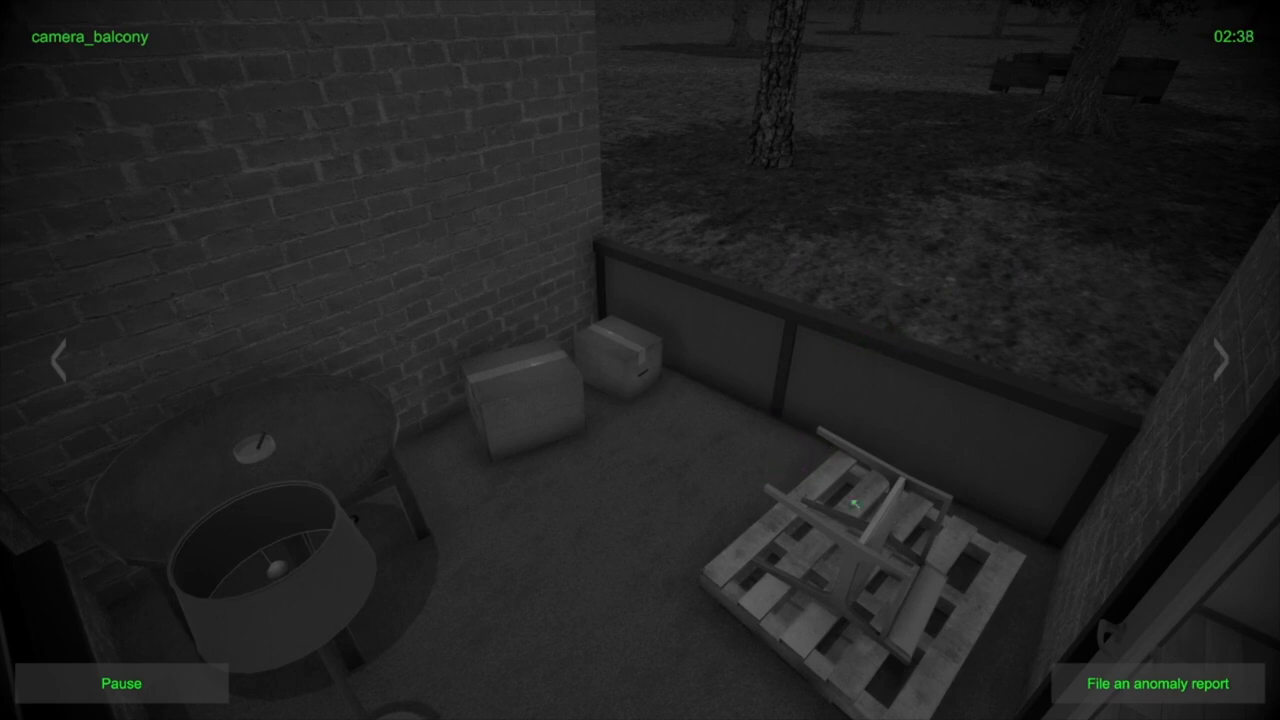
Send an Extra object report for the balcony, then move through living room to the kitchen feed
{"action": "left_click", "coordinate": [1156, 680]}
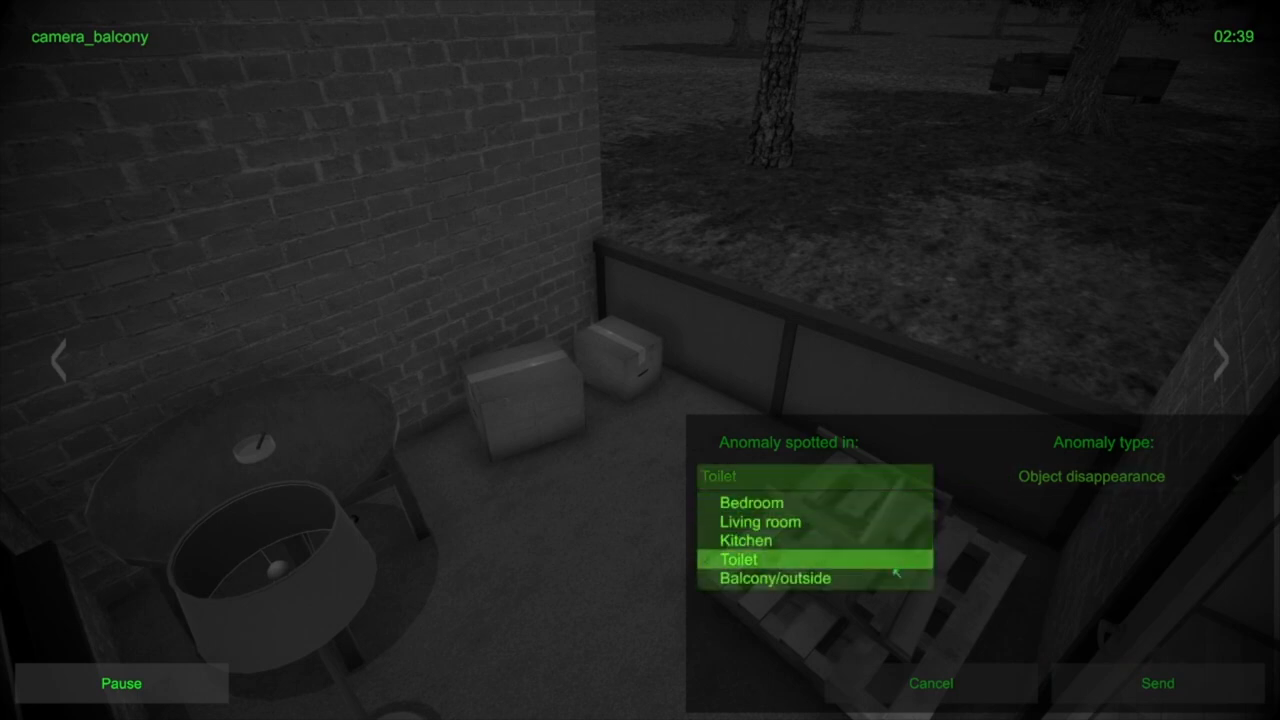
{"action": "left_click", "coordinate": [772, 579]}
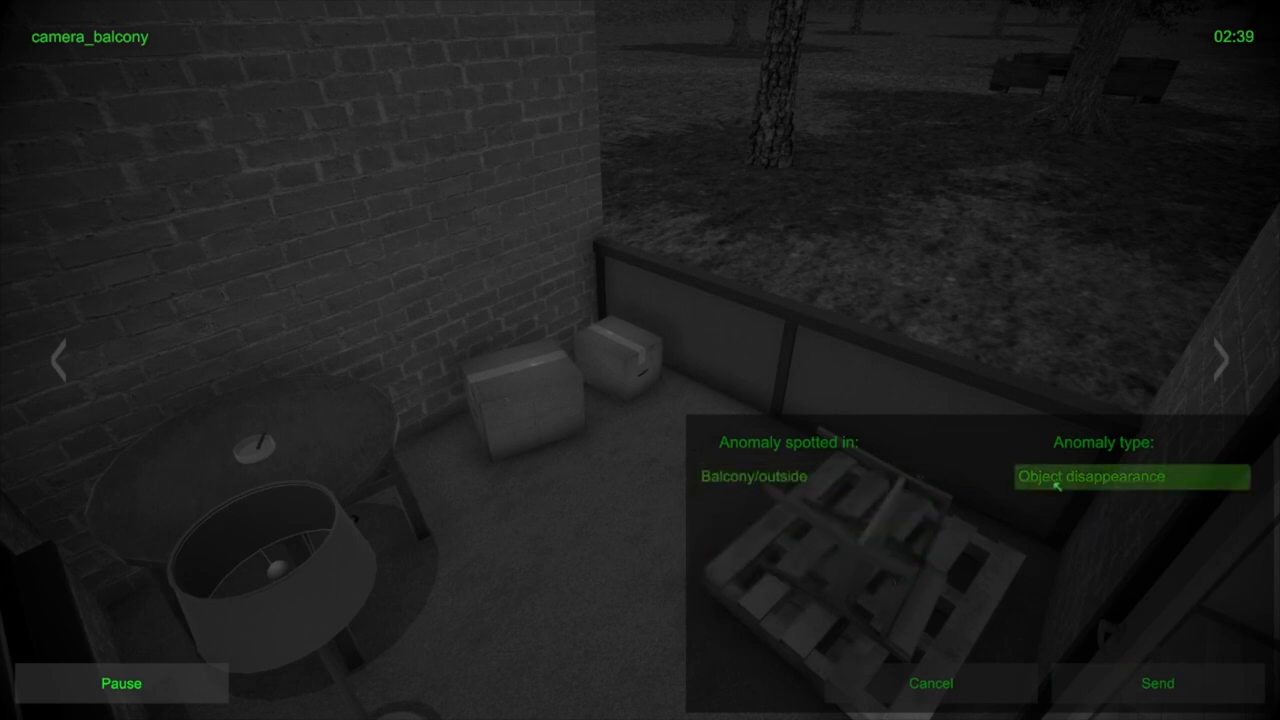
{"action": "left_click", "coordinate": [1128, 478]}
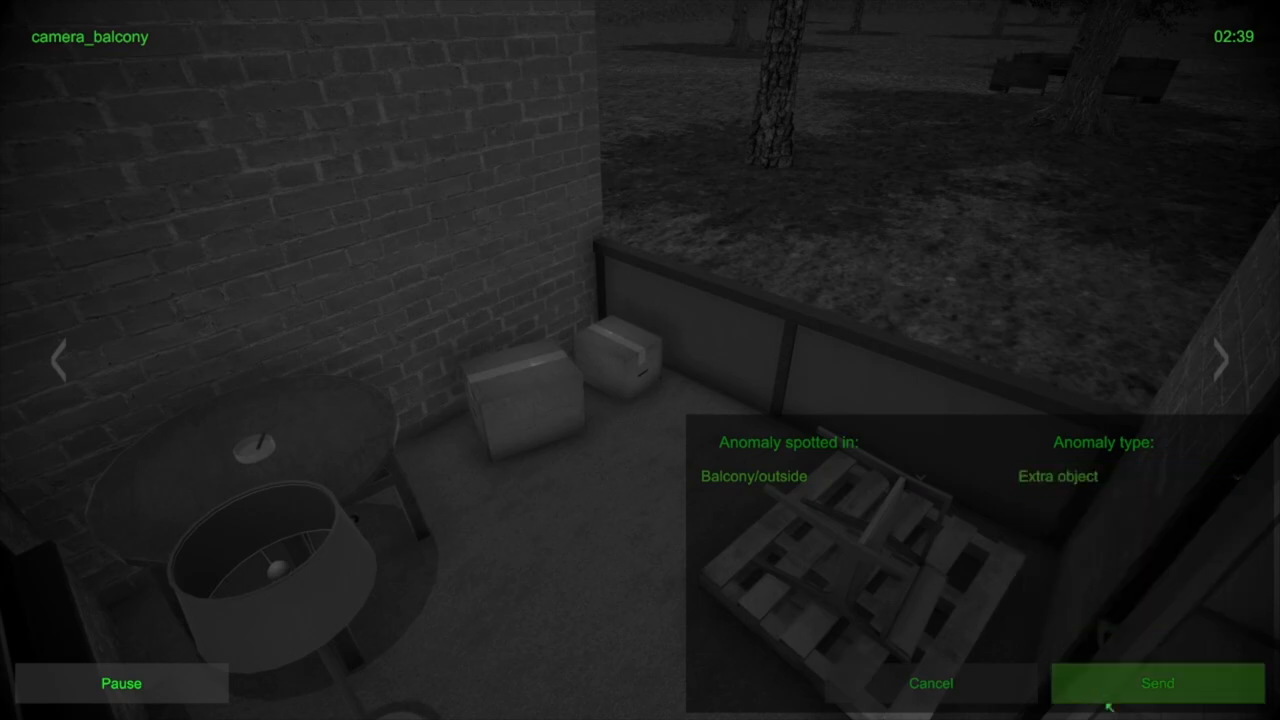
{"action": "left_click", "coordinate": [1159, 683]}
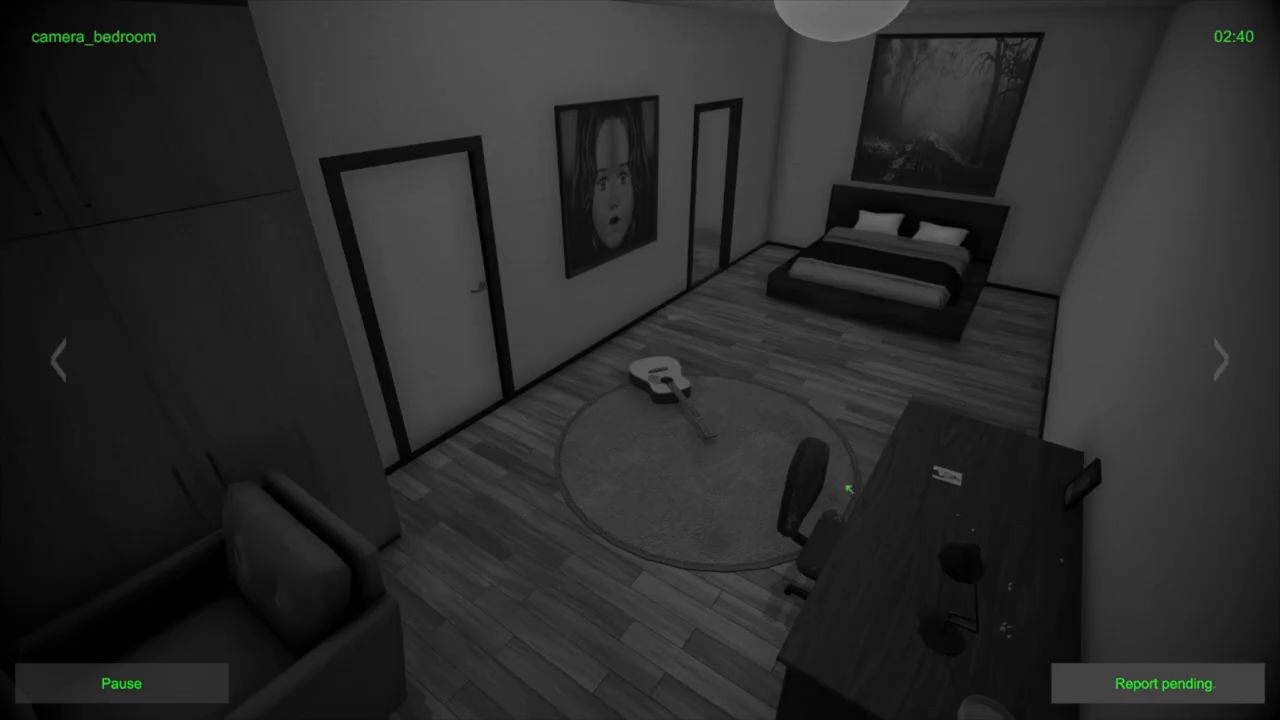
{"action": "left_click", "coordinate": [1219, 362]}
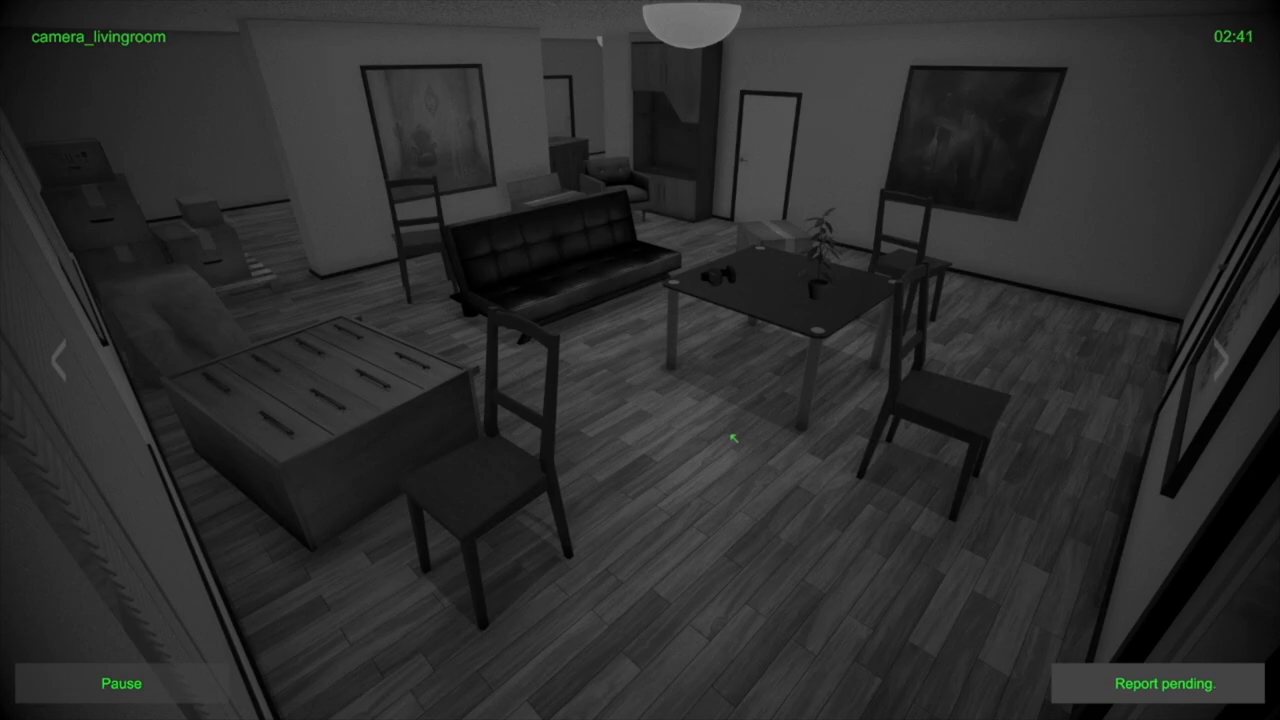
{"action": "left_click", "coordinate": [1225, 360]}
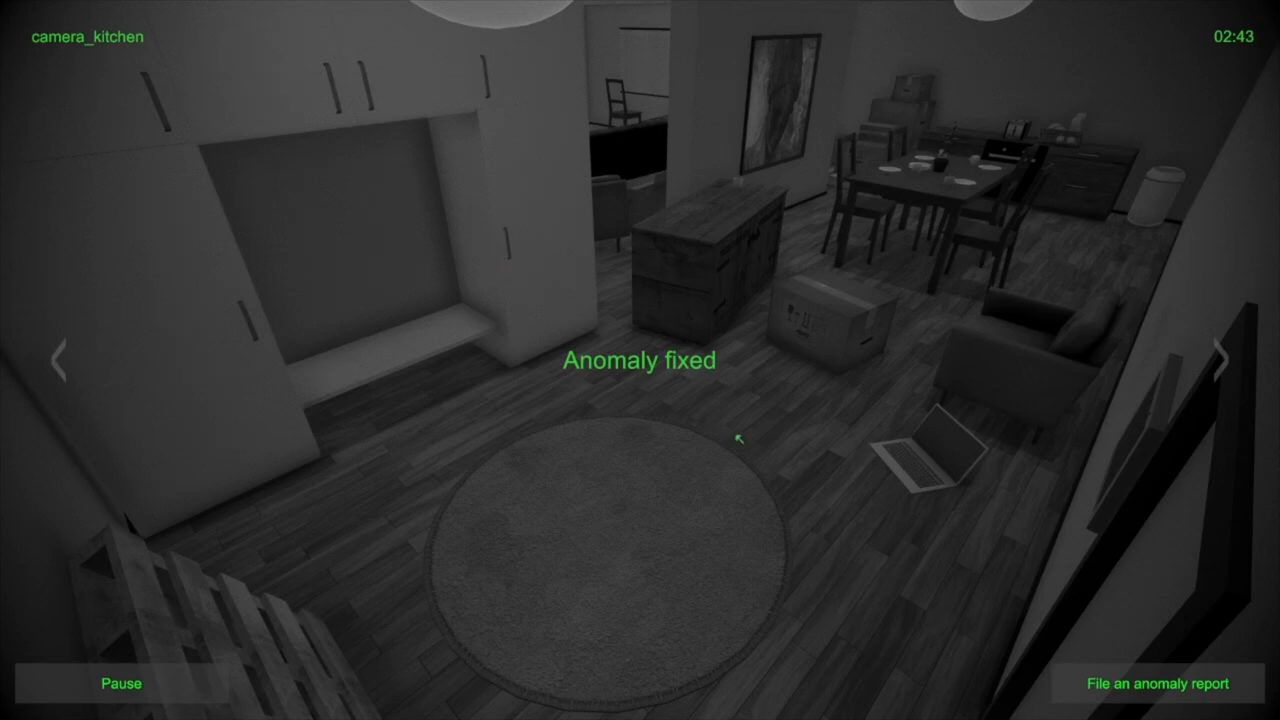
File and send an anomaly report with Kitchen as the location
{"action": "left_click", "coordinate": [1157, 685]}
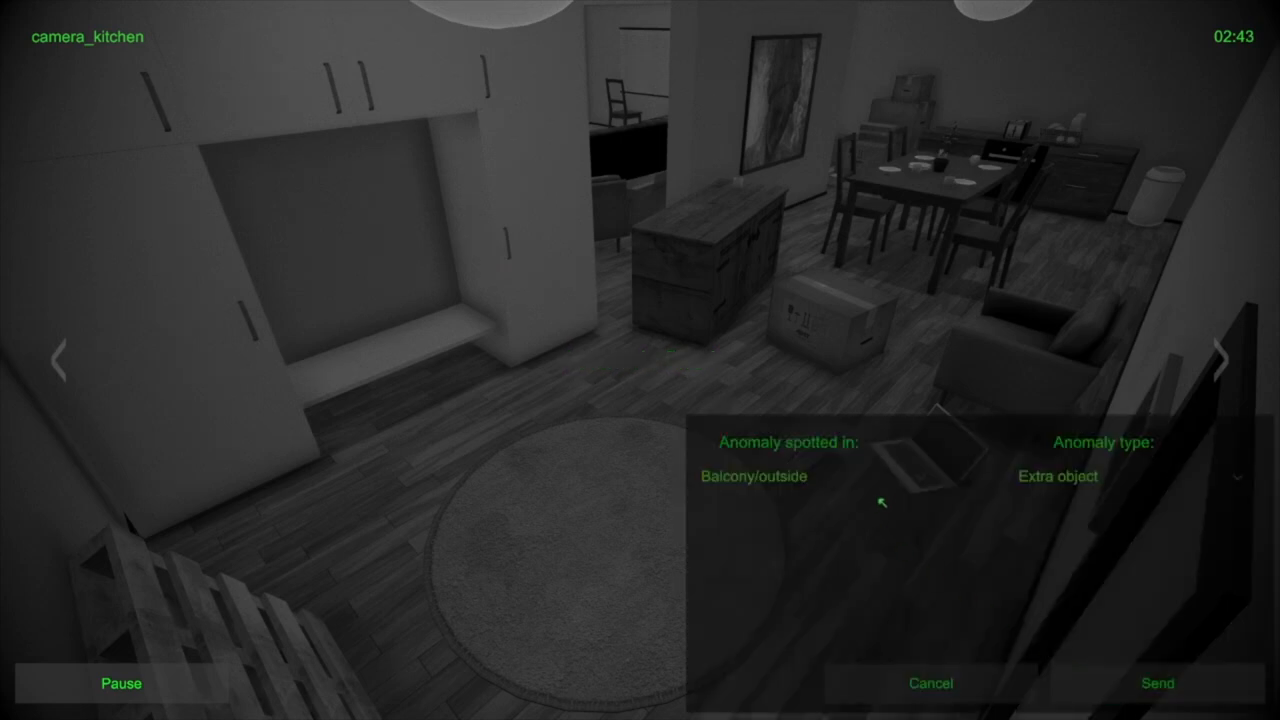
{"action": "left_click", "coordinate": [773, 478]}
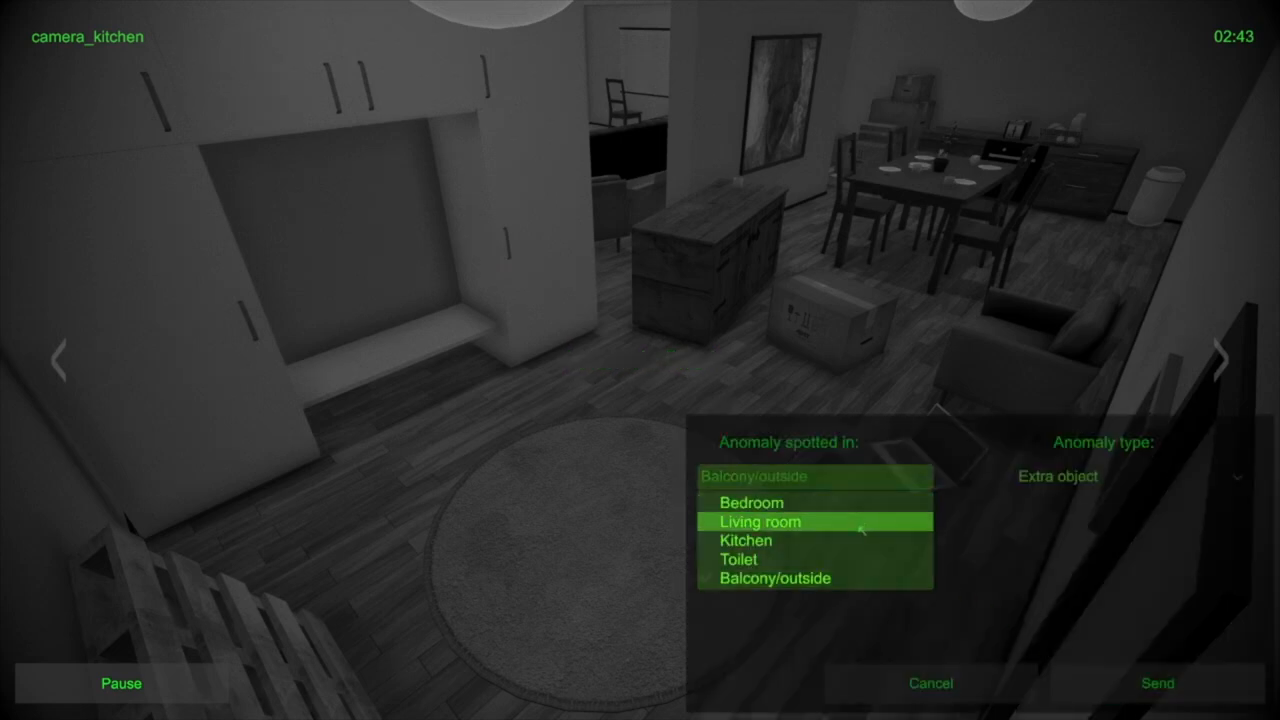
{"action": "left_click", "coordinate": [745, 541]}
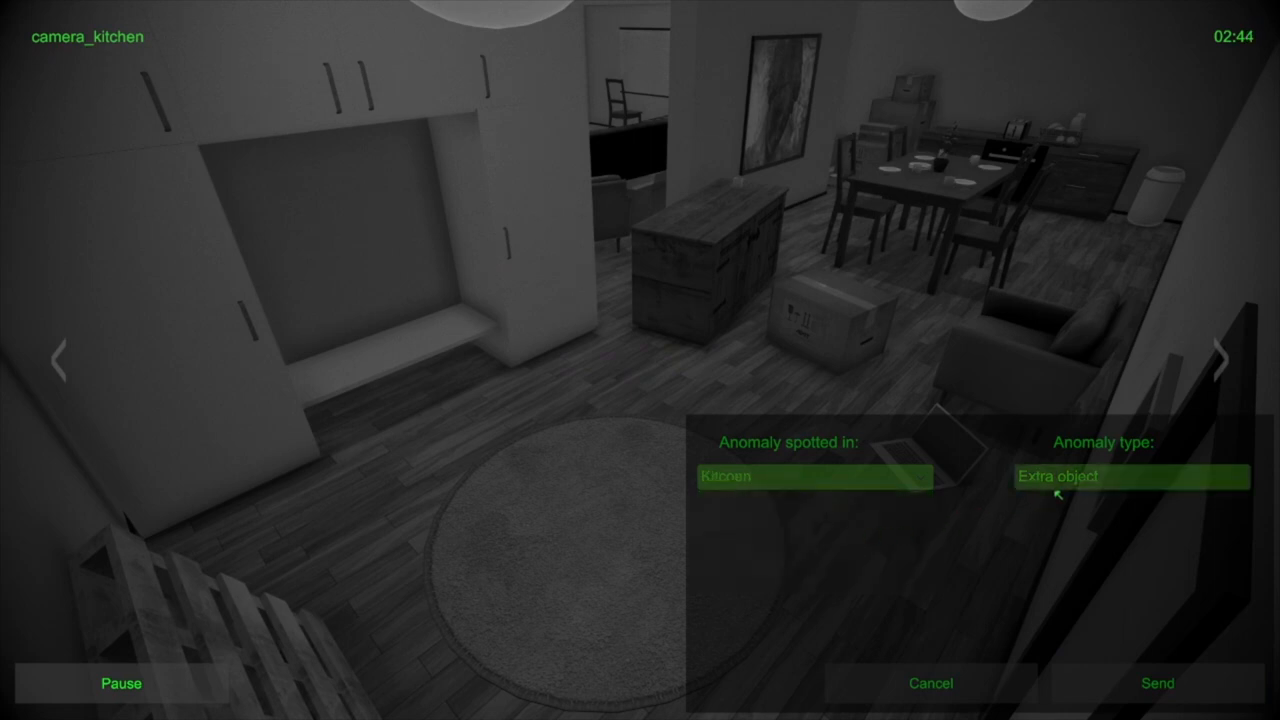
{"action": "left_click", "coordinate": [1126, 477]}
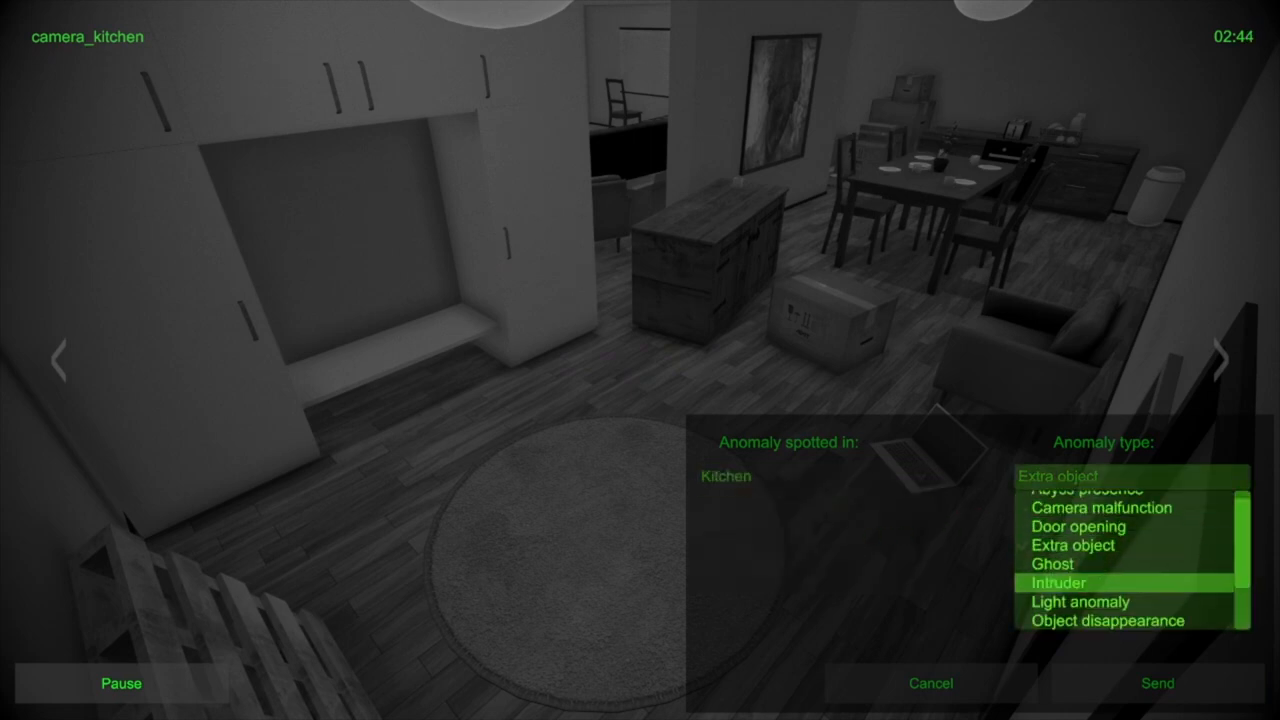
{"action": "left_click", "coordinate": [1163, 683]}
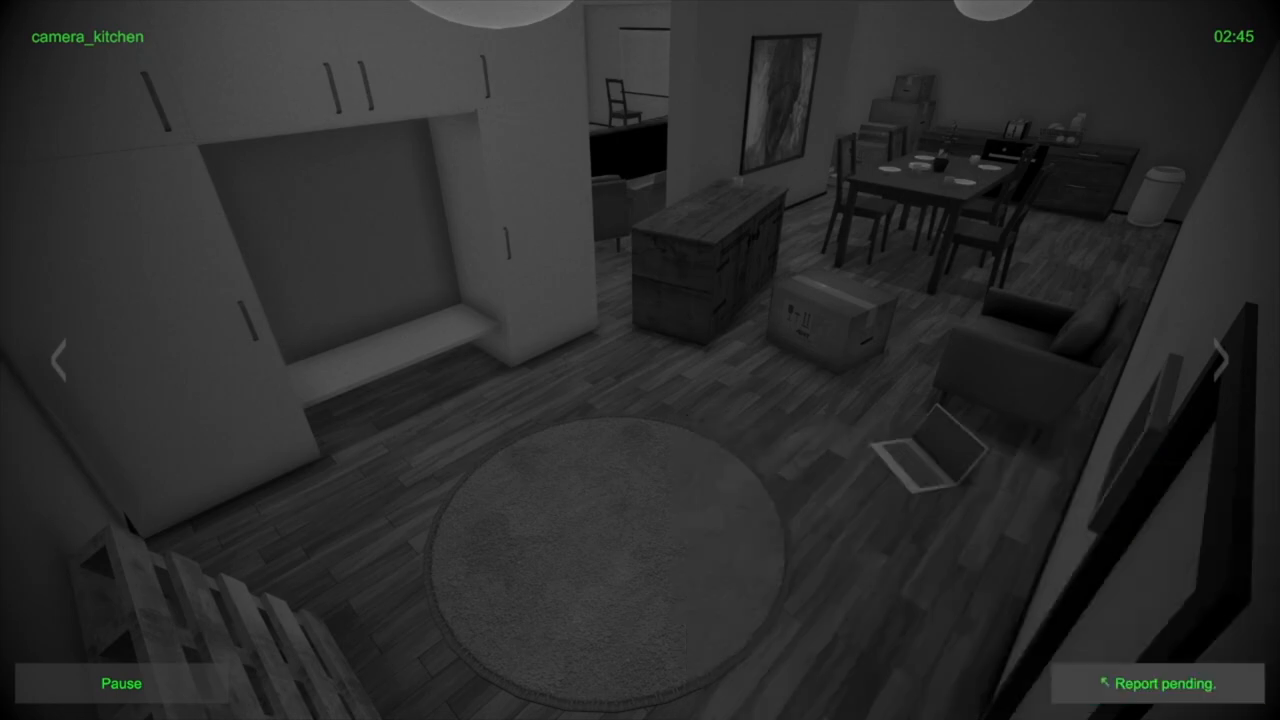
Cycle through the balcony, kitchen and bedroom feeds, returning to the balcony camera
{"action": "left_click", "coordinate": [1223, 360]}
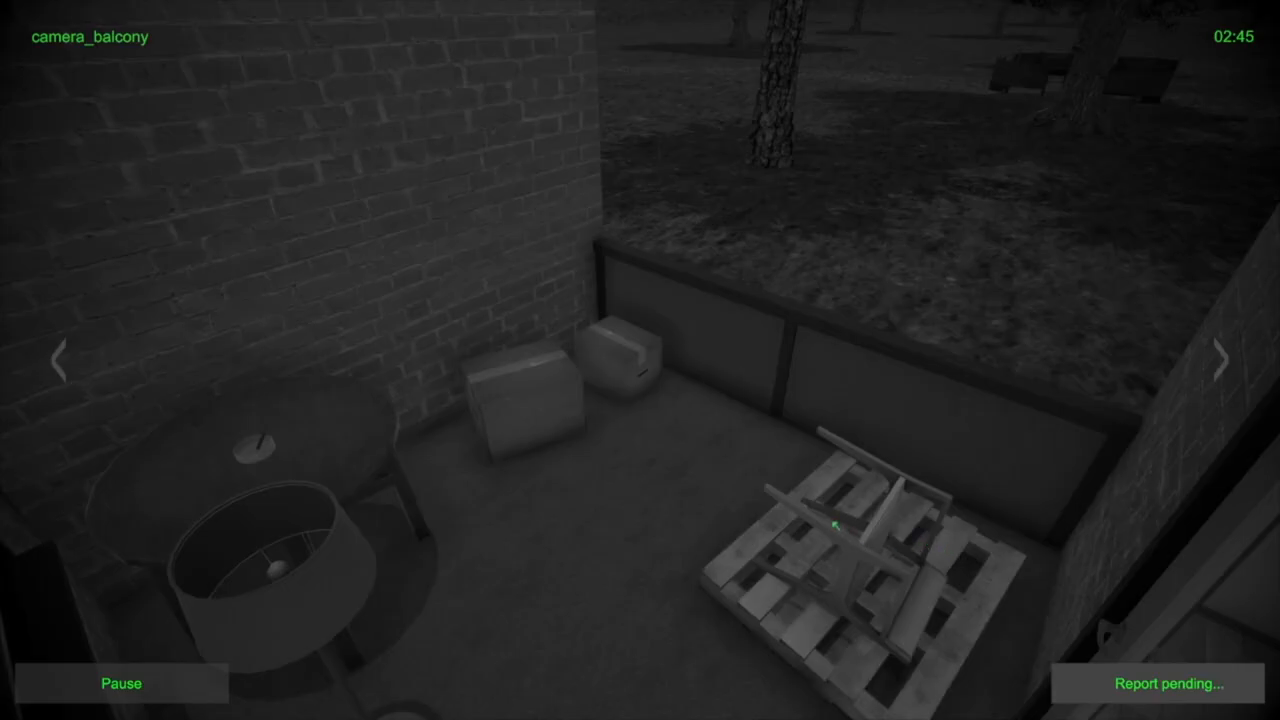
{"action": "left_click", "coordinate": [1225, 363]}
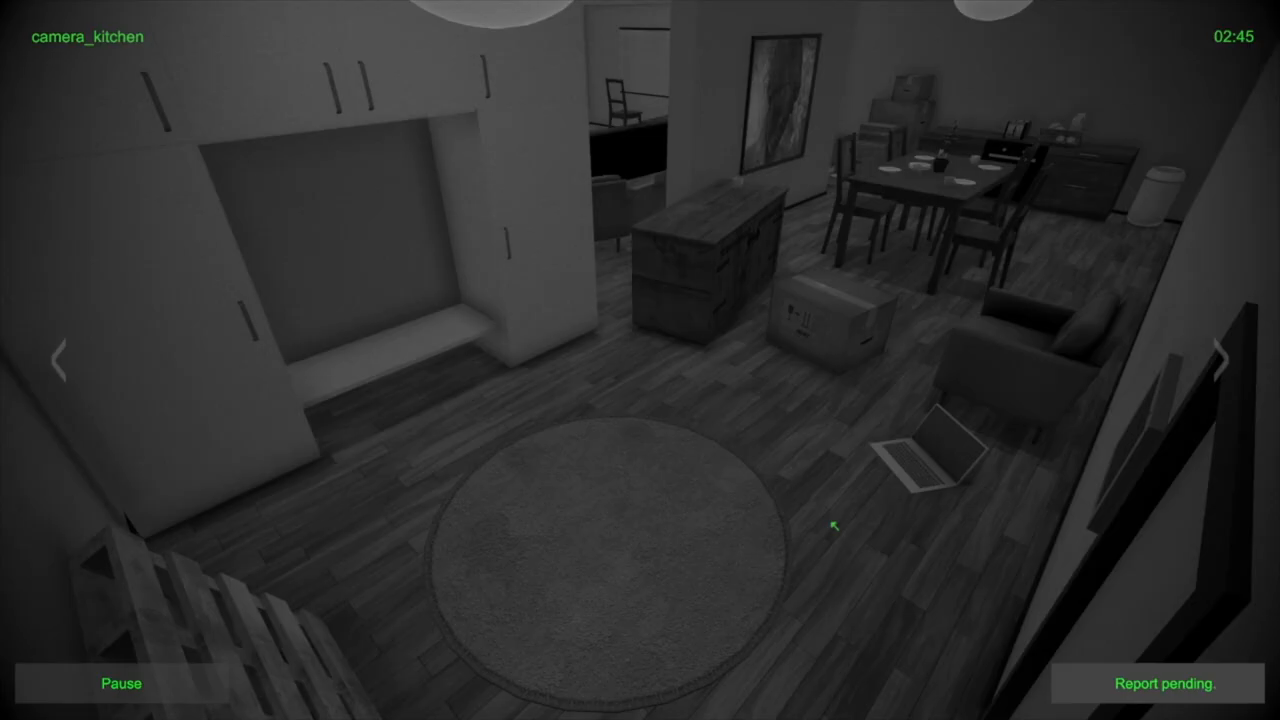
{"action": "left_click", "coordinate": [1222, 365]}
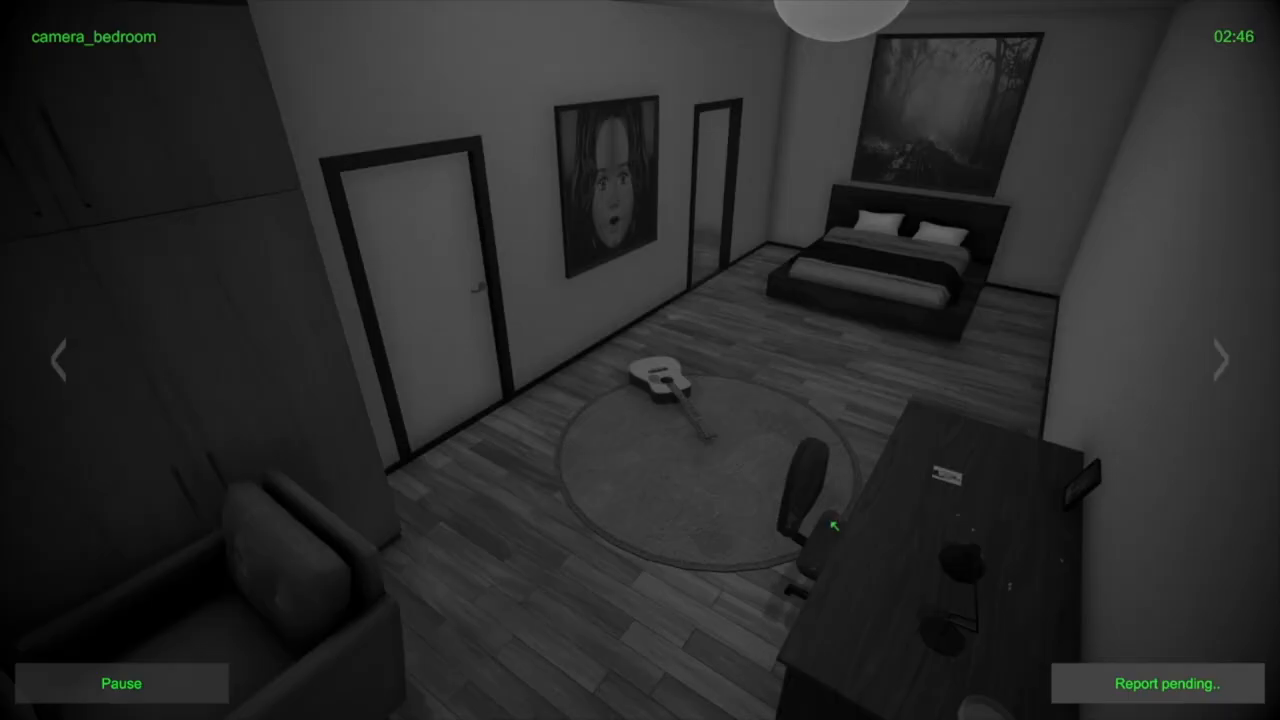
{"action": "left_click", "coordinate": [1221, 362]}
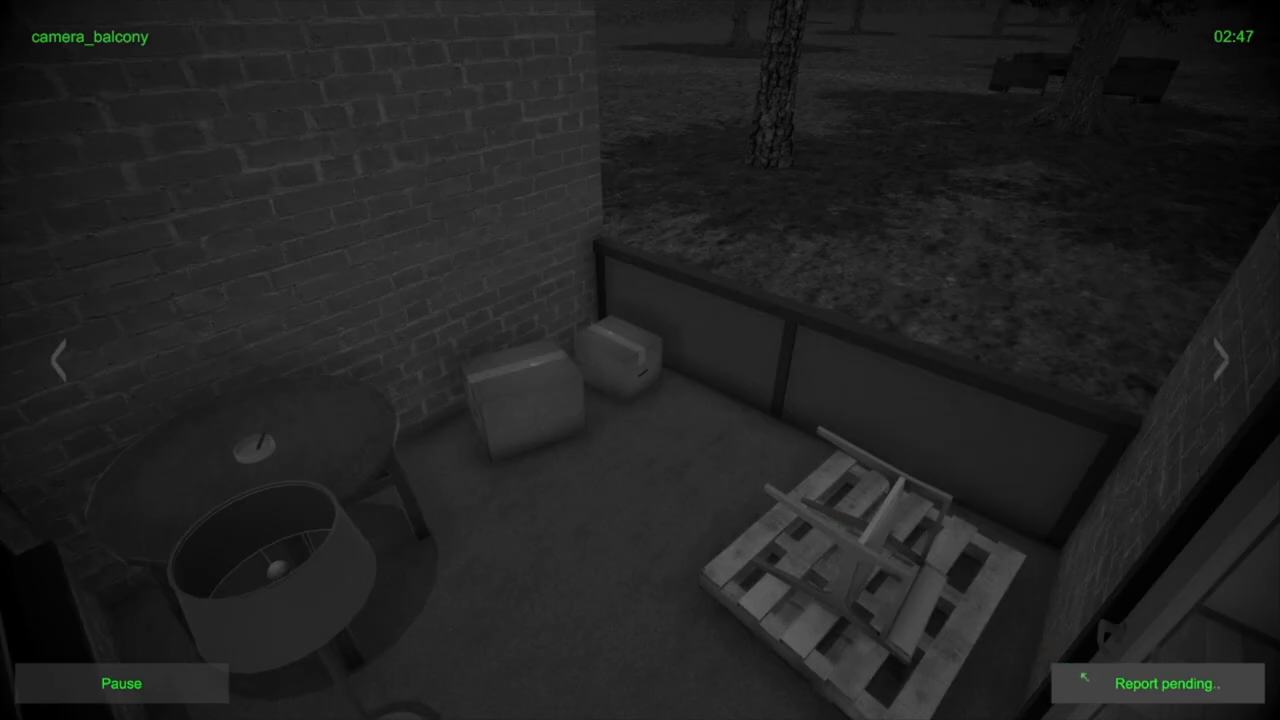
{"action": "left_click", "coordinate": [1170, 683]}
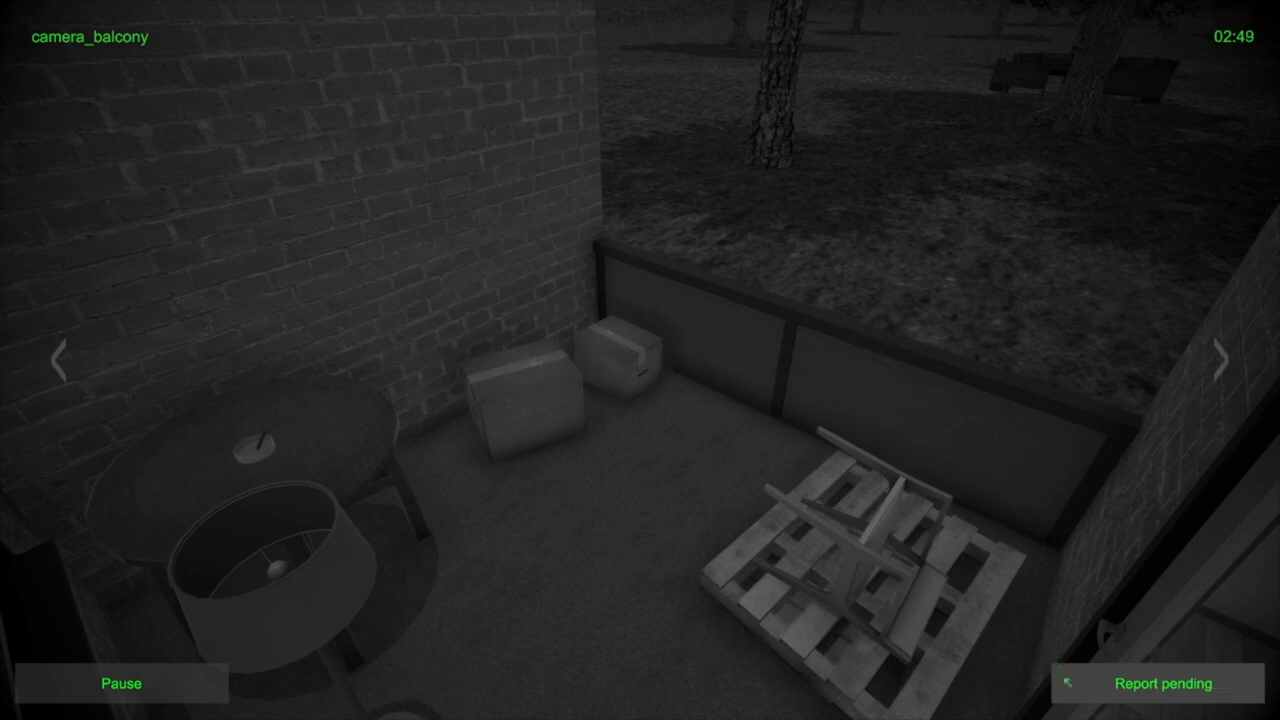
Send a Camera malfunction report for the toilet after switching to the bedroom feed
{"action": "left_click", "coordinate": [1223, 359]}
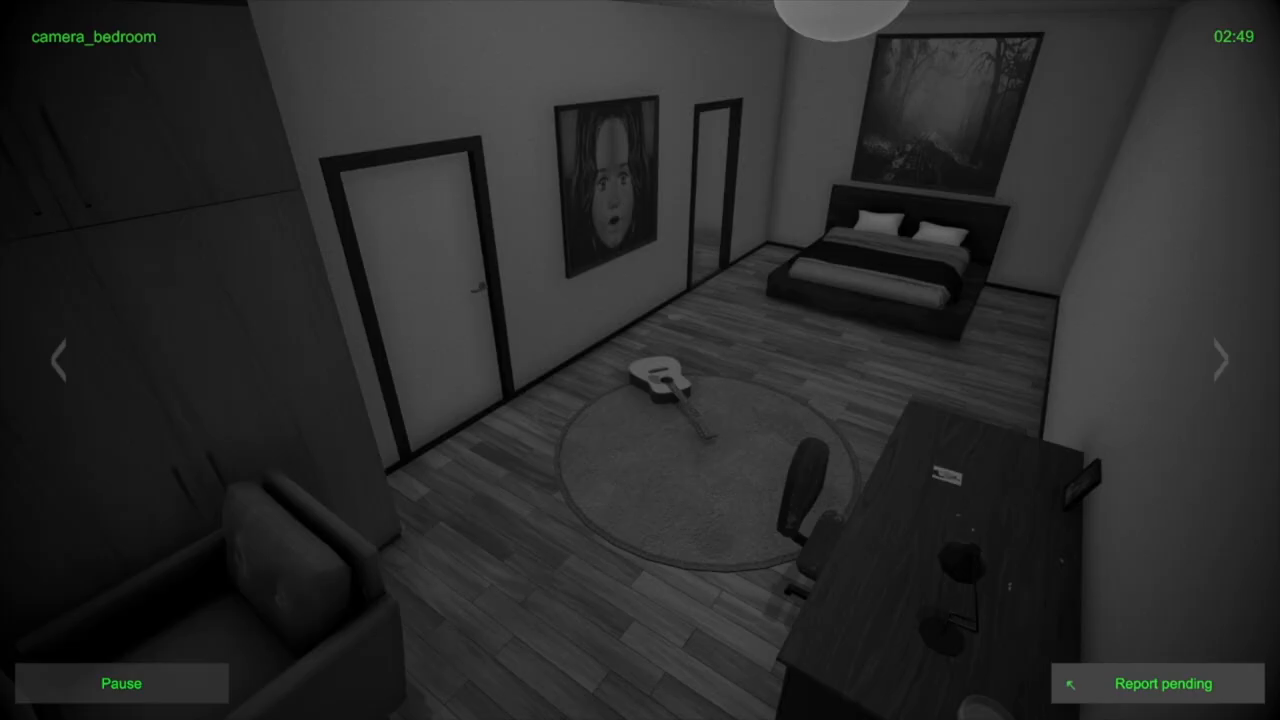
{"action": "left_click", "coordinate": [1145, 684]}
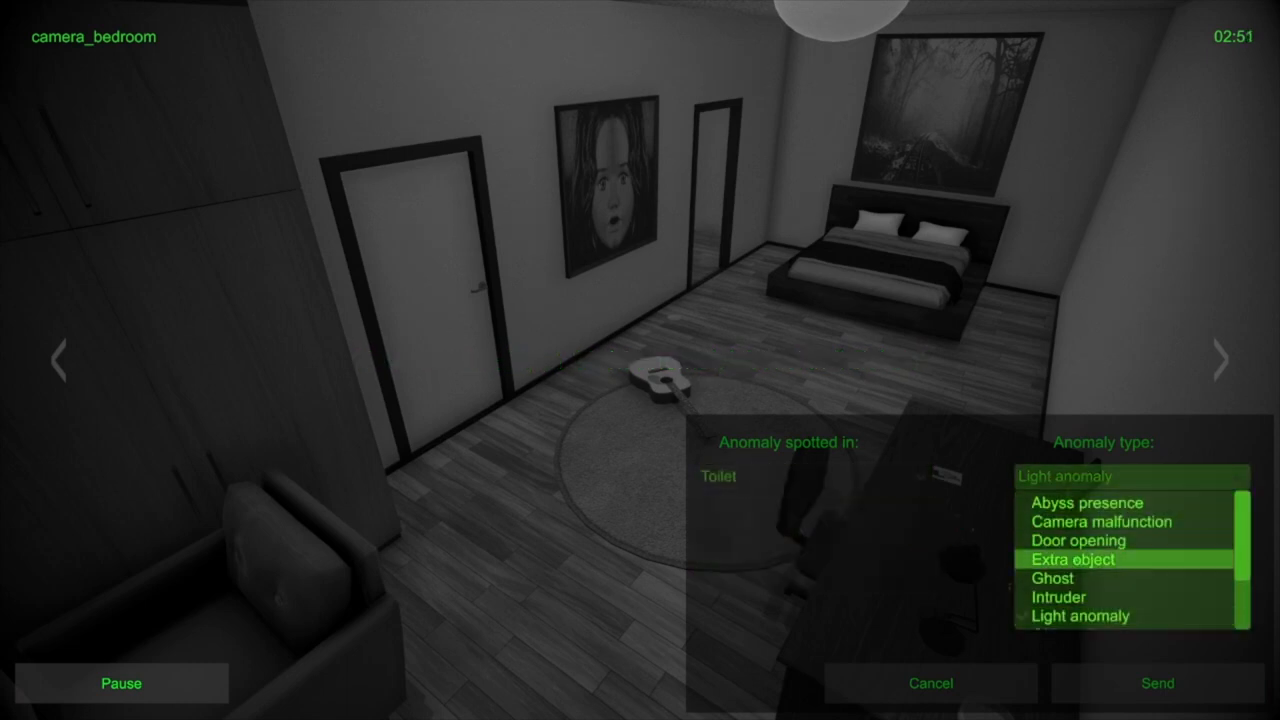
{"action": "left_click", "coordinate": [1087, 522]}
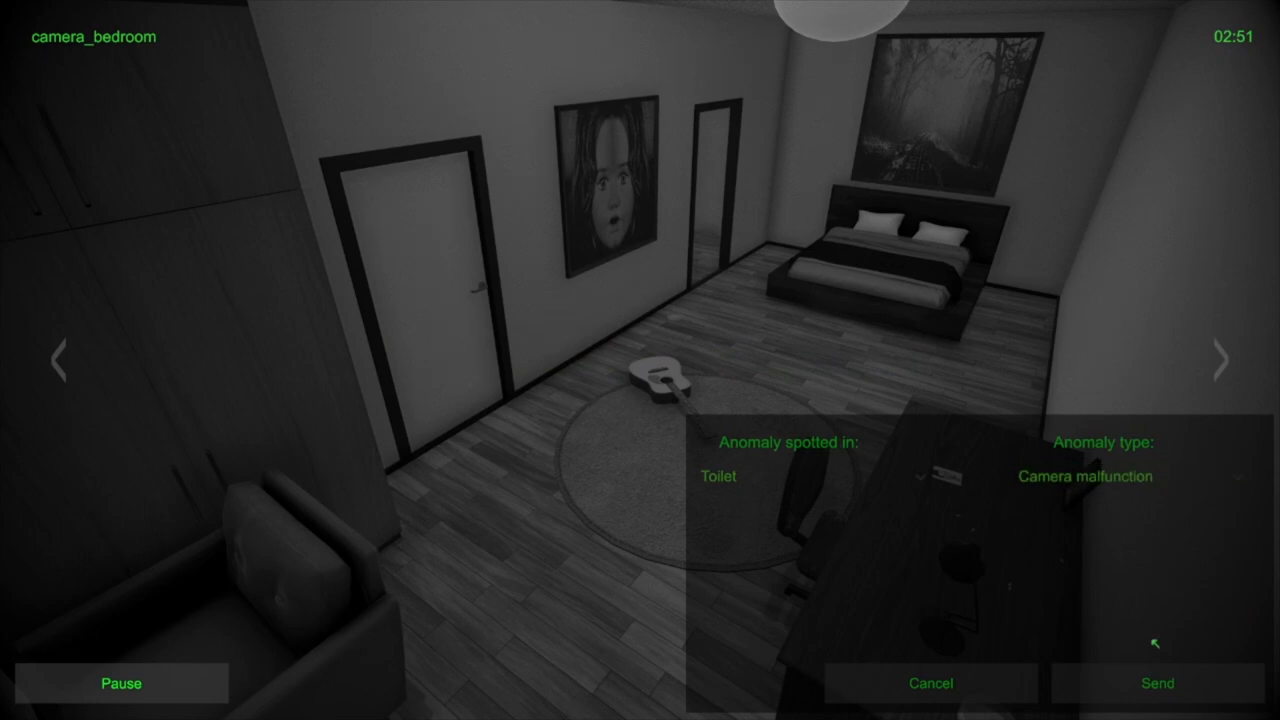
{"action": "left_click", "coordinate": [1159, 683]}
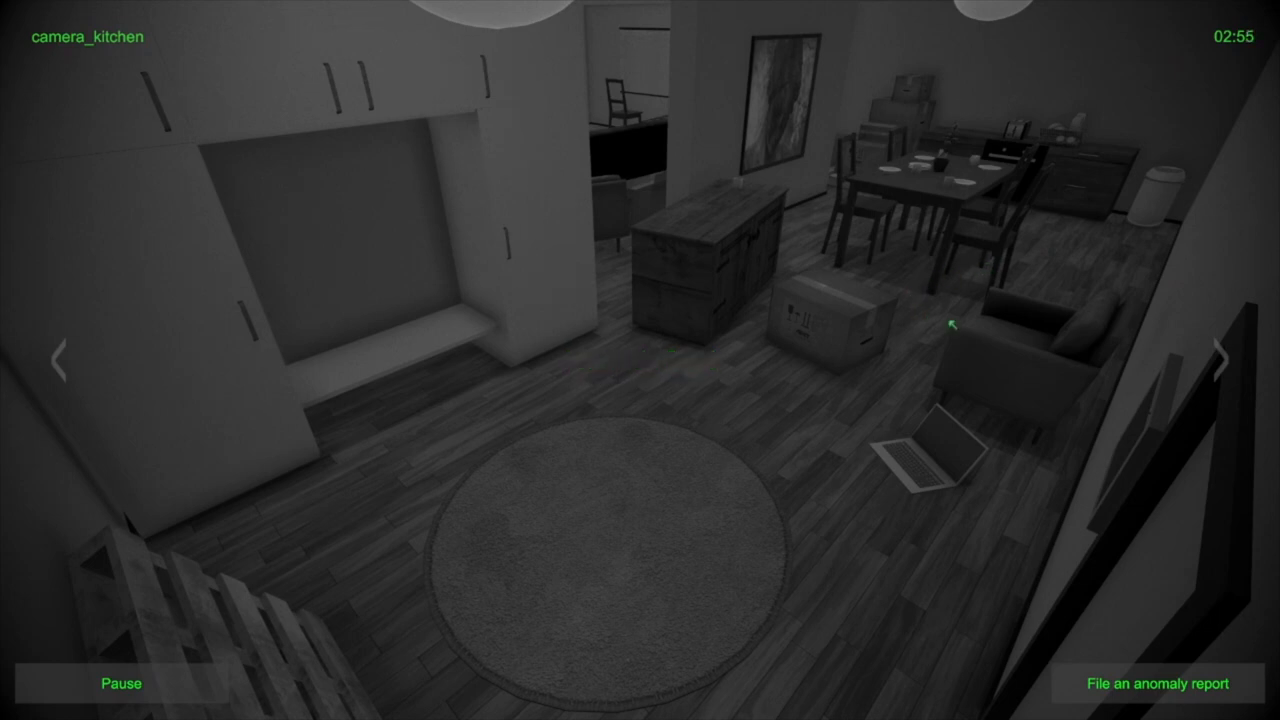
{"action": "mouse_move", "coordinate": [1015, 309]}
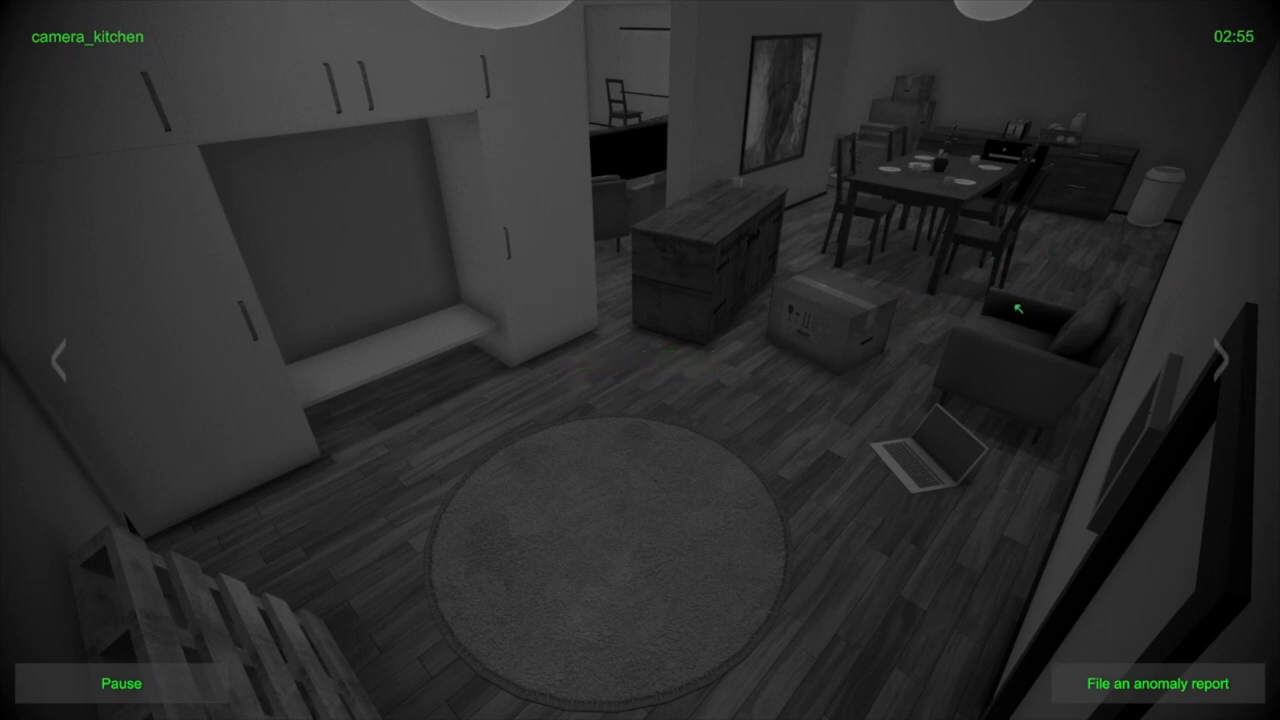
{"action": "left_click", "coordinate": [1223, 366]}
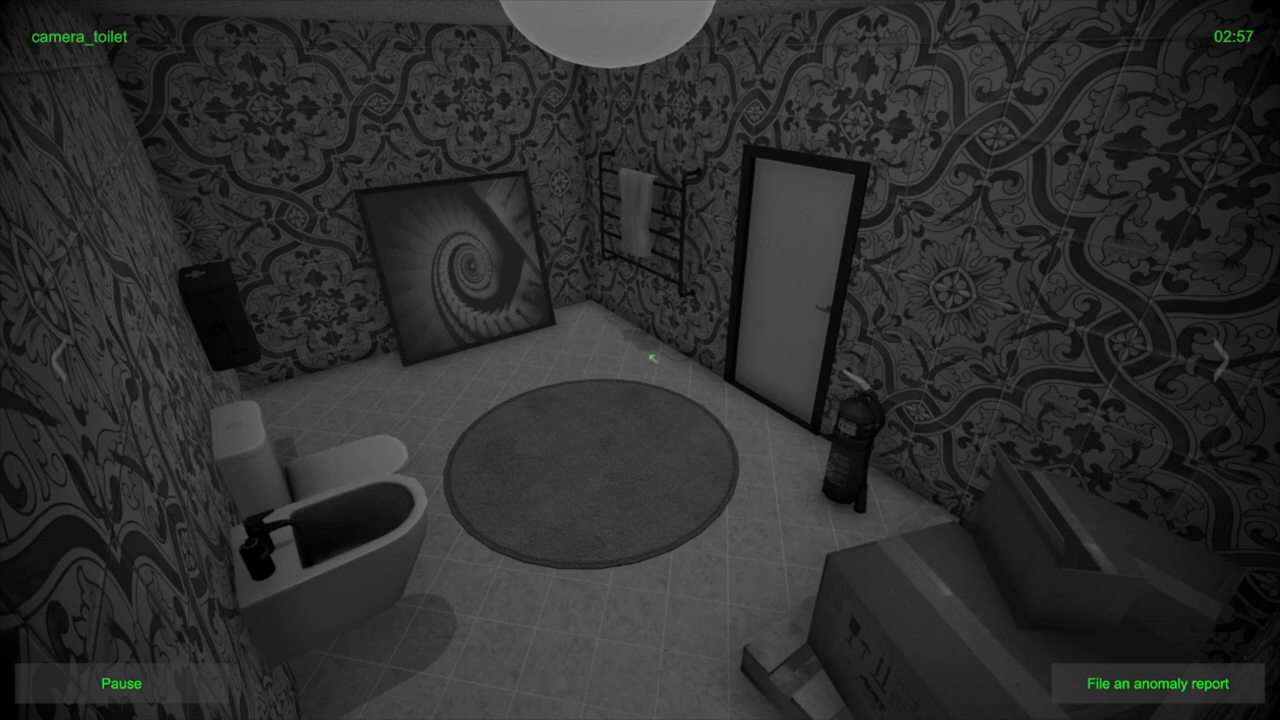
{"action": "mouse_move", "coordinate": [703, 298]}
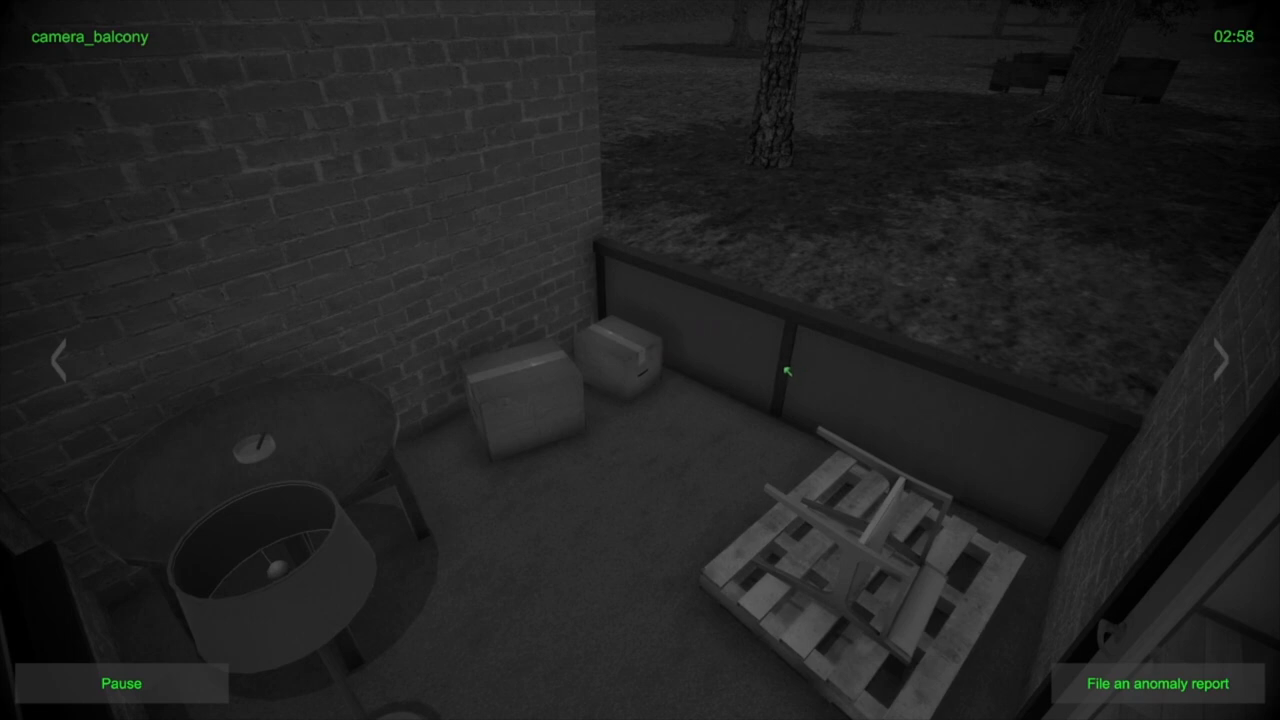
{"action": "mouse_move", "coordinate": [770, 155]}
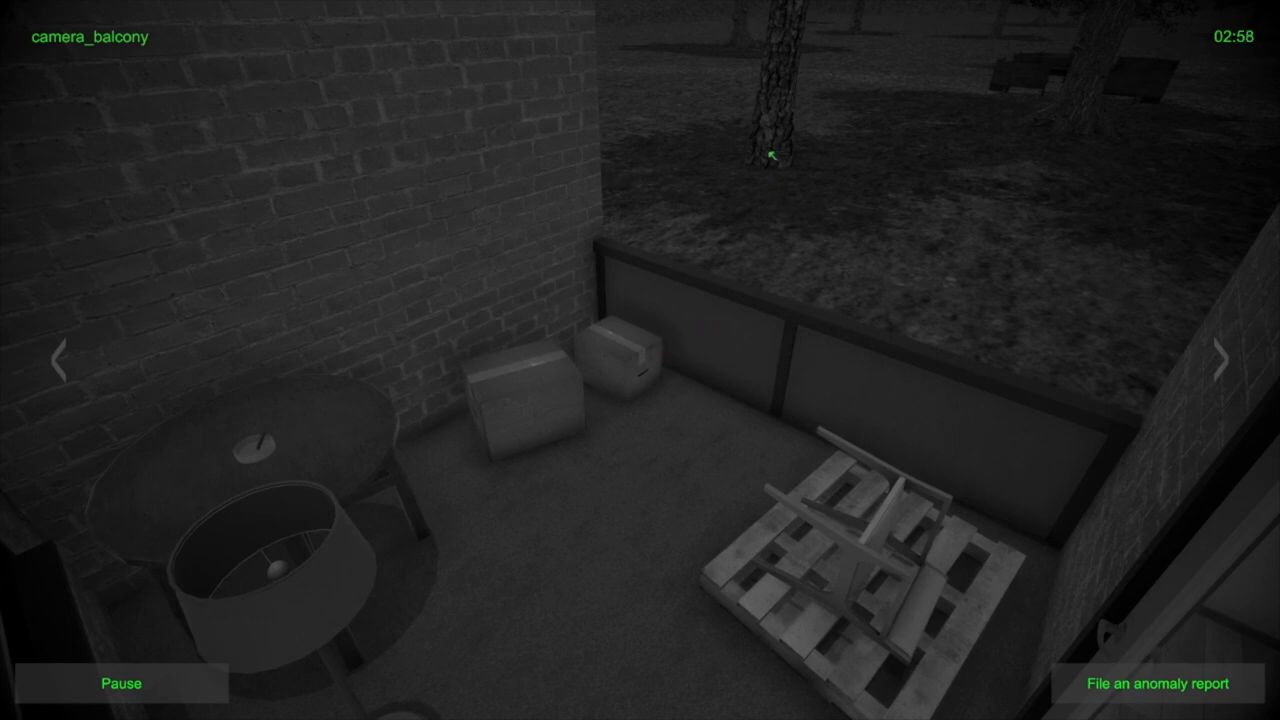
{"action": "left_click", "coordinate": [1223, 363]}
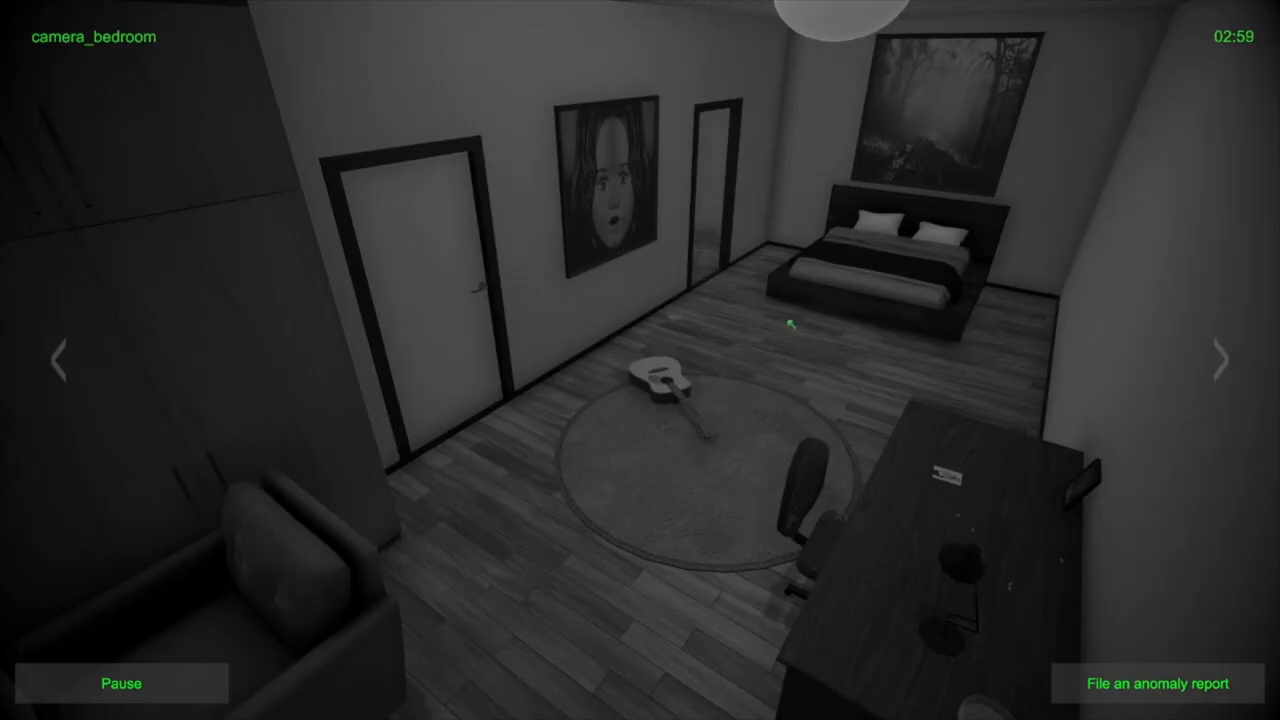
{"action": "mouse_move", "coordinate": [446, 369]}
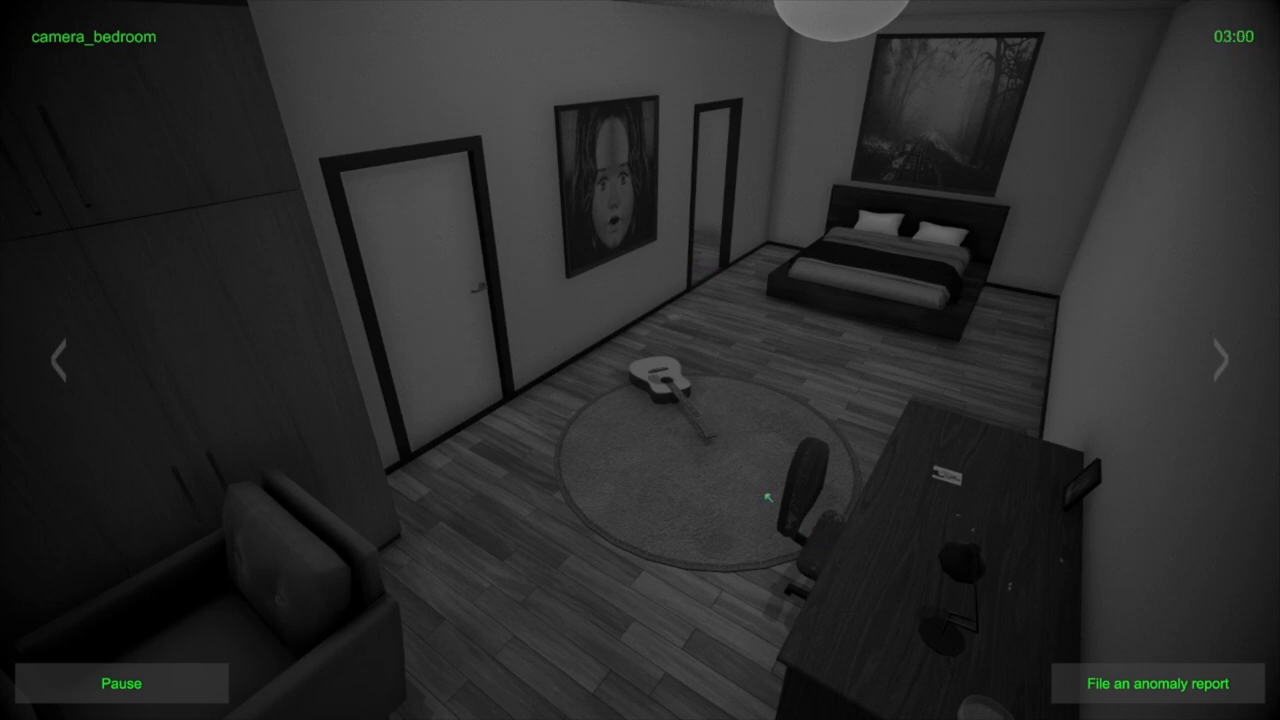
{"action": "left_click", "coordinate": [1218, 361]}
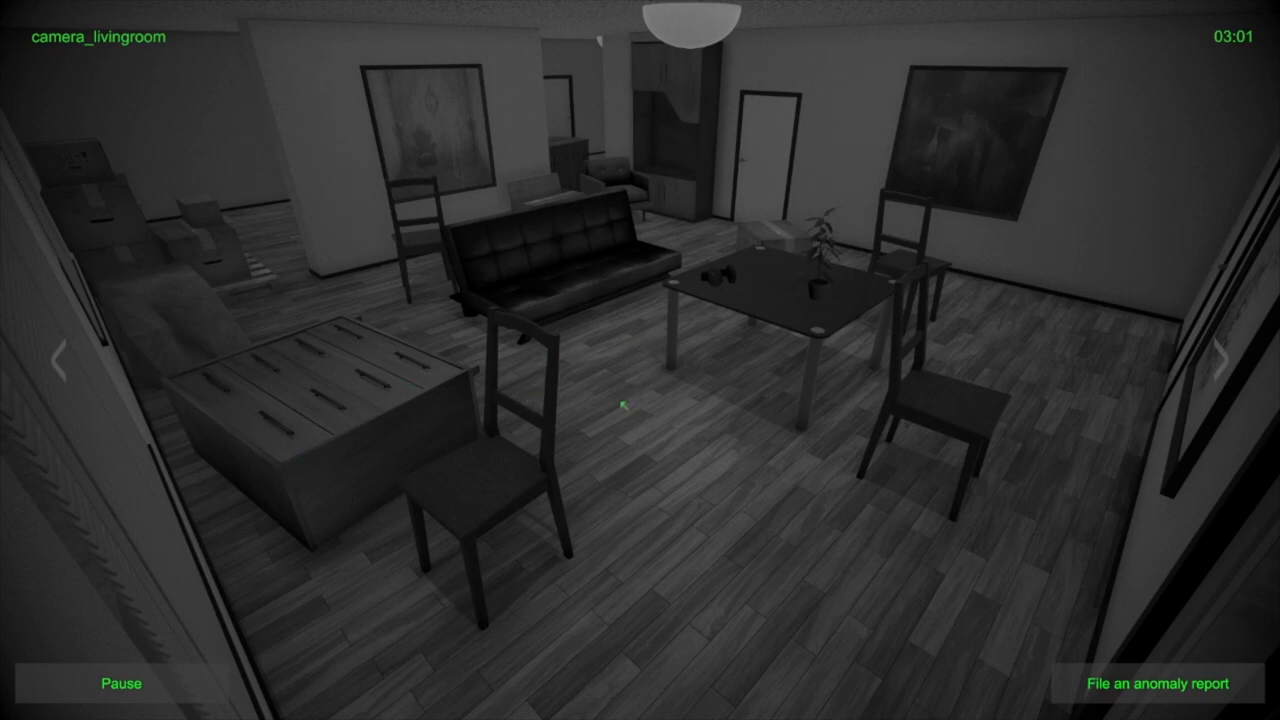
{"action": "left_click", "coordinate": [1225, 356]}
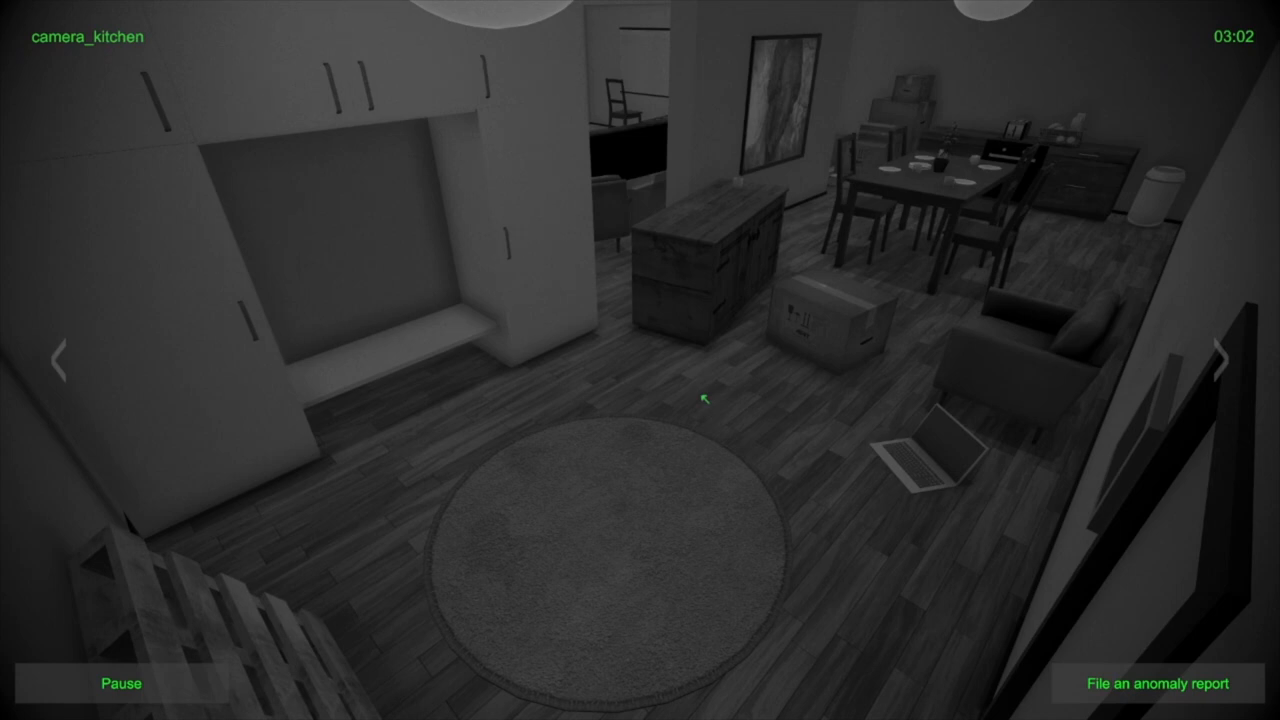
{"action": "mouse_move", "coordinate": [288, 697]}
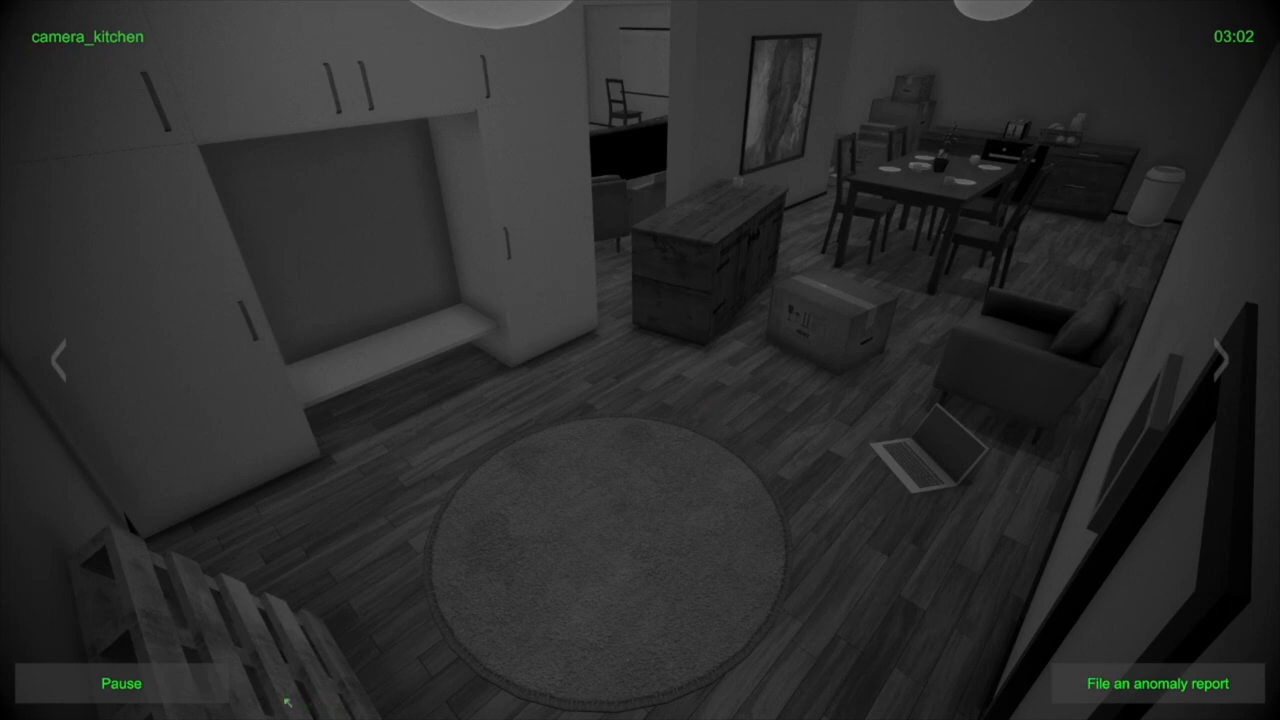